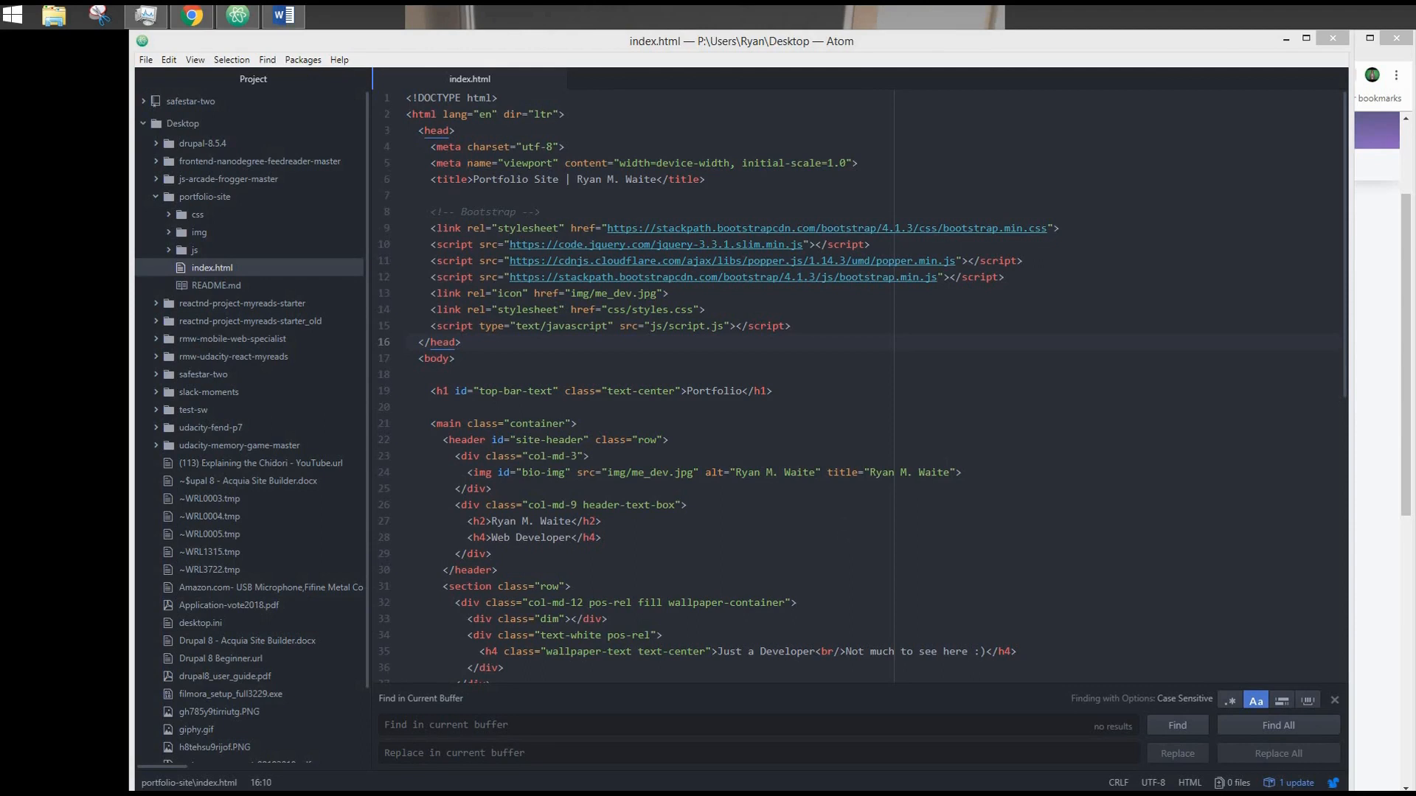
Bring up the Udacity Front-End Nanodegree syllabus in Chrome
click(190, 16)
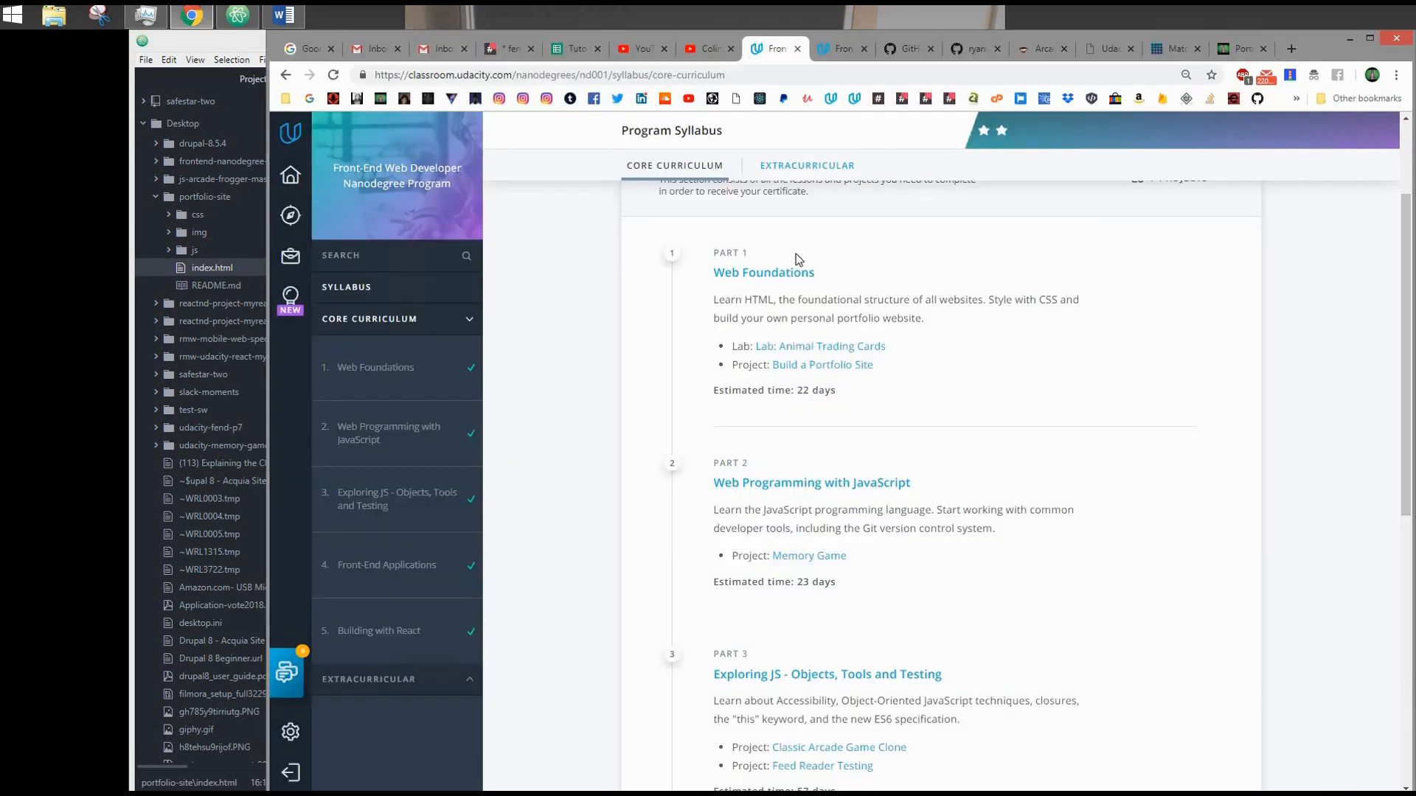
mouse_move(764, 354)
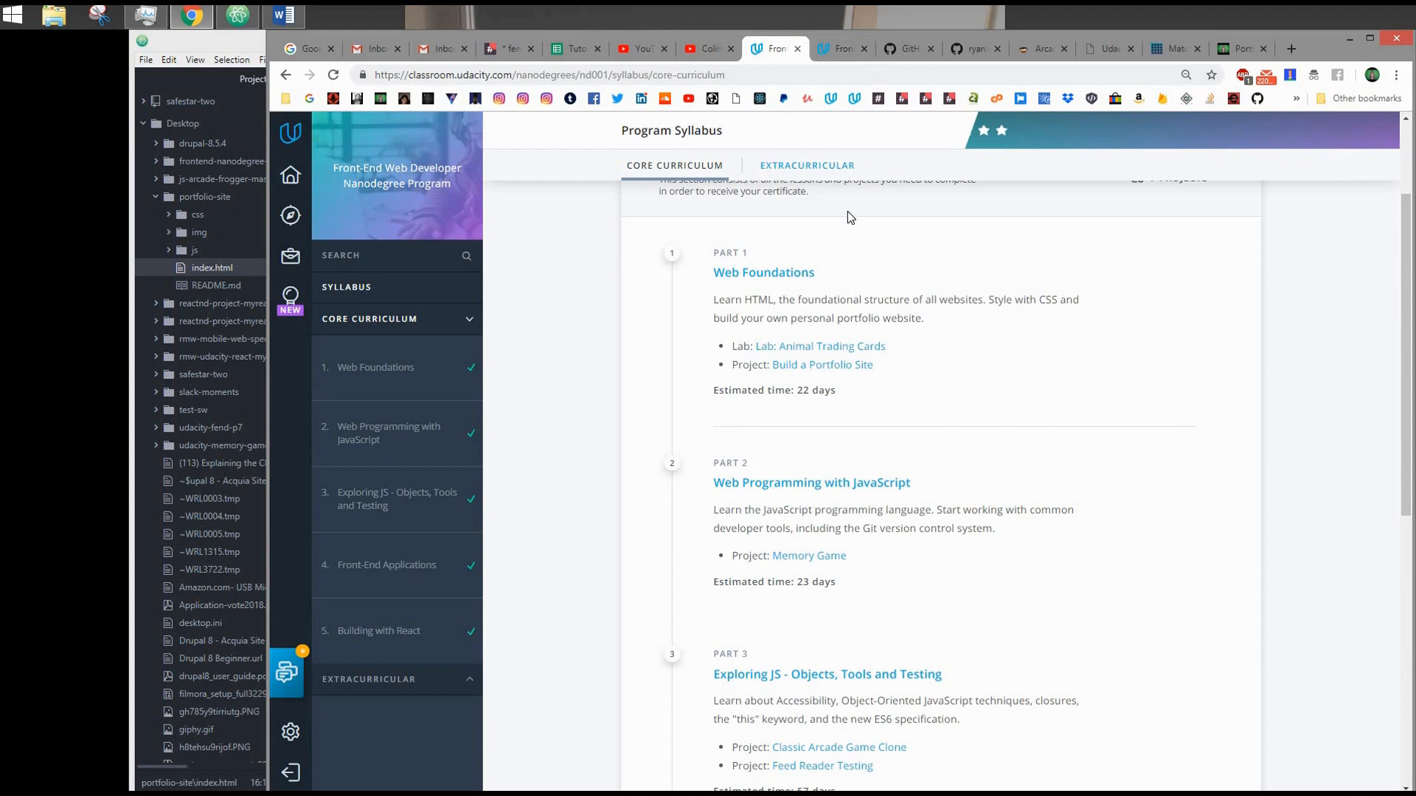
mouse_move(1046, 281)
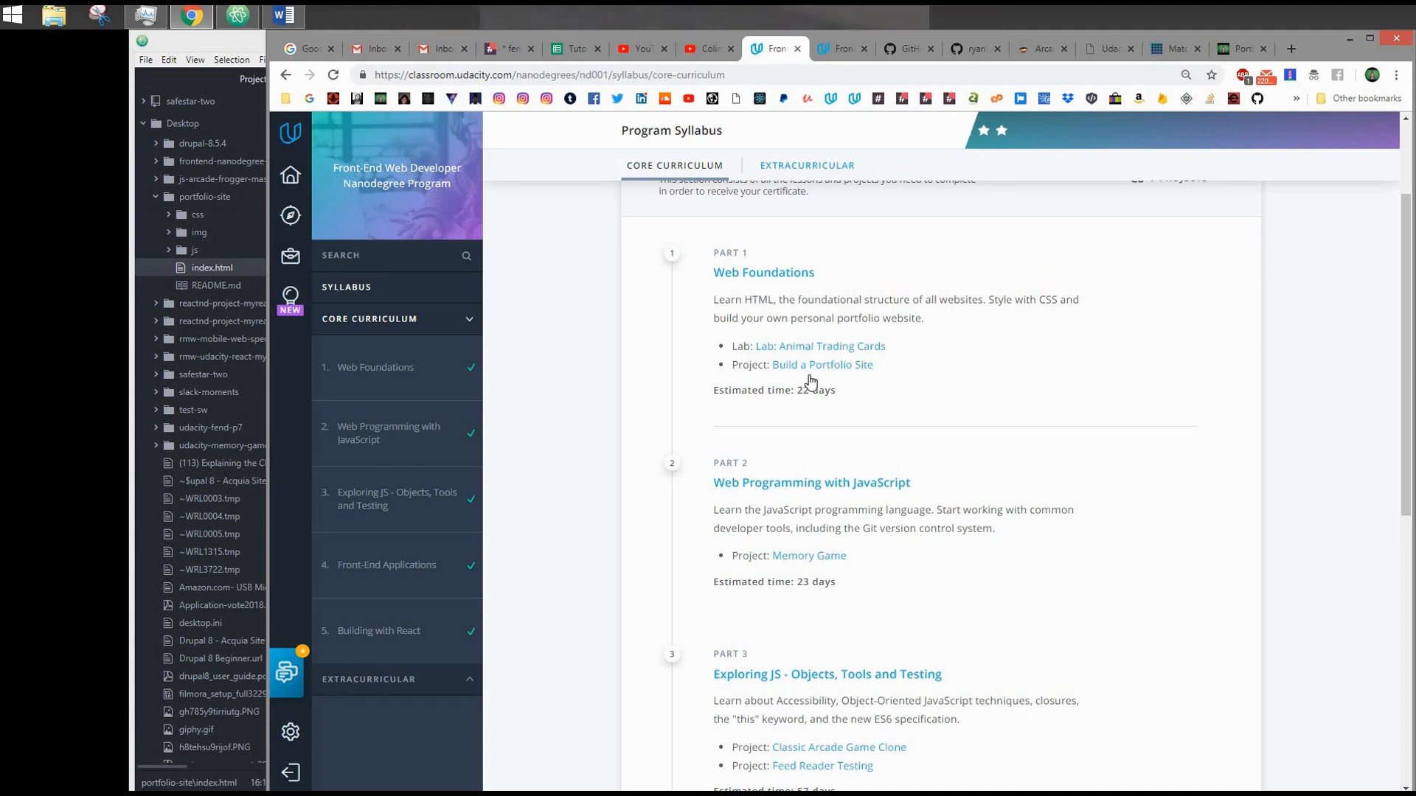
mouse_move(924, 319)
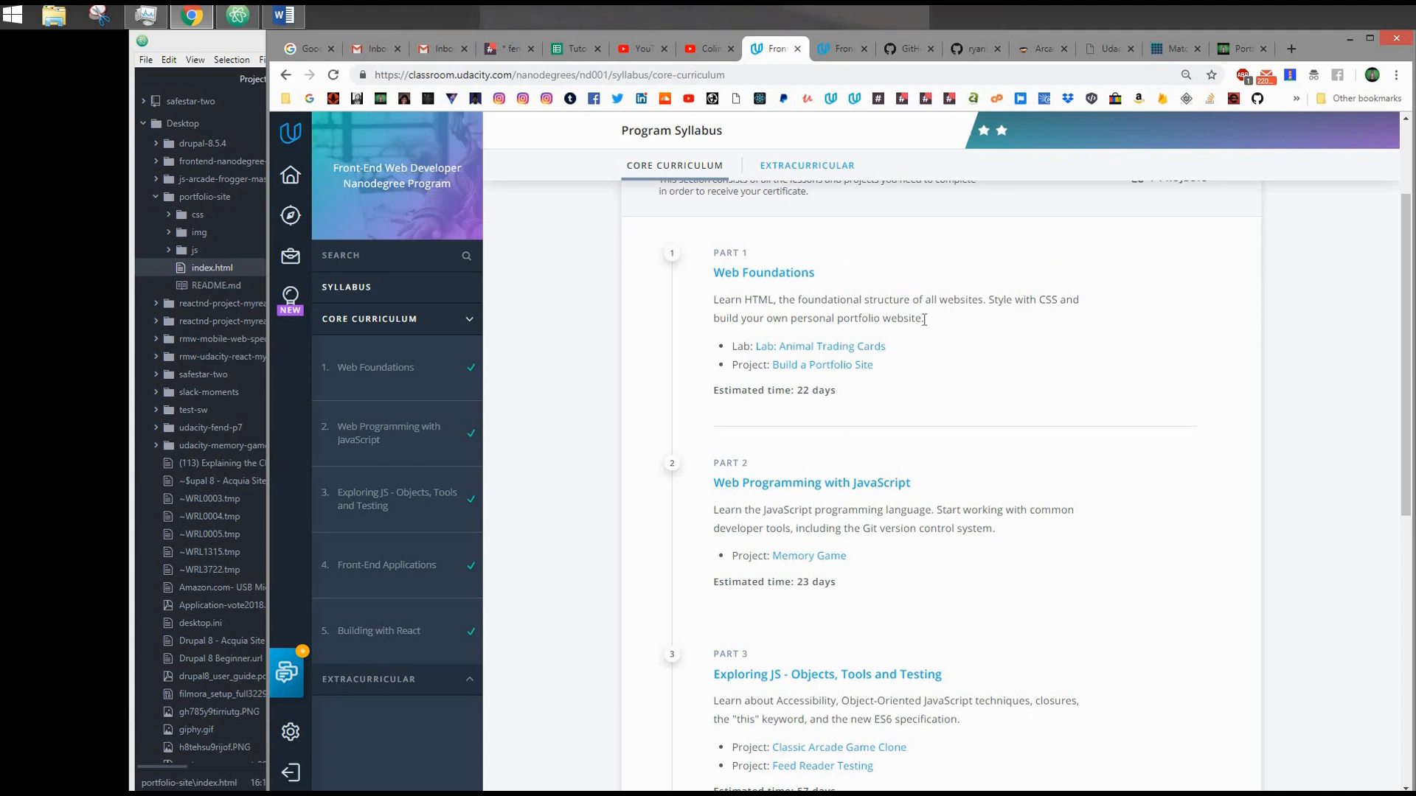
mouse_move(820, 131)
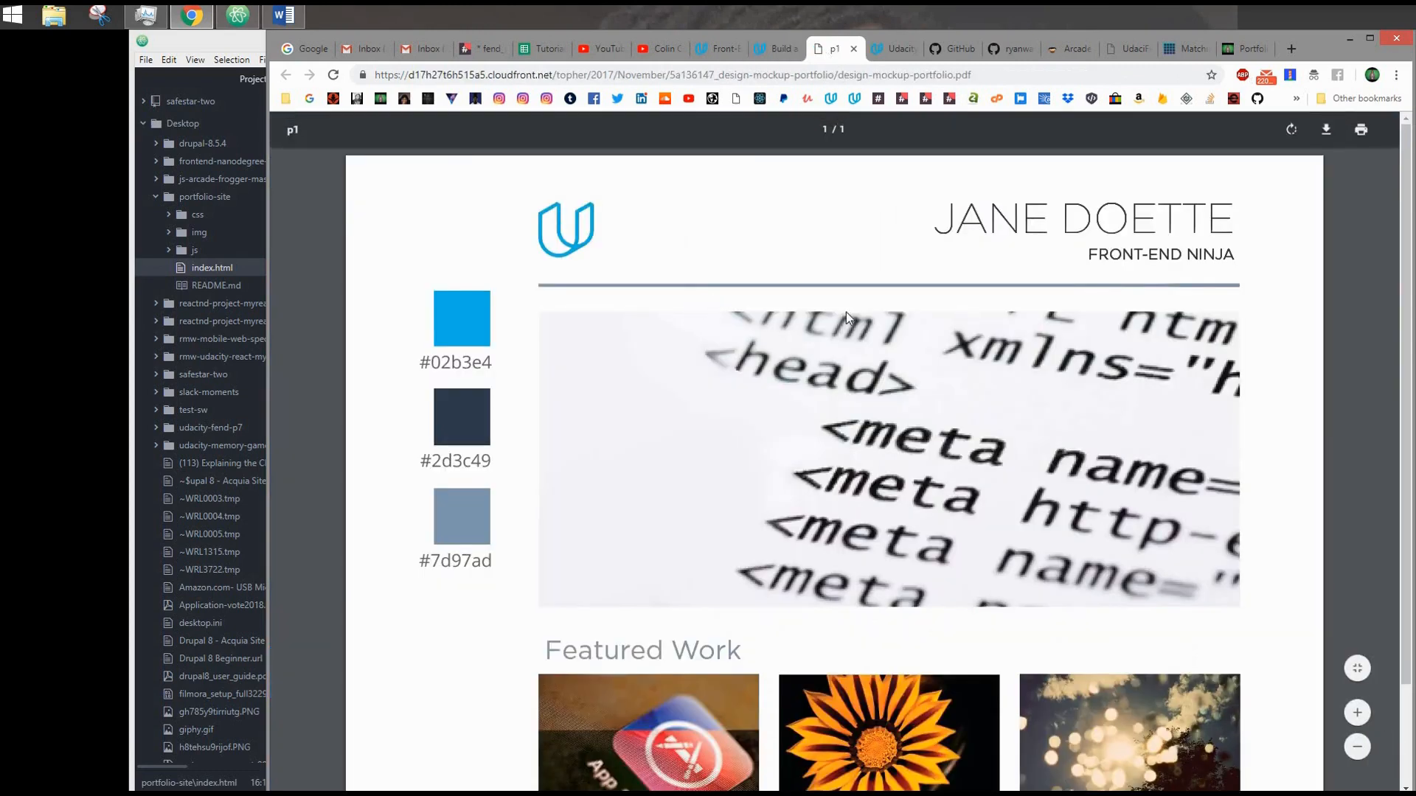
mouse_move(890, 443)
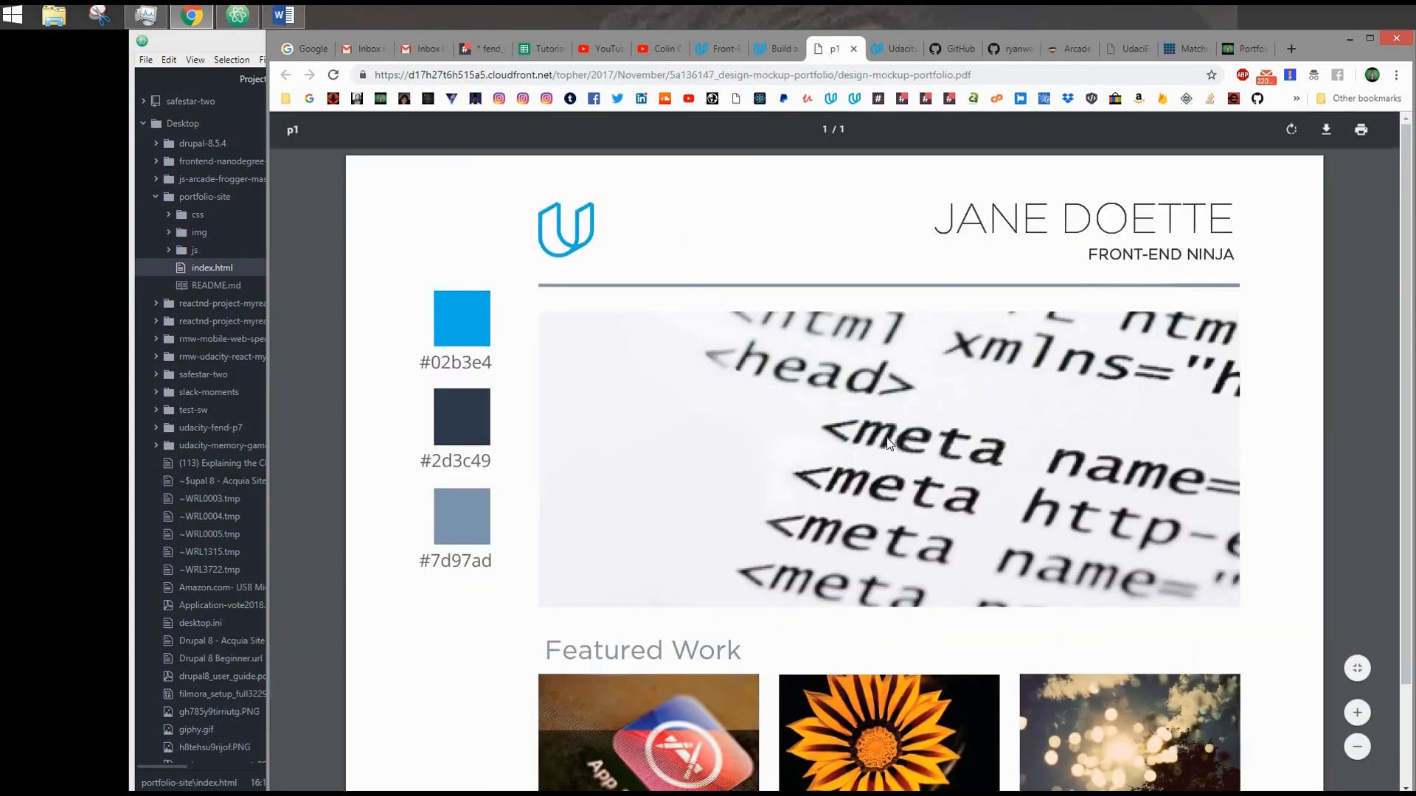
mouse_move(888, 57)
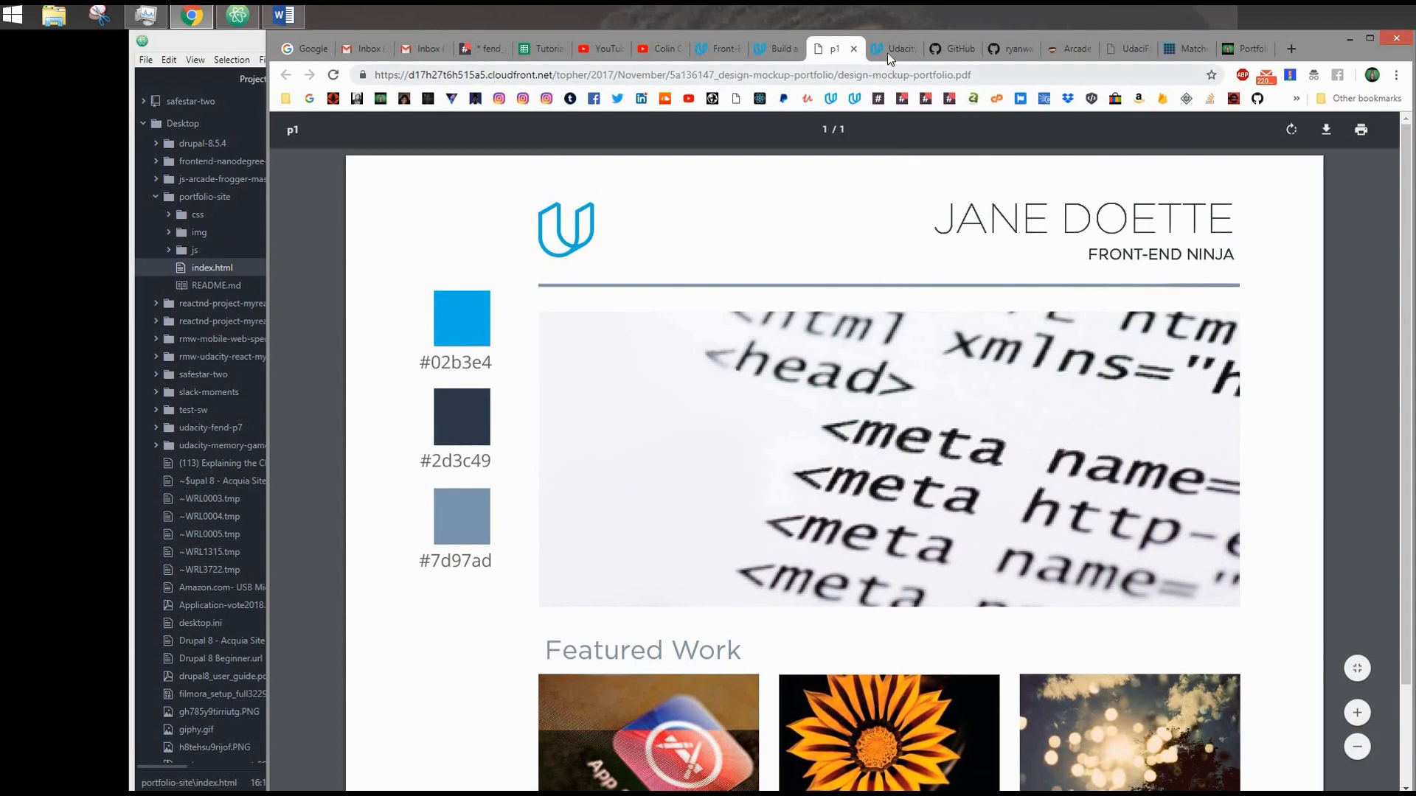
Review the Build a Portfolio Site rubric's first criteria, then check the live portfolio page
click(892, 48)
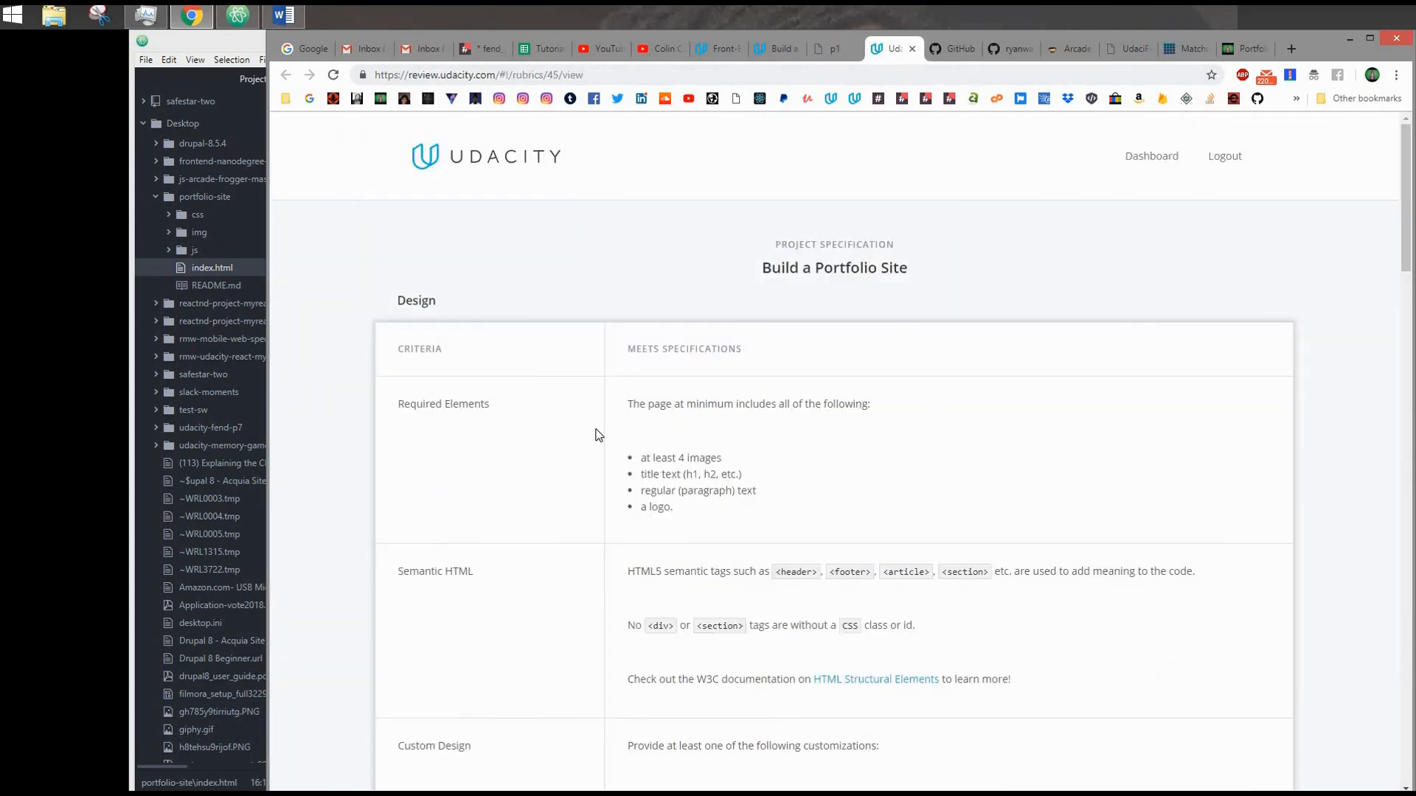
scroll(down, 3)
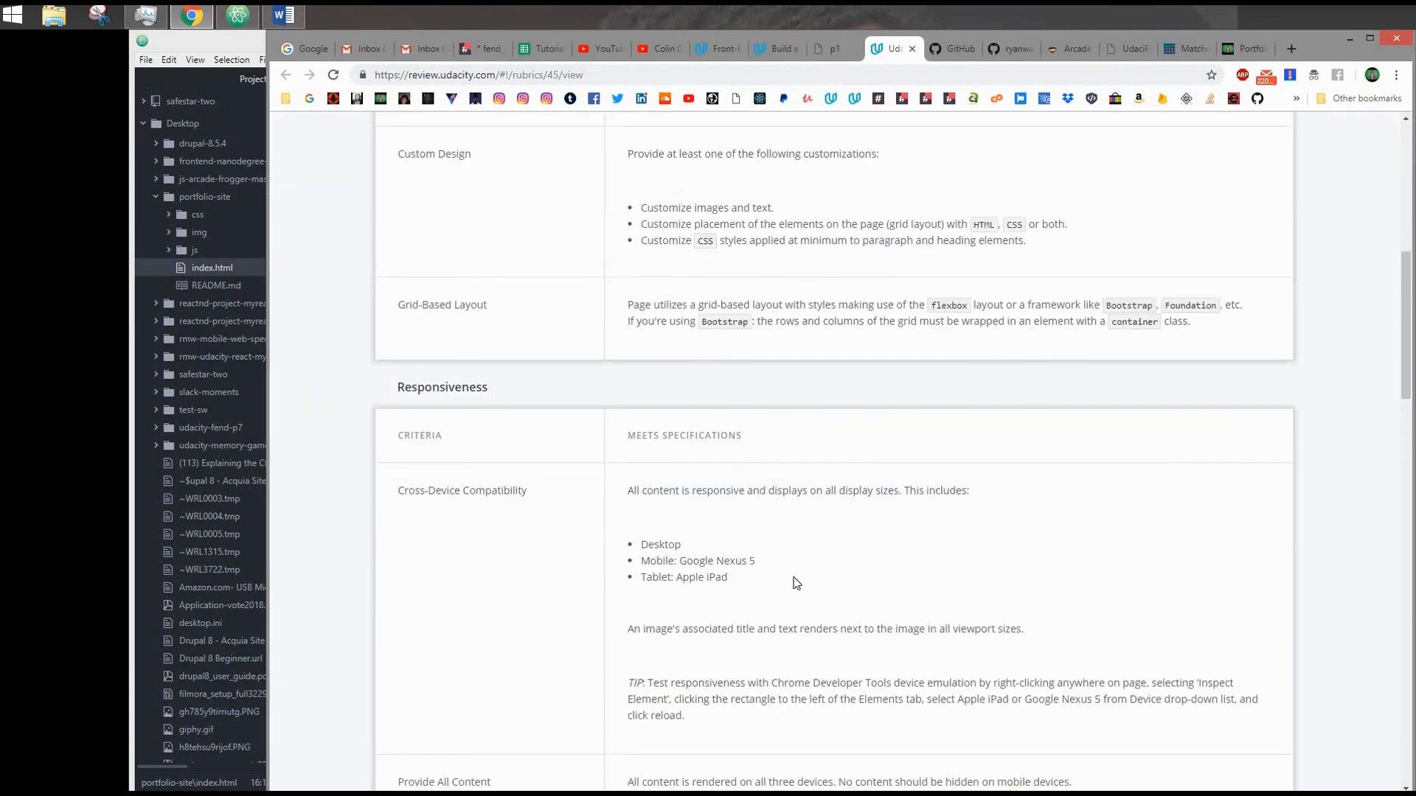
scroll(down, 3)
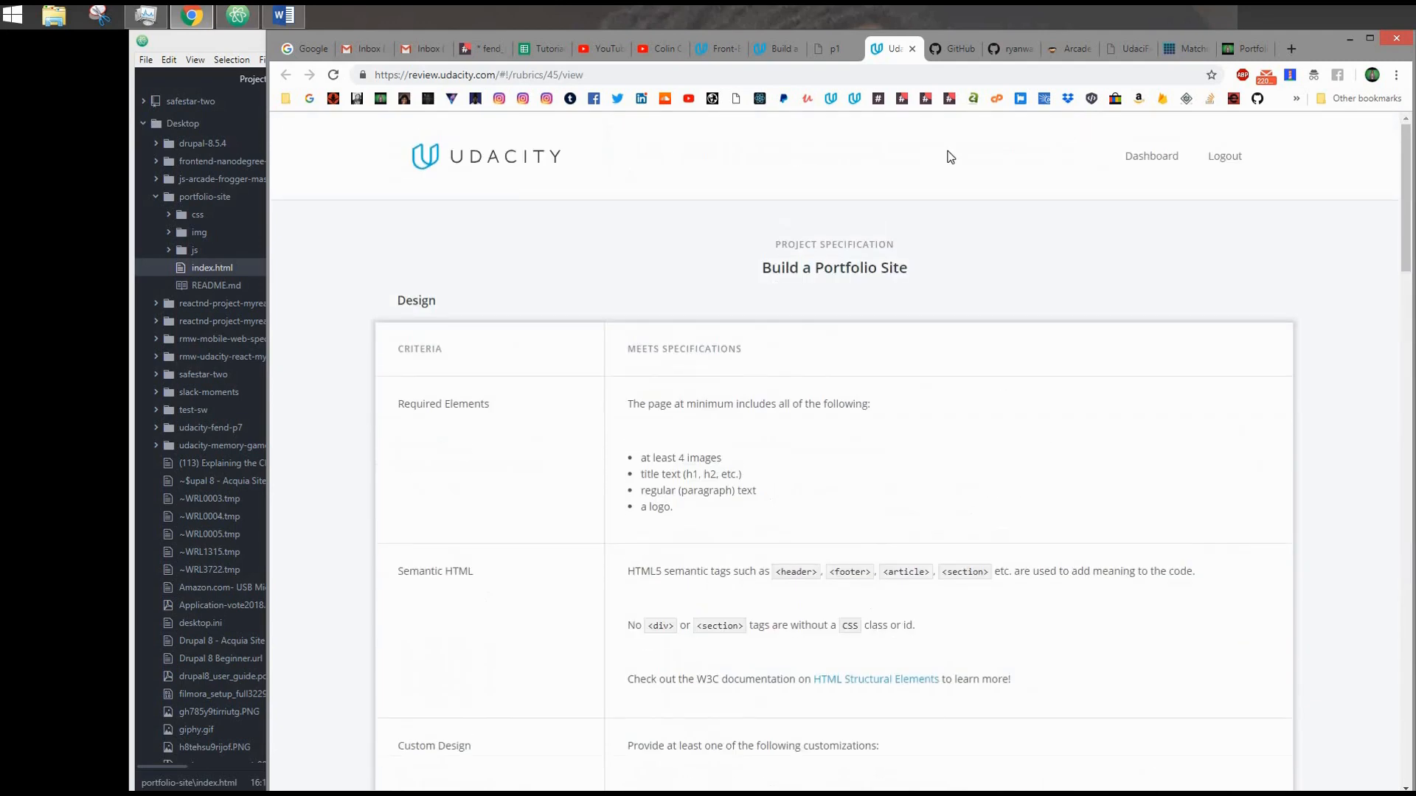
mouse_move(1218, 48)
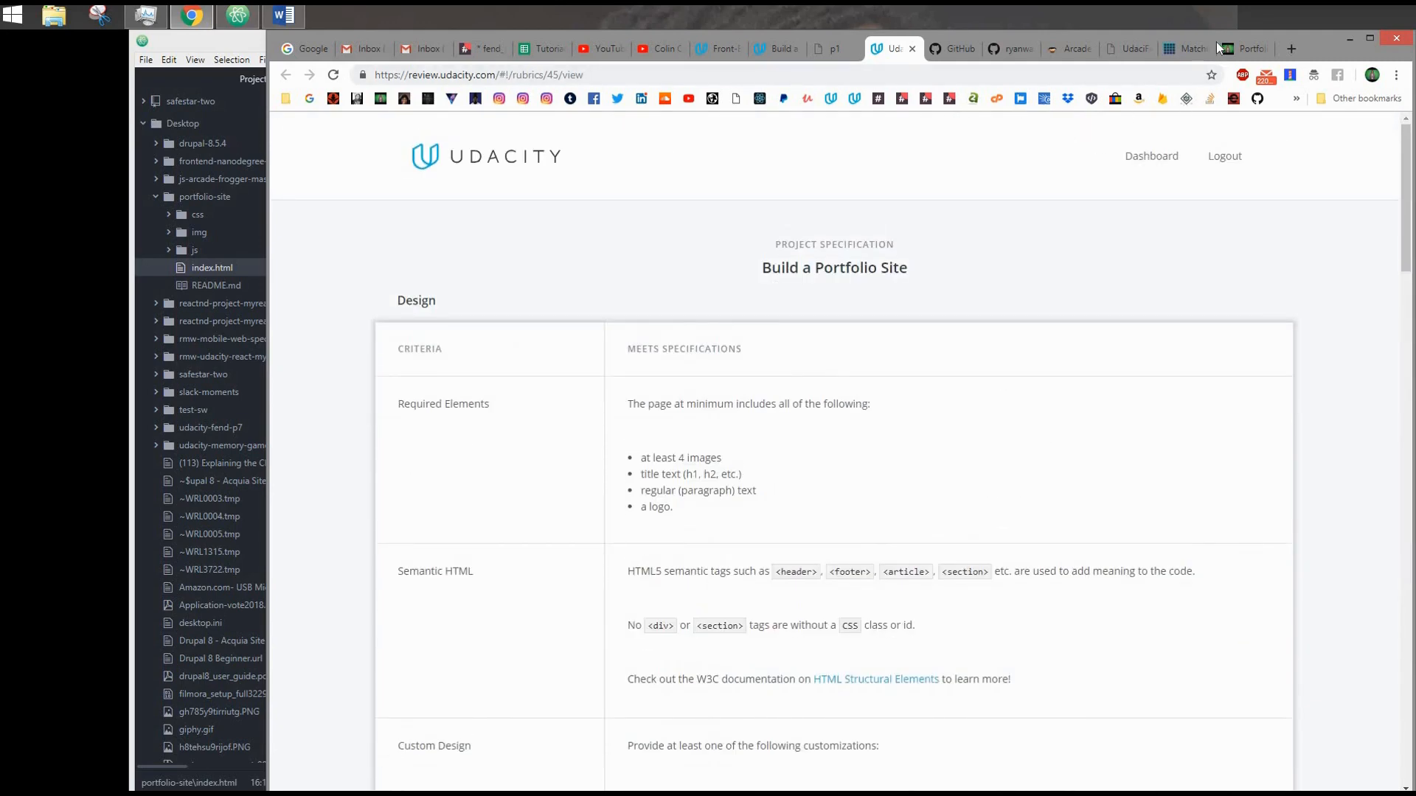
click(1243, 48)
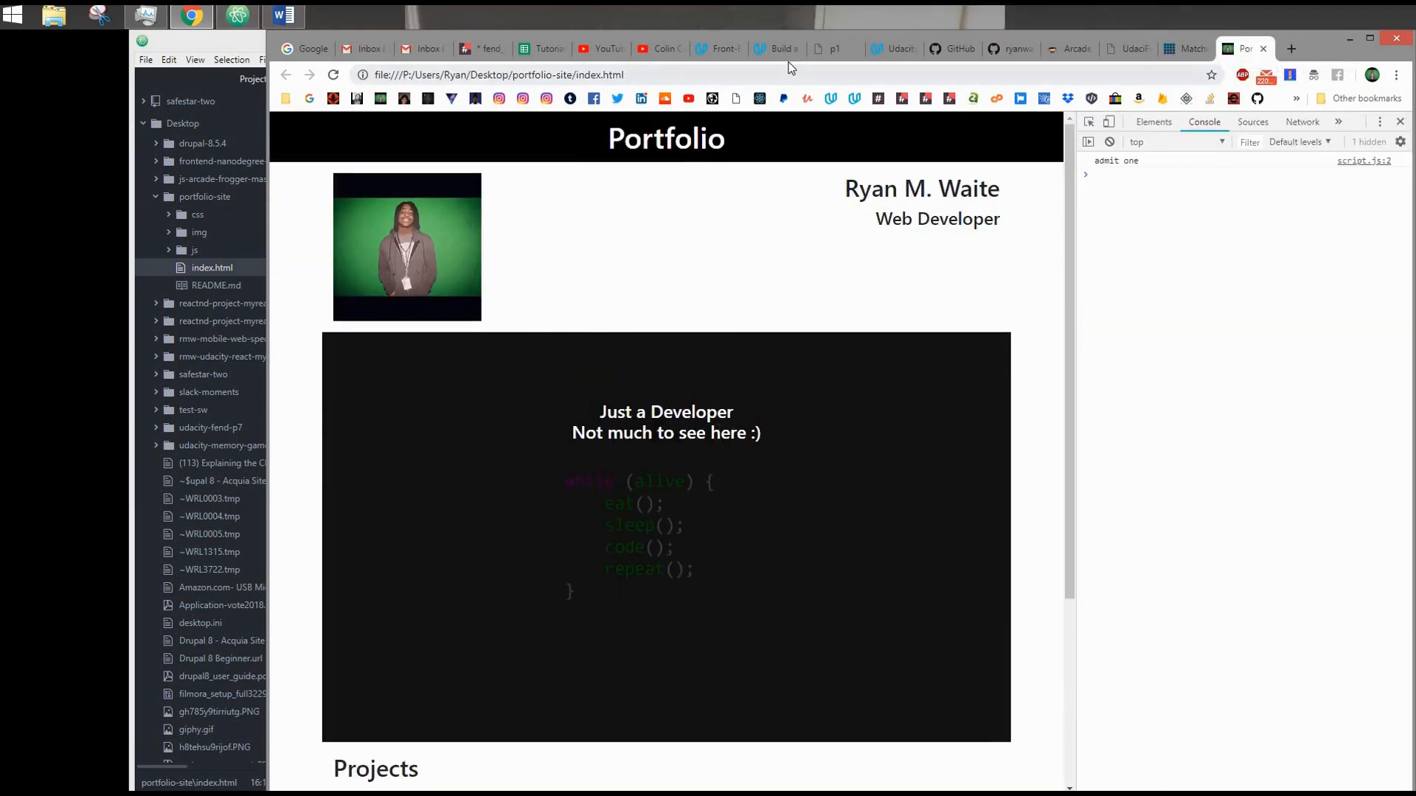
mouse_move(776, 49)
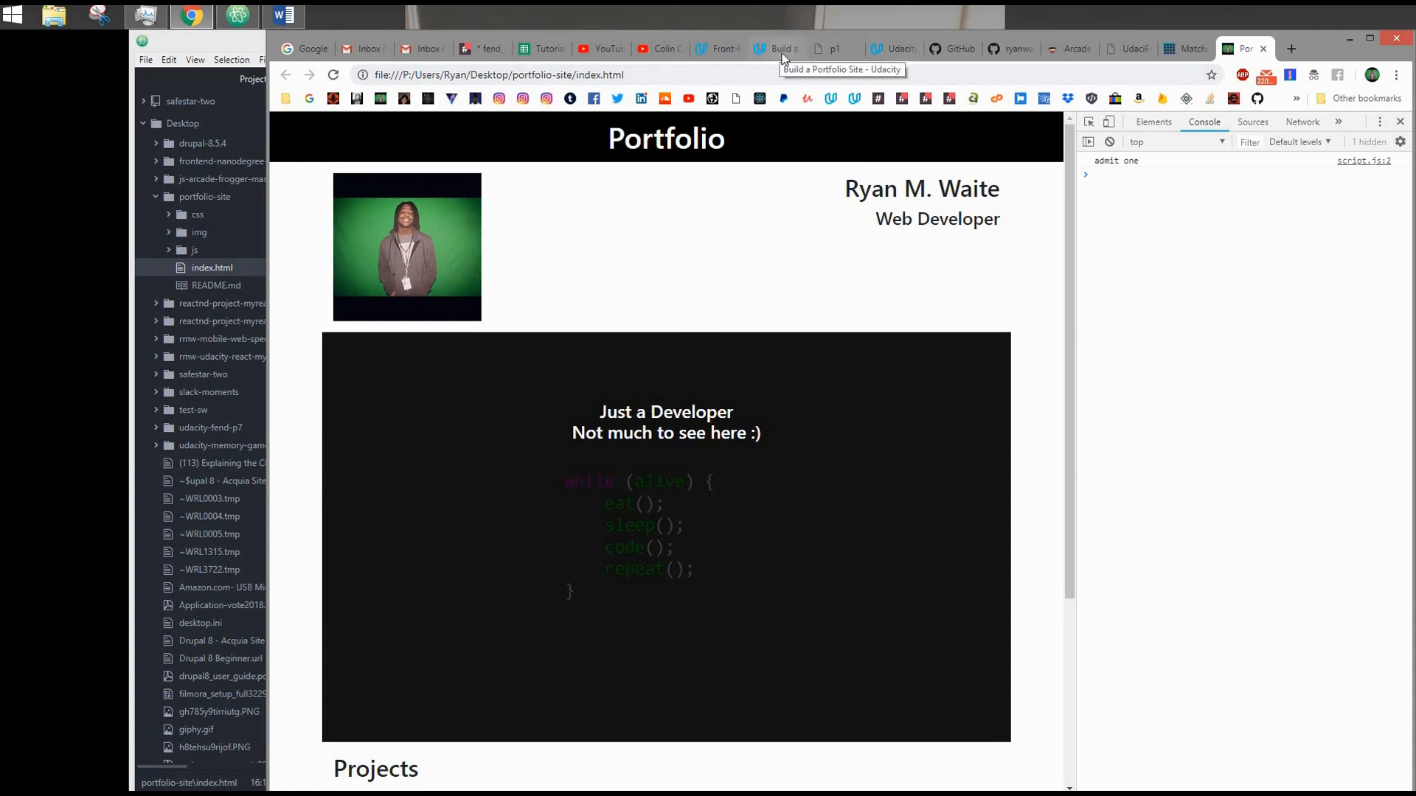
Read further down the rubric's Design criteria, comparing against the portfolio page once more
click(892, 48)
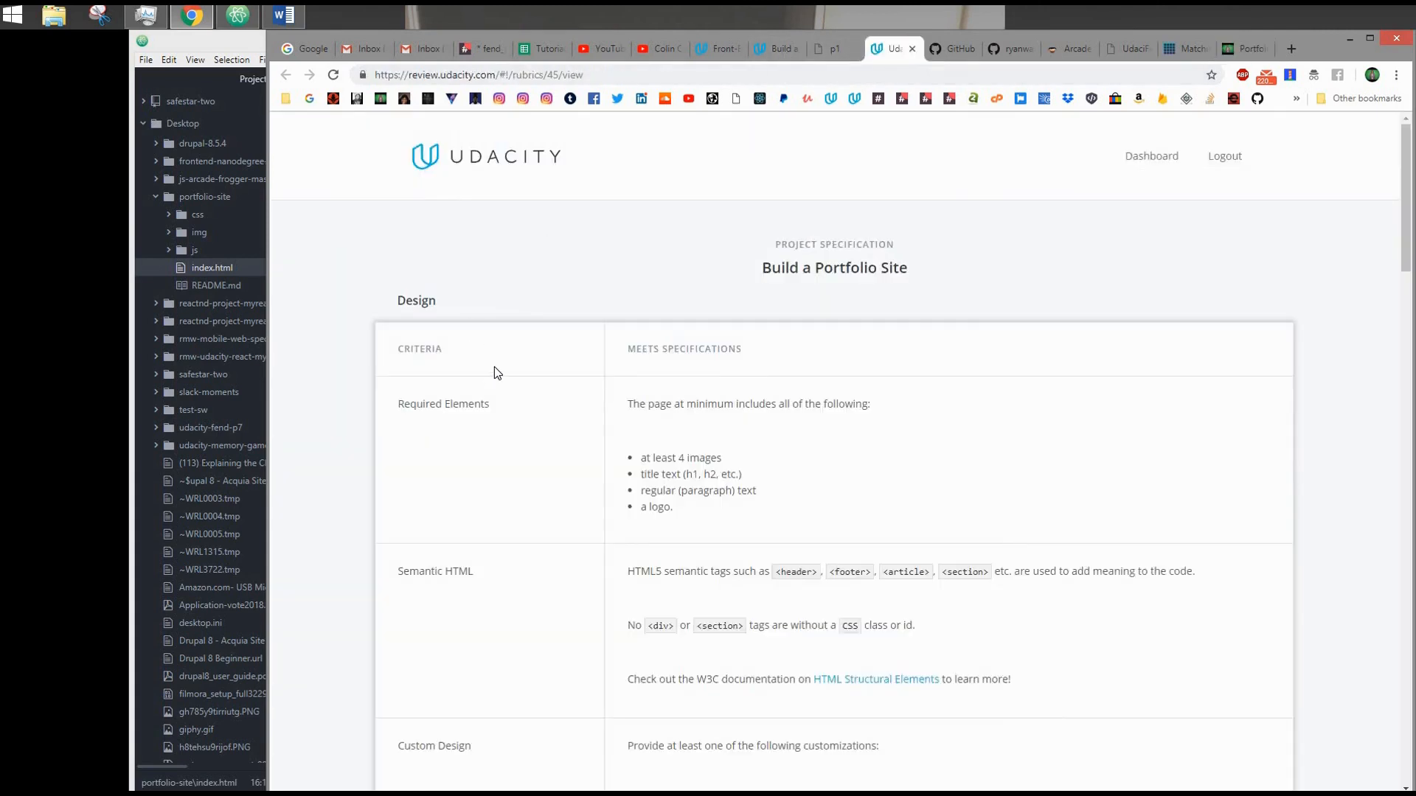
scroll(down, 3)
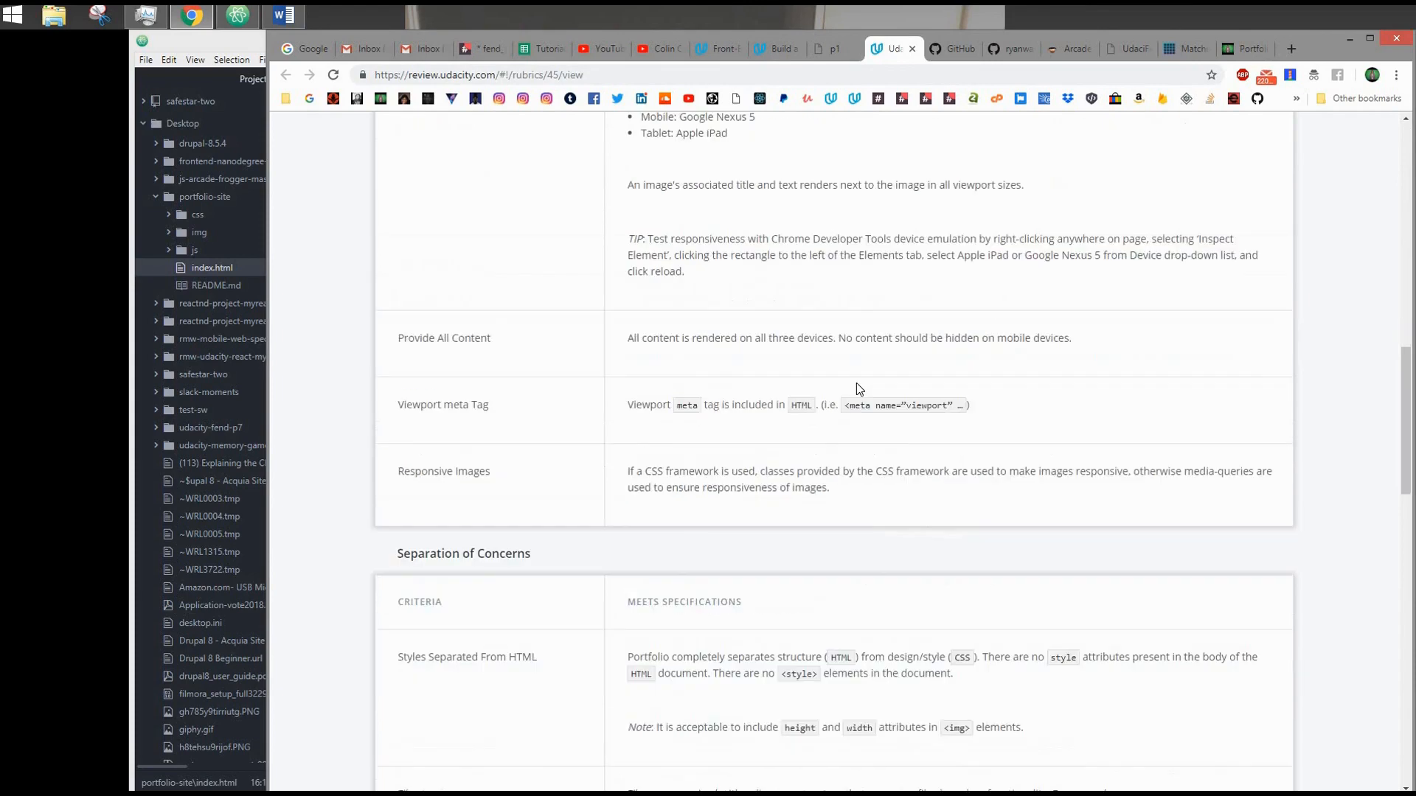
scroll(down, 3)
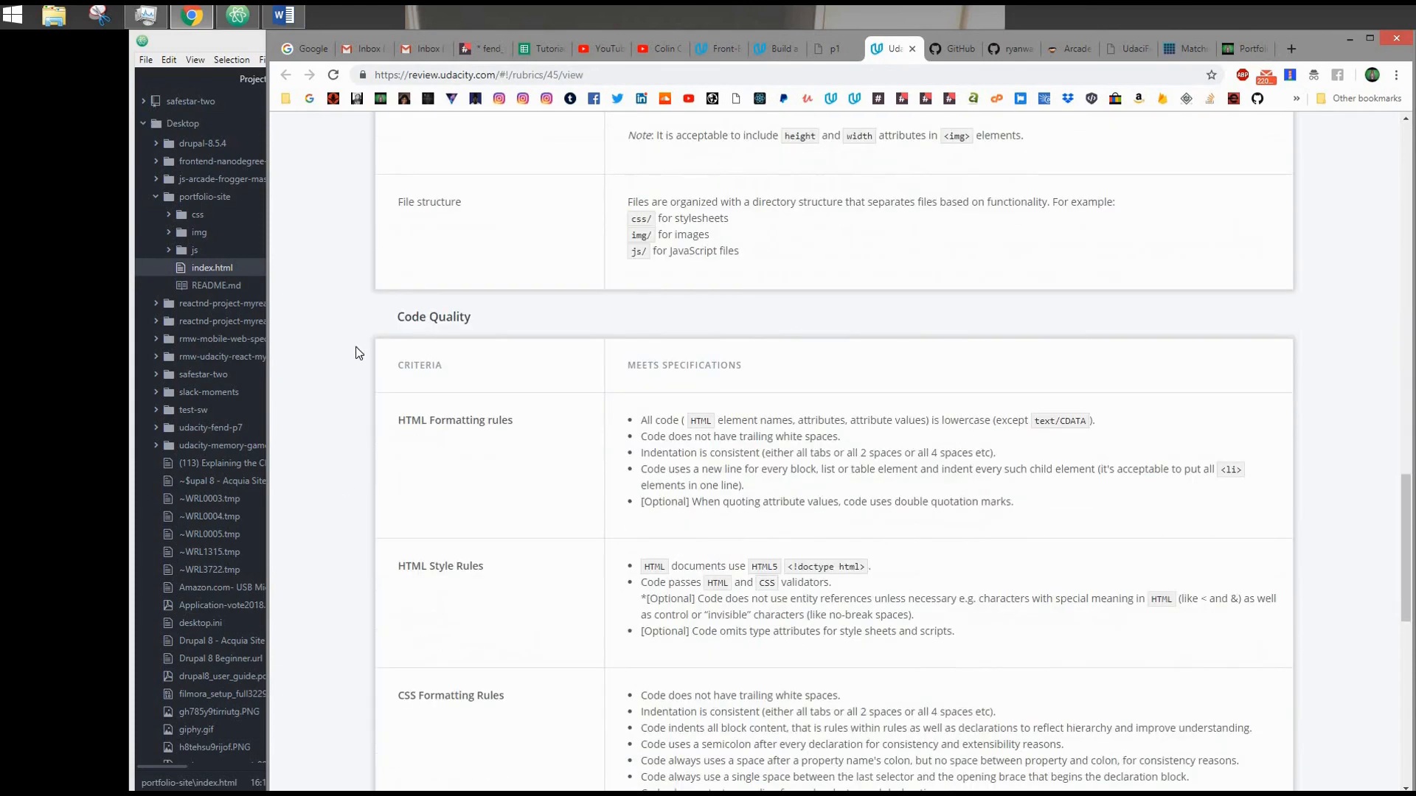
scroll(down, 3)
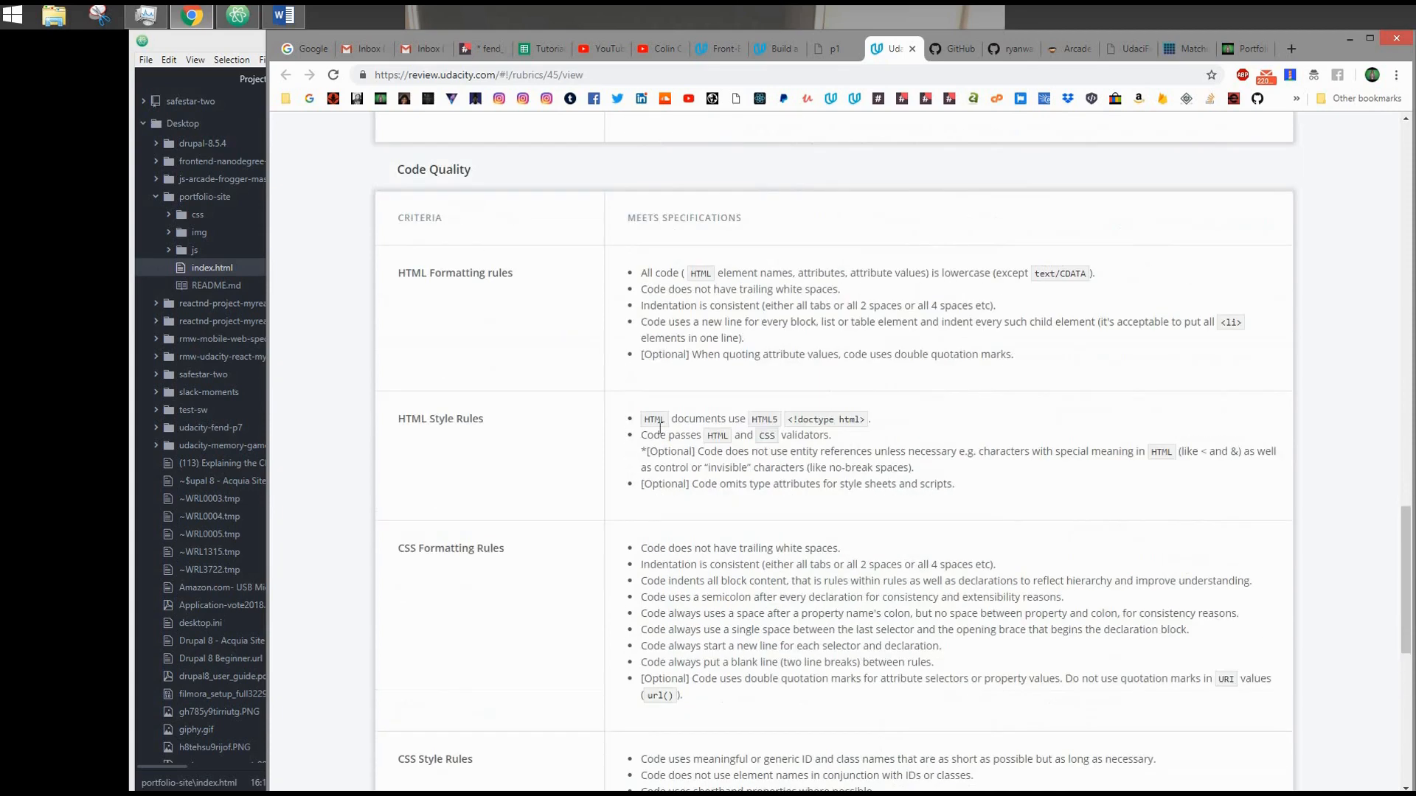
click(1246, 48)
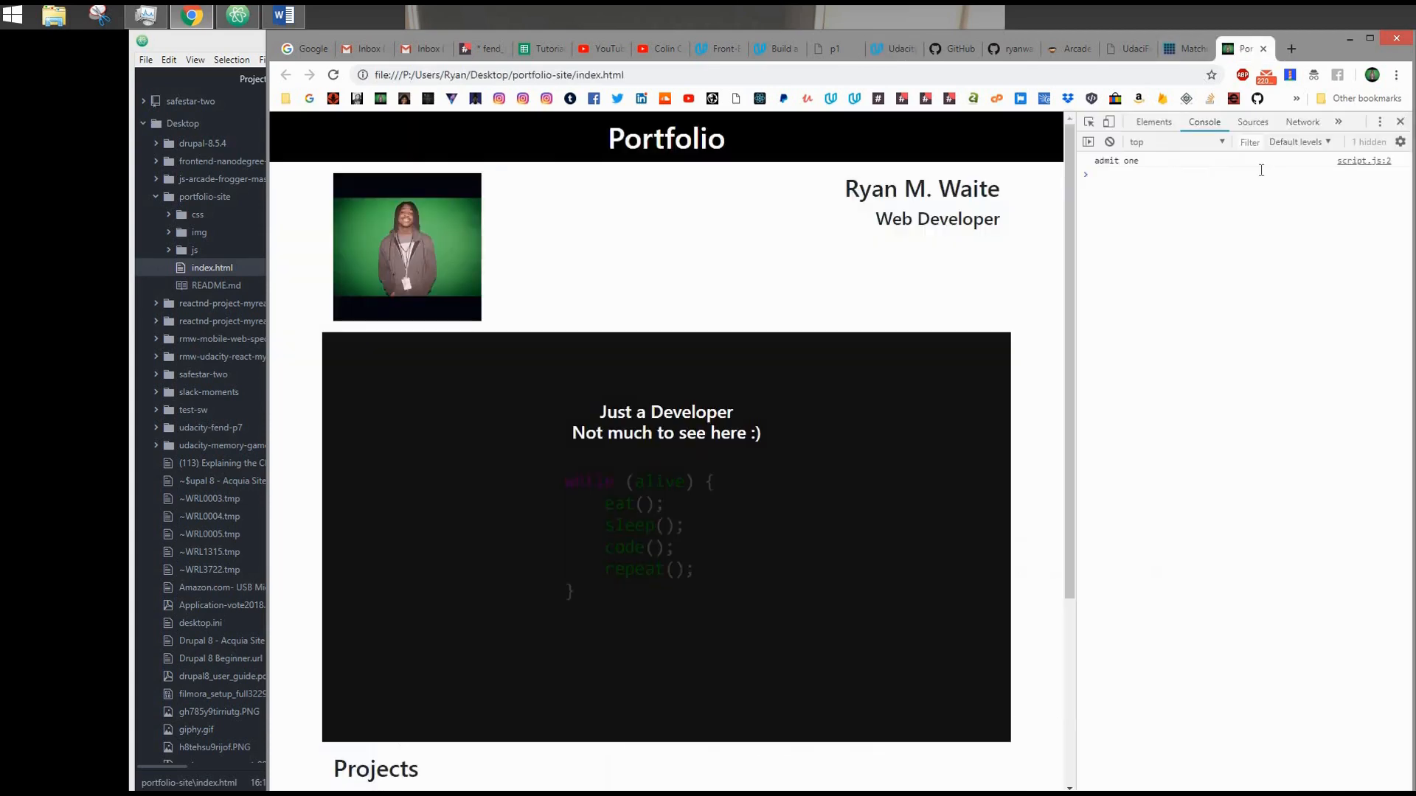
click(885, 48)
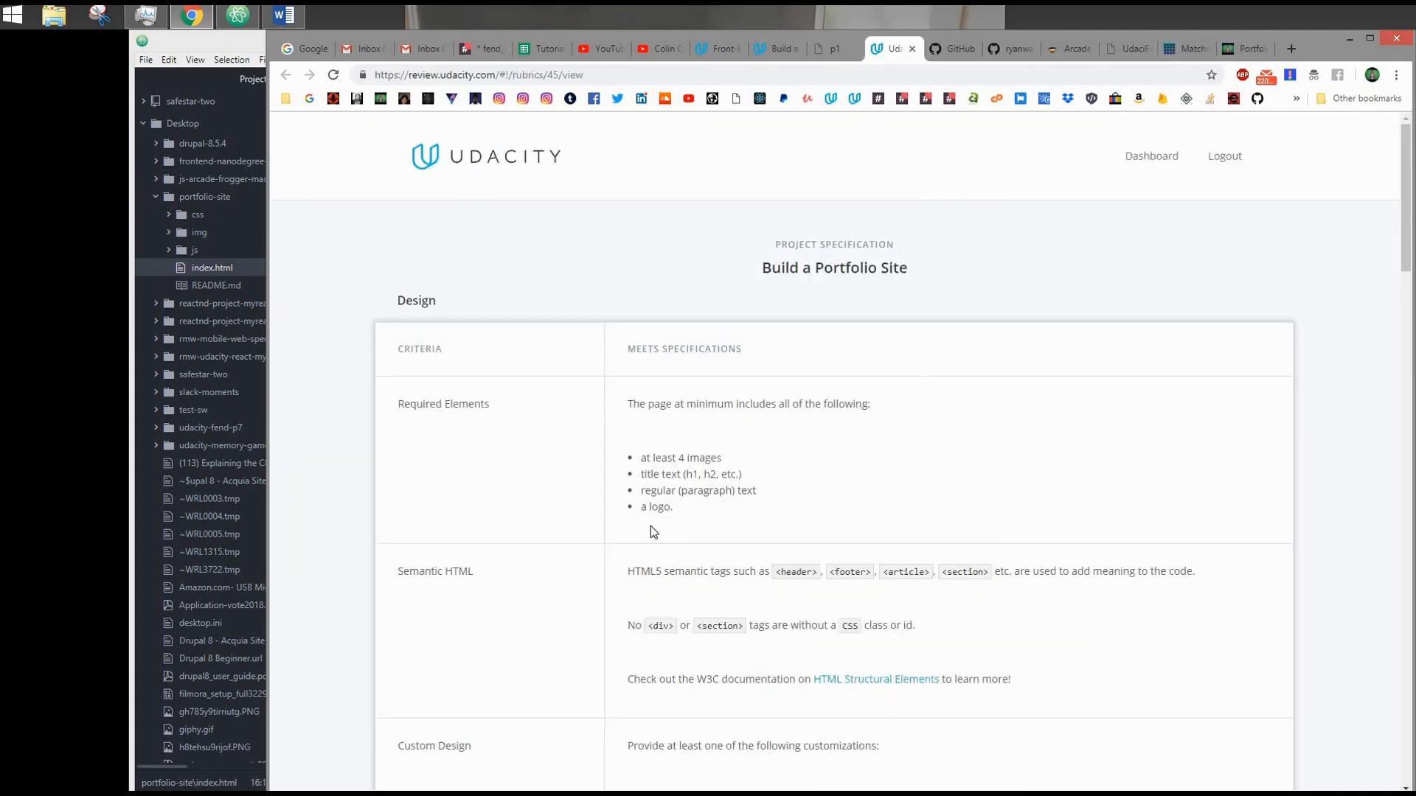
mouse_move(775, 460)
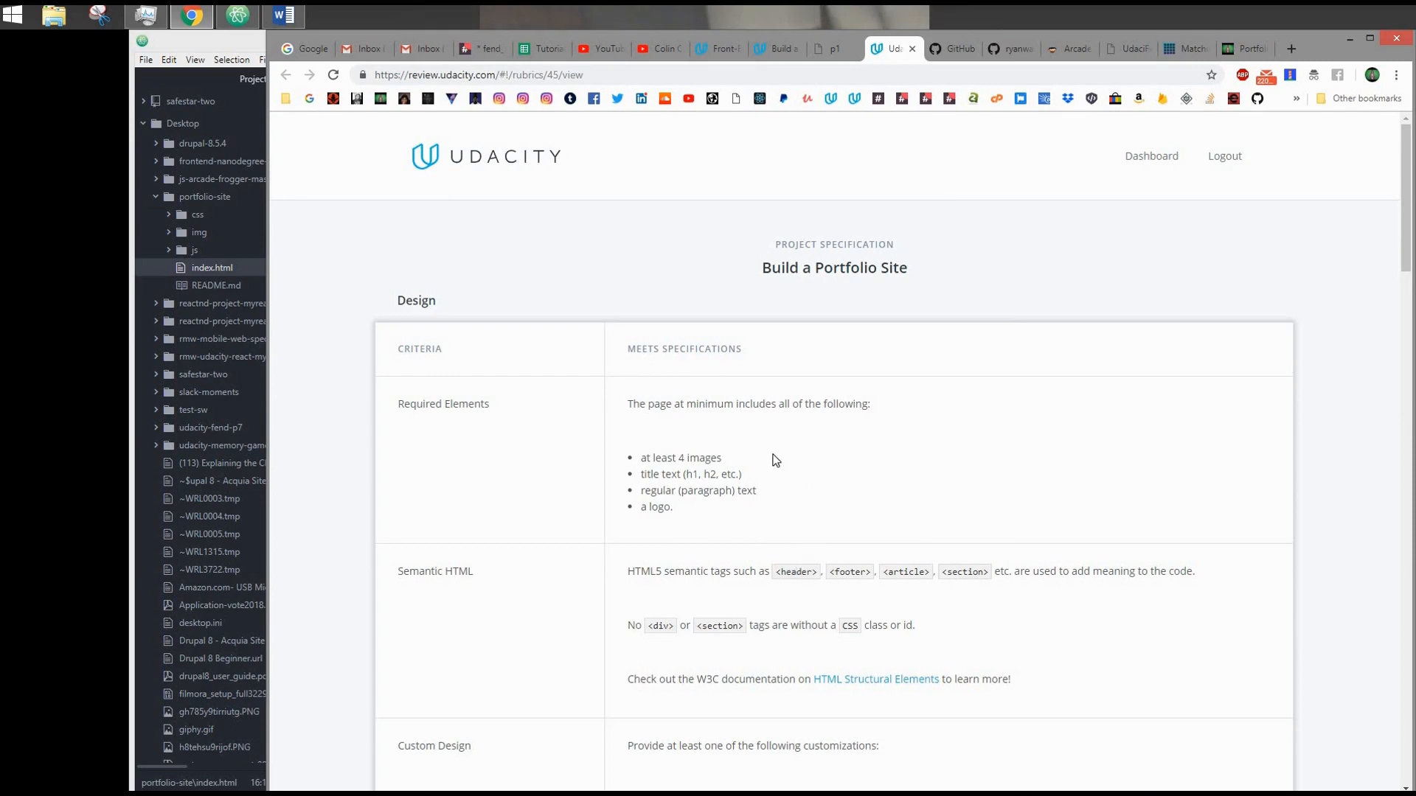
mouse_move(712, 548)
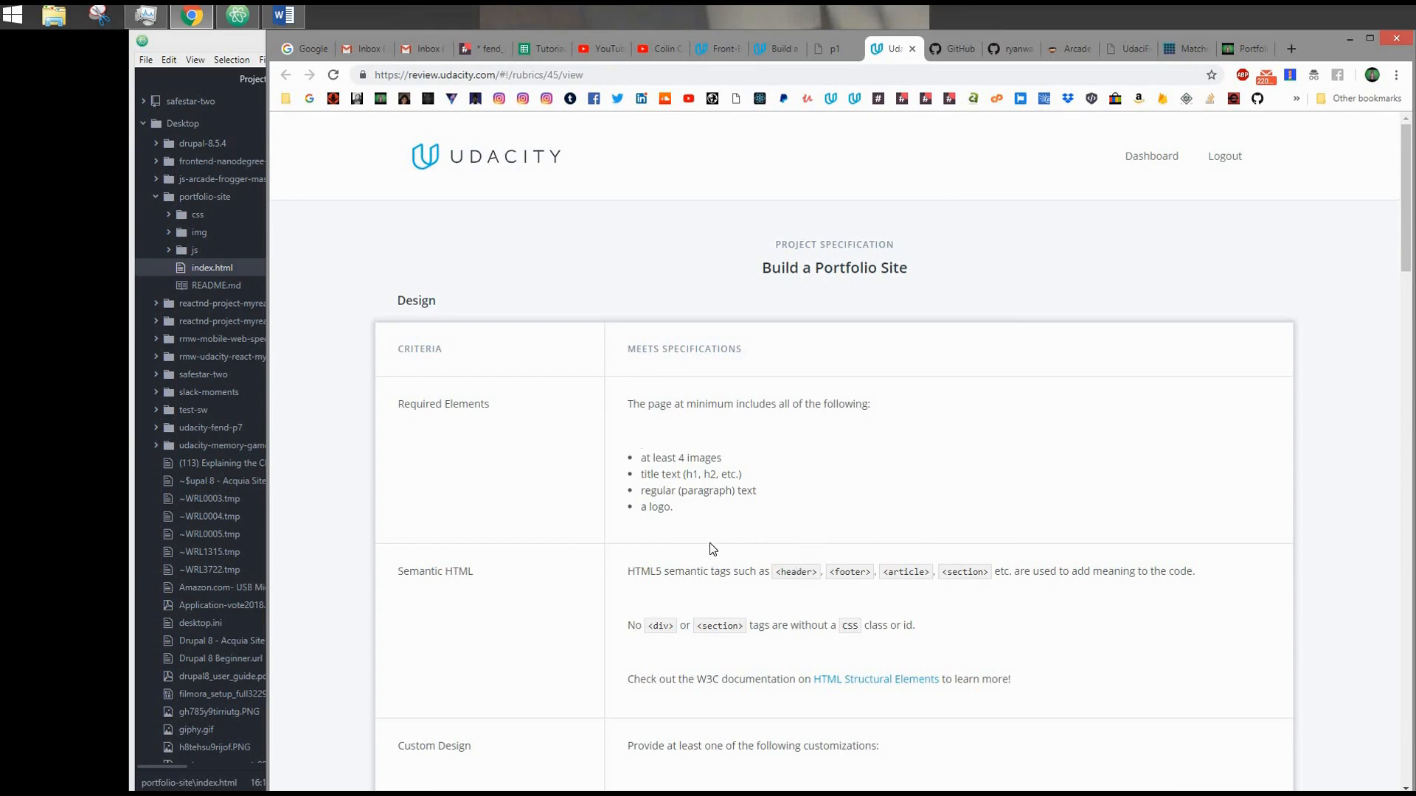
scroll(down, 3)
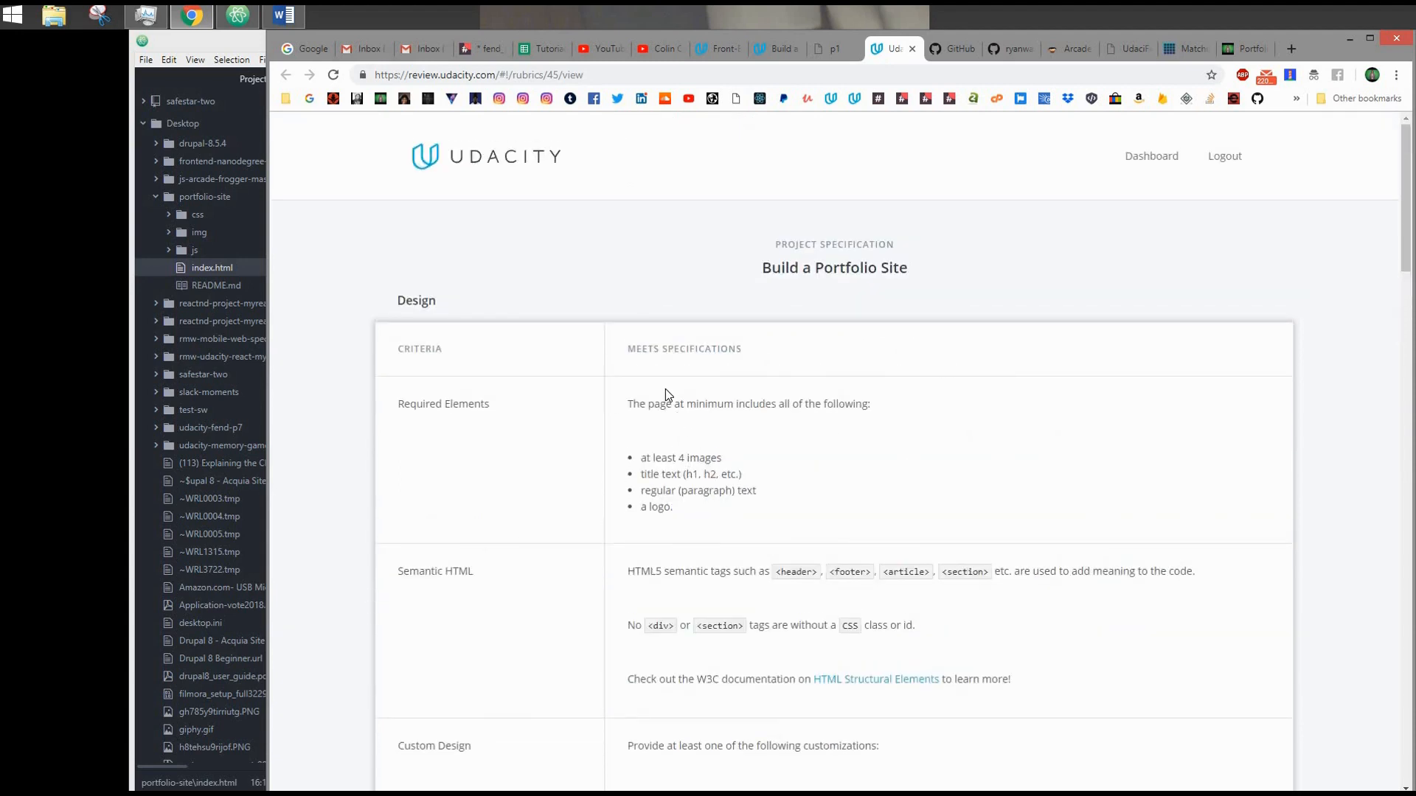
mouse_move(425, 341)
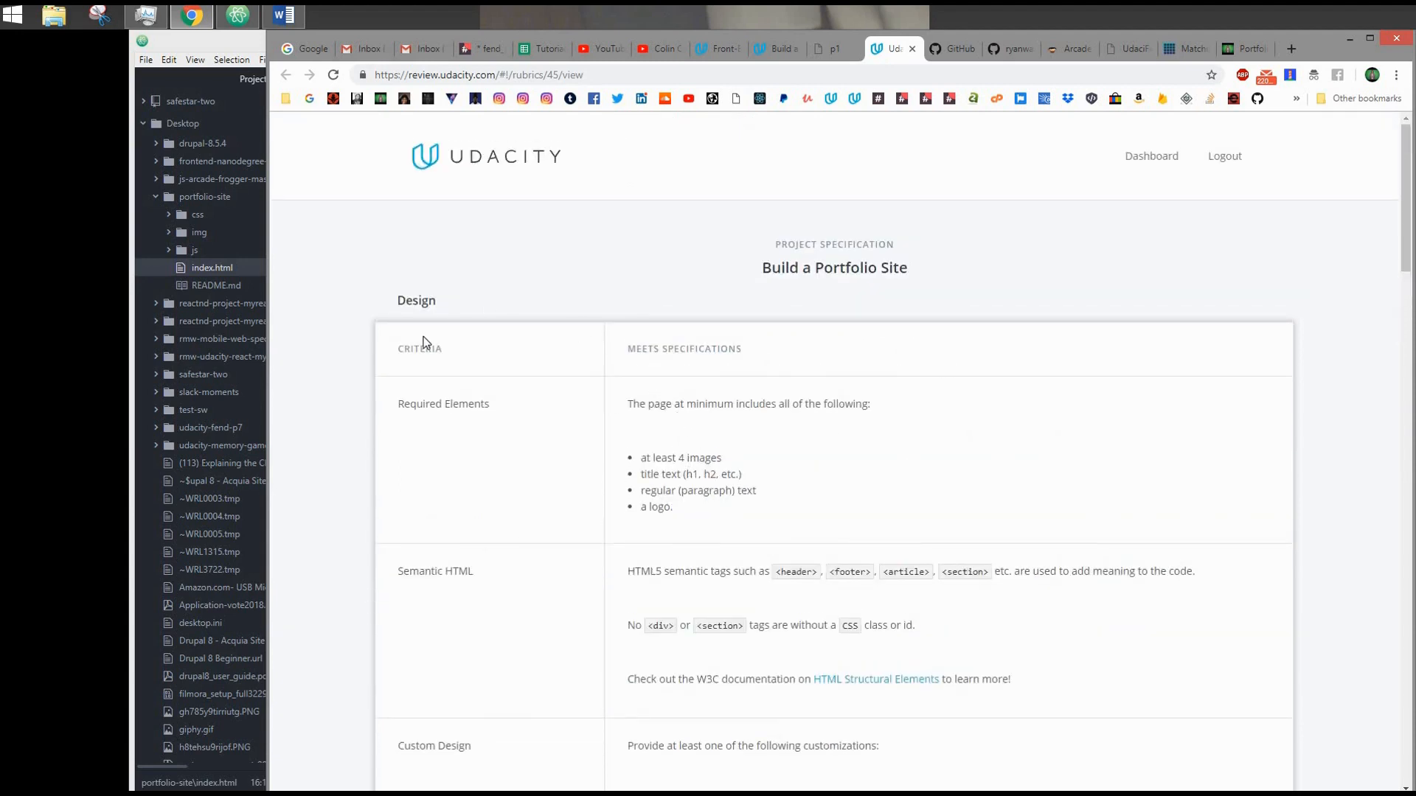
mouse_move(449, 346)
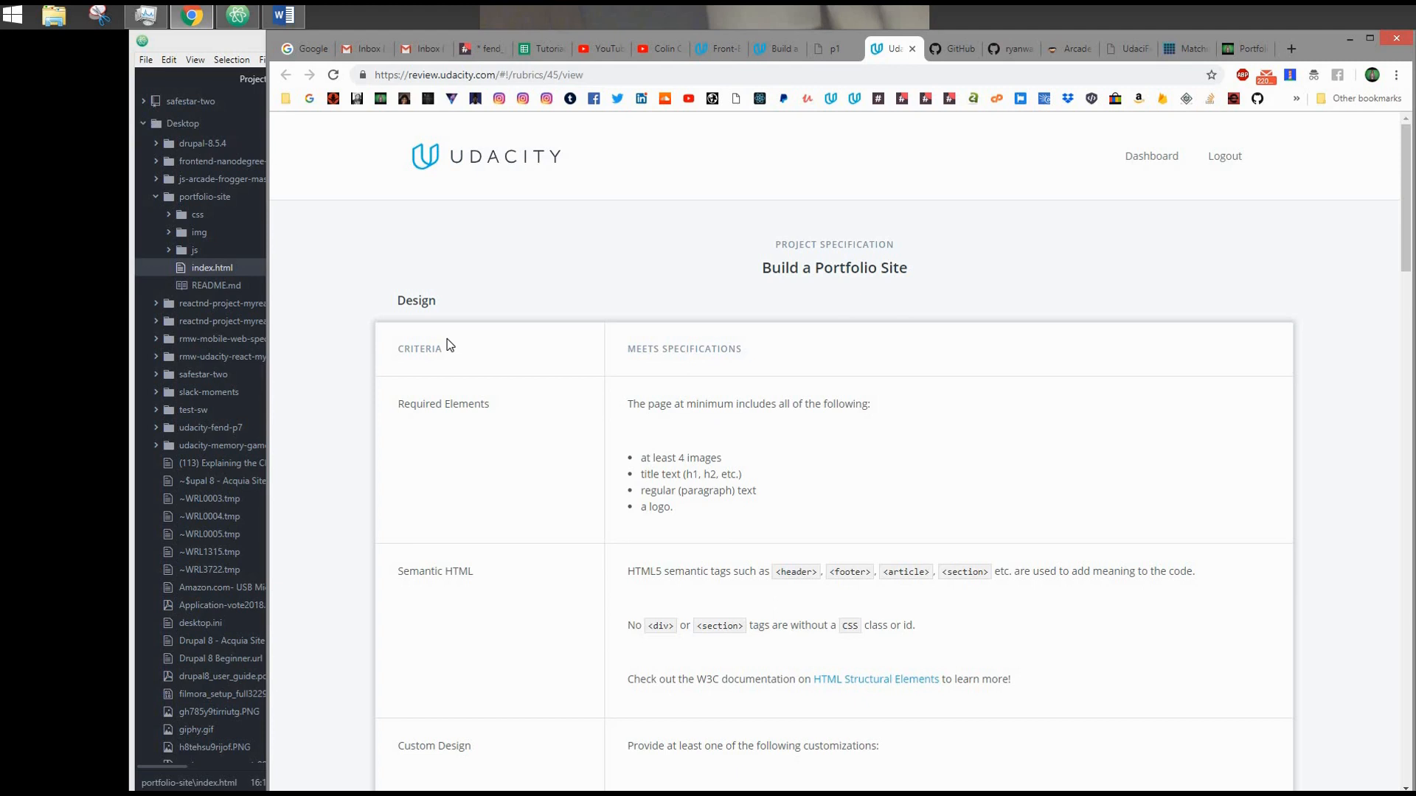
Scroll the rubric through Separation of Concerns, Code Quality and the stand-out Suggestions
scroll(down, 3)
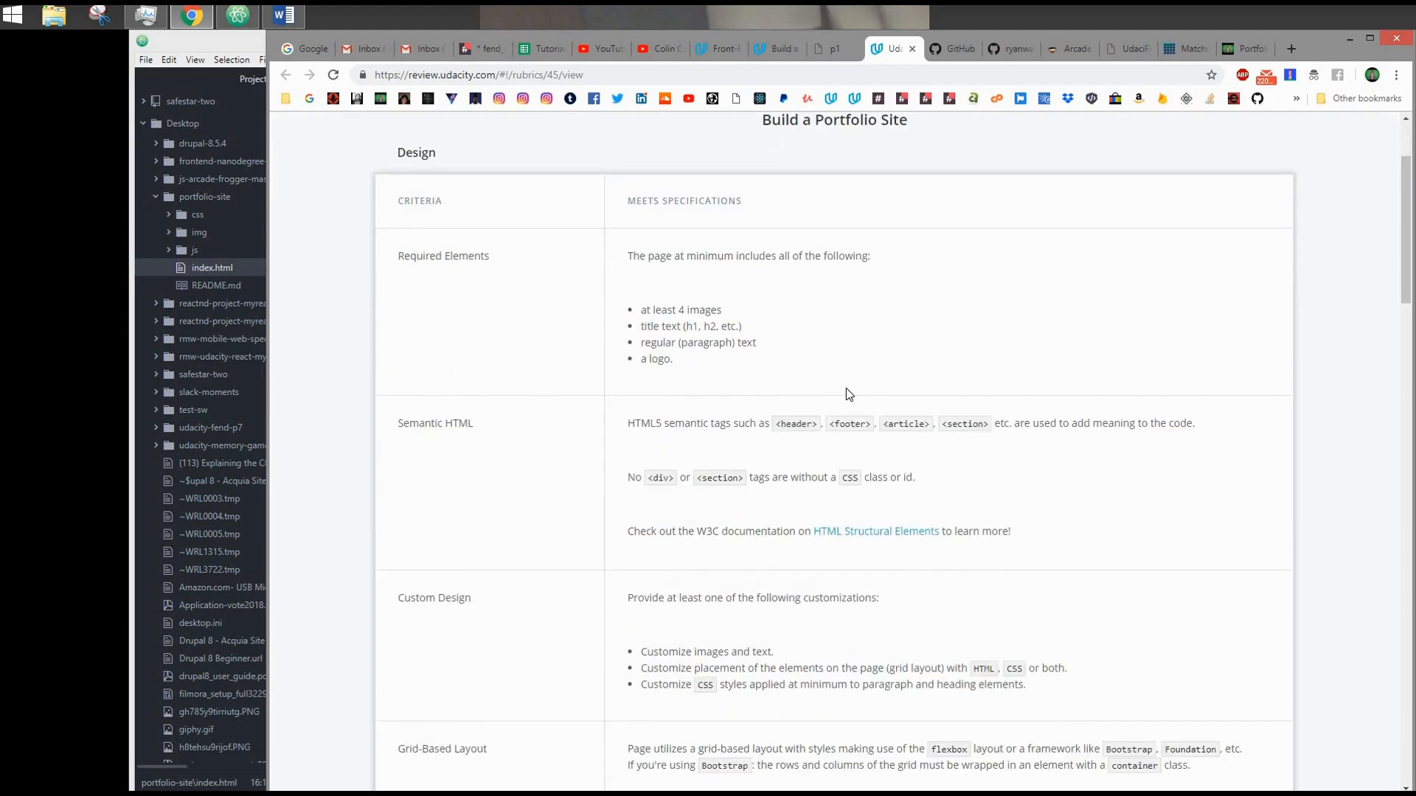
scroll(down, 3)
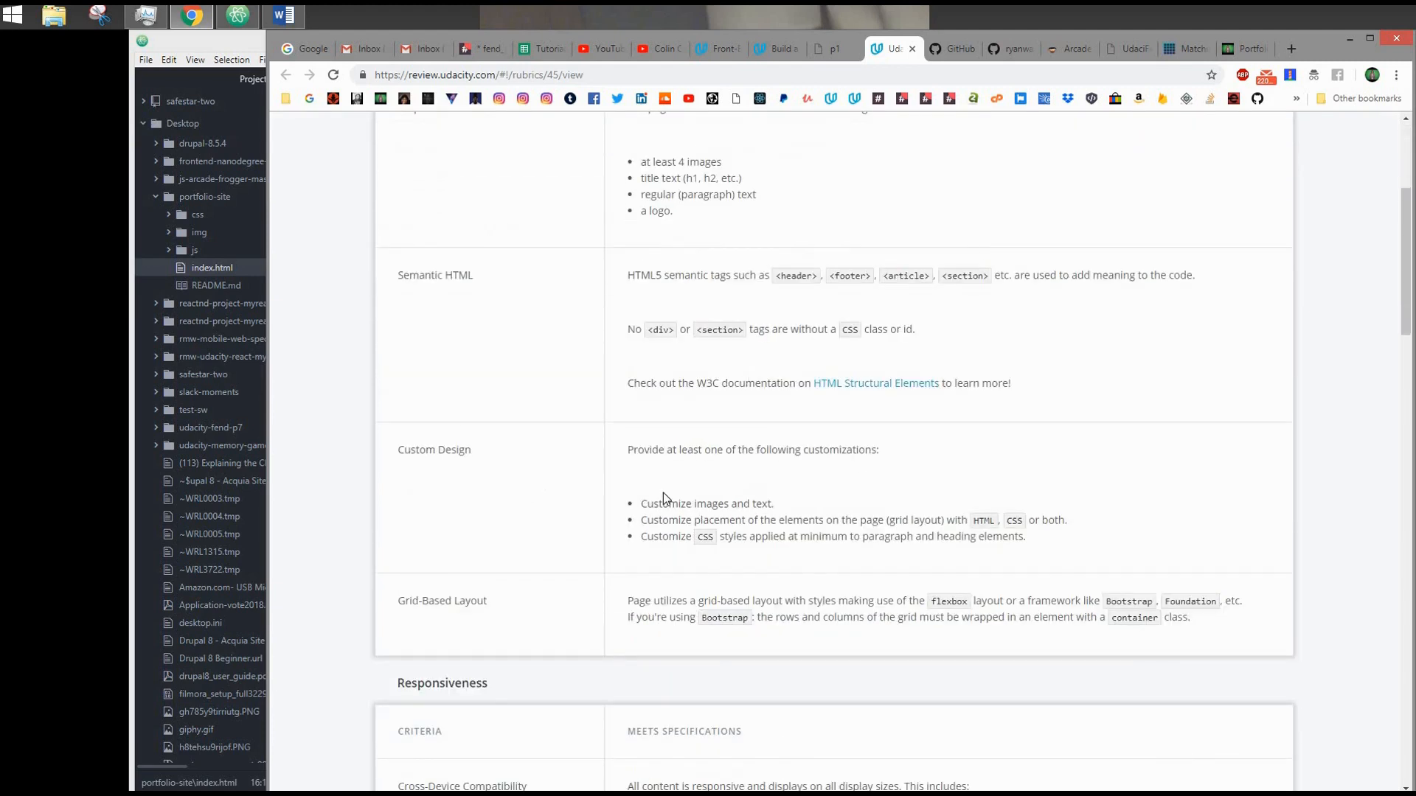
scroll(down, 3)
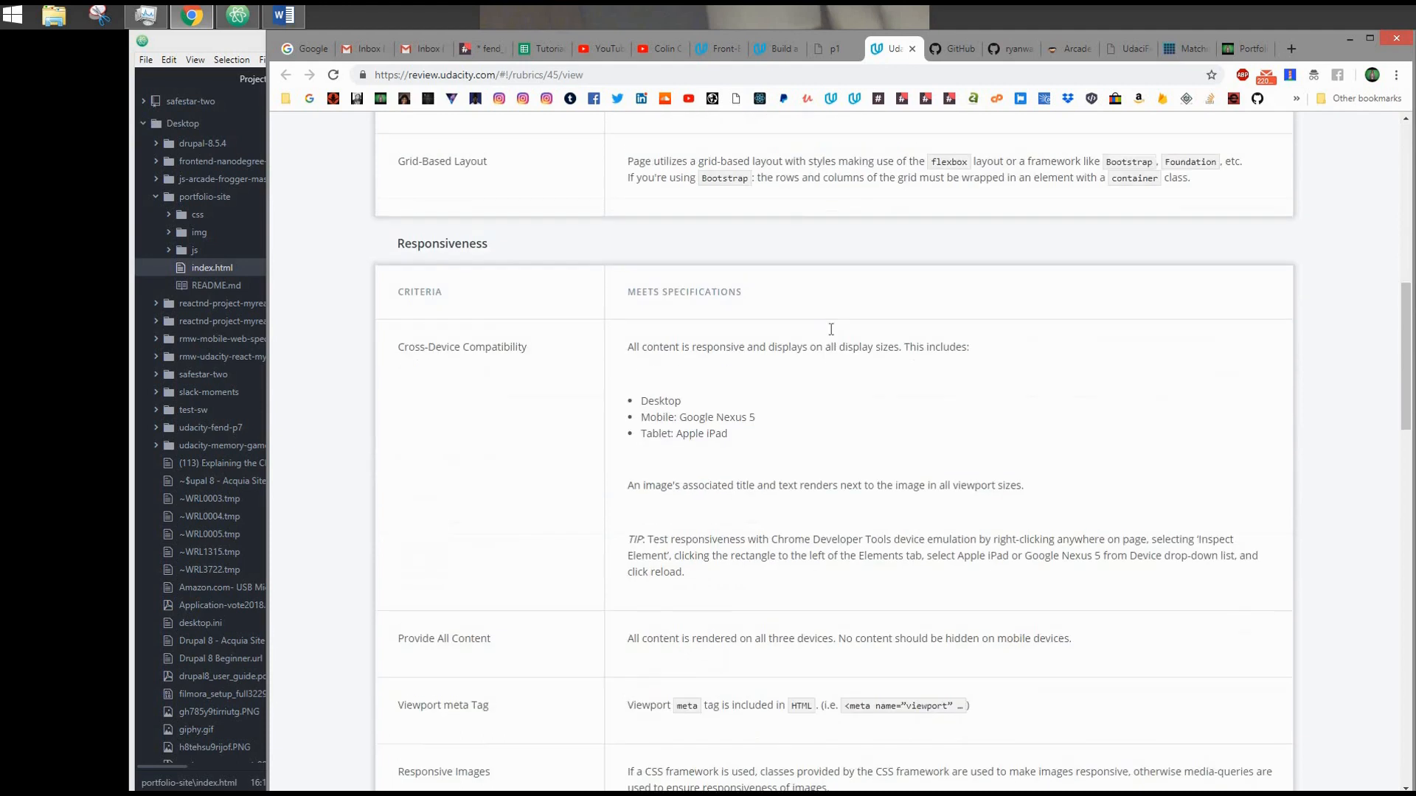
scroll(down, 3)
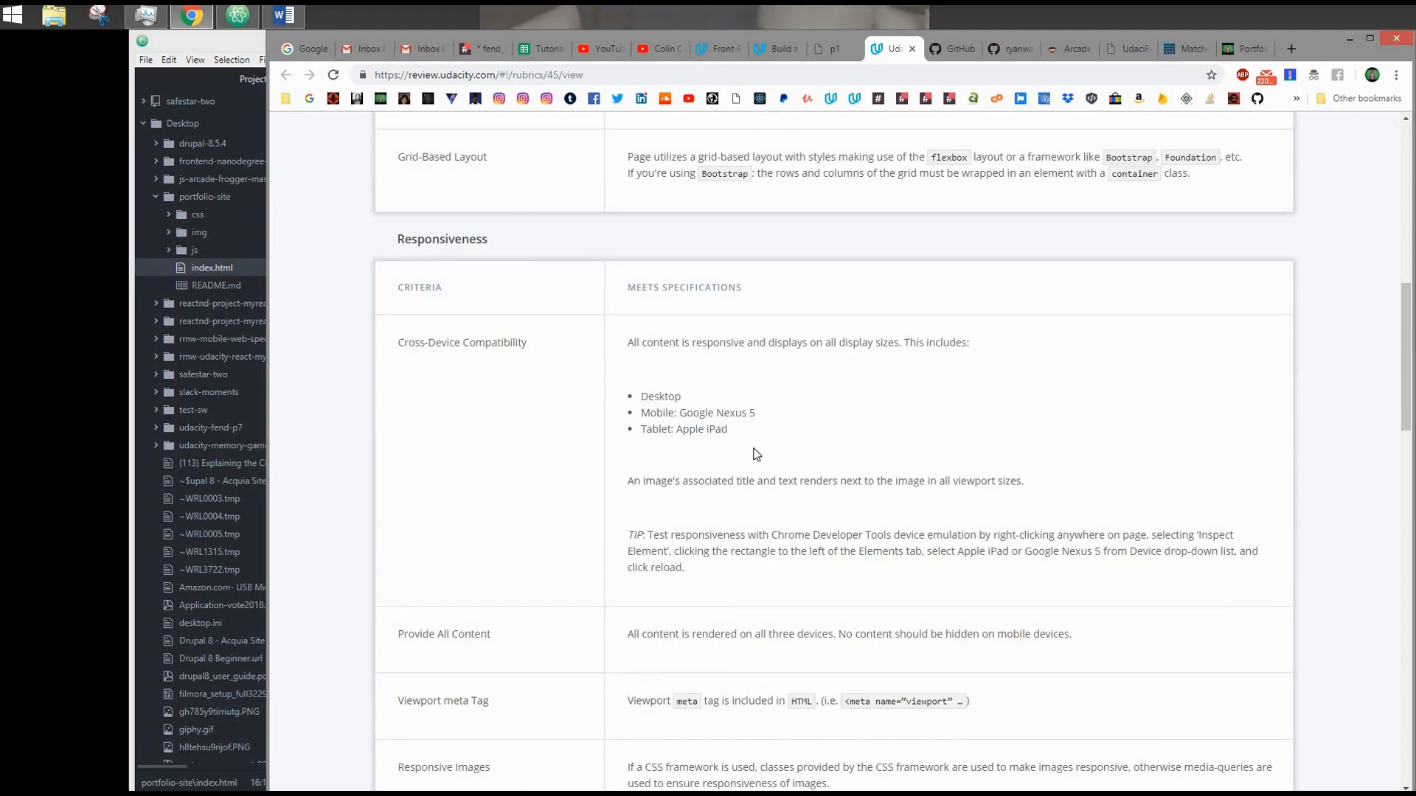
mouse_move(772, 442)
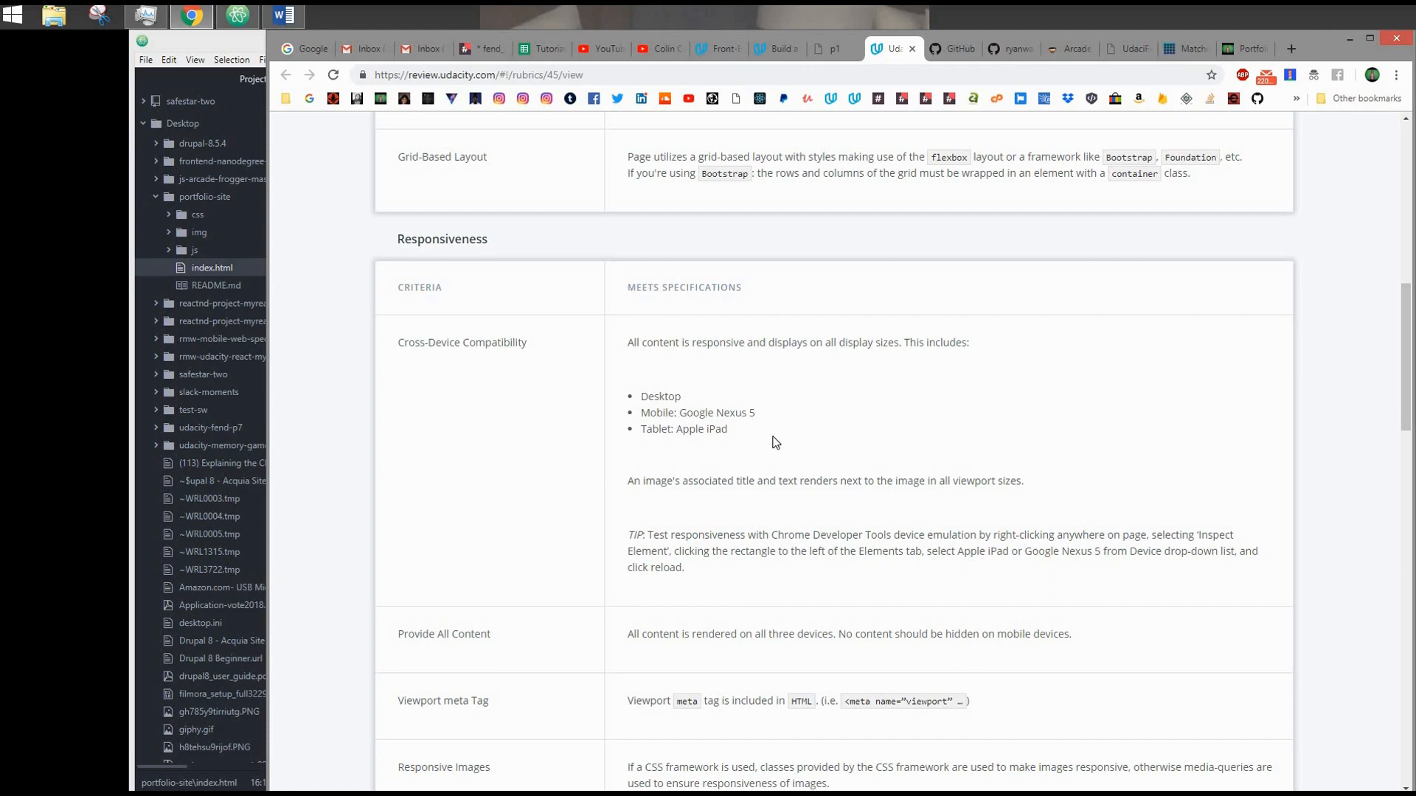
mouse_move(862, 424)
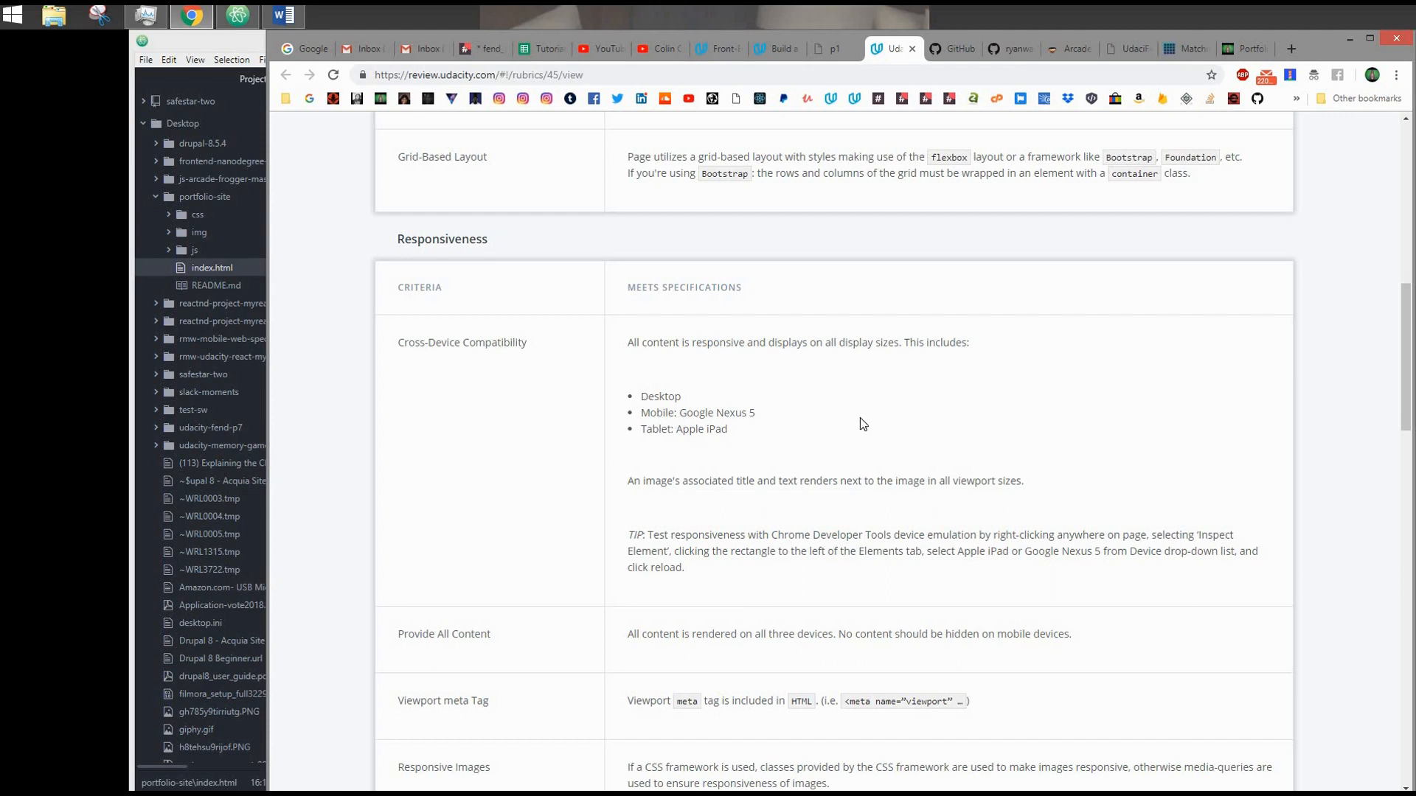
mouse_move(629, 486)
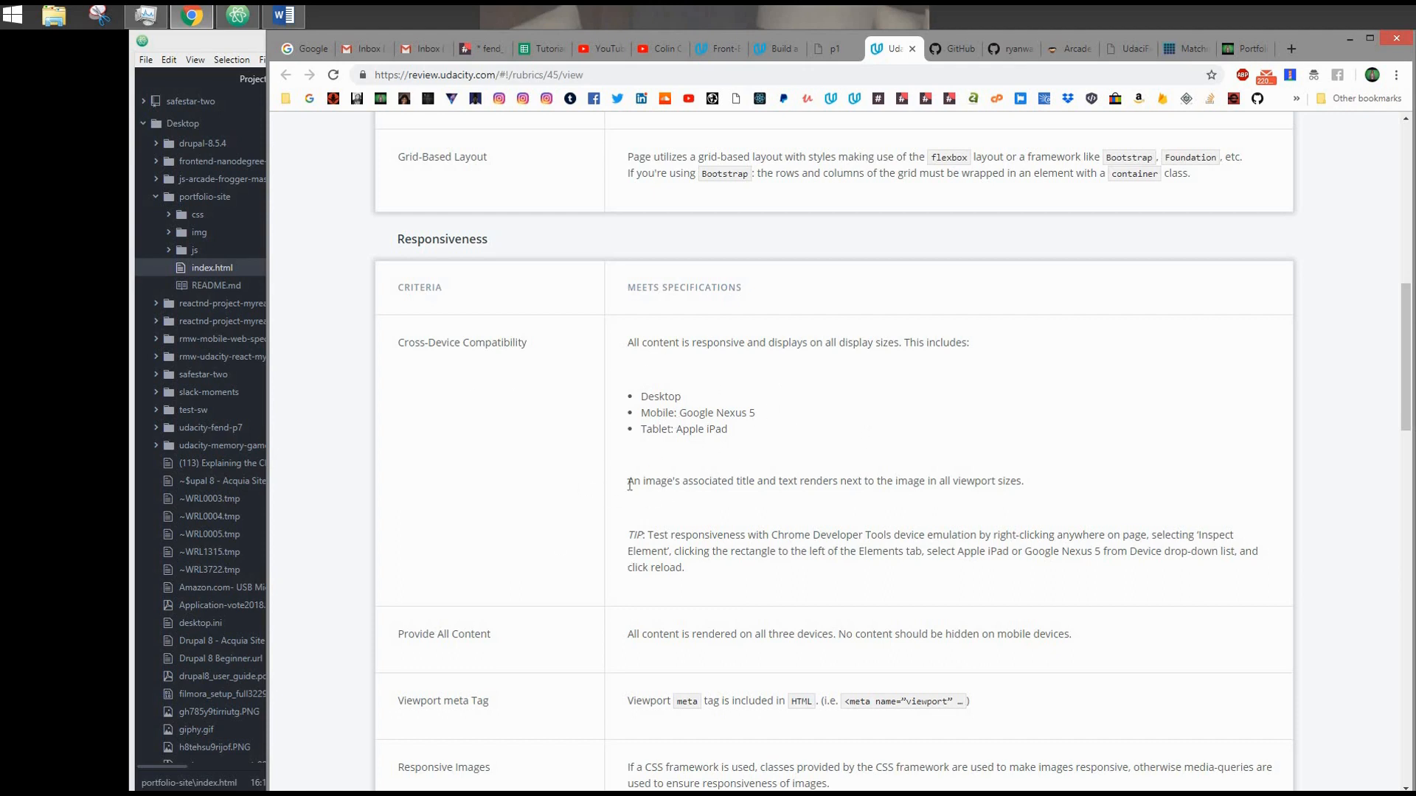
scroll(down, 3)
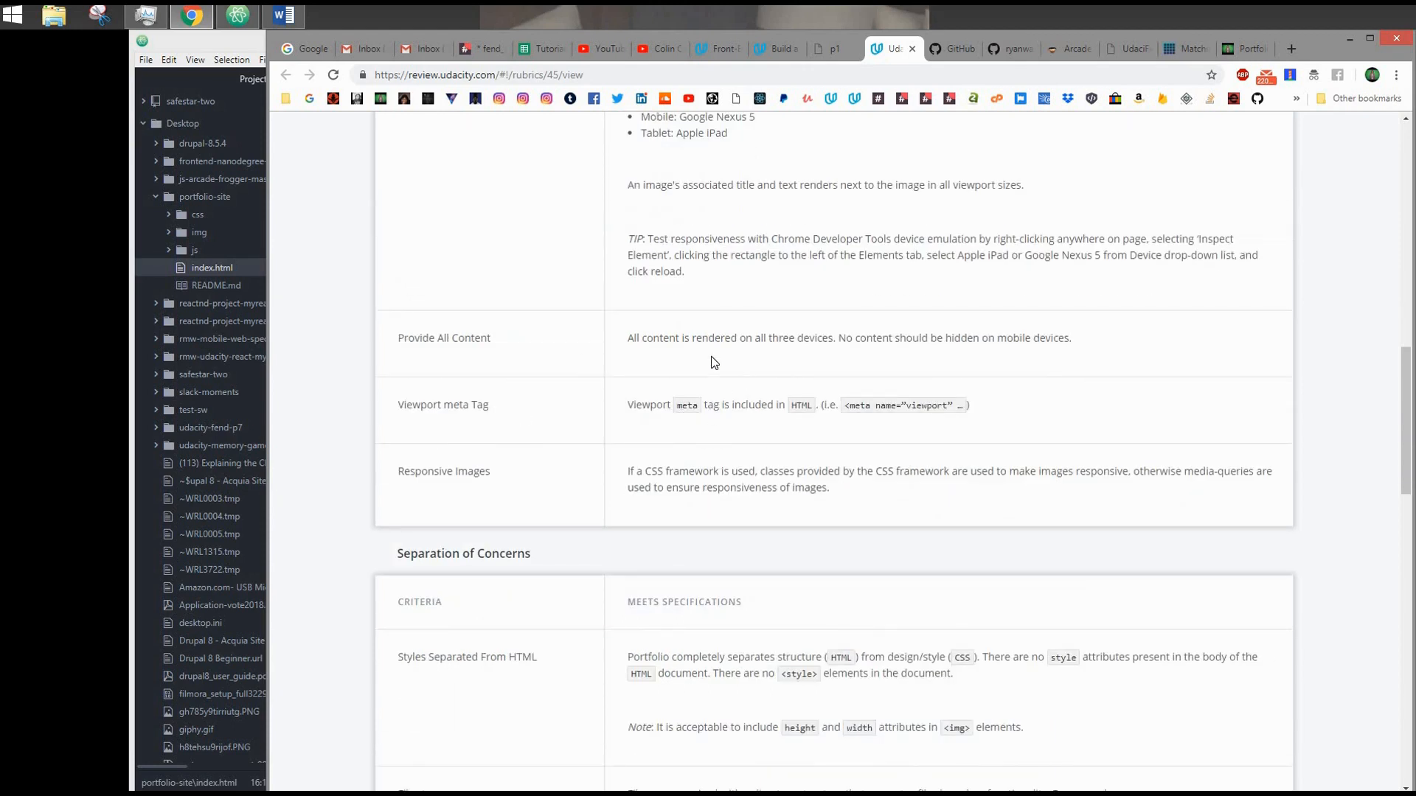
scroll(down, 3)
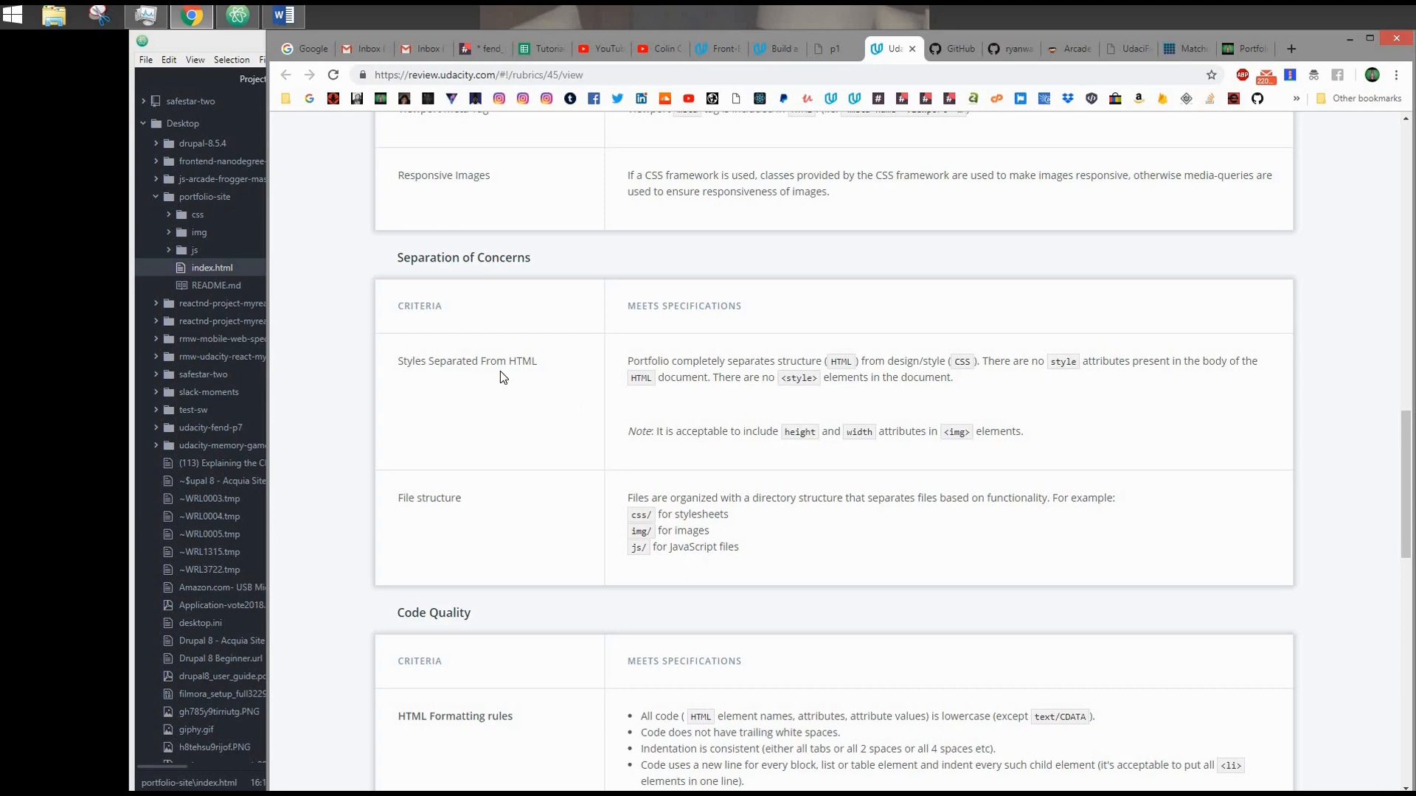
mouse_move(686, 413)
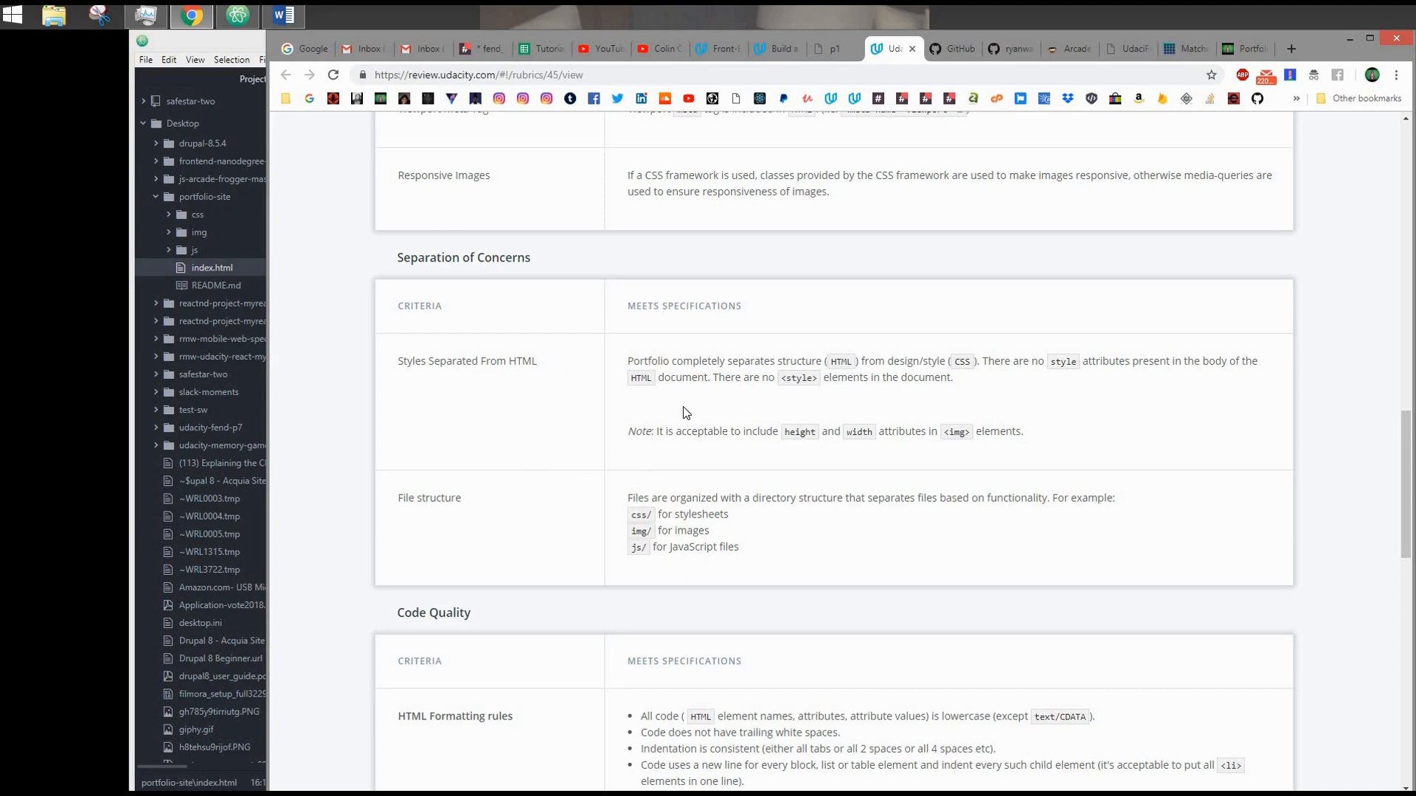
mouse_move(667, 425)
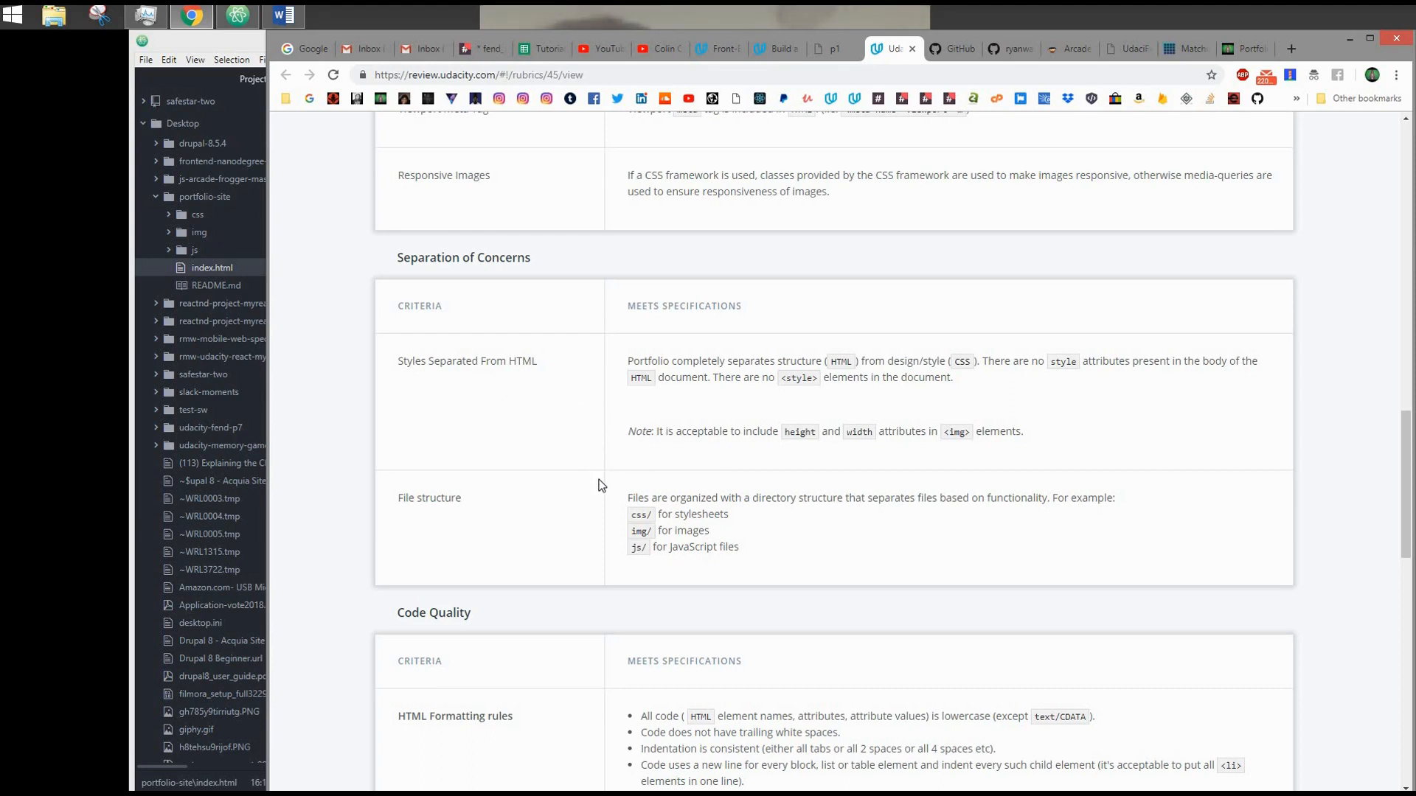
mouse_move(591, 435)
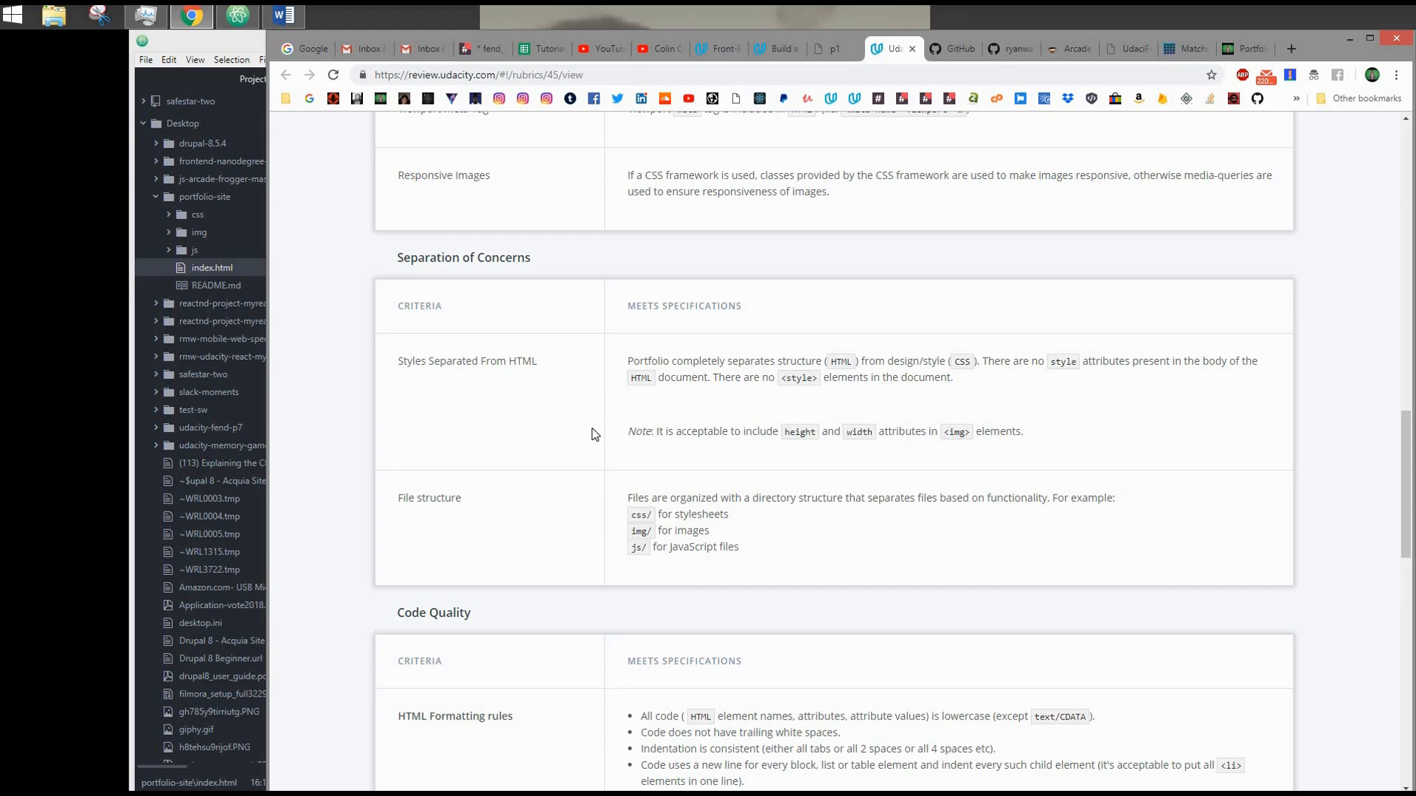
scroll(down, 3)
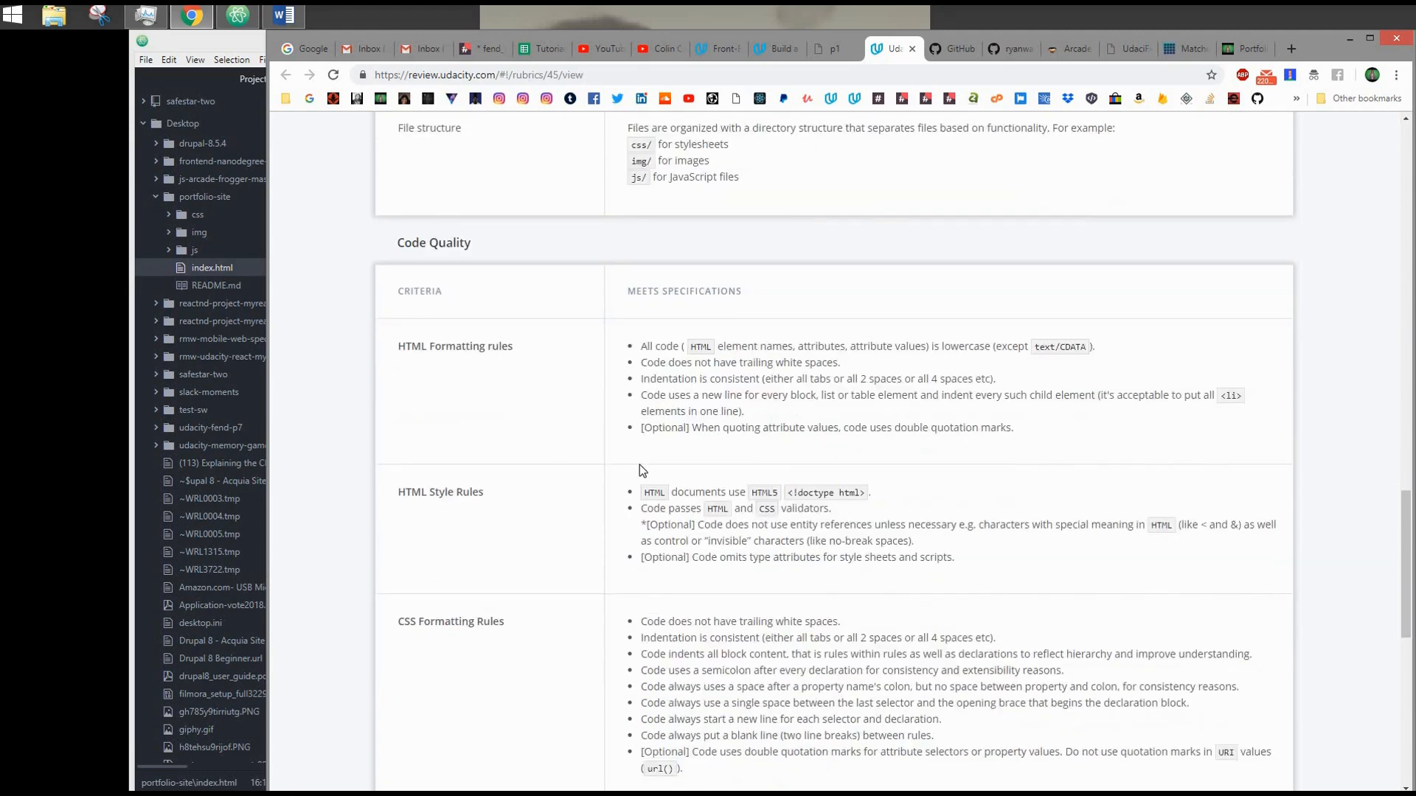
mouse_move(530, 422)
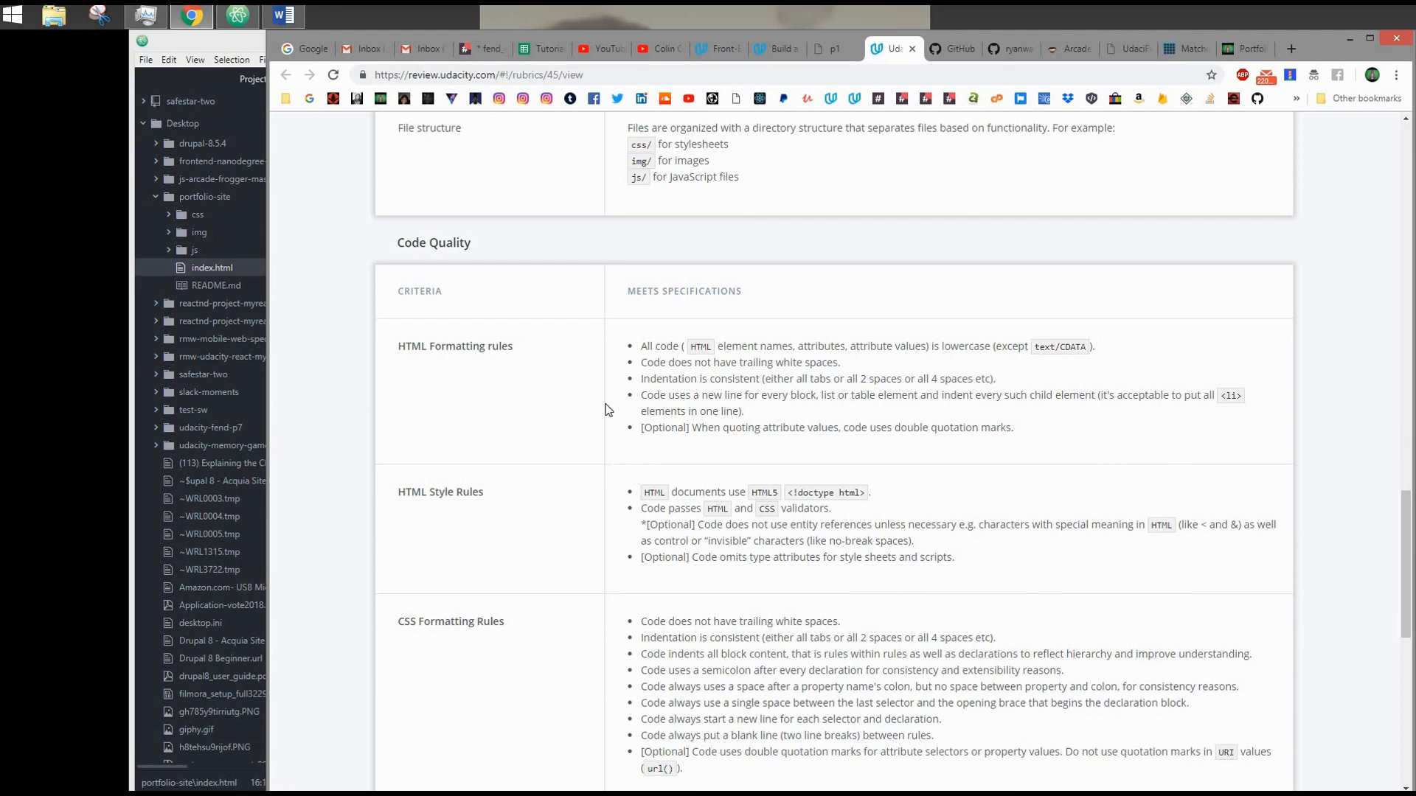
mouse_move(691, 411)
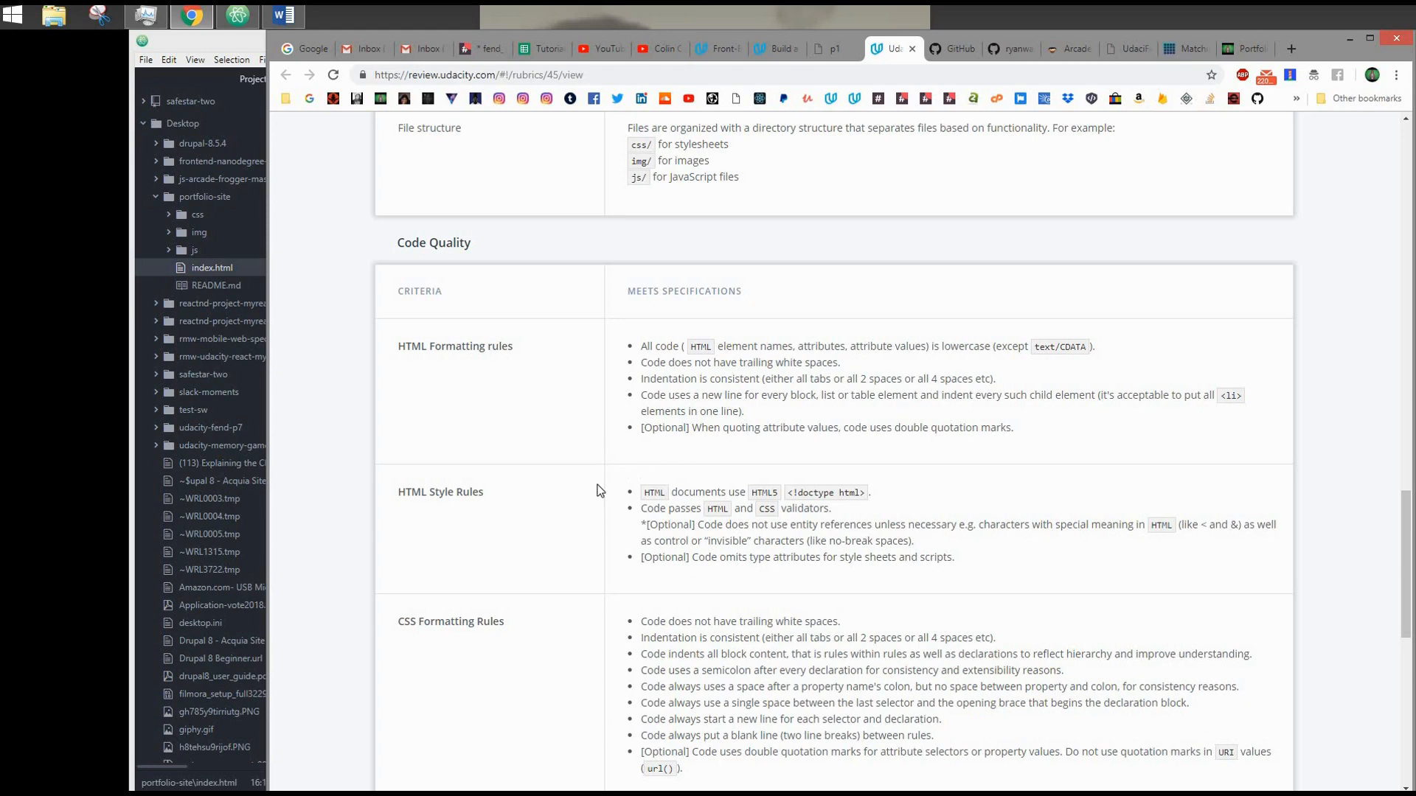
scroll(down, 3)
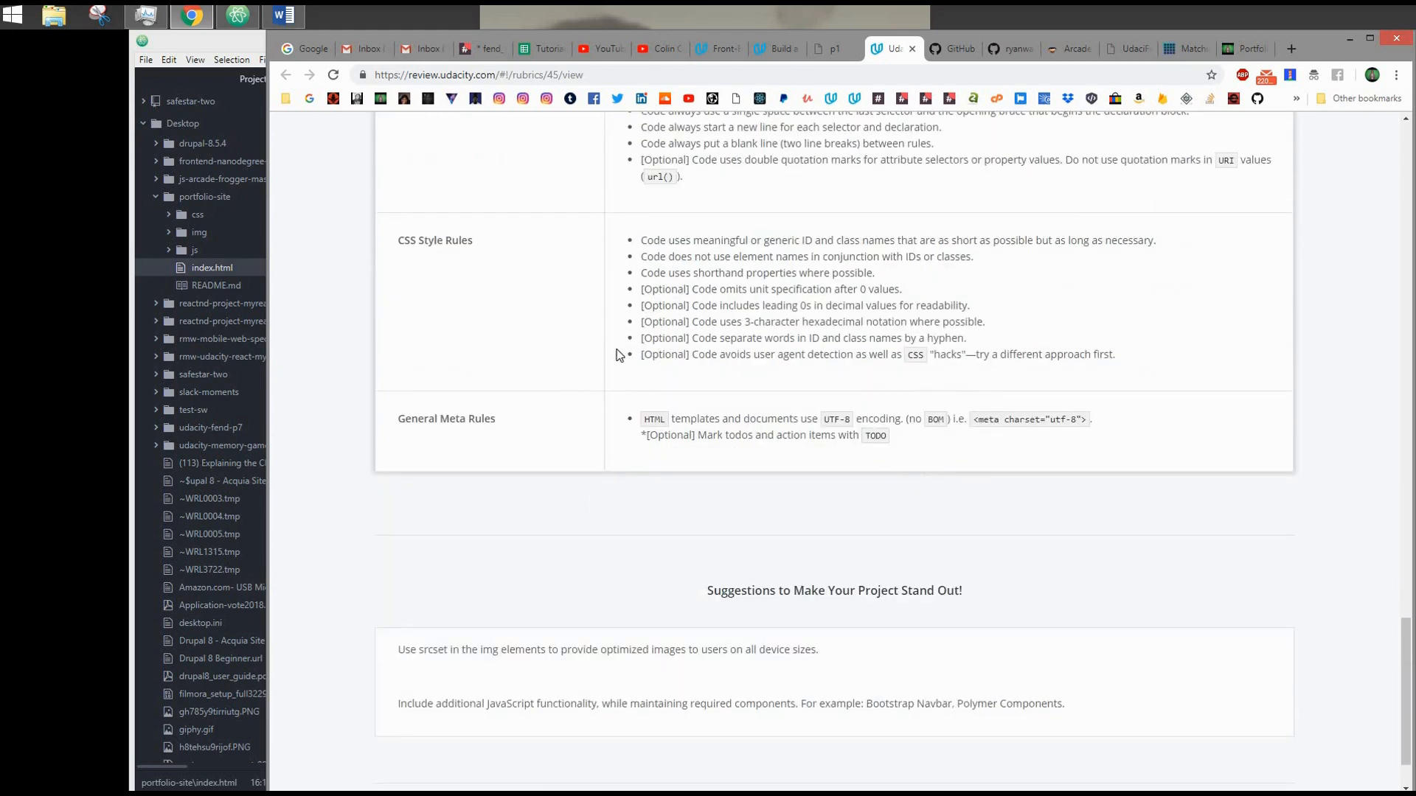
scroll(down, 3)
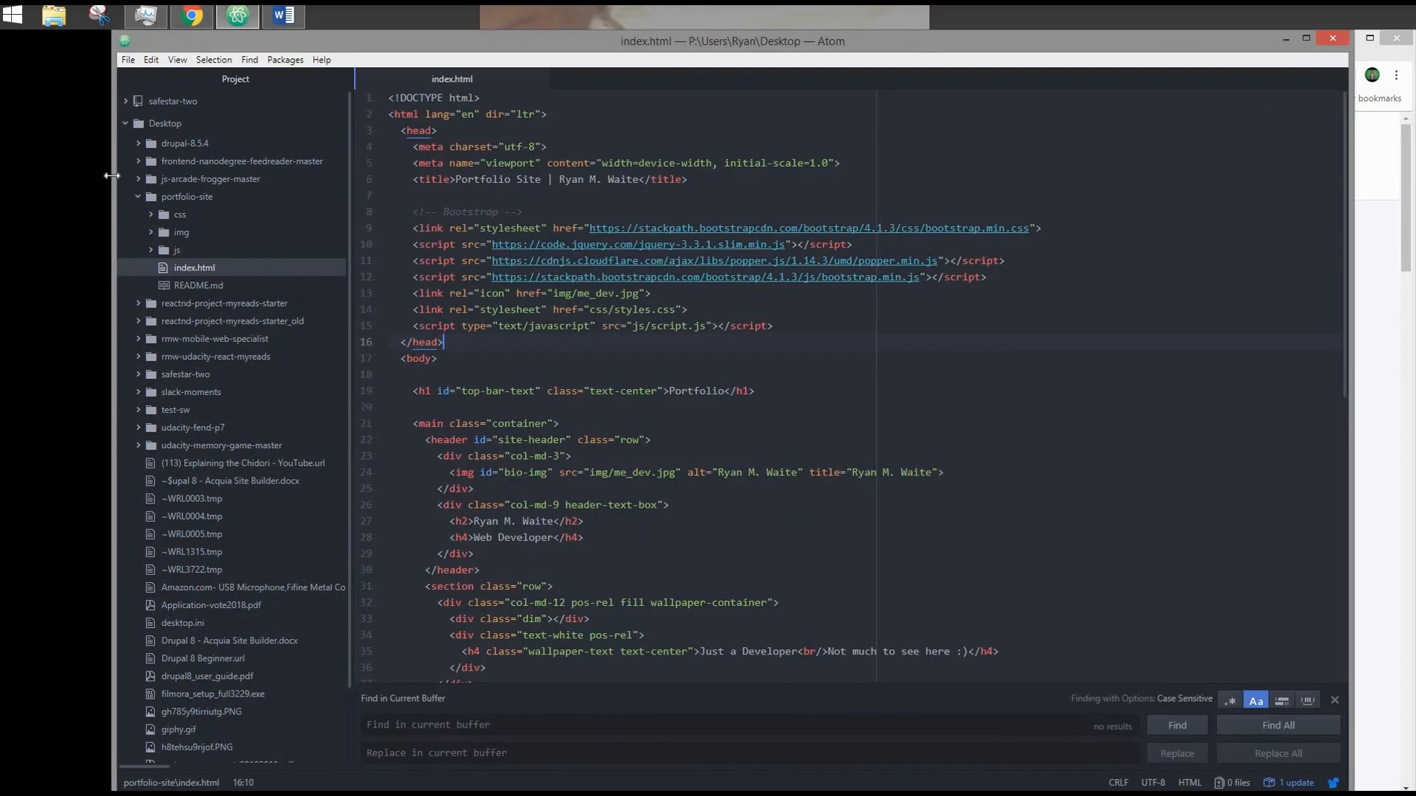
Collapse and re-expand the portfolio-site folder in Atom's tree view and scroll index.html
click(186, 196)
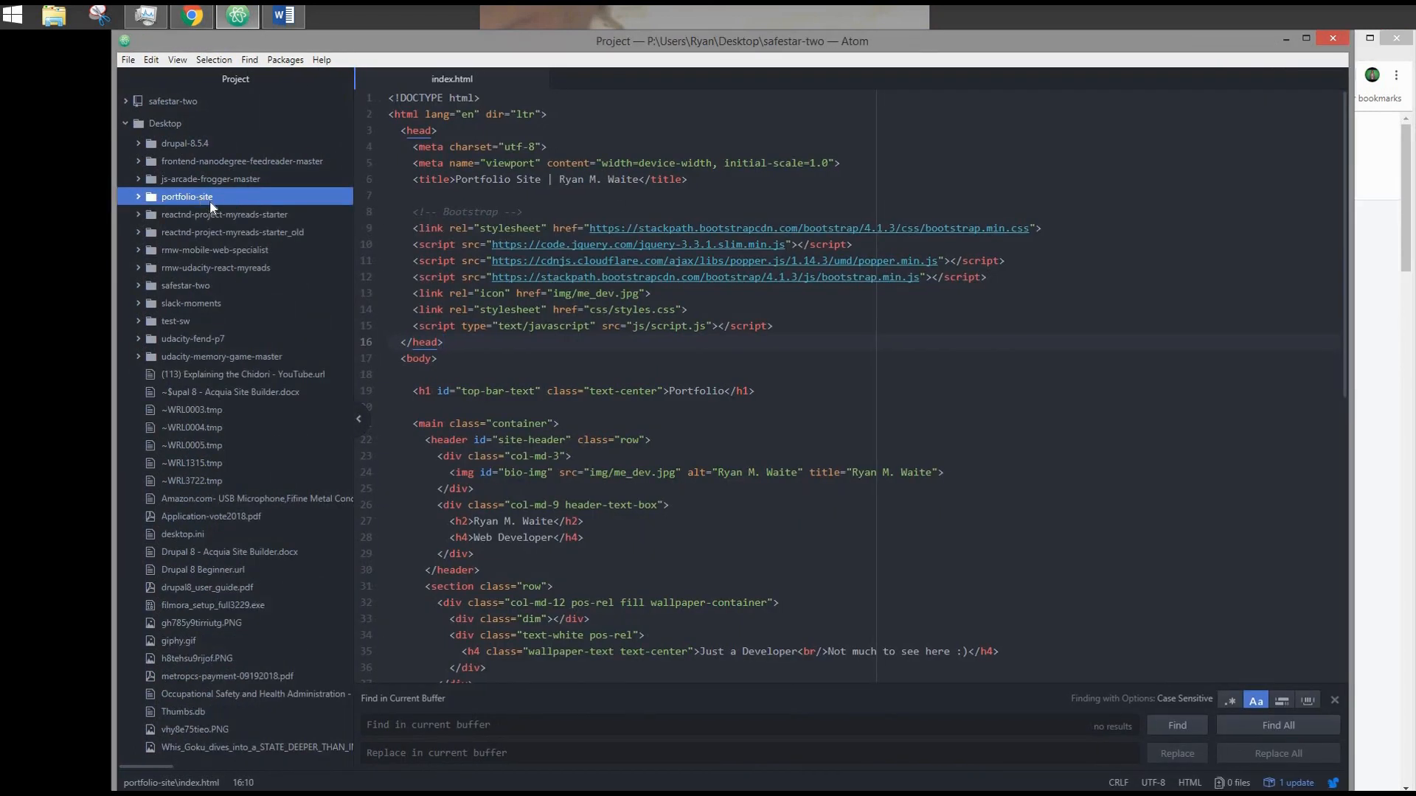
click(186, 196)
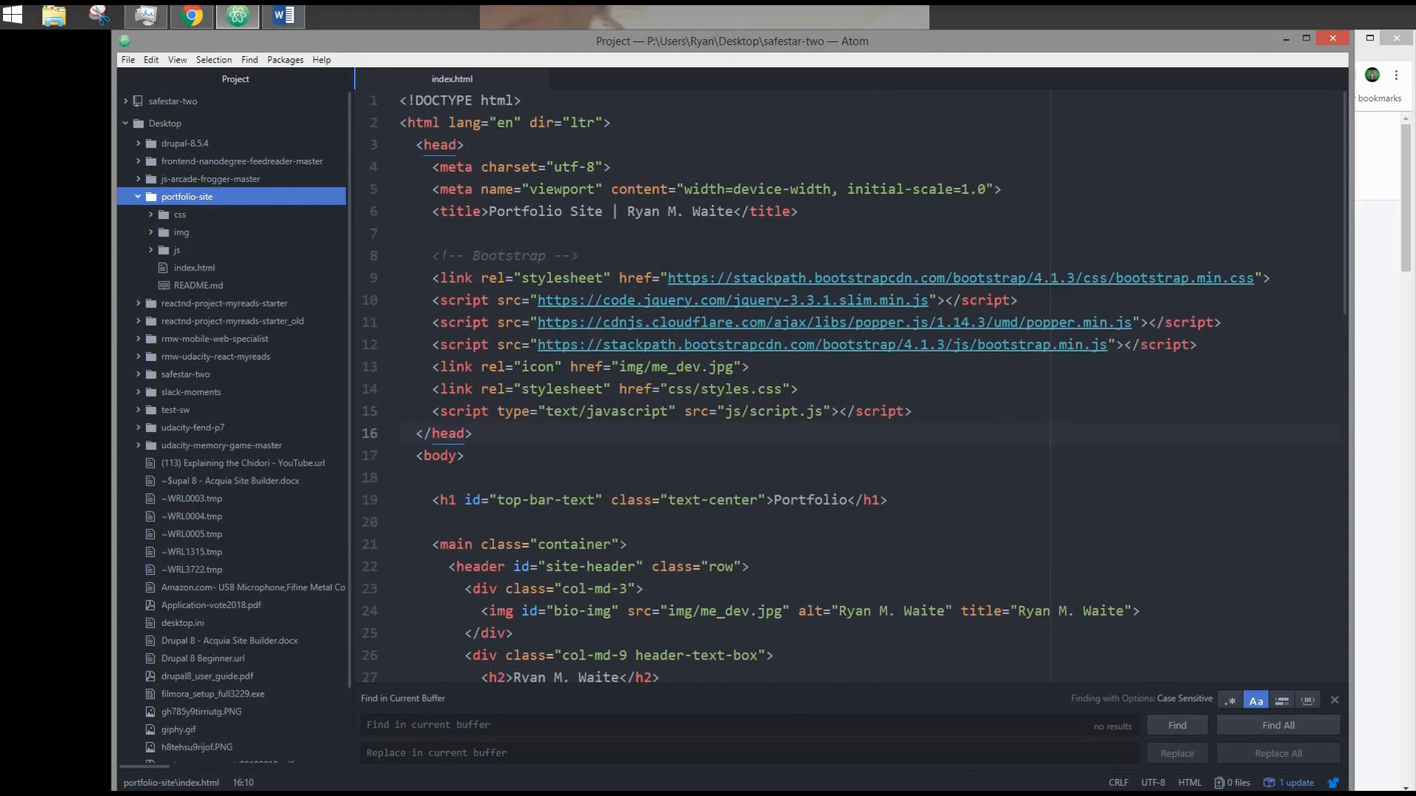
scroll(down, 3)
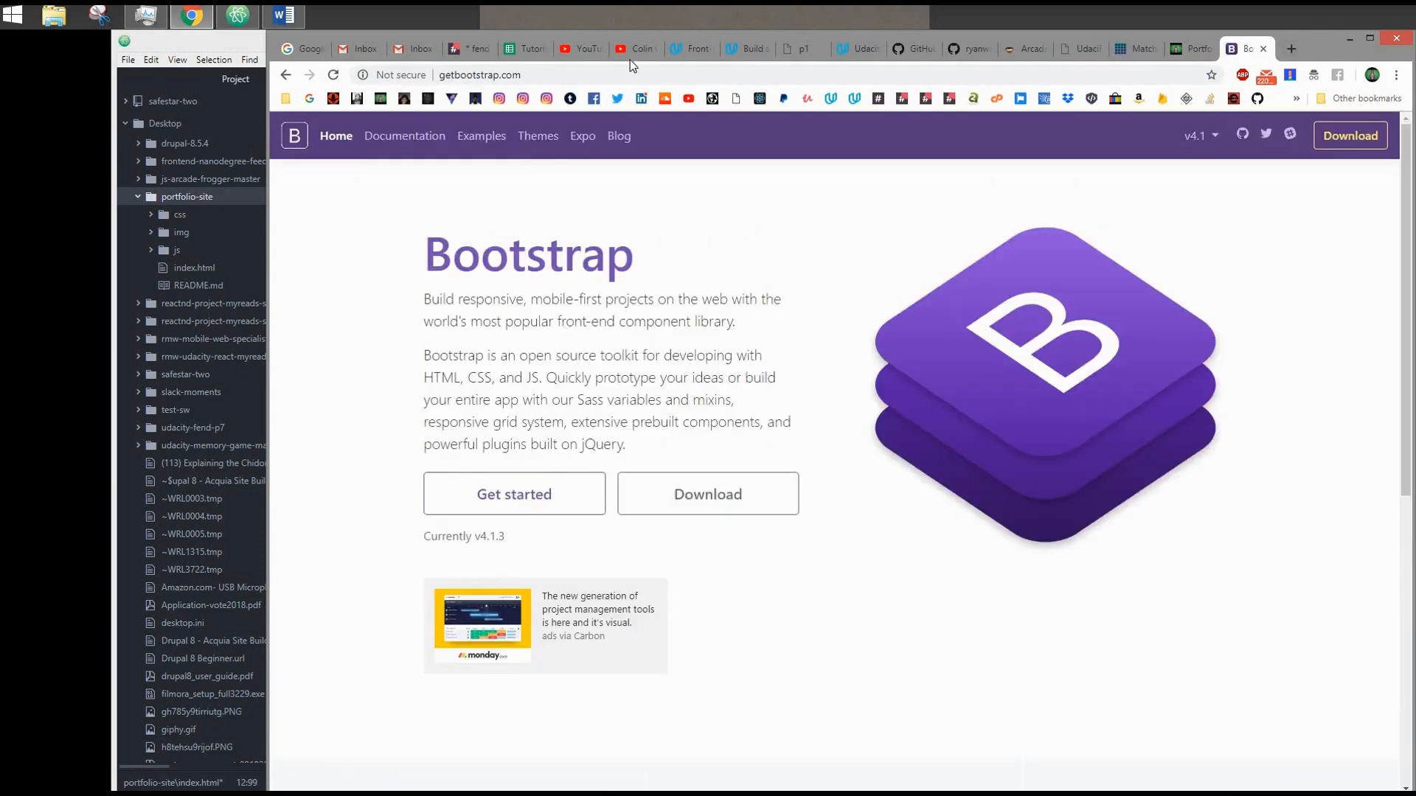
Scroll the Bootstrap homepage down to the BootstrapCDN CSS and JavaScript links
scroll(down, 3)
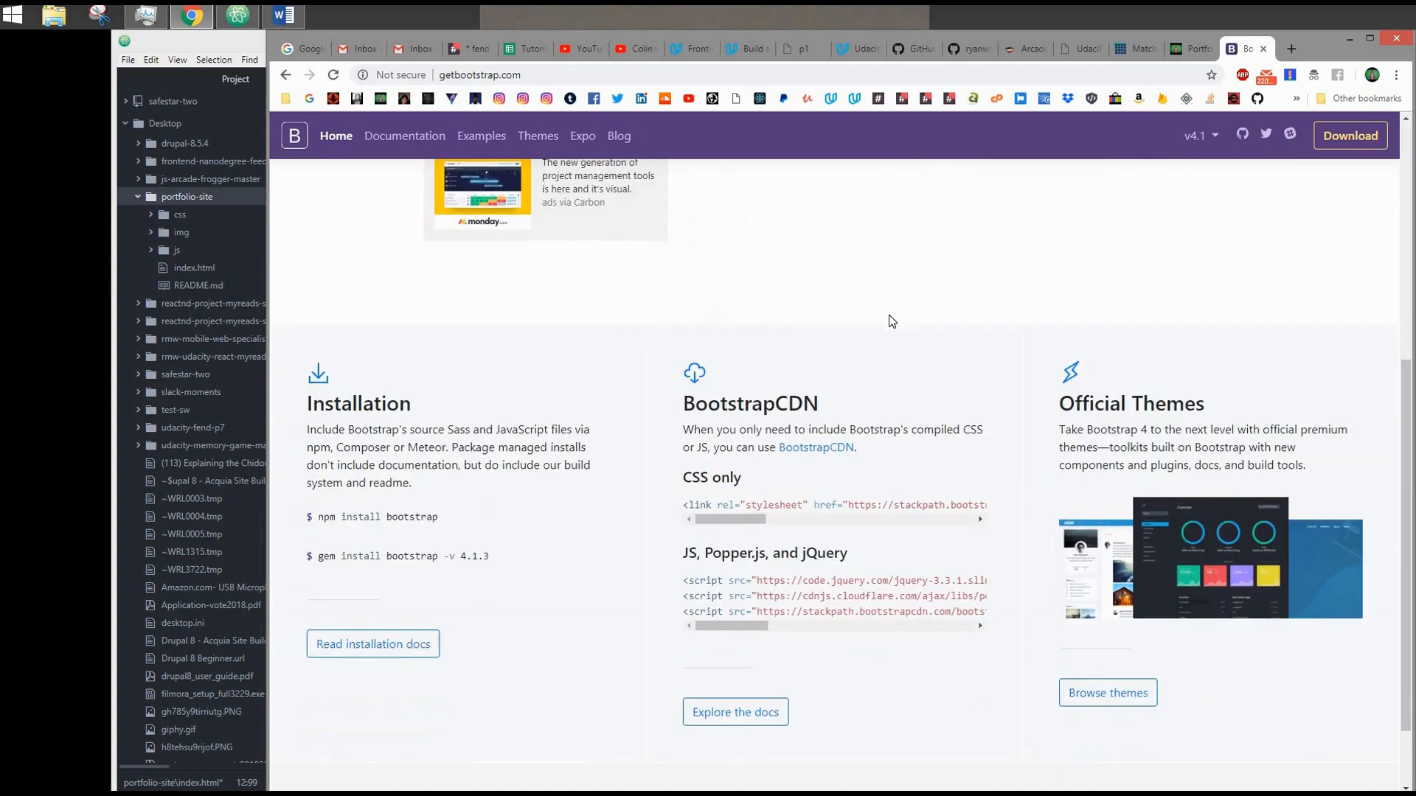
scroll(down, 3)
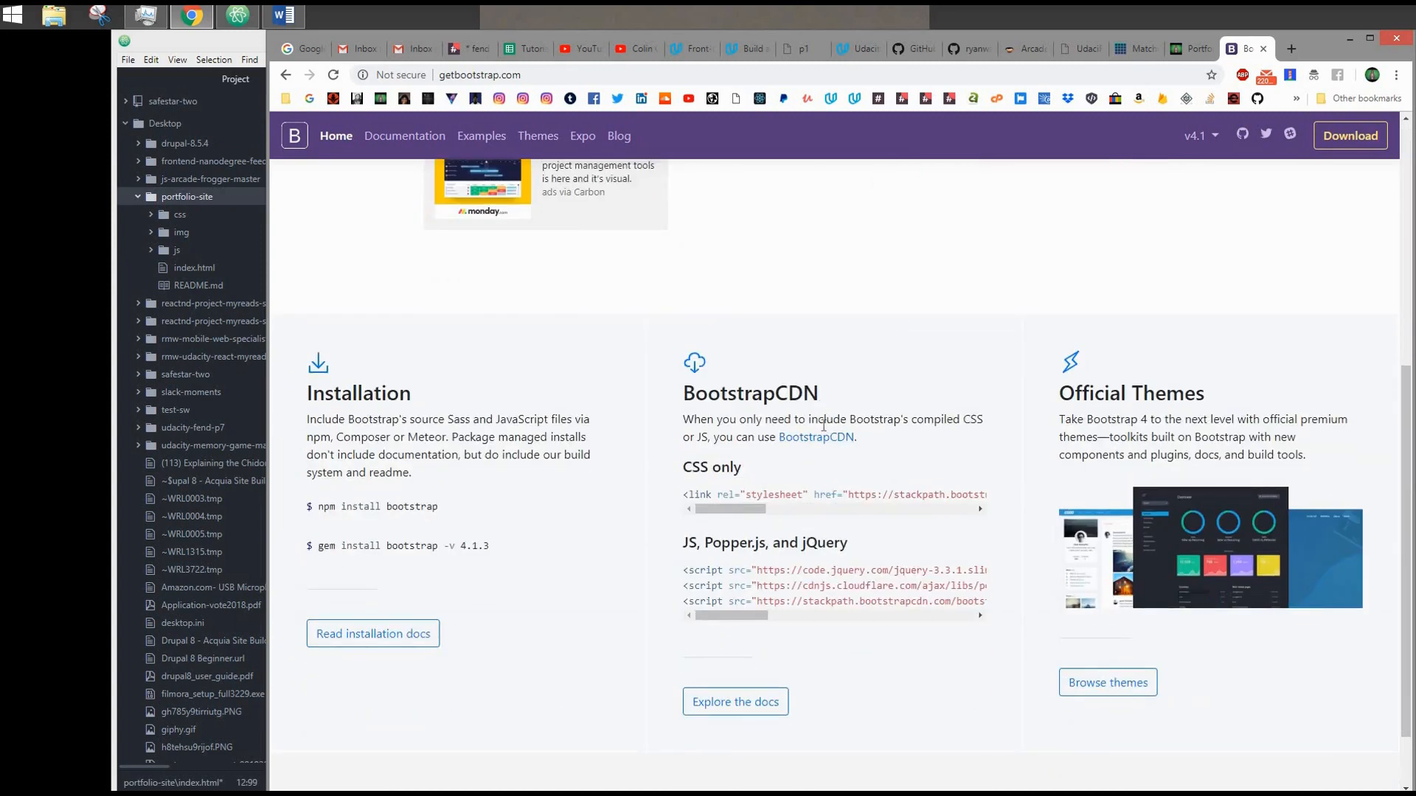
mouse_move(898, 540)
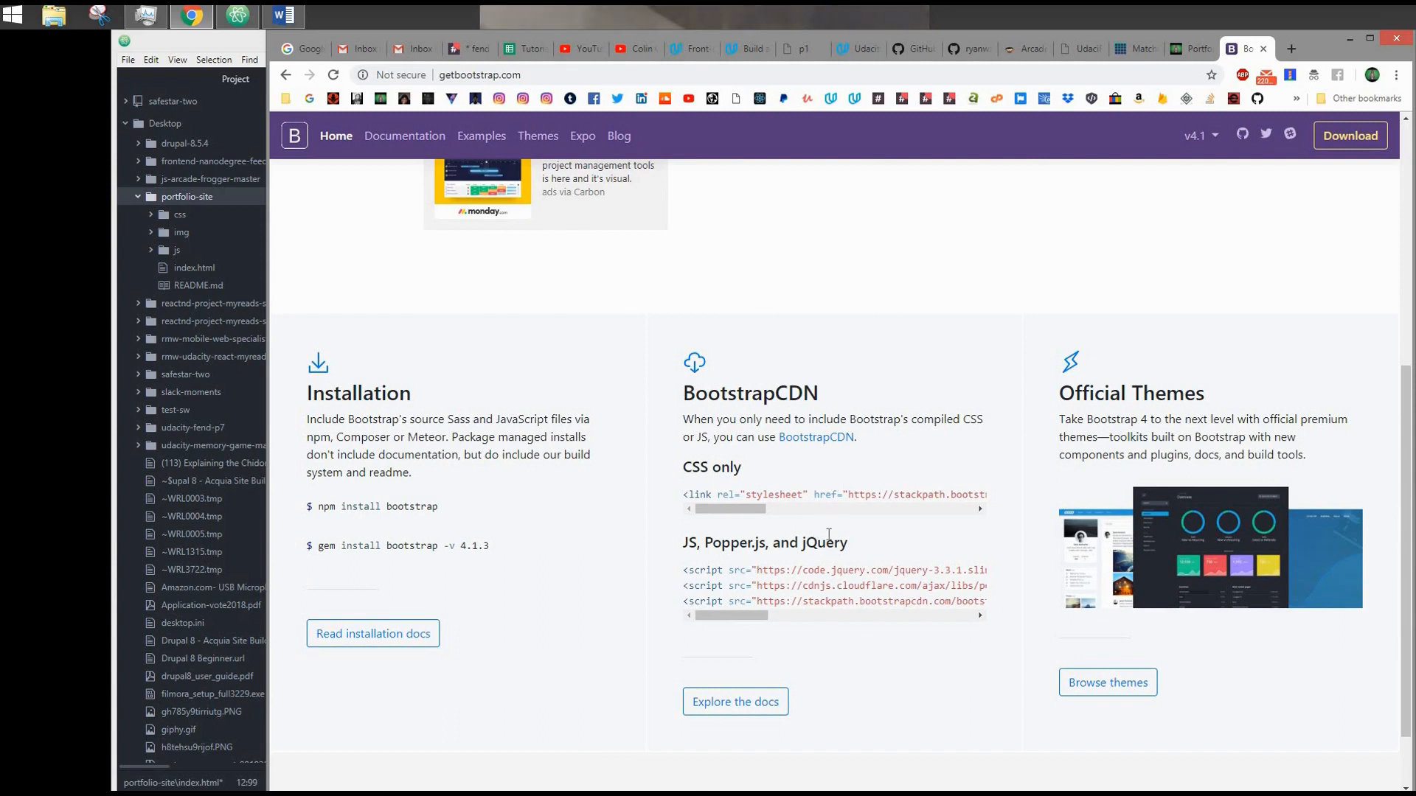
mouse_move(727, 558)
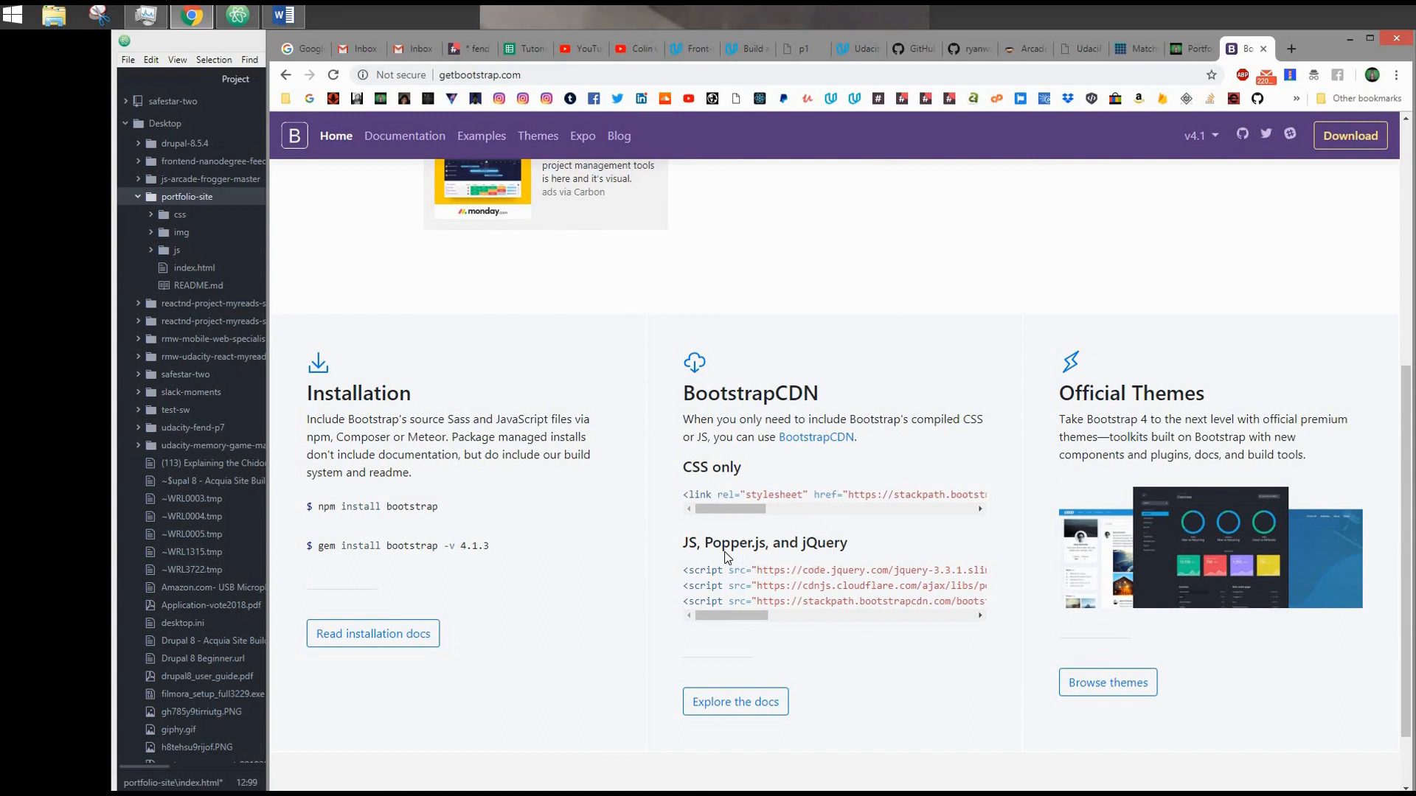
mouse_move(229, 343)
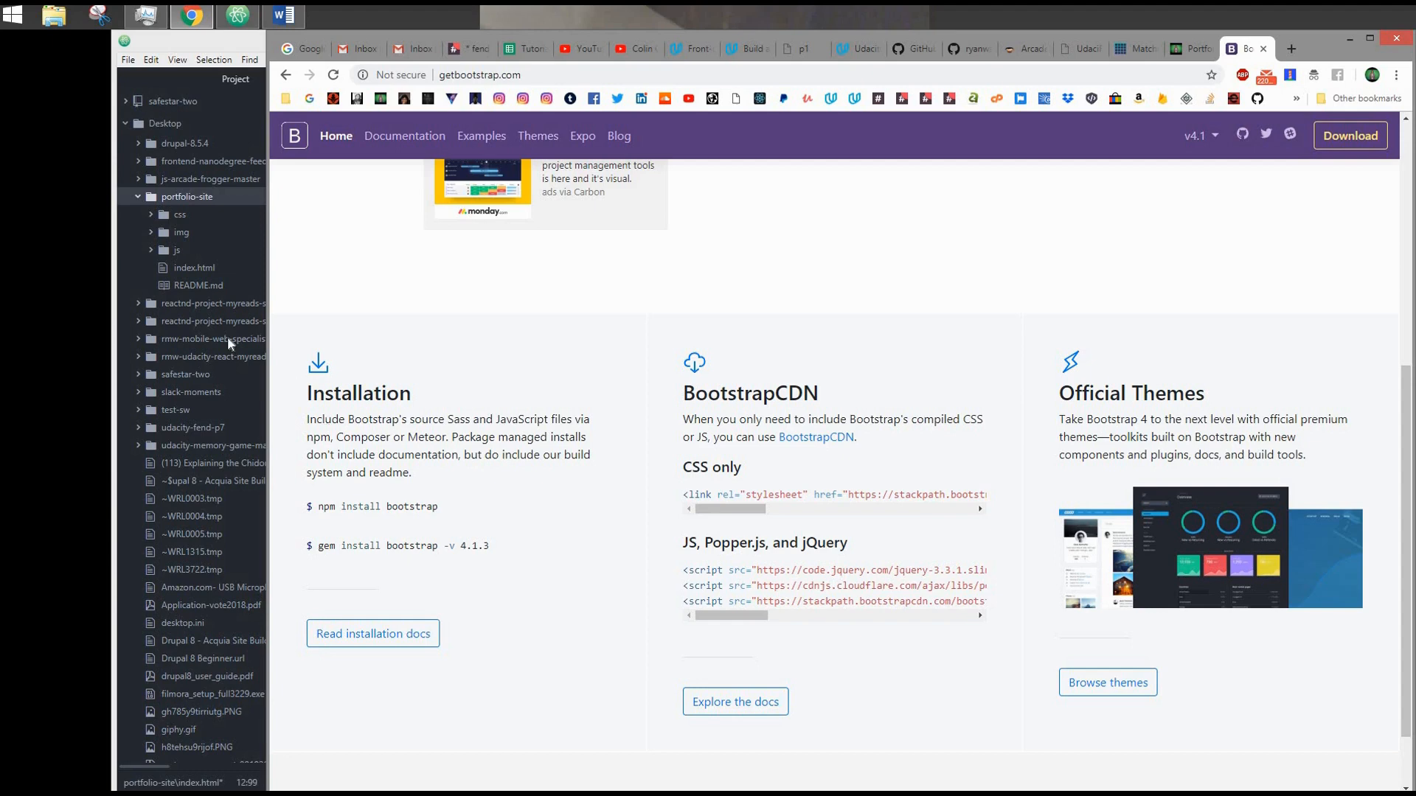
Bring the portfolio's index.html back up in Atom, then return to Chrome
click(237, 16)
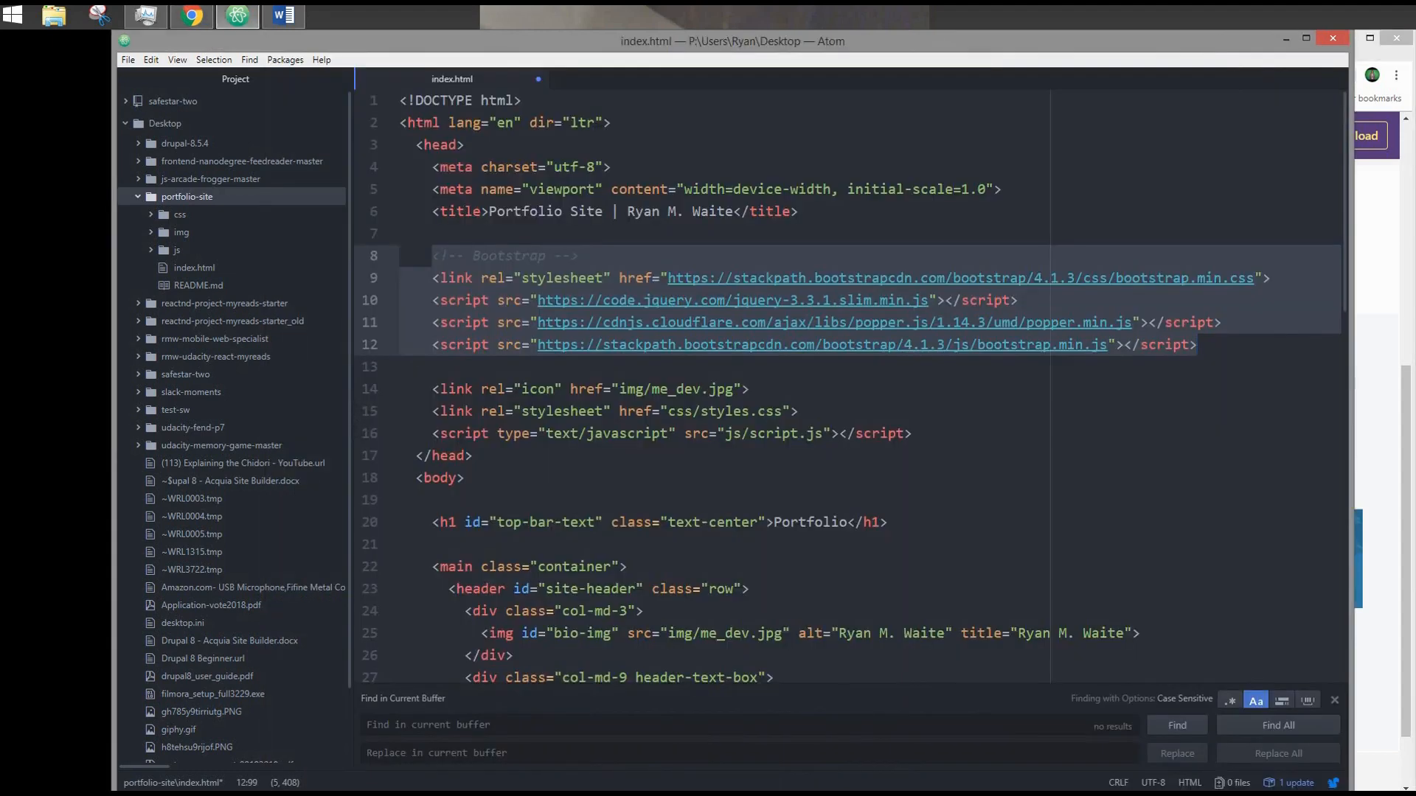
click(190, 16)
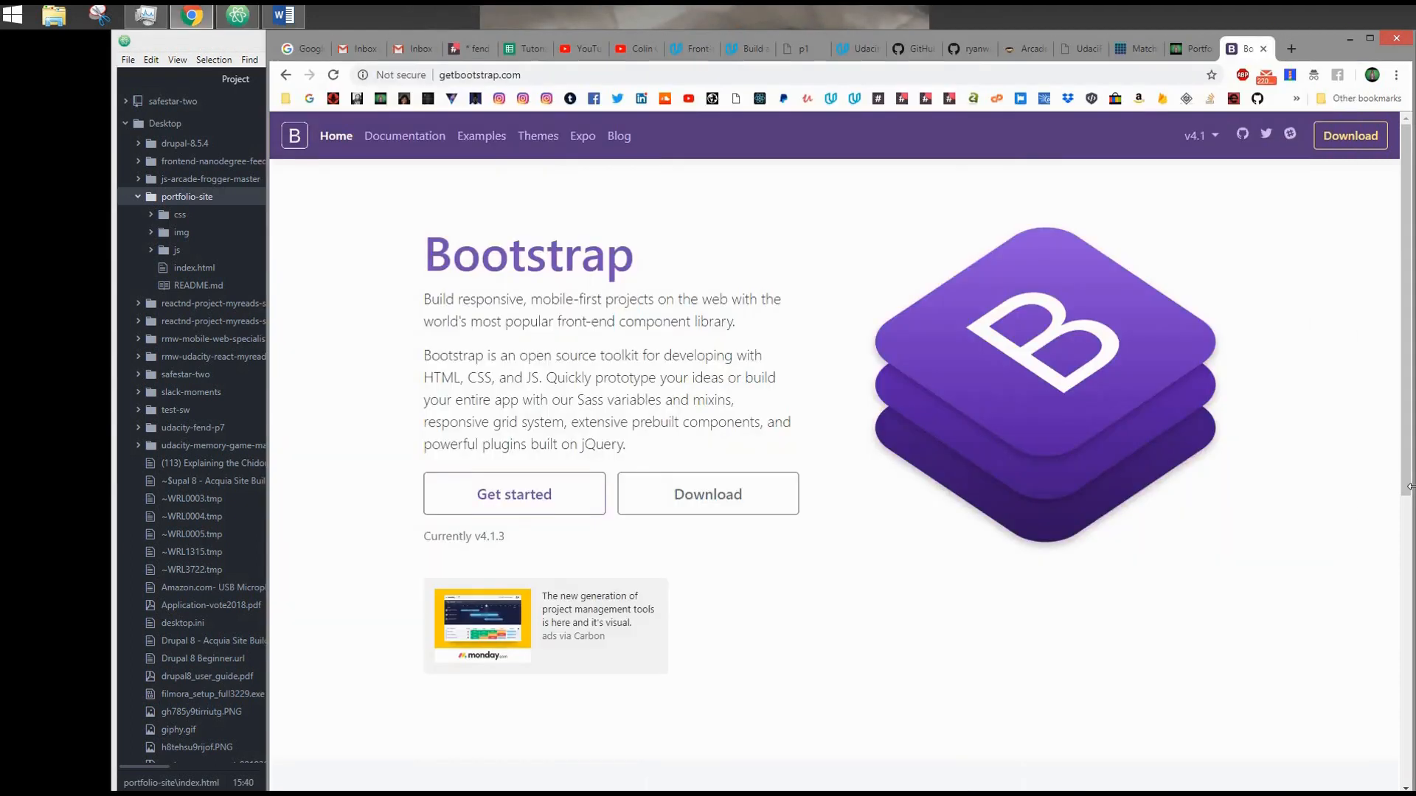
mouse_move(918, 414)
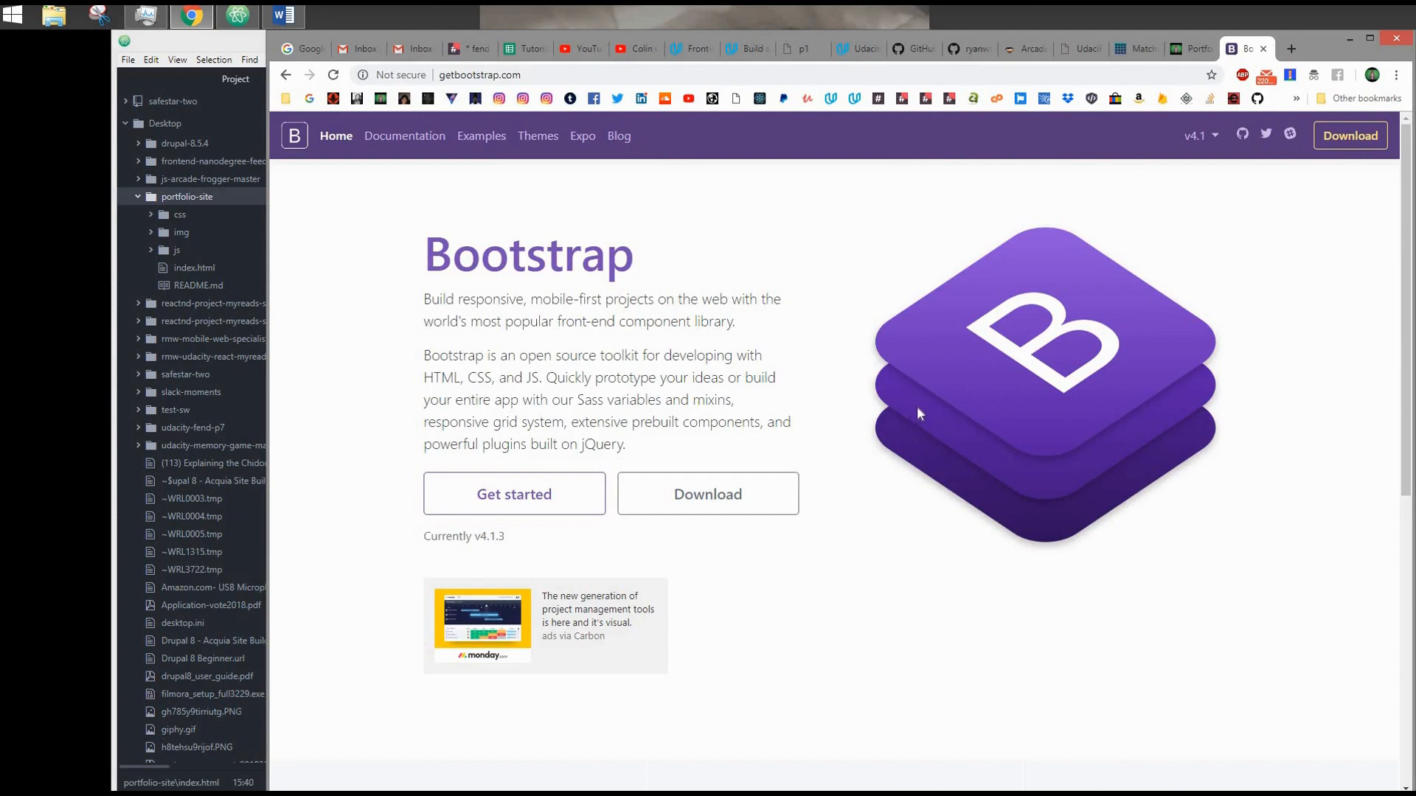
mouse_move(946, 367)
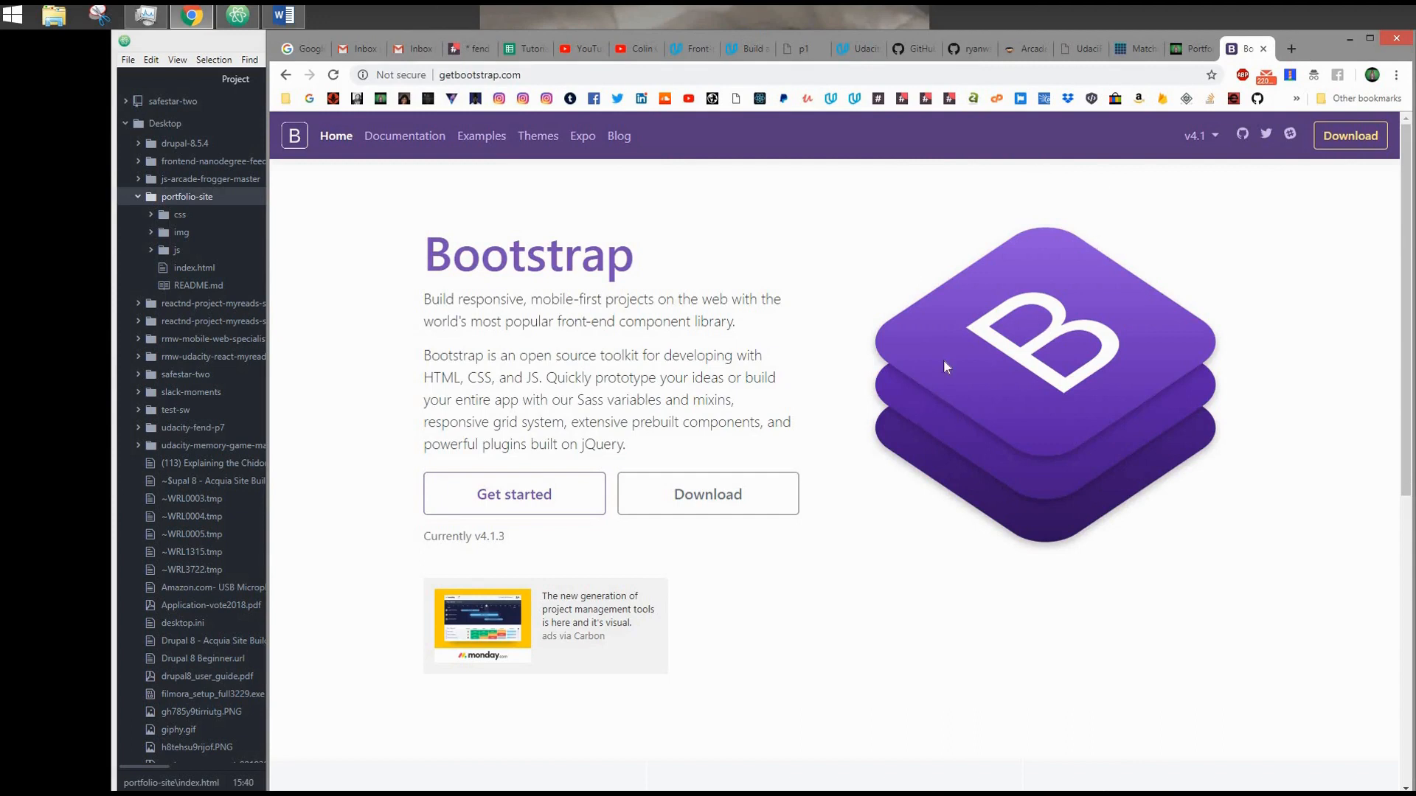
mouse_move(985, 414)
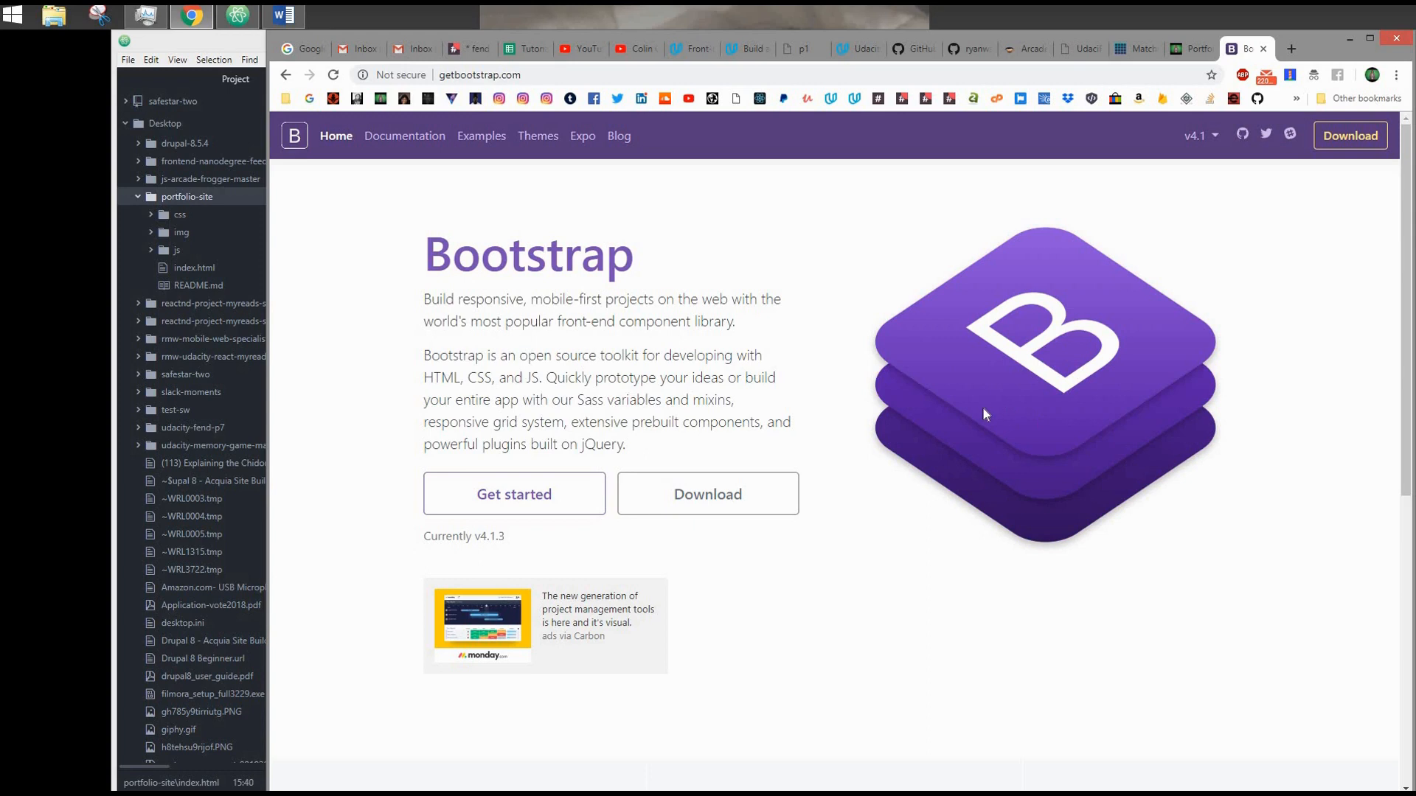
mouse_move(405, 232)
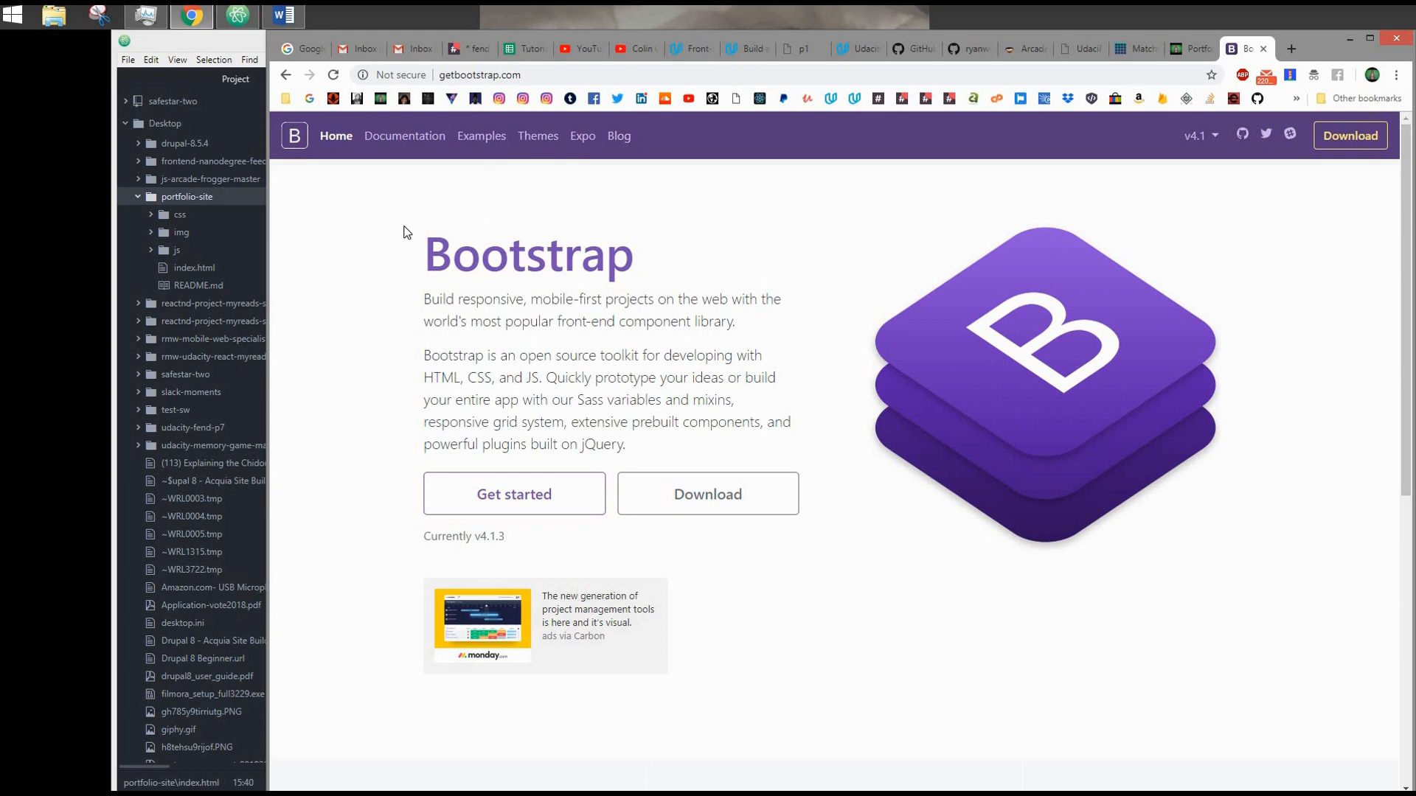
Browse the Bootstrap documentation's Components list in the sidebar
click(405, 136)
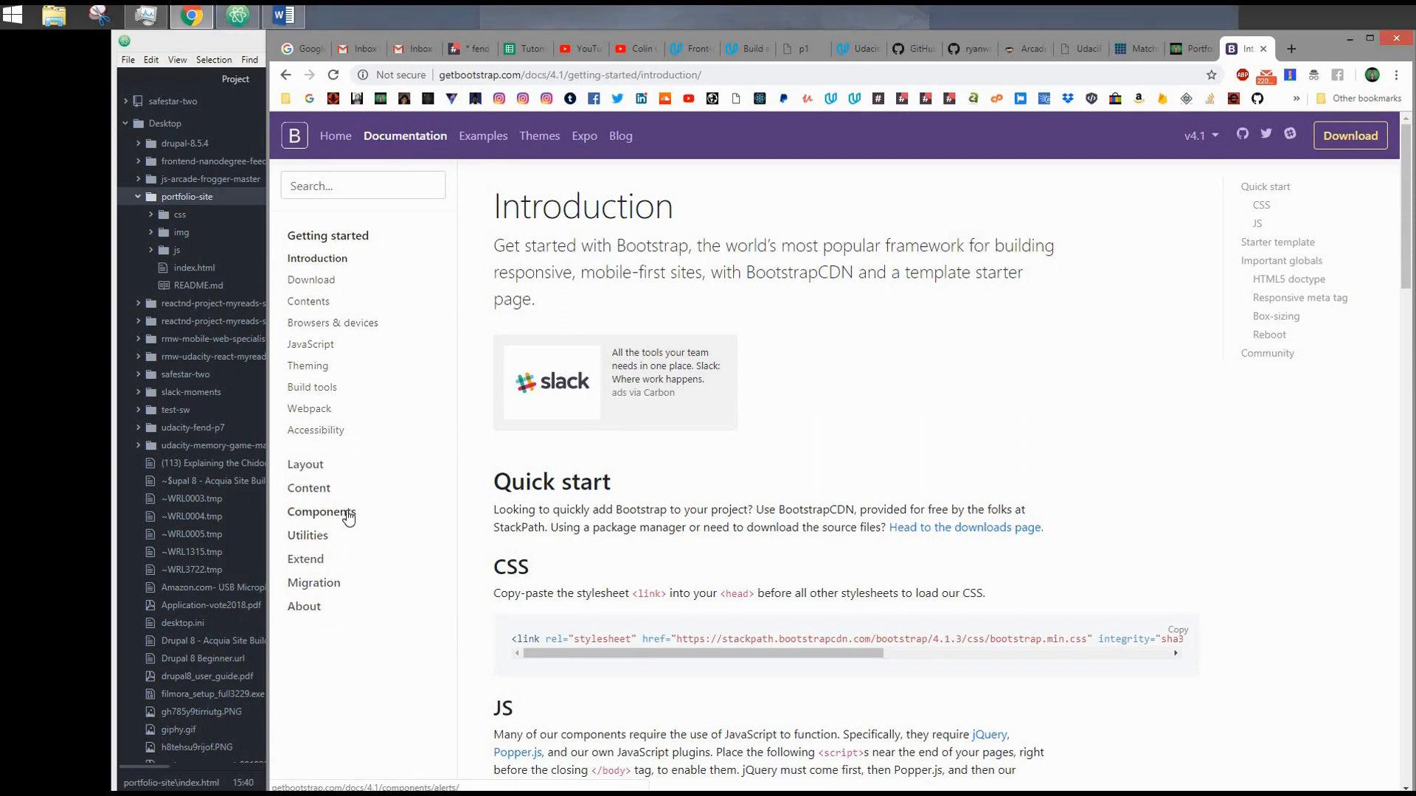
click(320, 512)
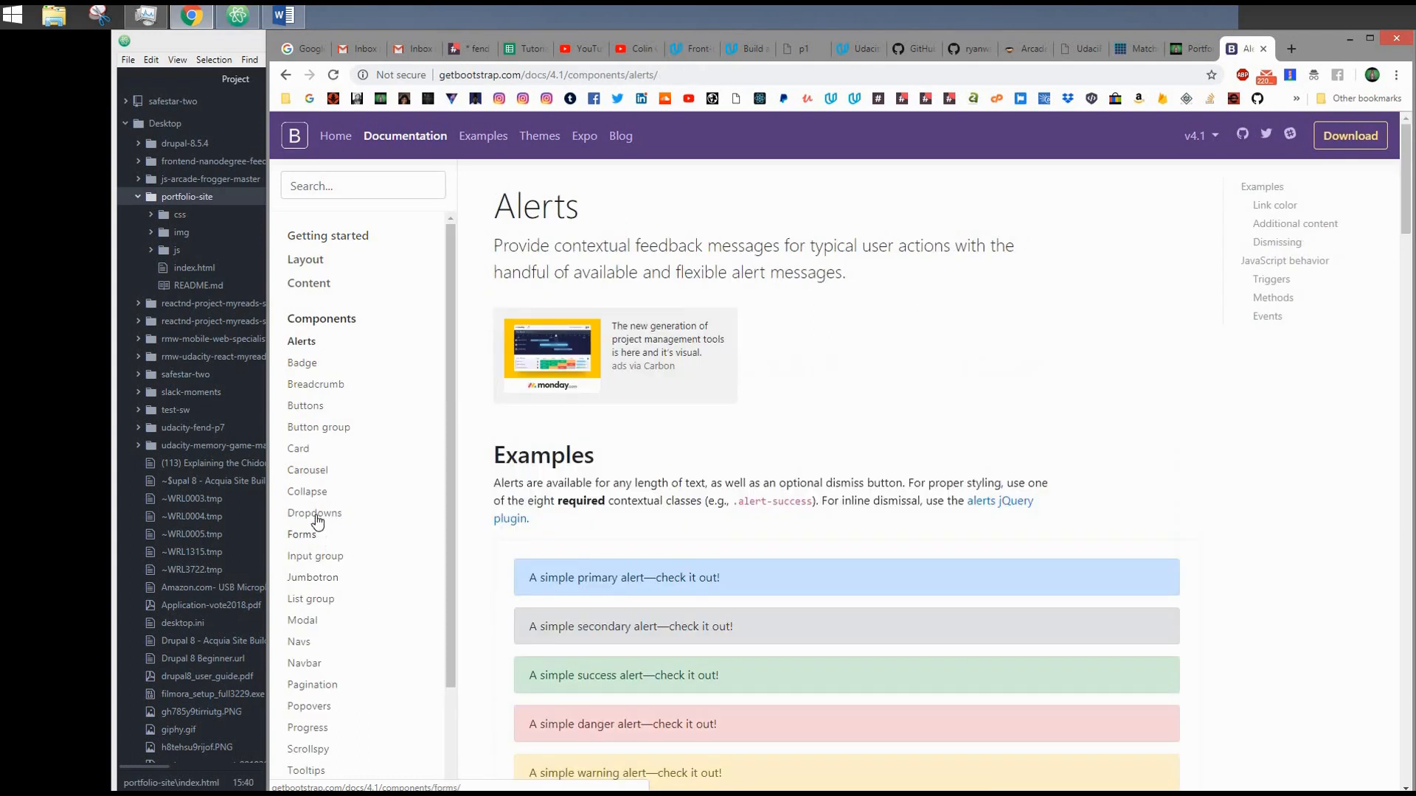
scroll(down, 3)
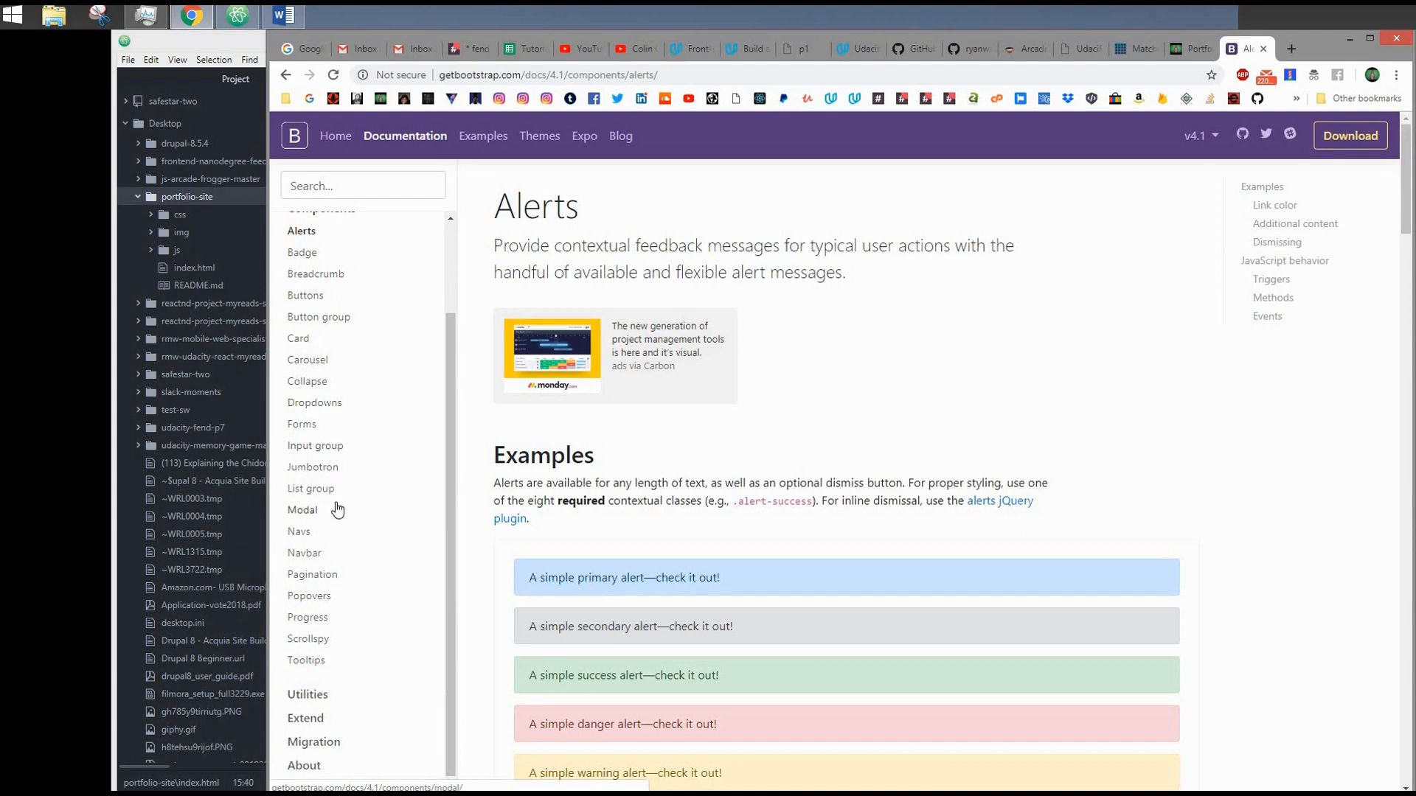
mouse_move(337, 528)
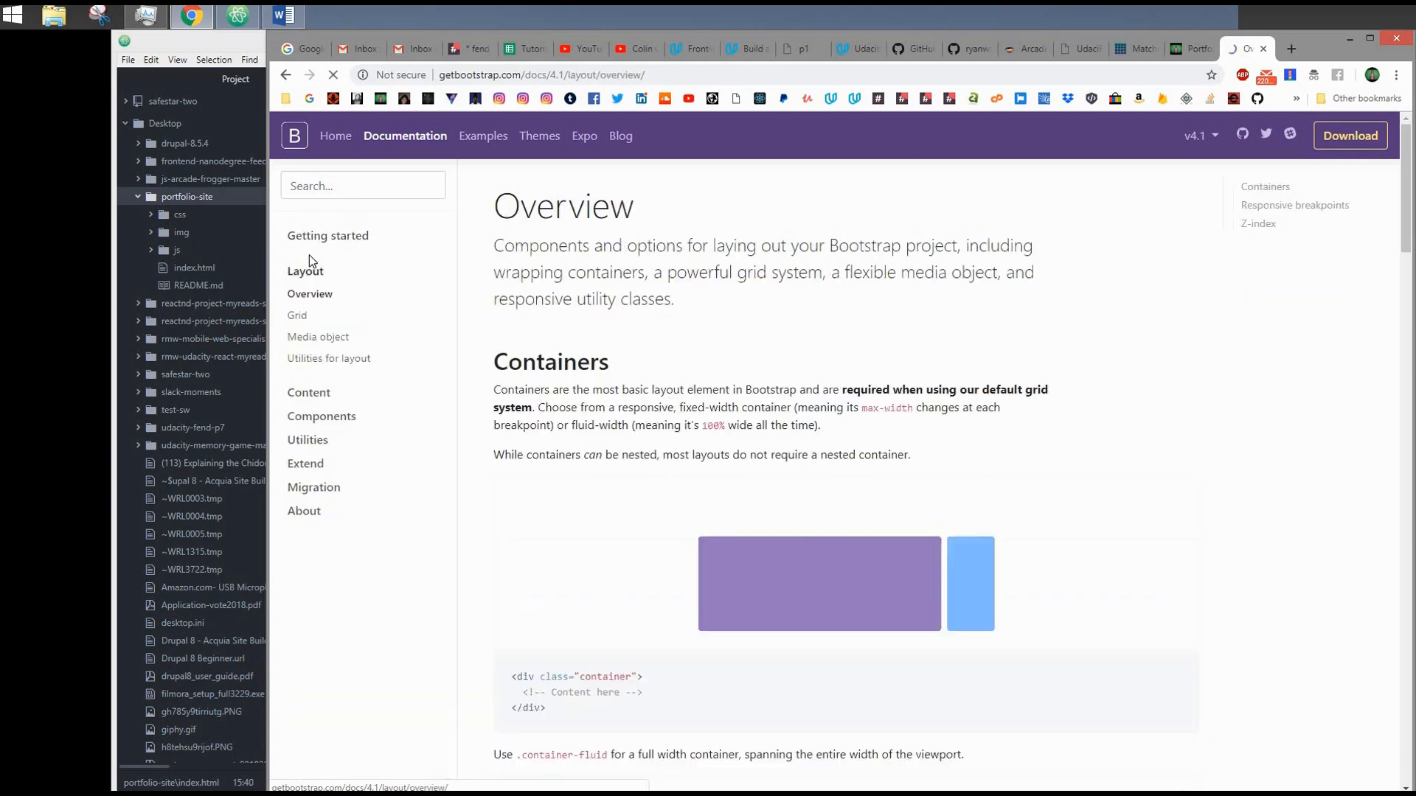
click(296, 315)
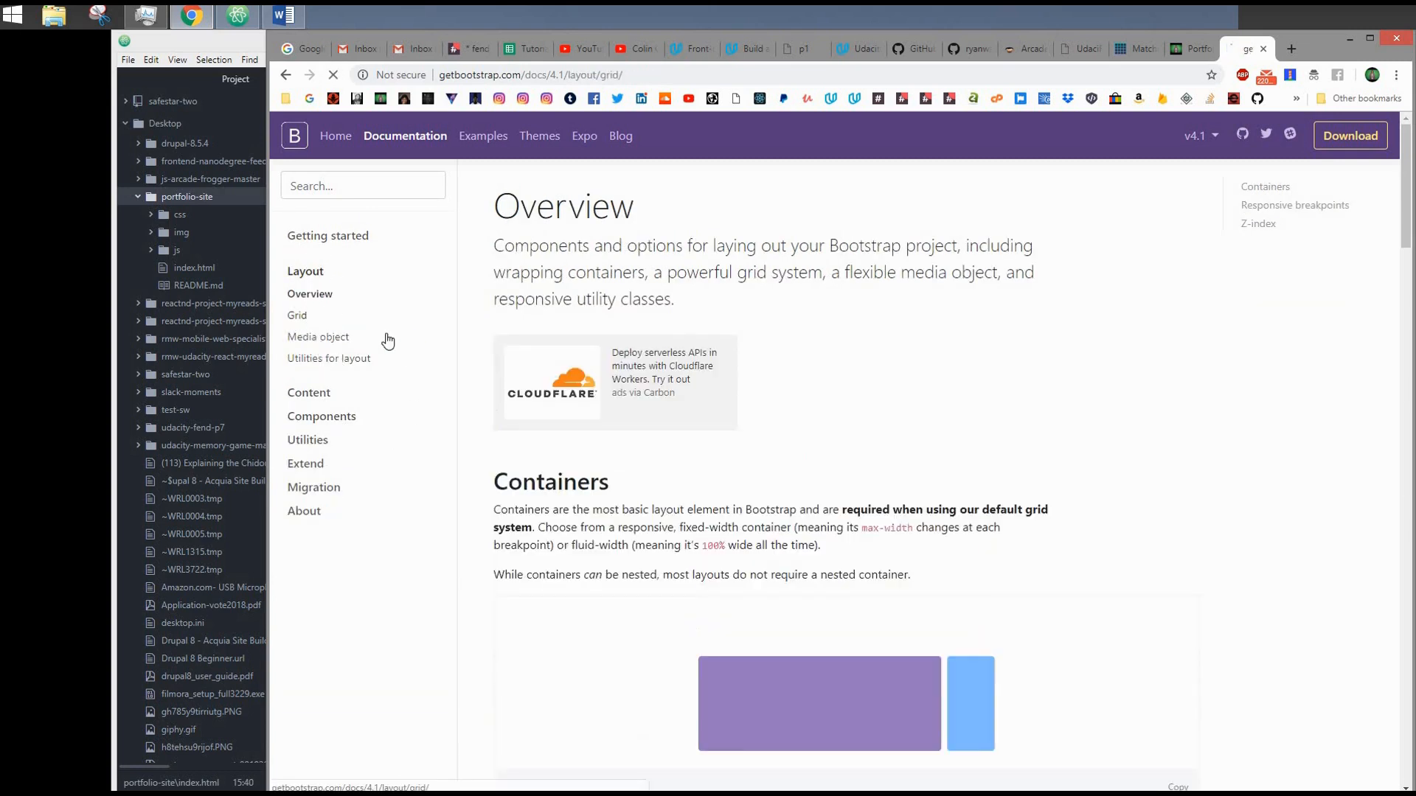
click(298, 314)
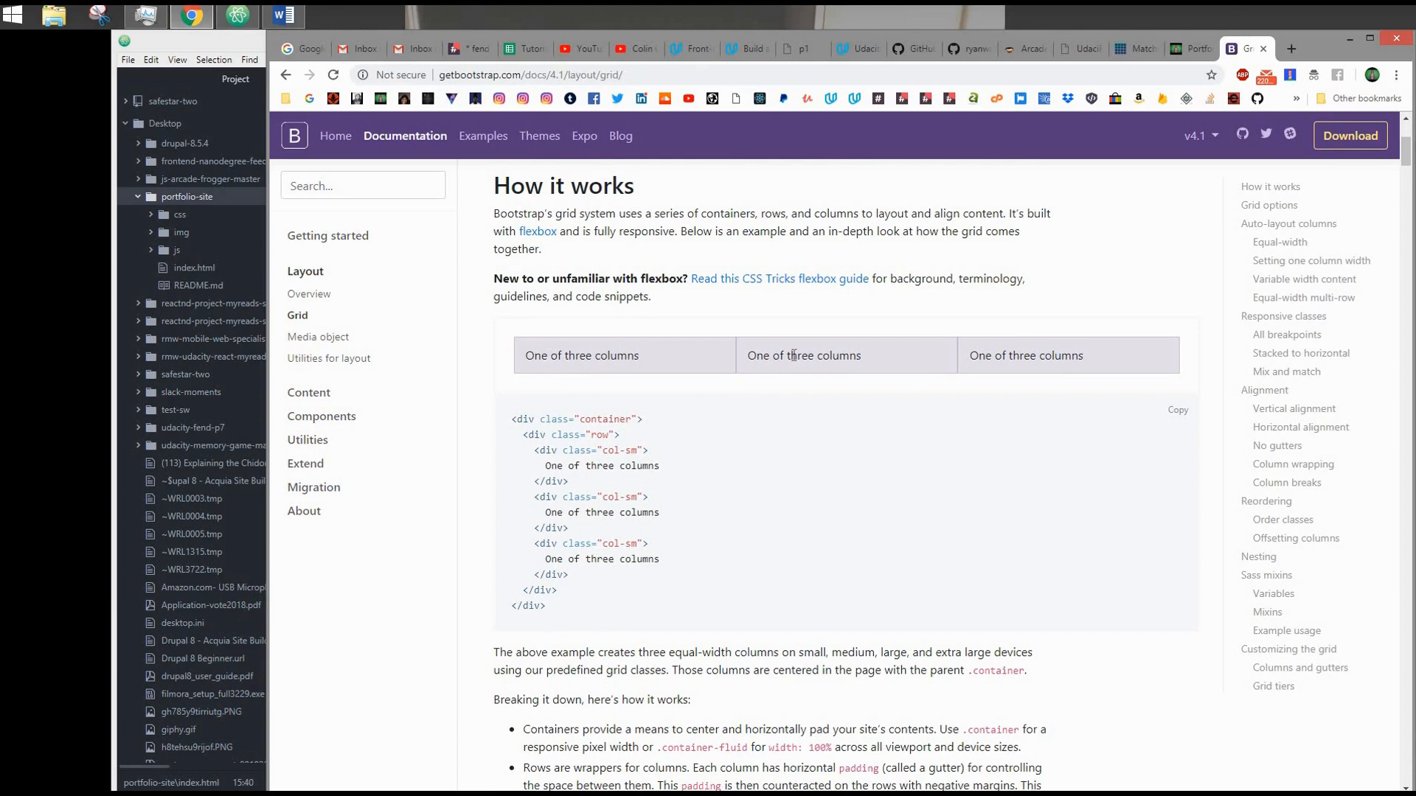
mouse_move(953, 416)
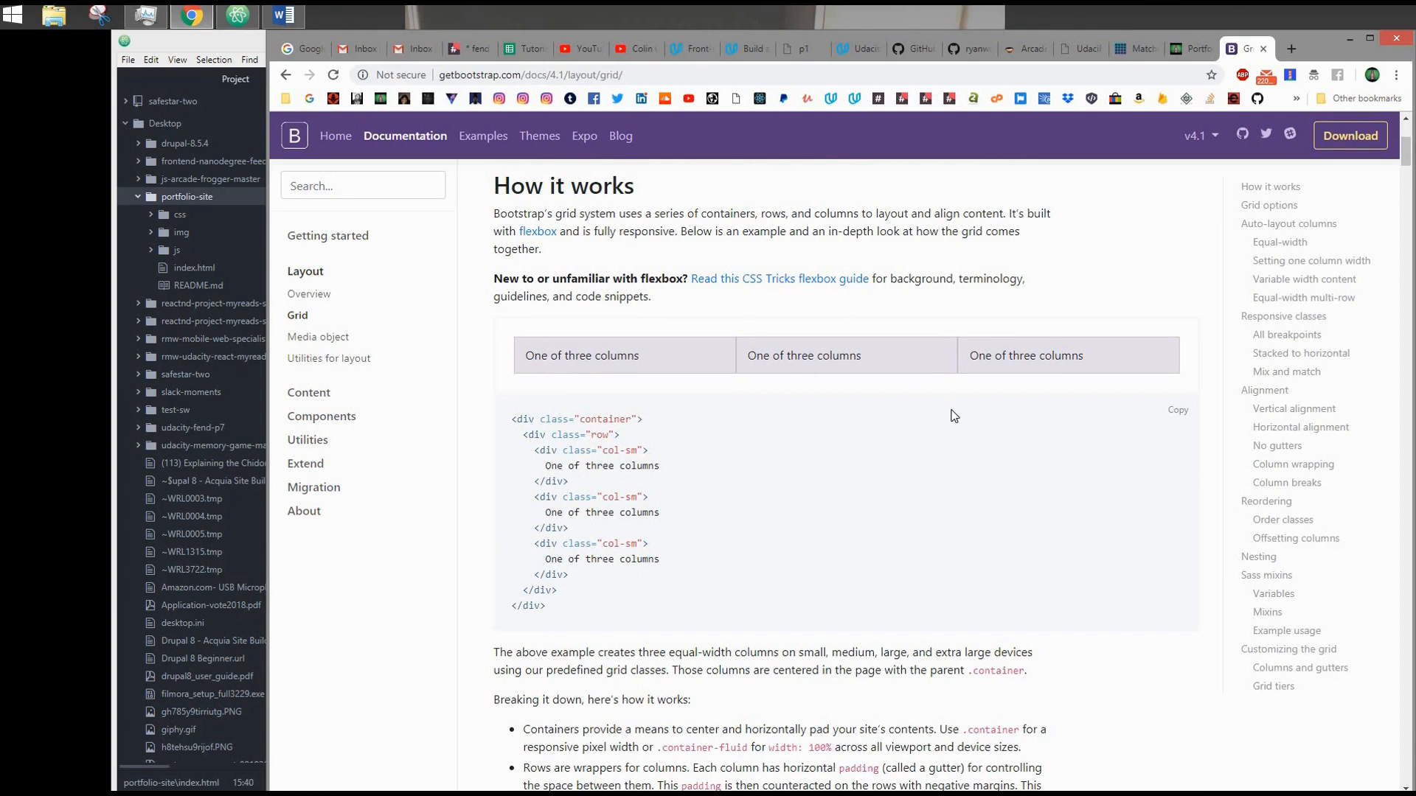
mouse_move(872, 394)
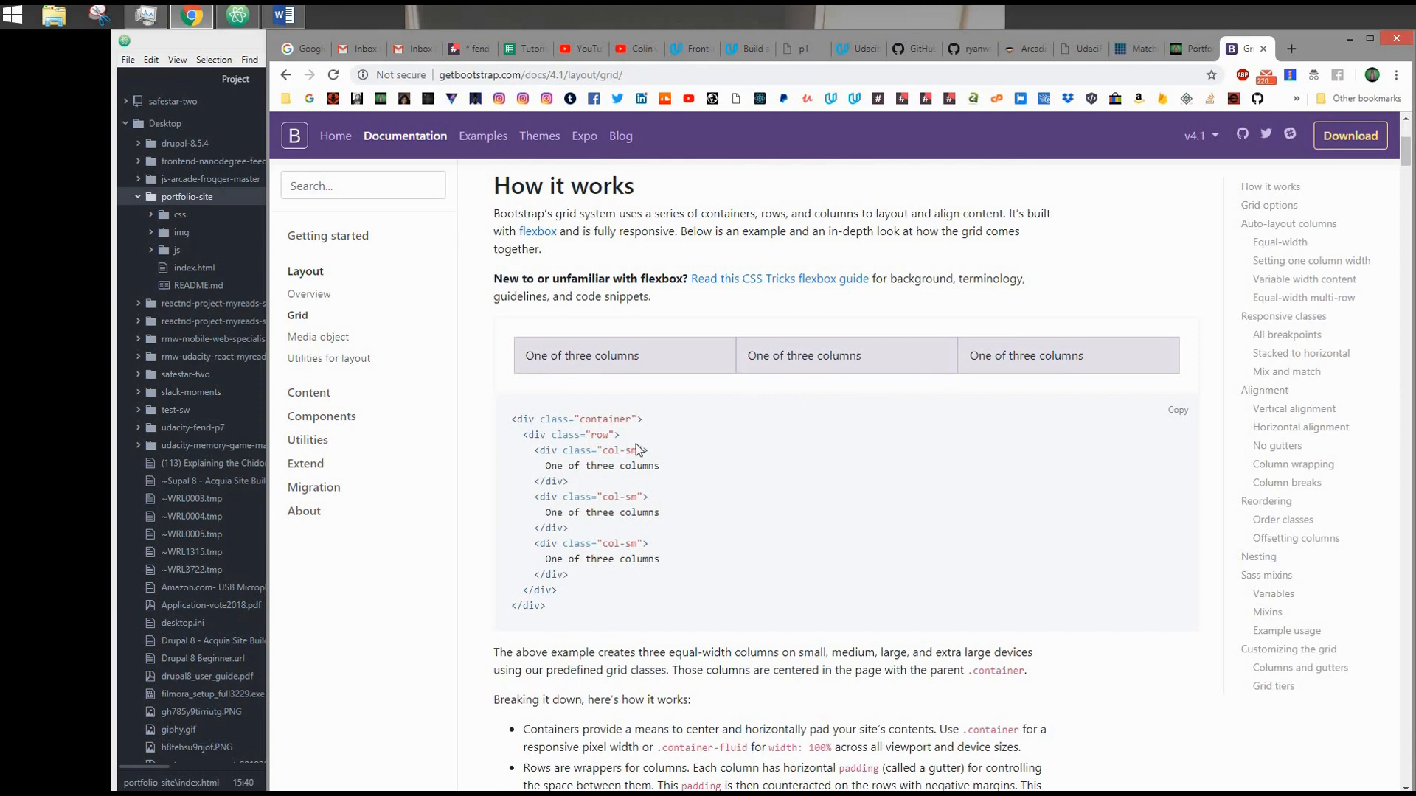
mouse_move(876, 483)
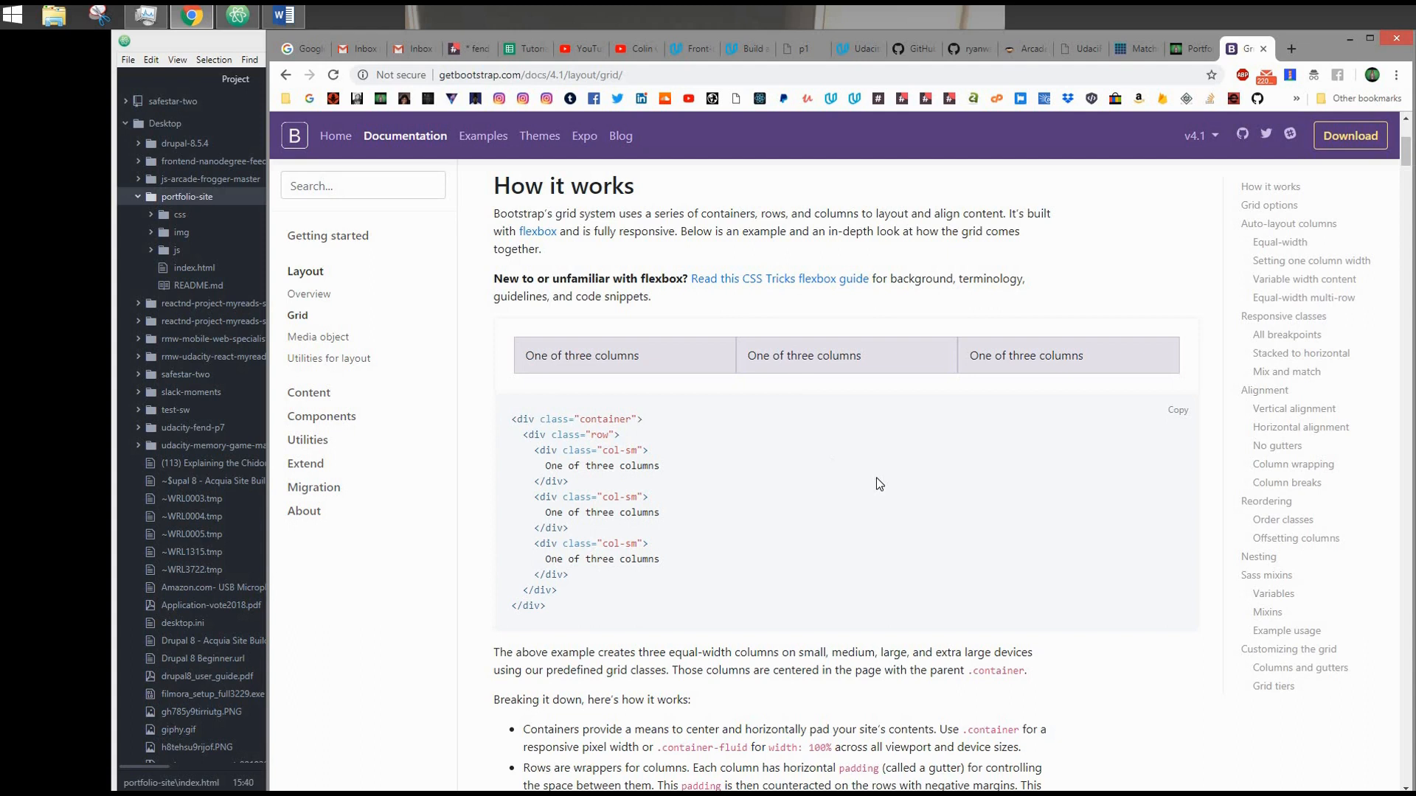
mouse_move(629, 490)
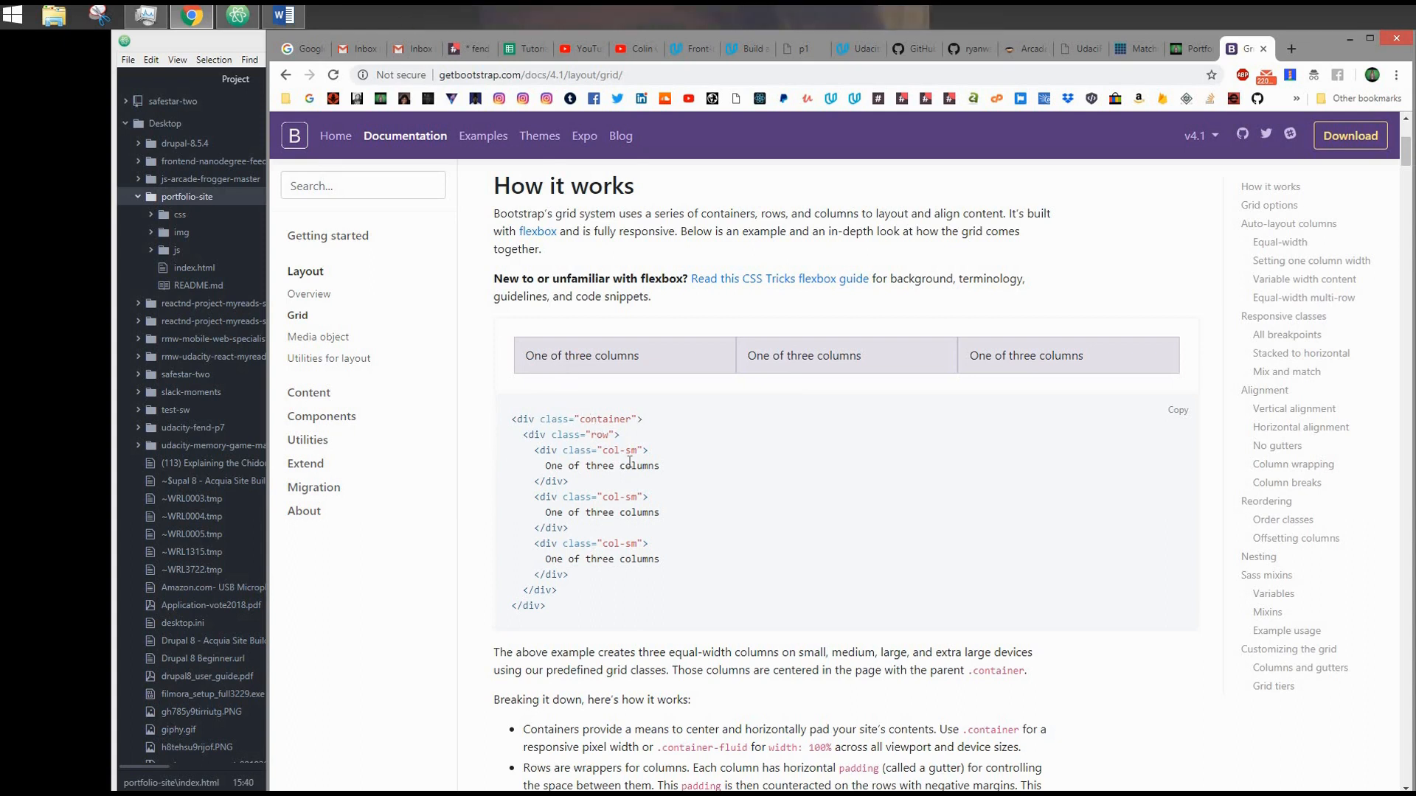
mouse_move(657, 375)
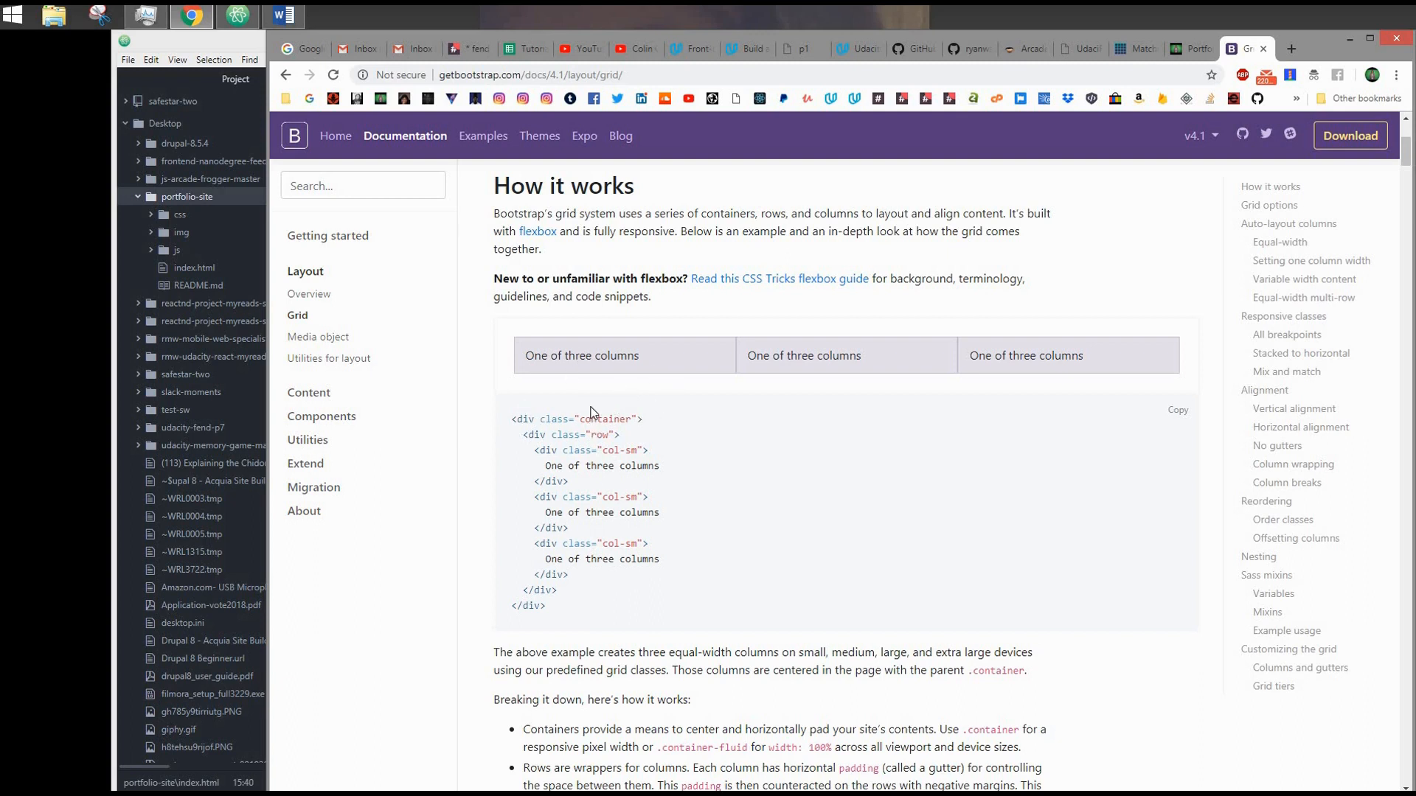
mouse_move(711, 397)
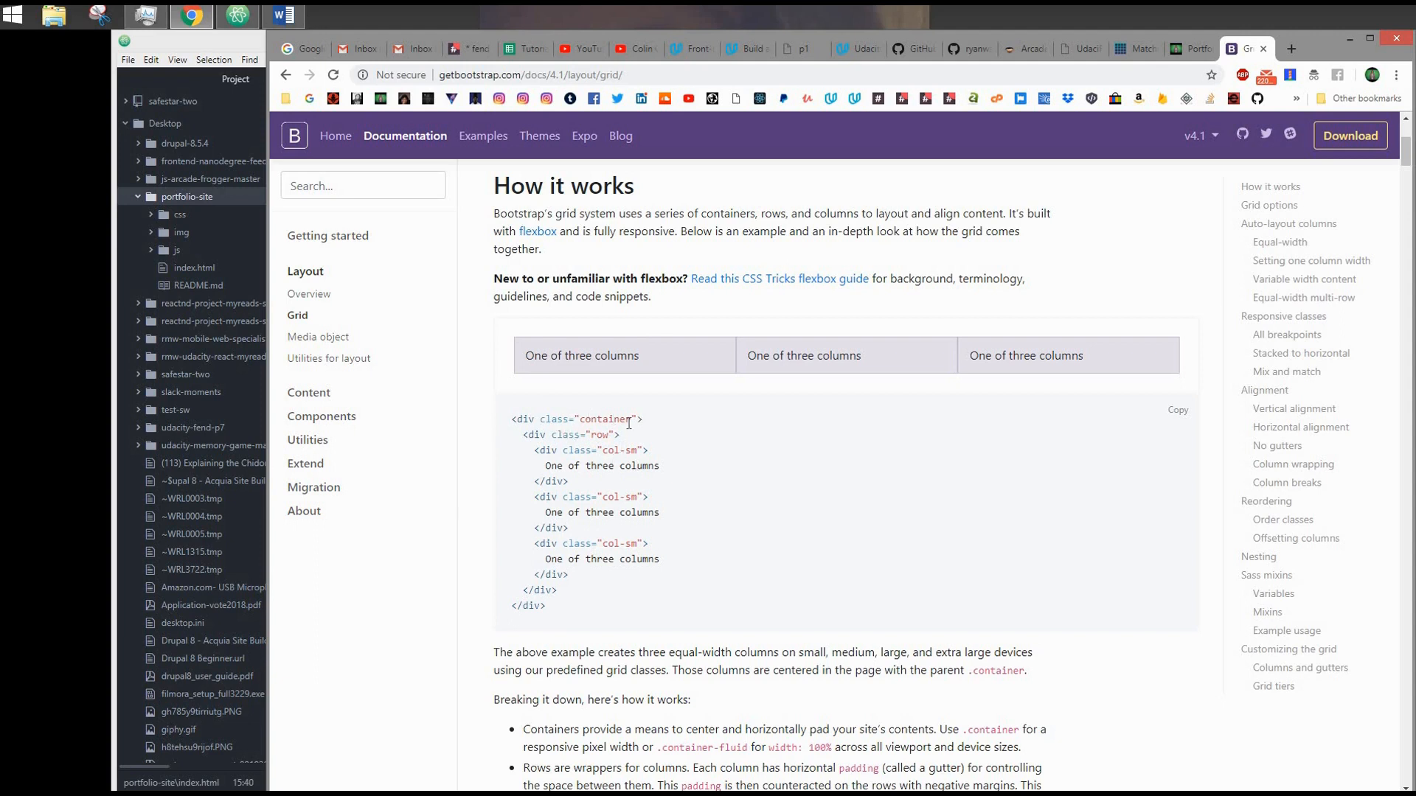
mouse_move(672, 445)
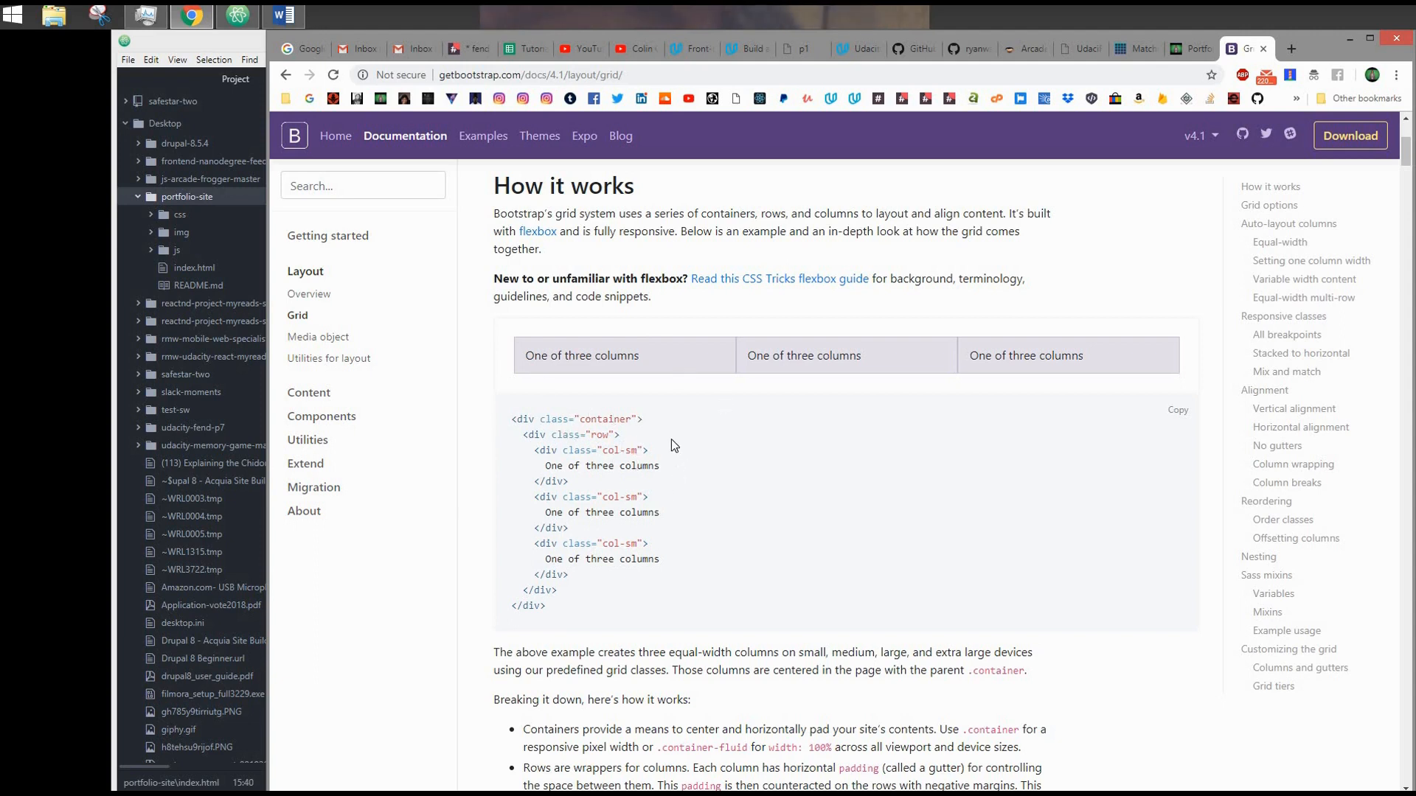
mouse_move(612, 533)
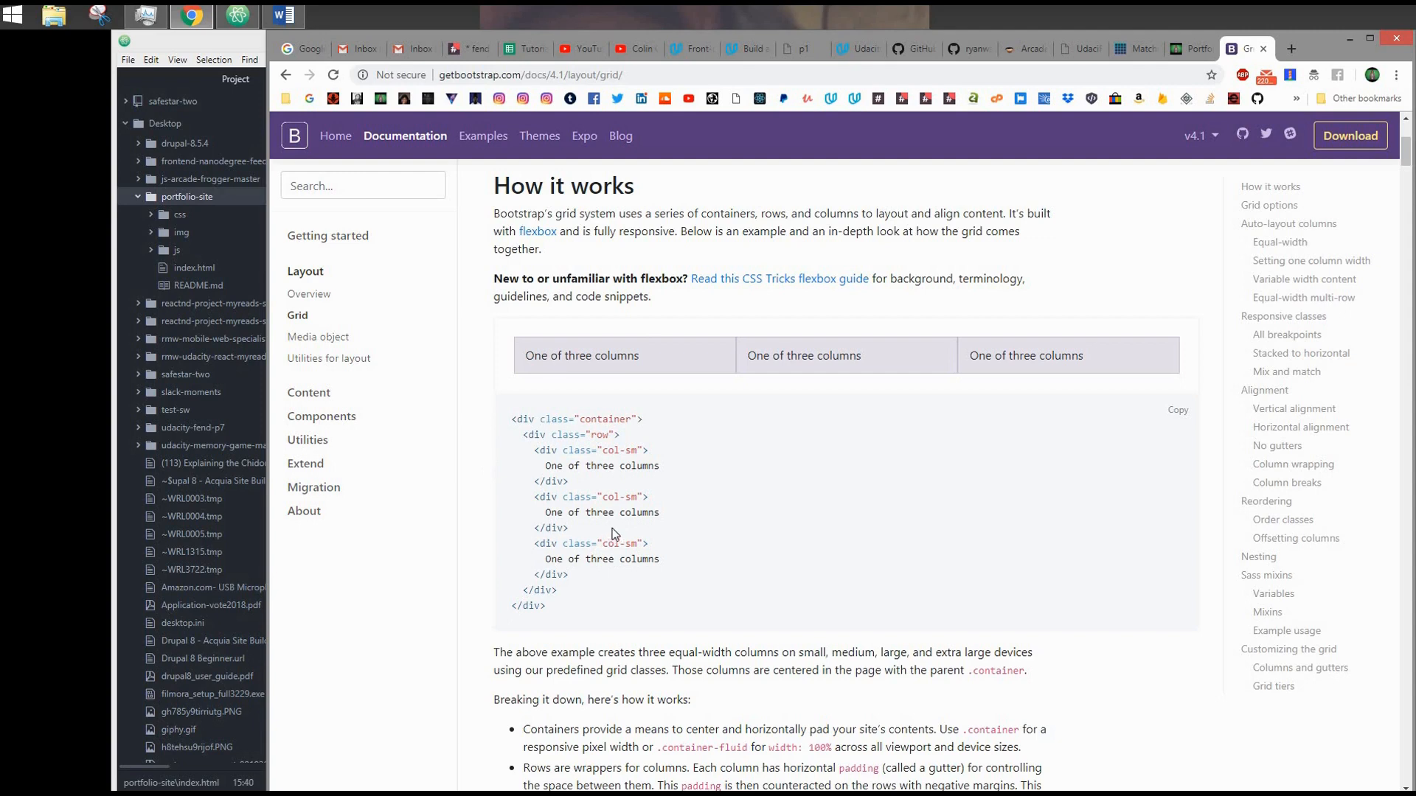
mouse_move(887, 459)
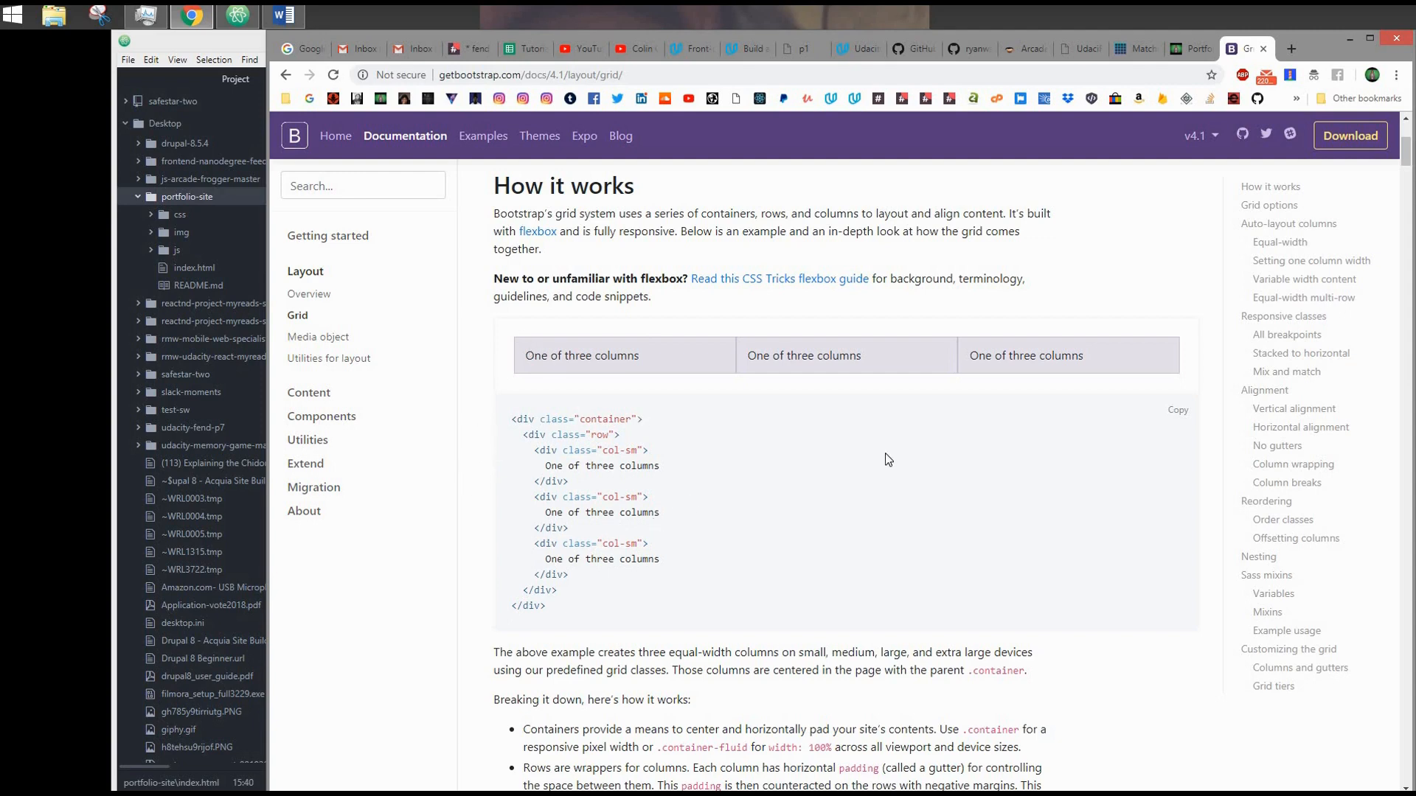
Scroll the Grid page past Grid options to the Equal-width 1 of 2 and 1 of 3 examples
scroll(down, 3)
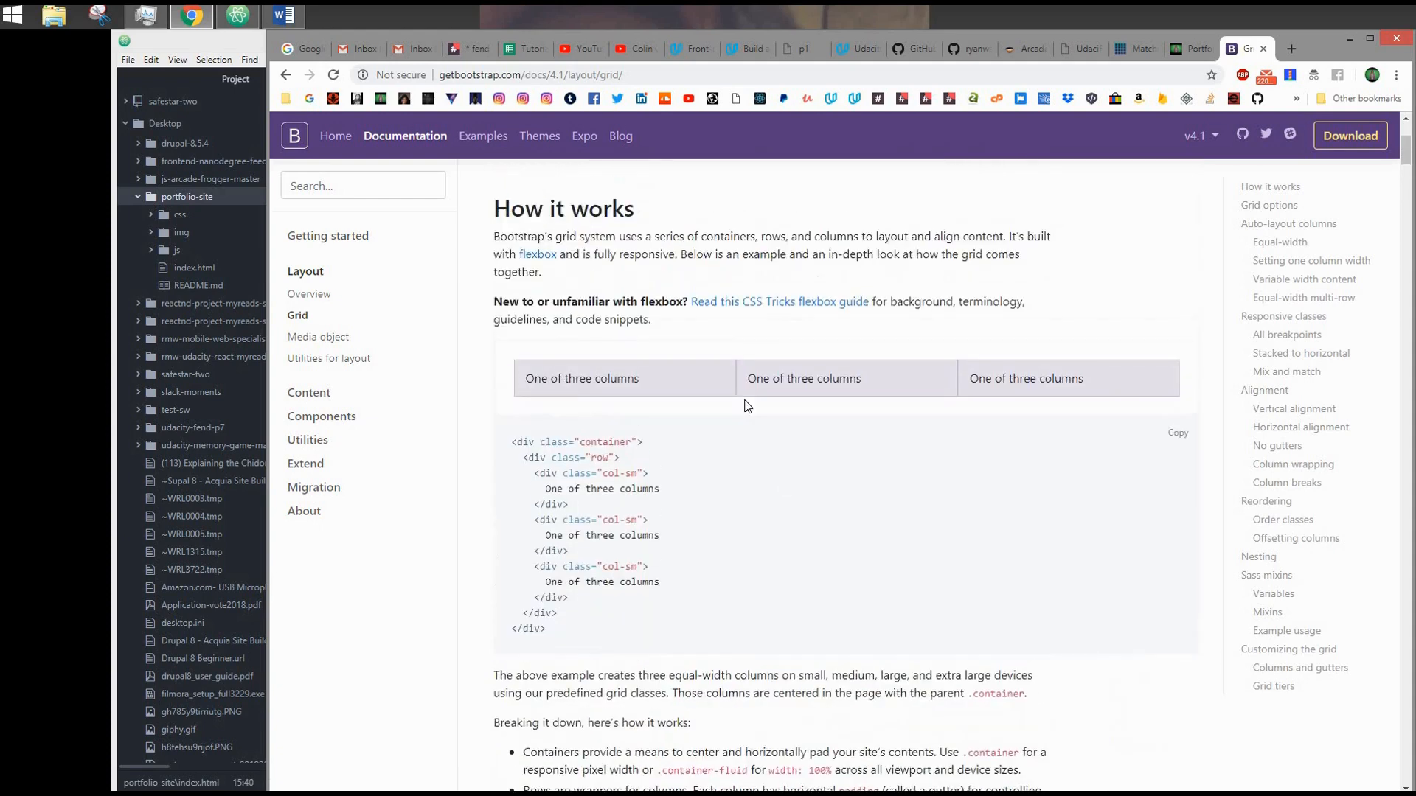
scroll(down, 3)
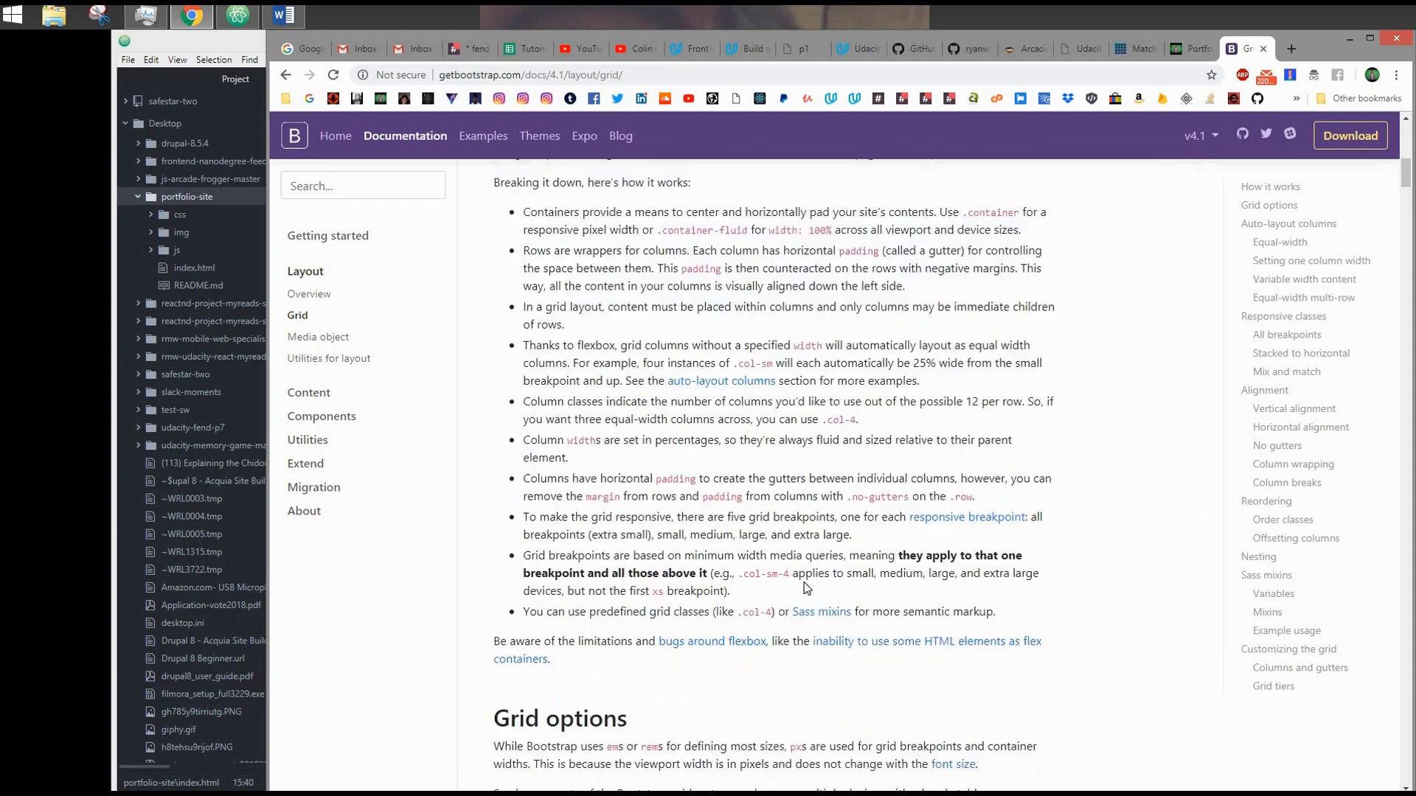
scroll(down, 3)
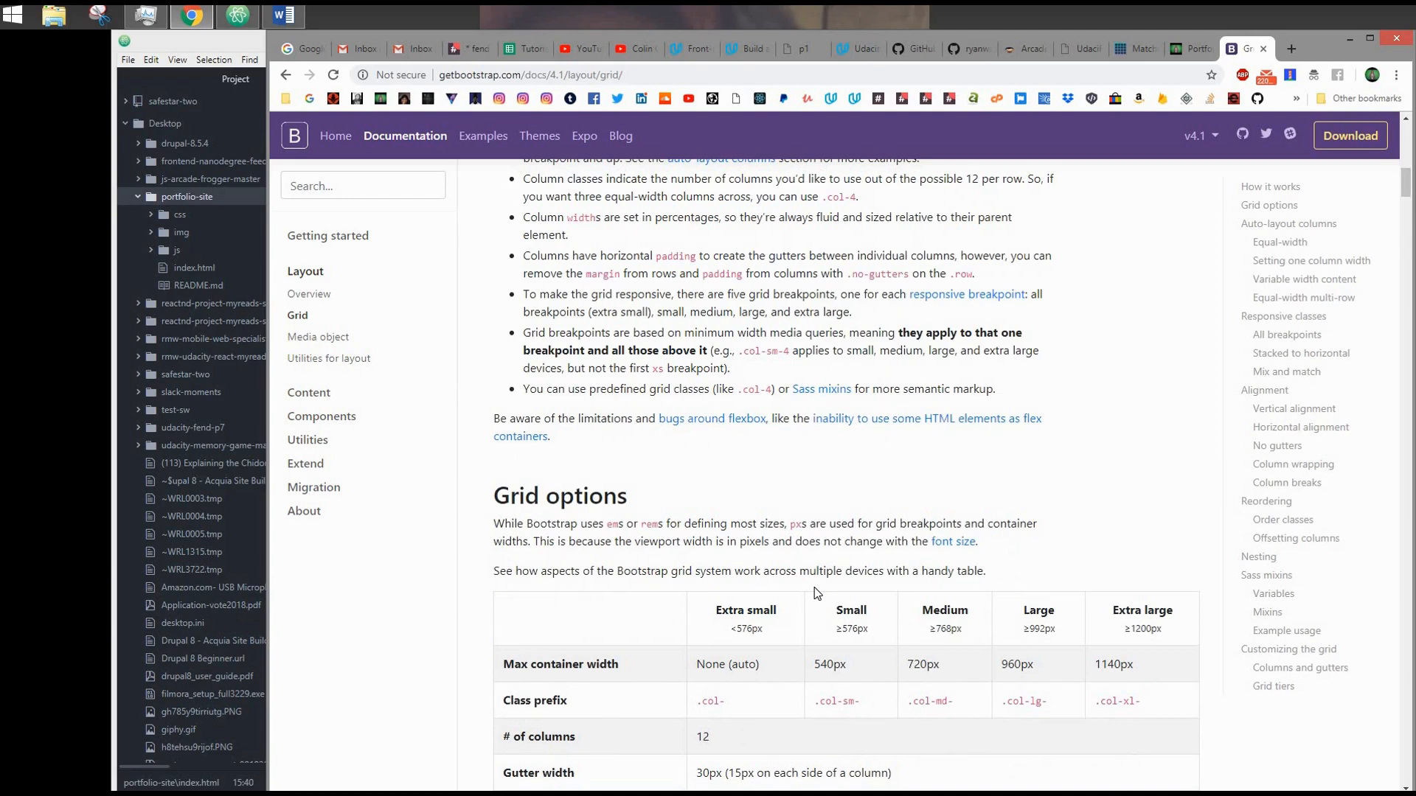
scroll(down, 3)
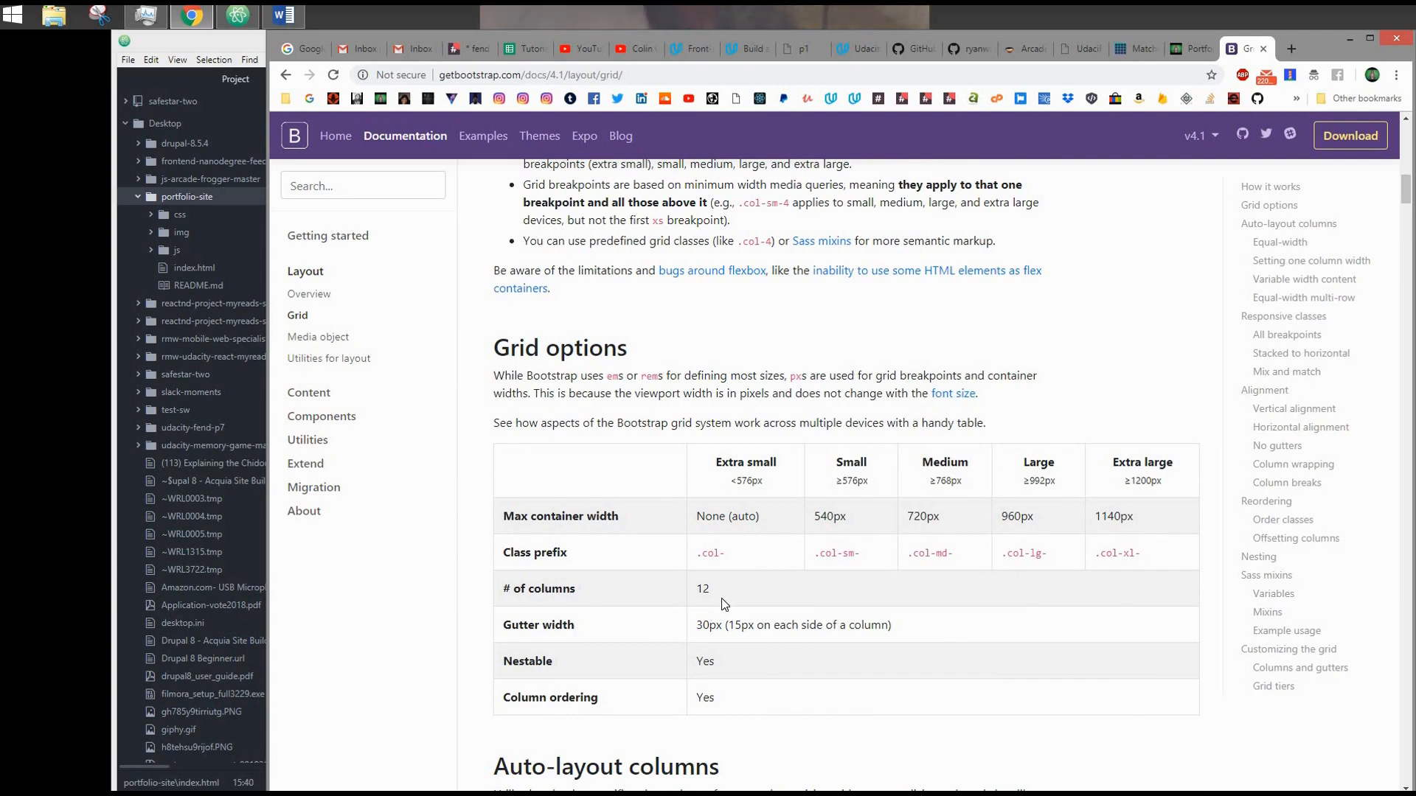
scroll(down, 3)
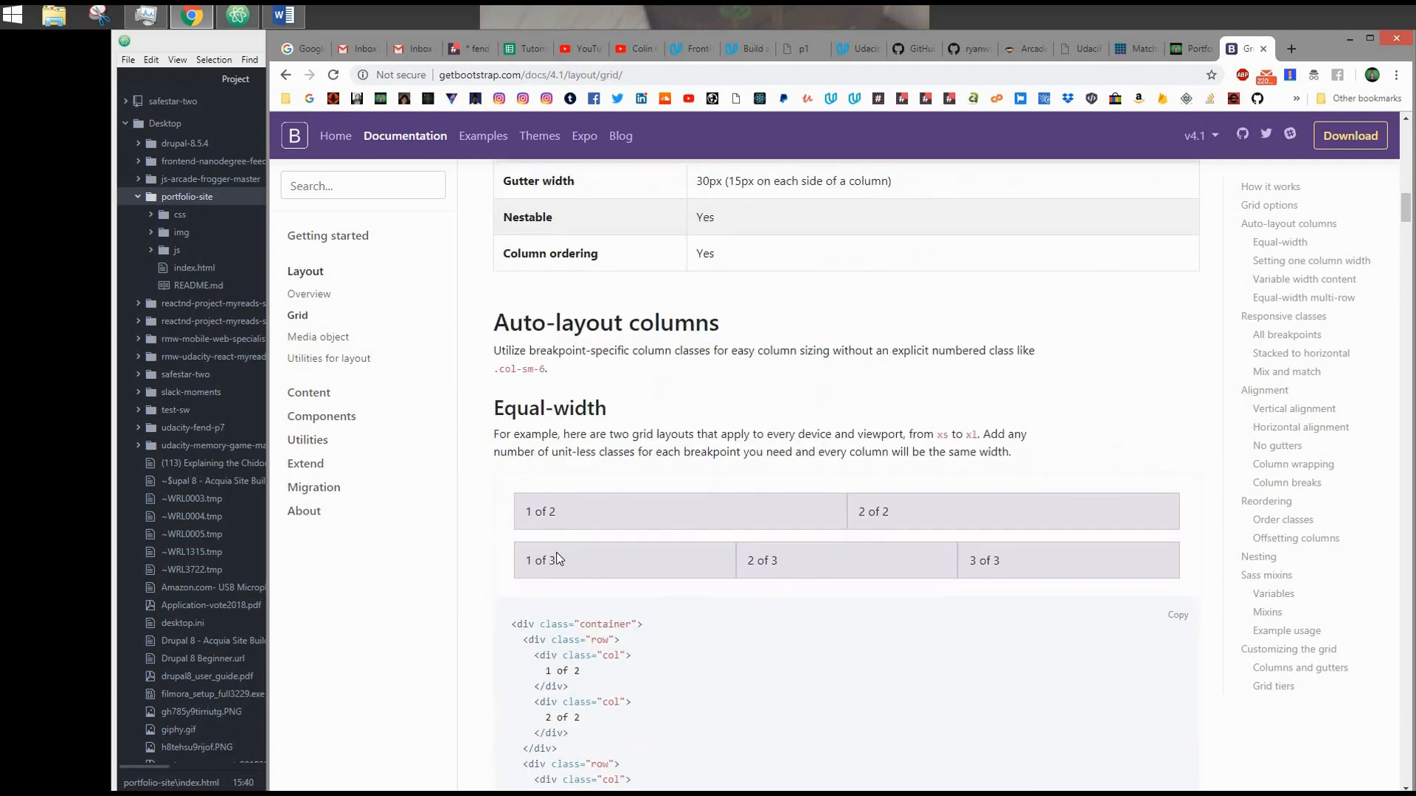
mouse_move(840, 546)
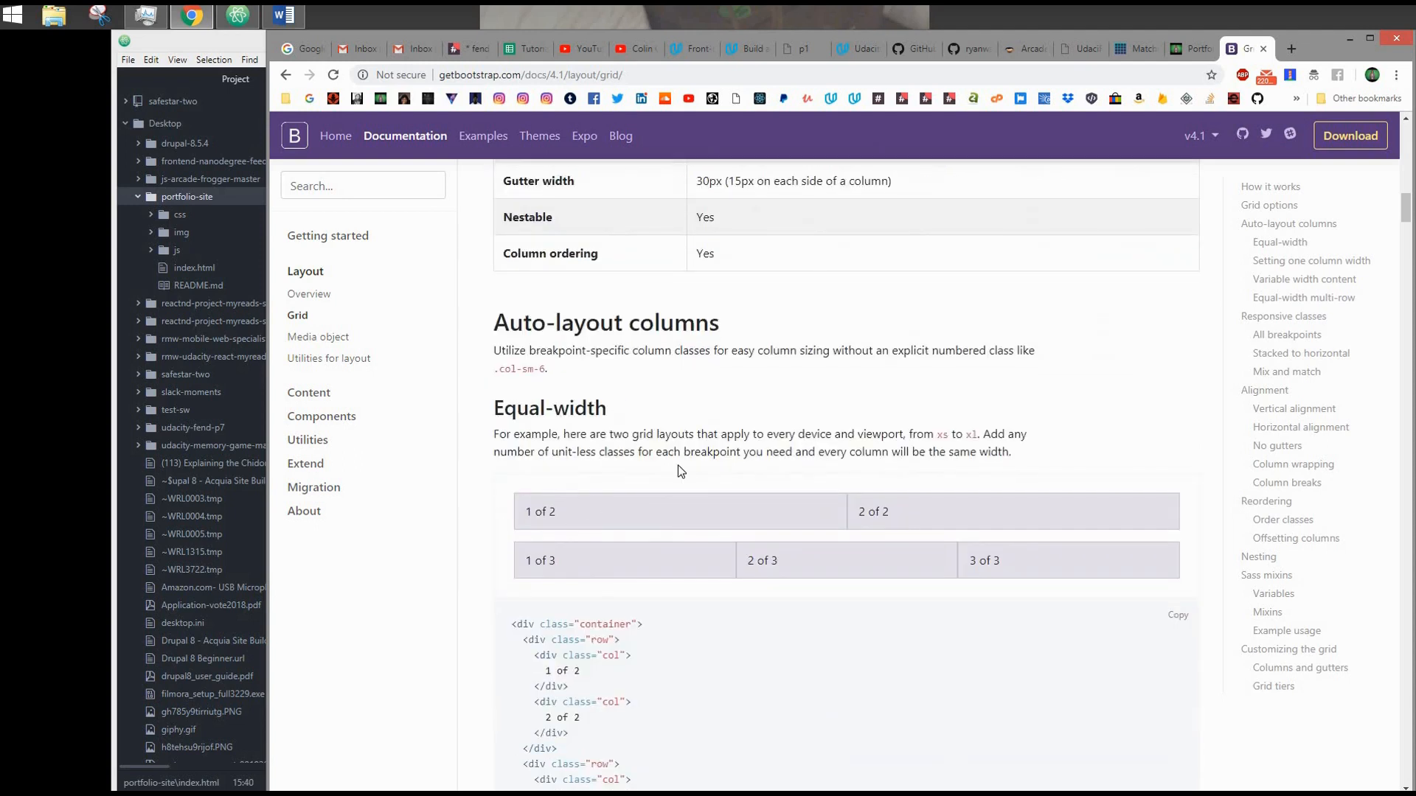
mouse_move(681, 546)
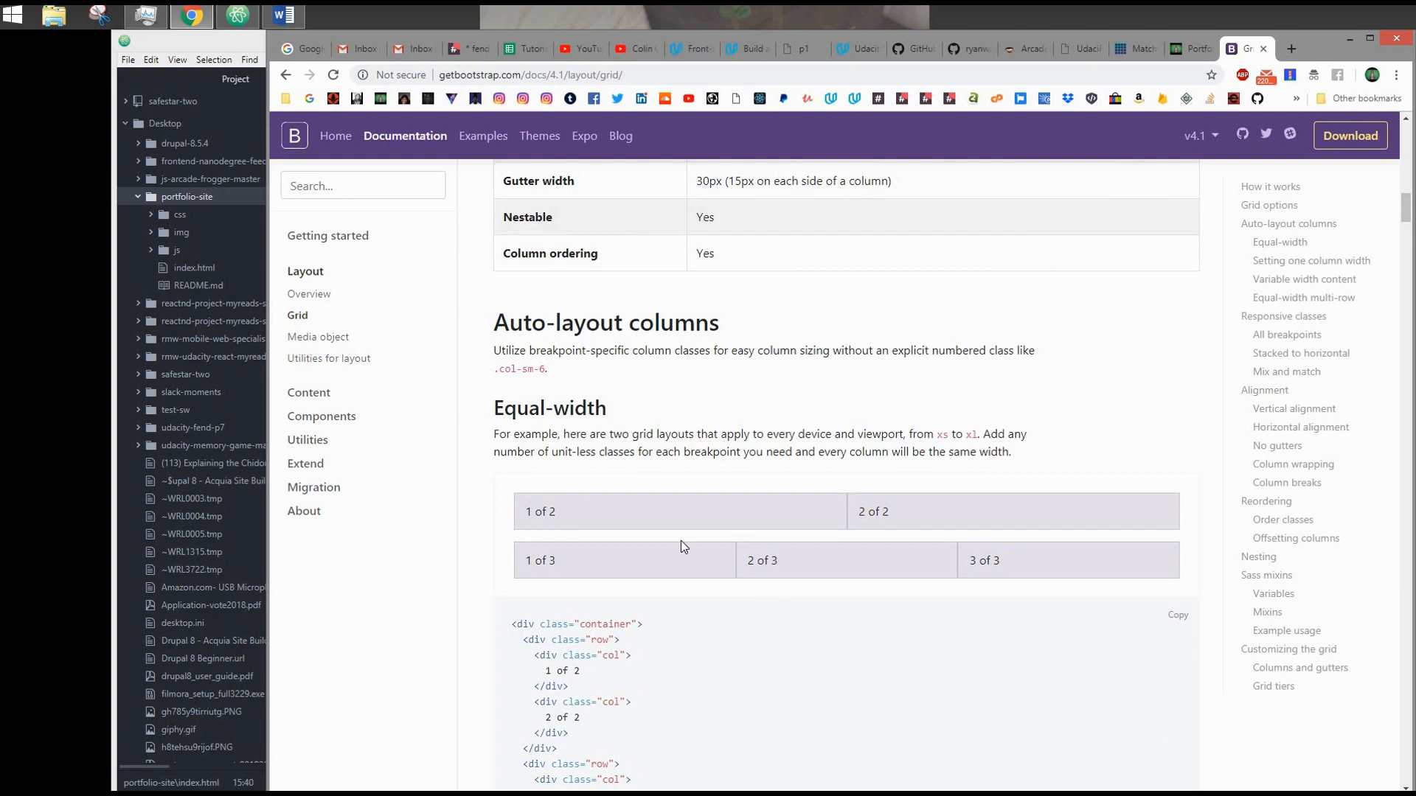
mouse_move(761, 516)
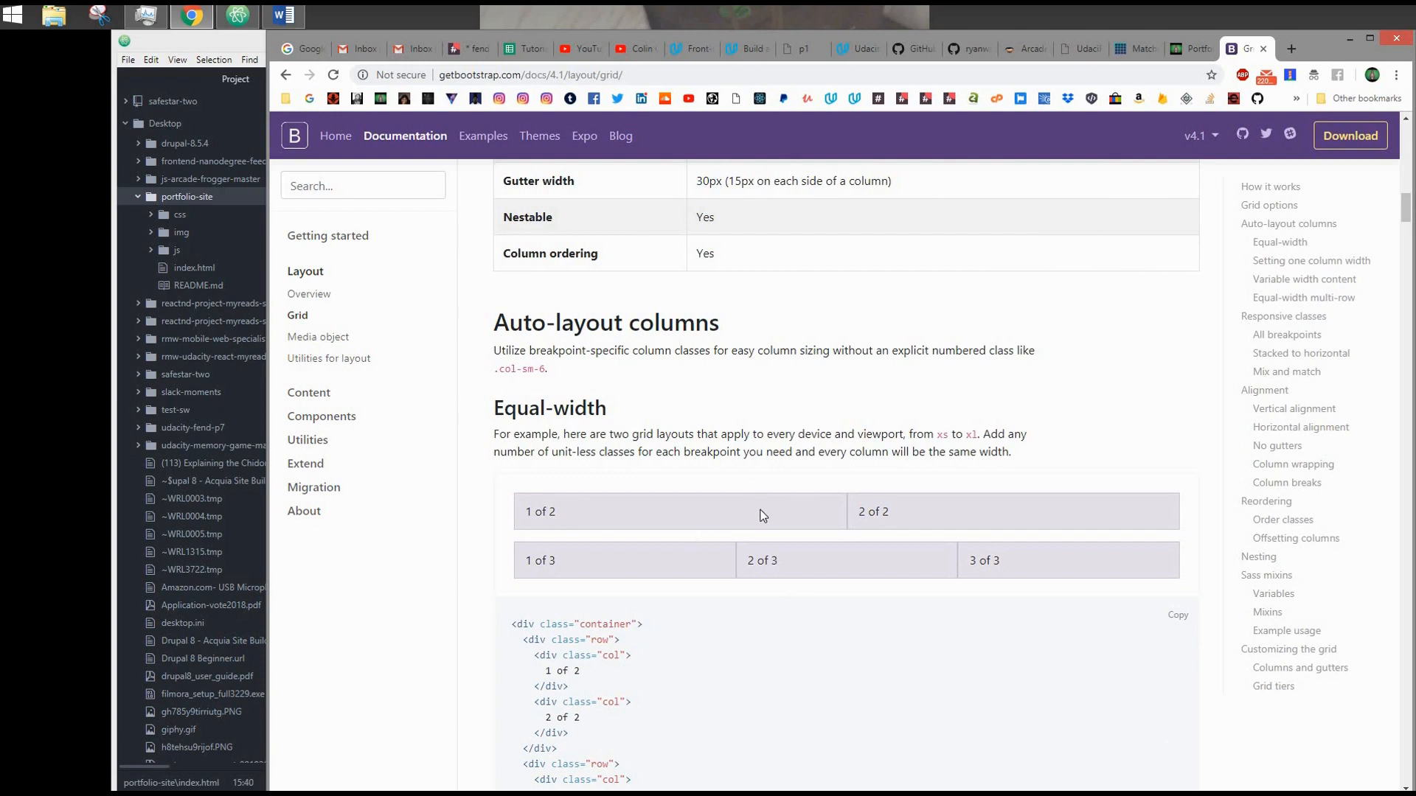
mouse_move(763, 516)
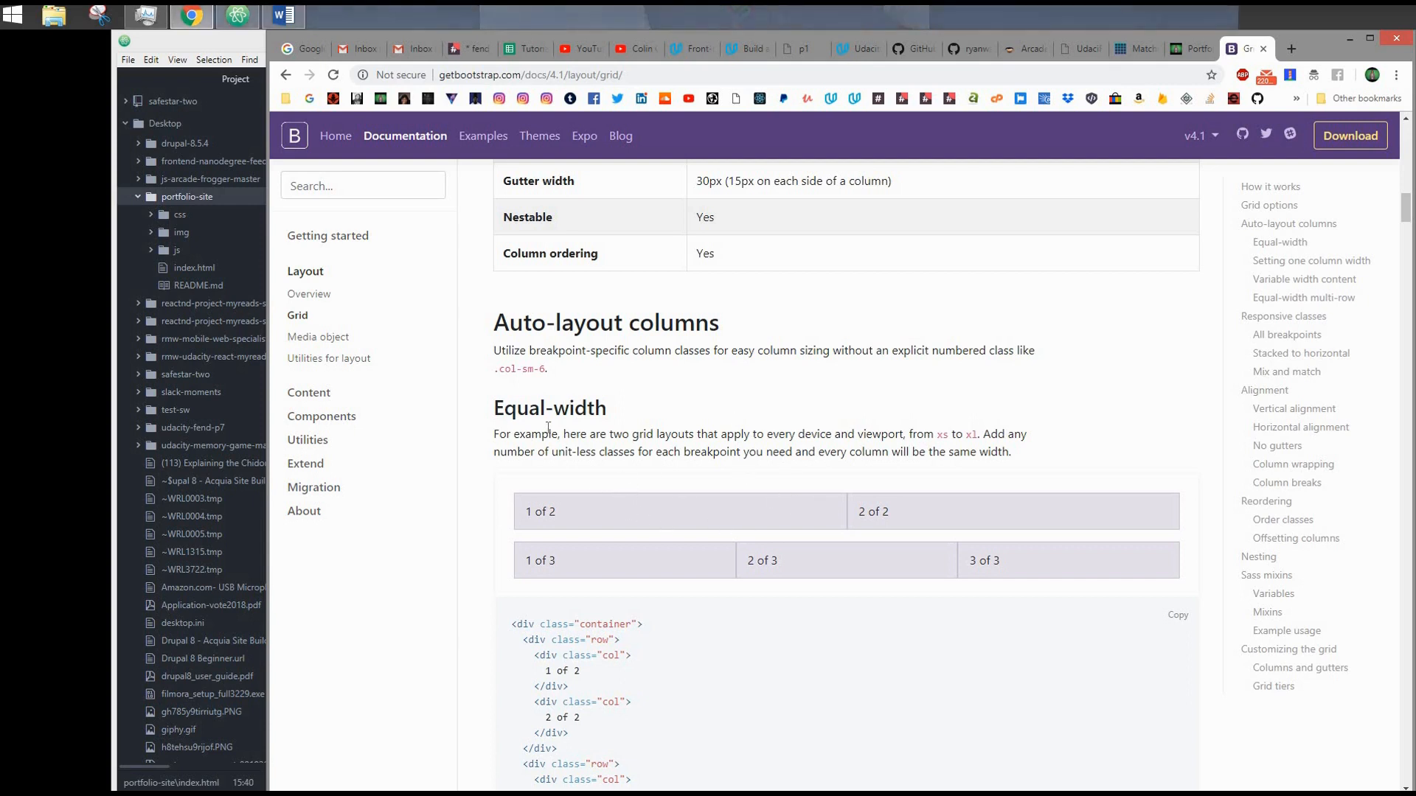
mouse_move(704, 469)
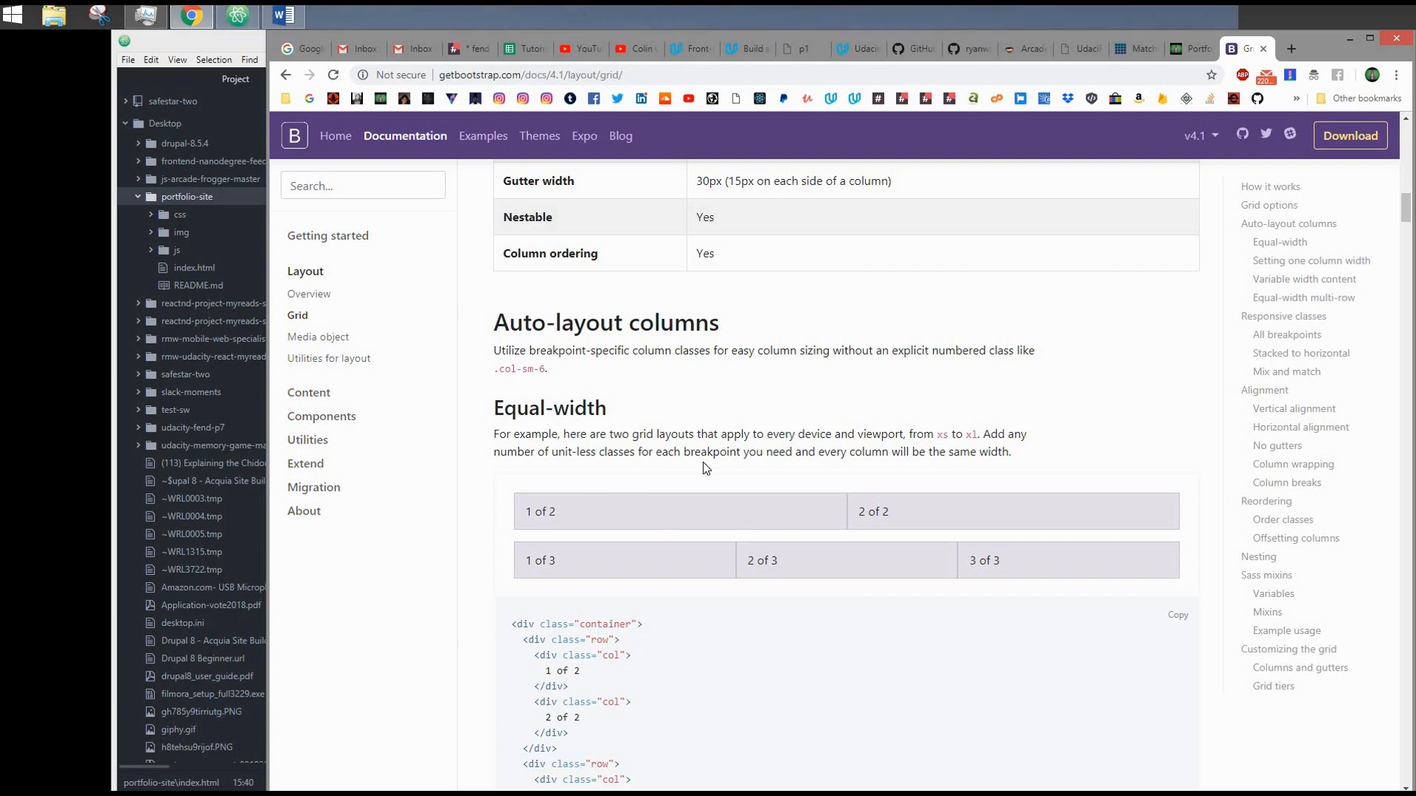
mouse_move(640, 430)
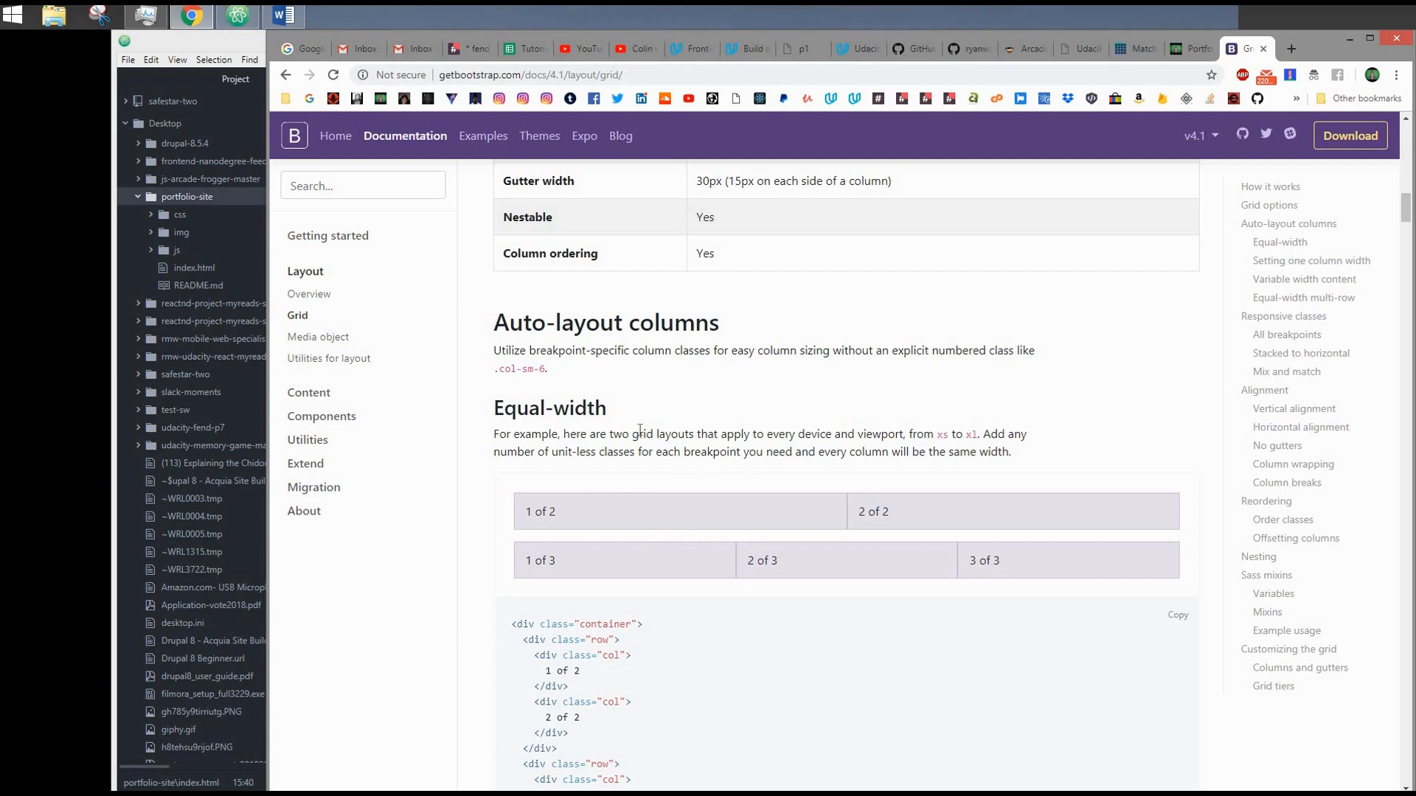
mouse_move(768, 549)
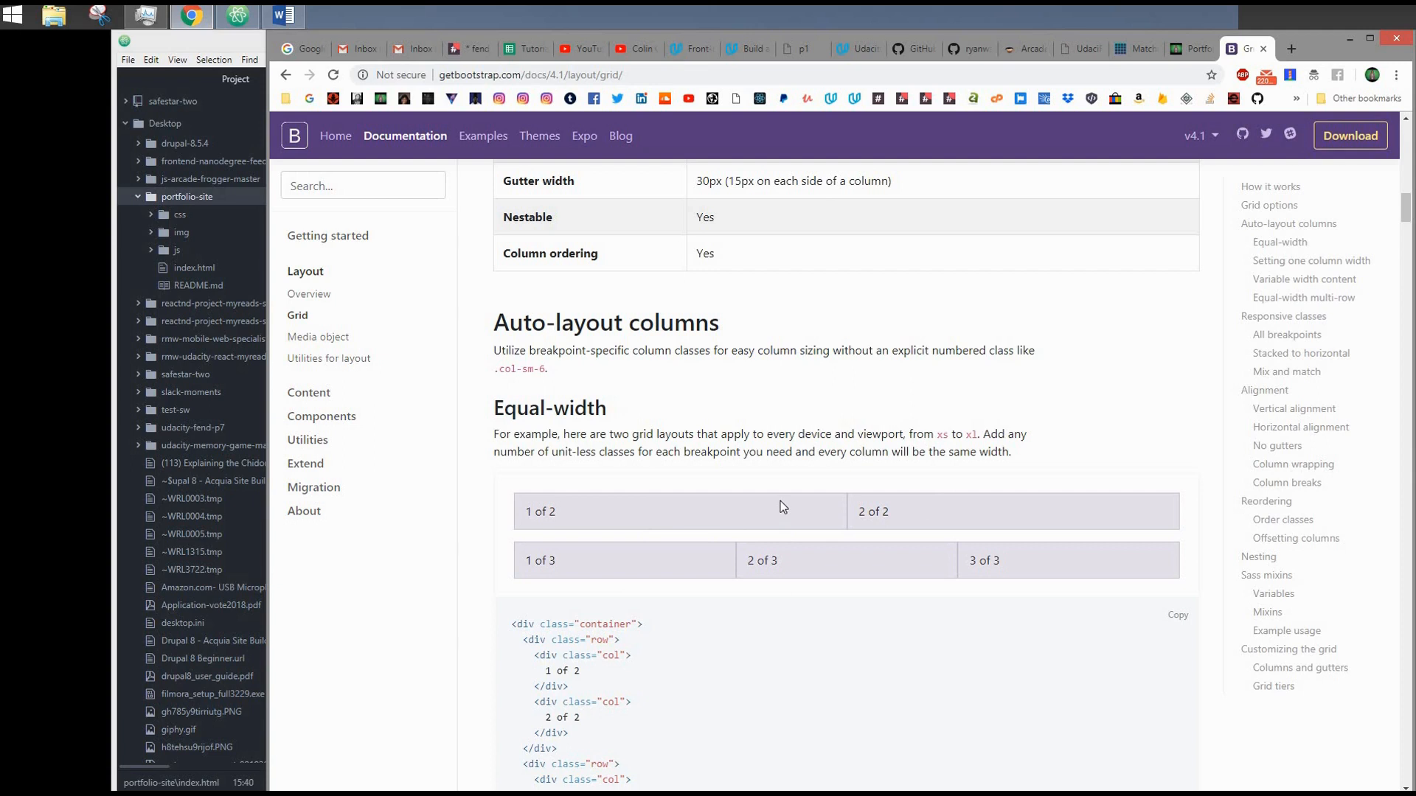
mouse_move(823, 510)
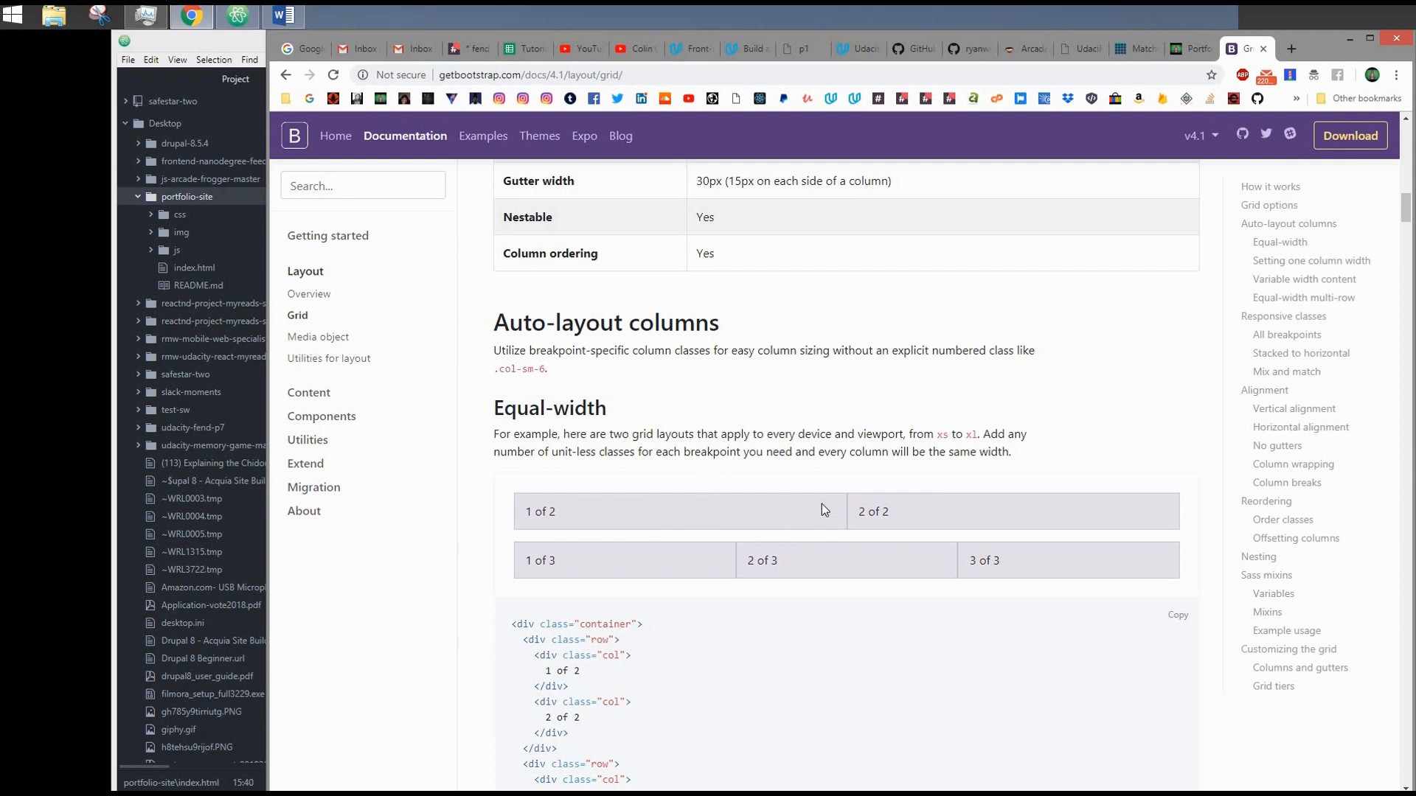
mouse_move(675, 651)
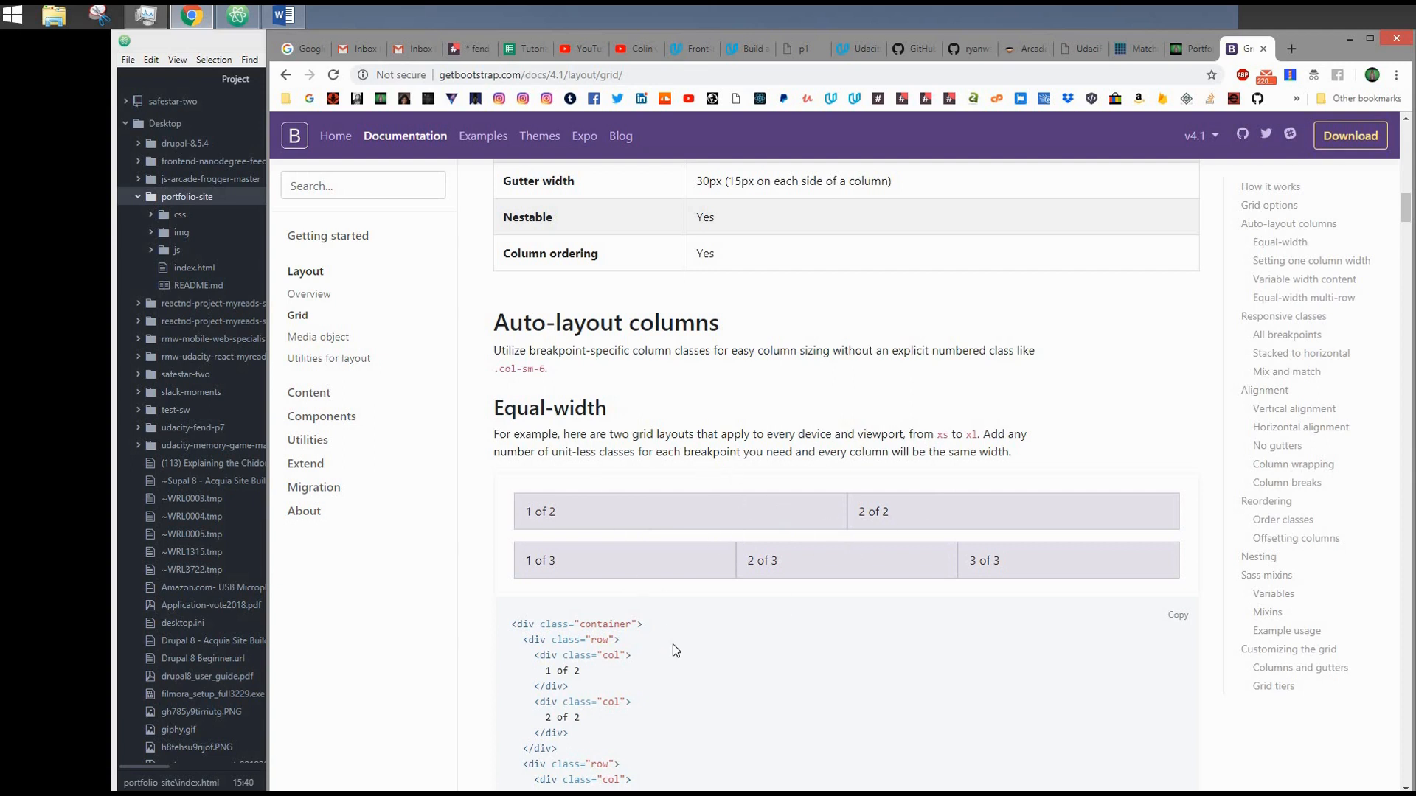
scroll(down, 3)
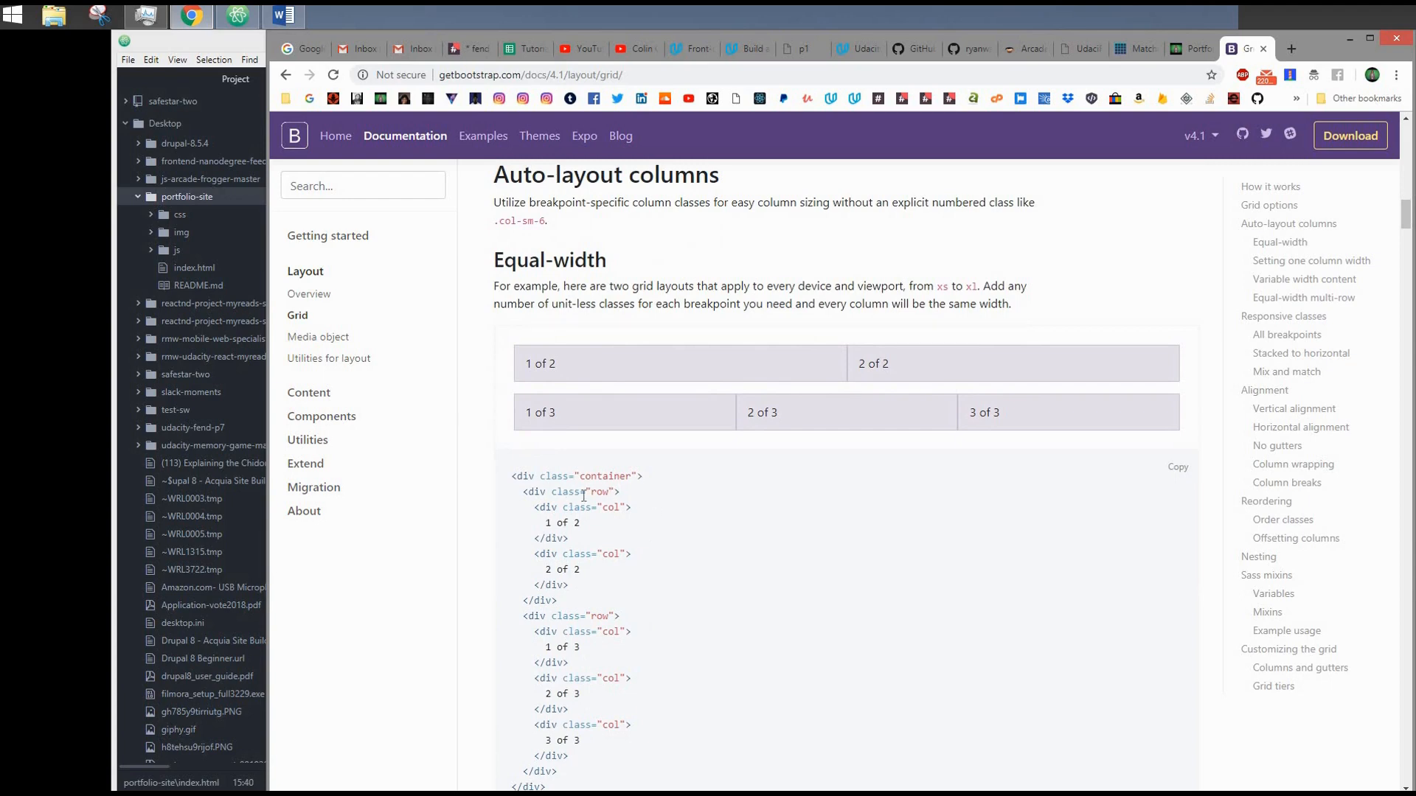
mouse_move(646, 559)
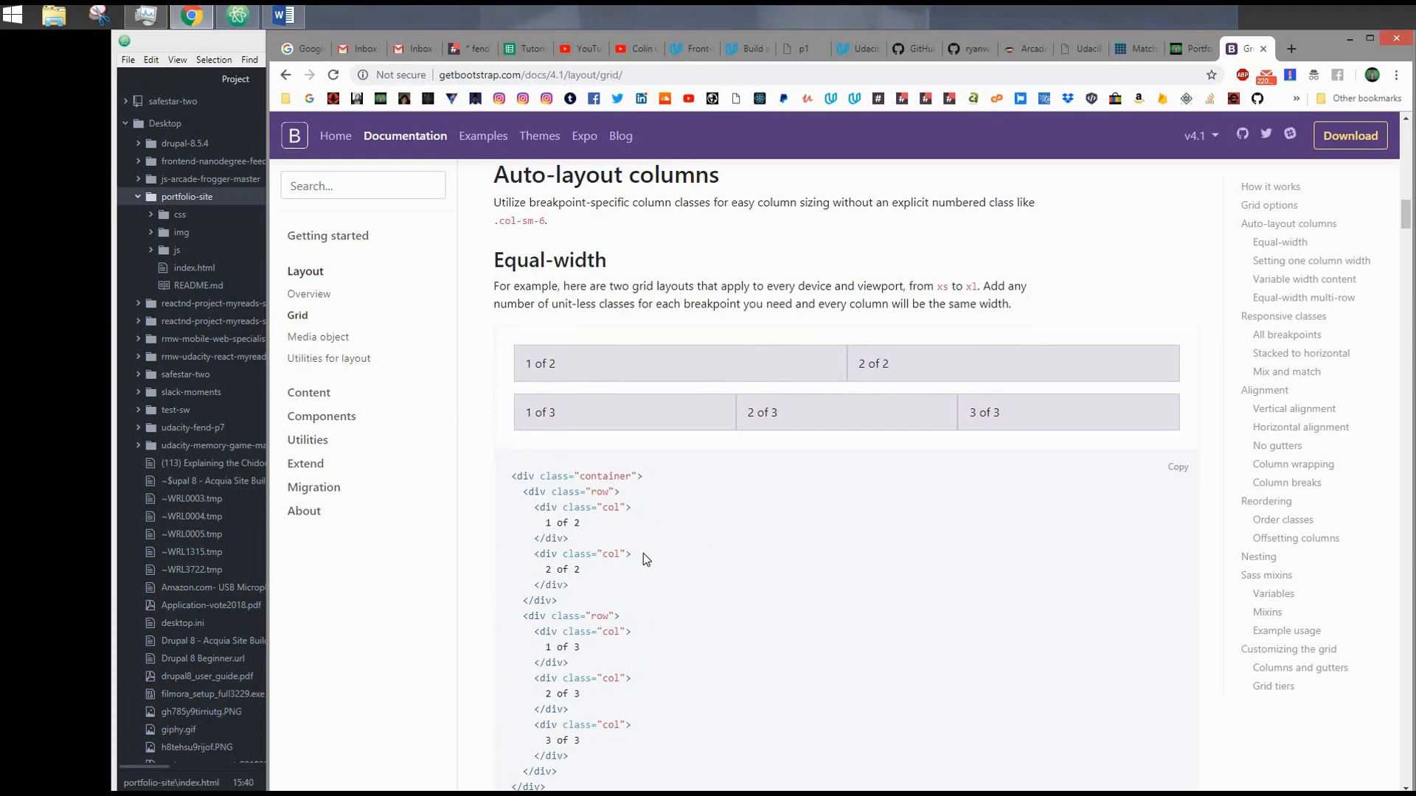
scroll(up, 3)
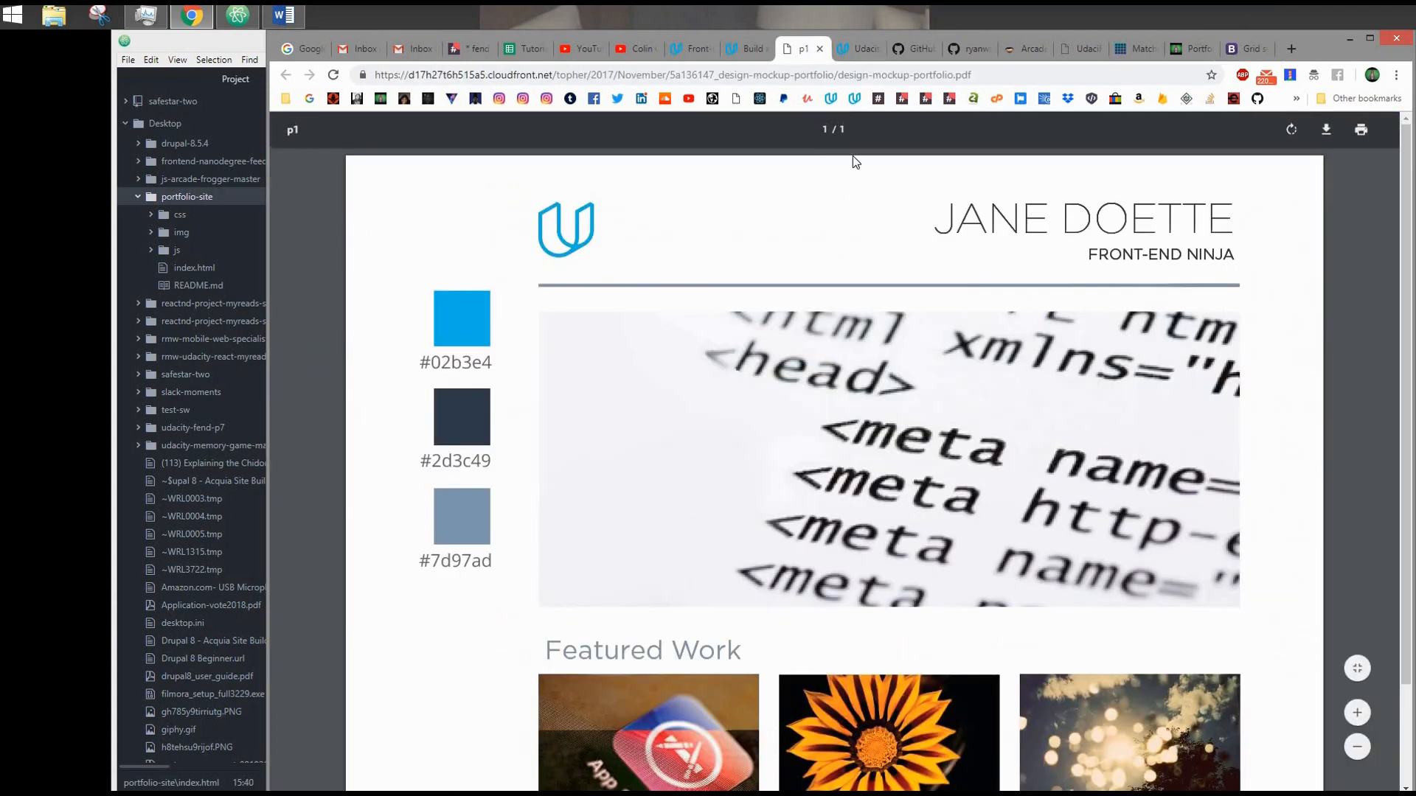
mouse_move(681, 334)
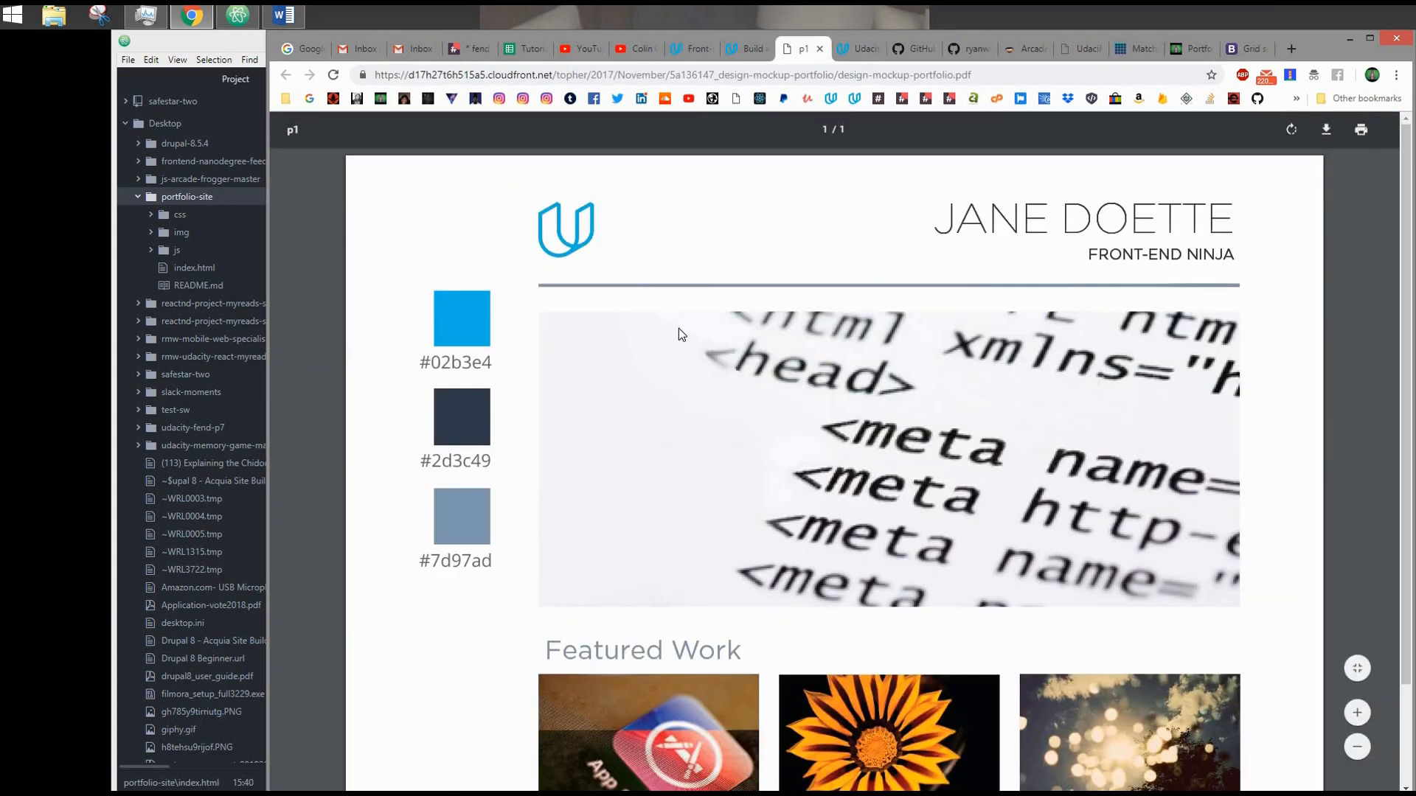
mouse_move(899, 411)
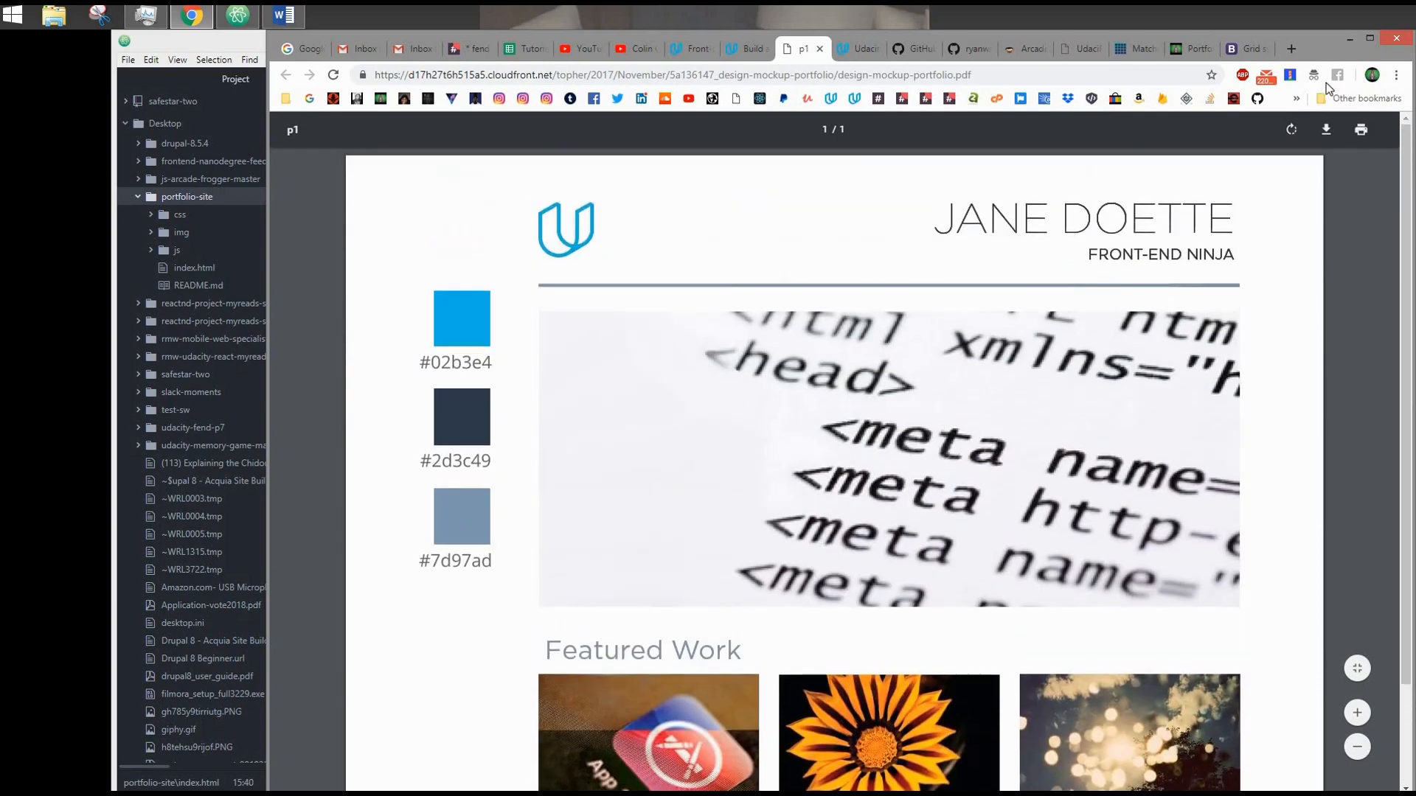
mouse_move(545, 186)
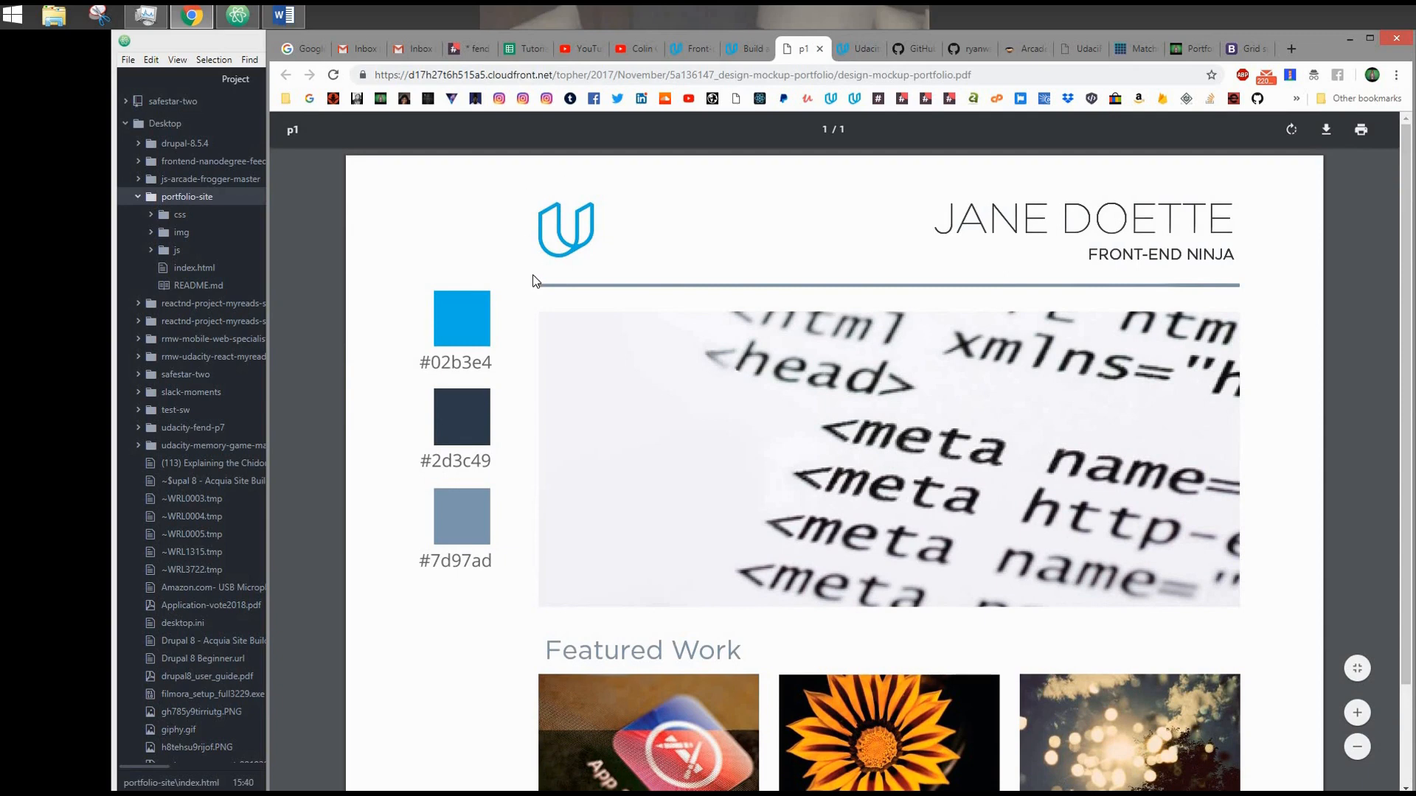
mouse_move(1308, 186)
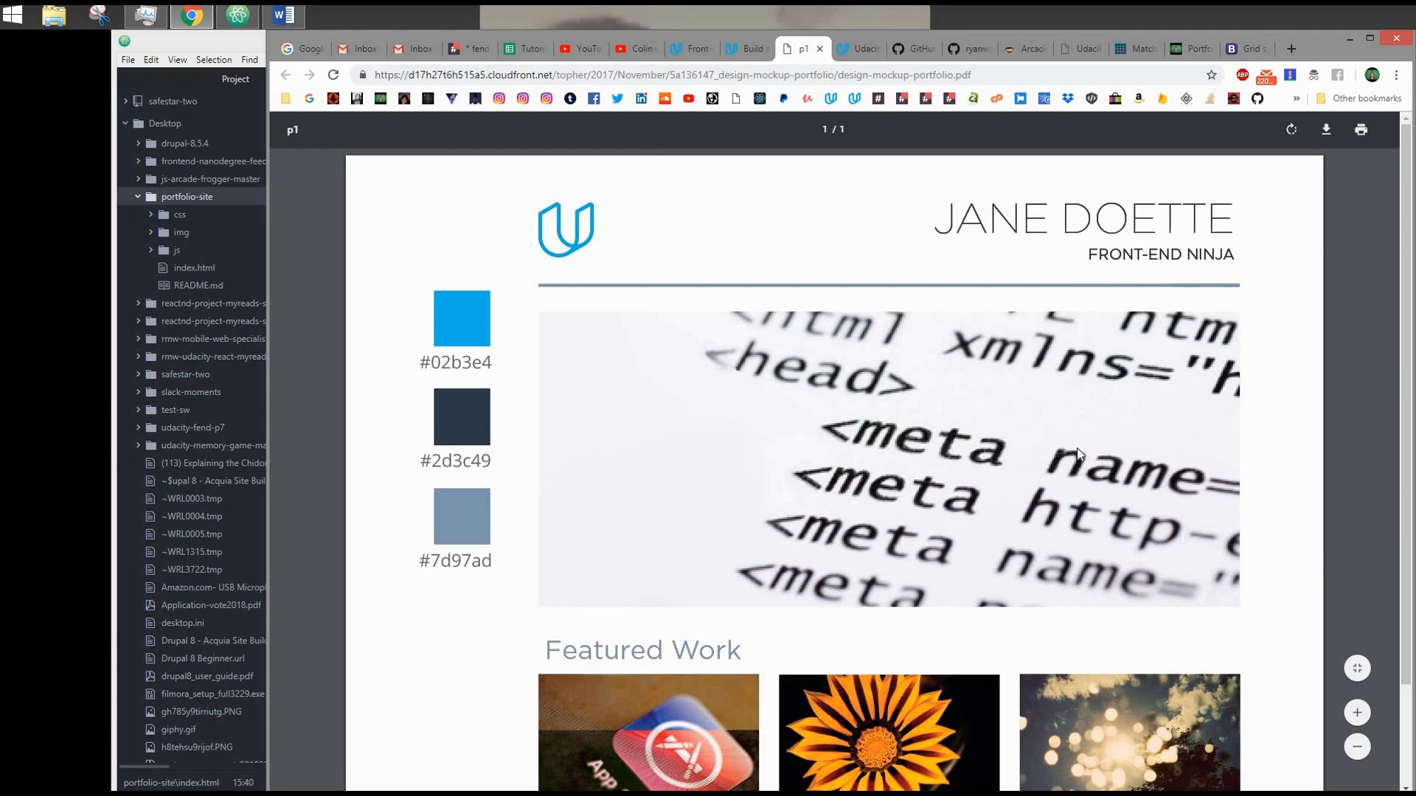
mouse_move(708, 516)
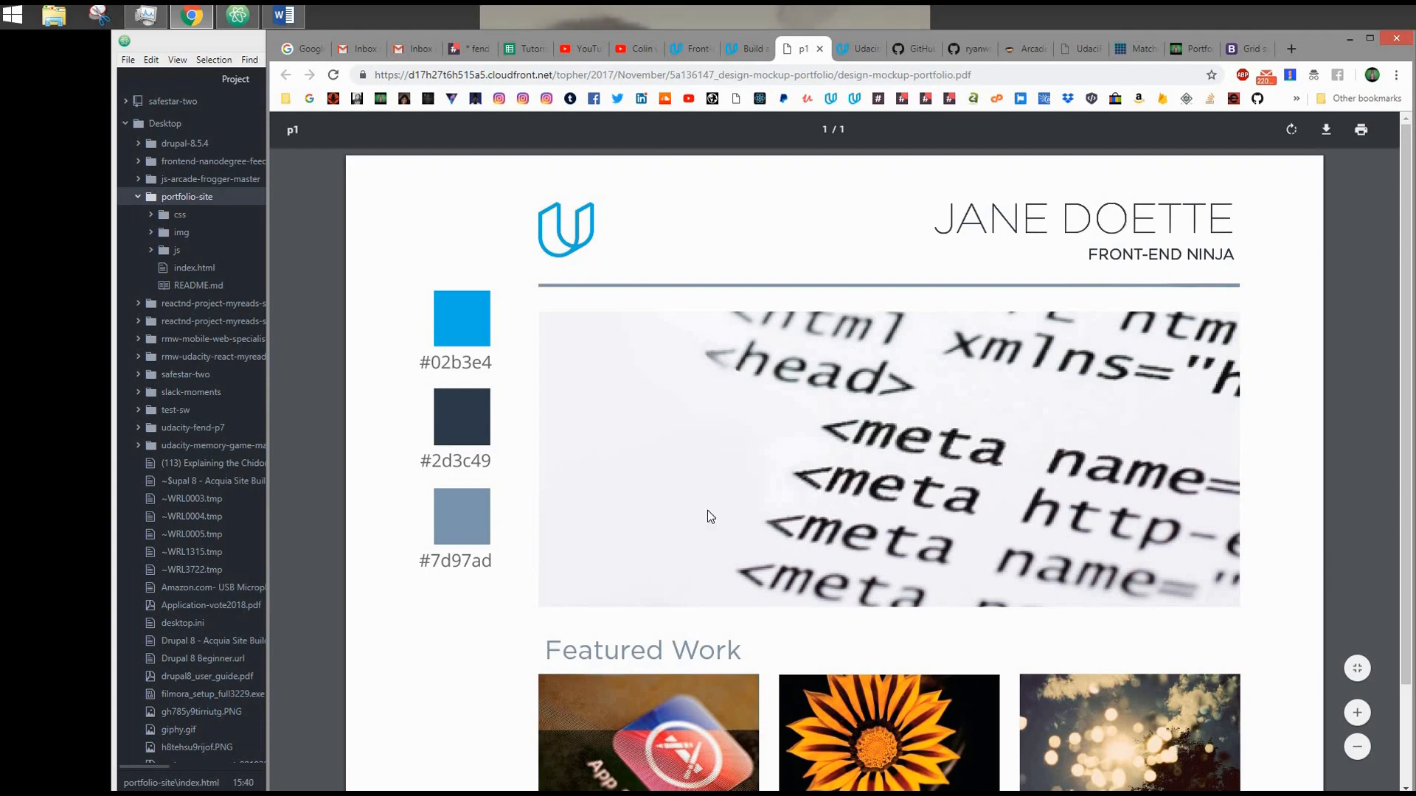
mouse_move(1130, 417)
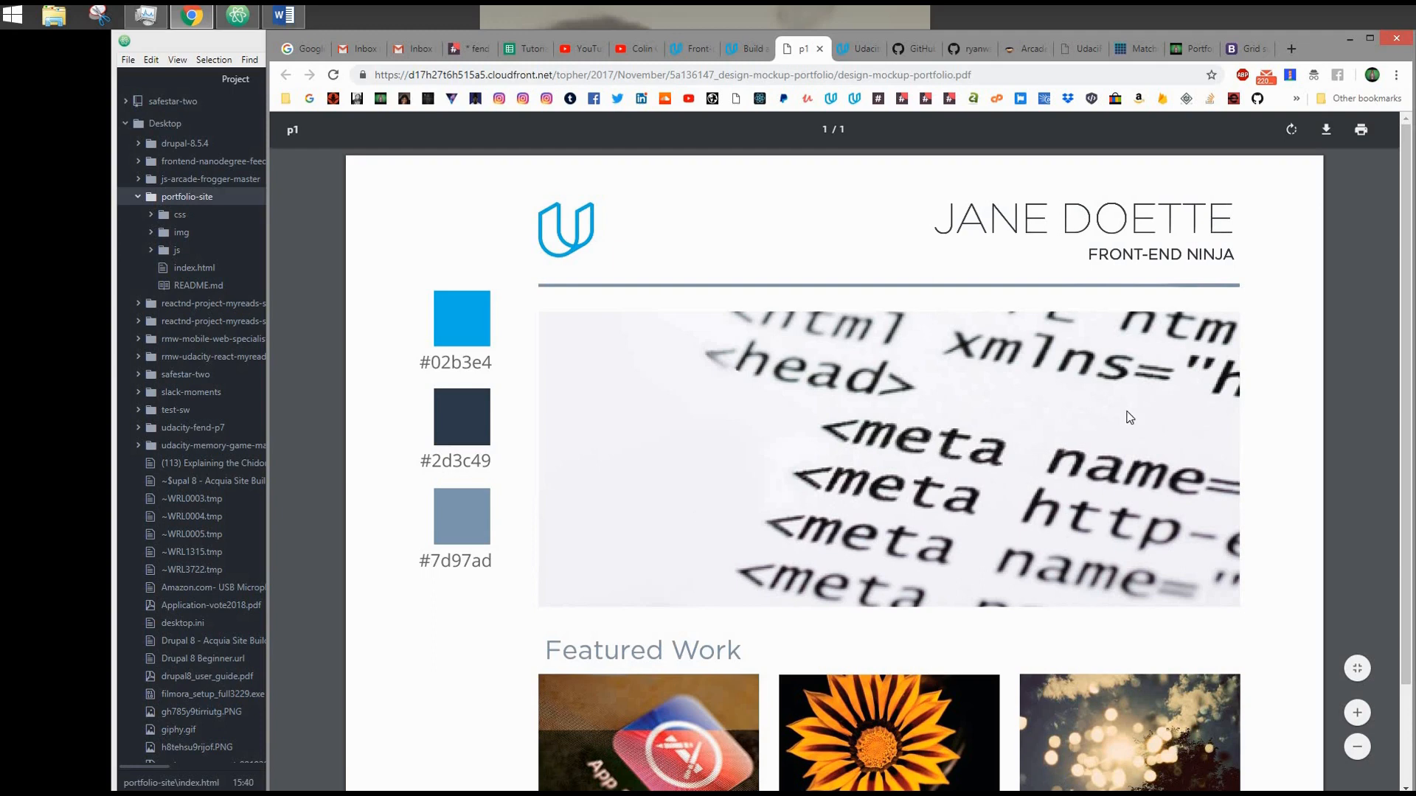
Scroll the mockup PDF to the Featured Work row with Appify, Sunflower and Bokeh
scroll(down, 3)
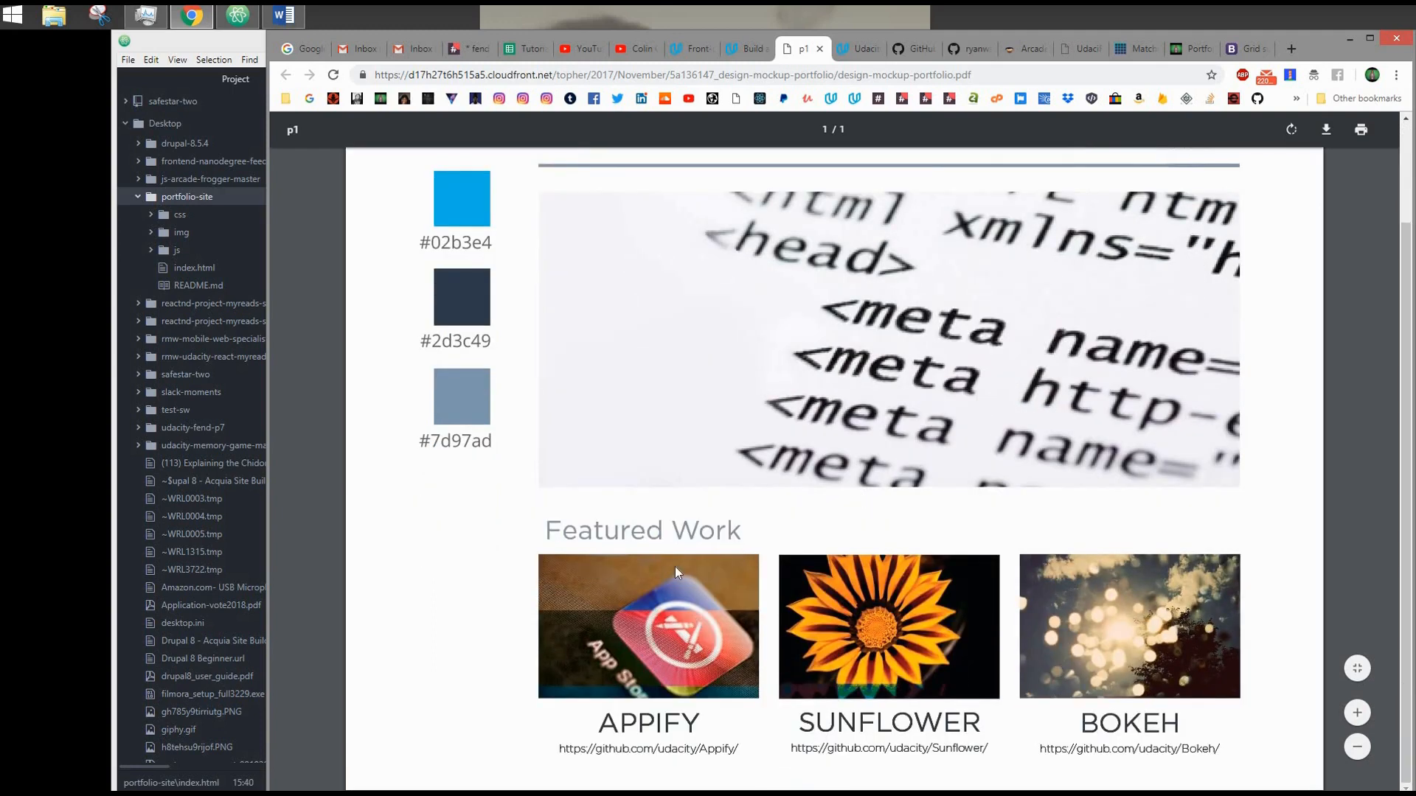
mouse_move(1110, 619)
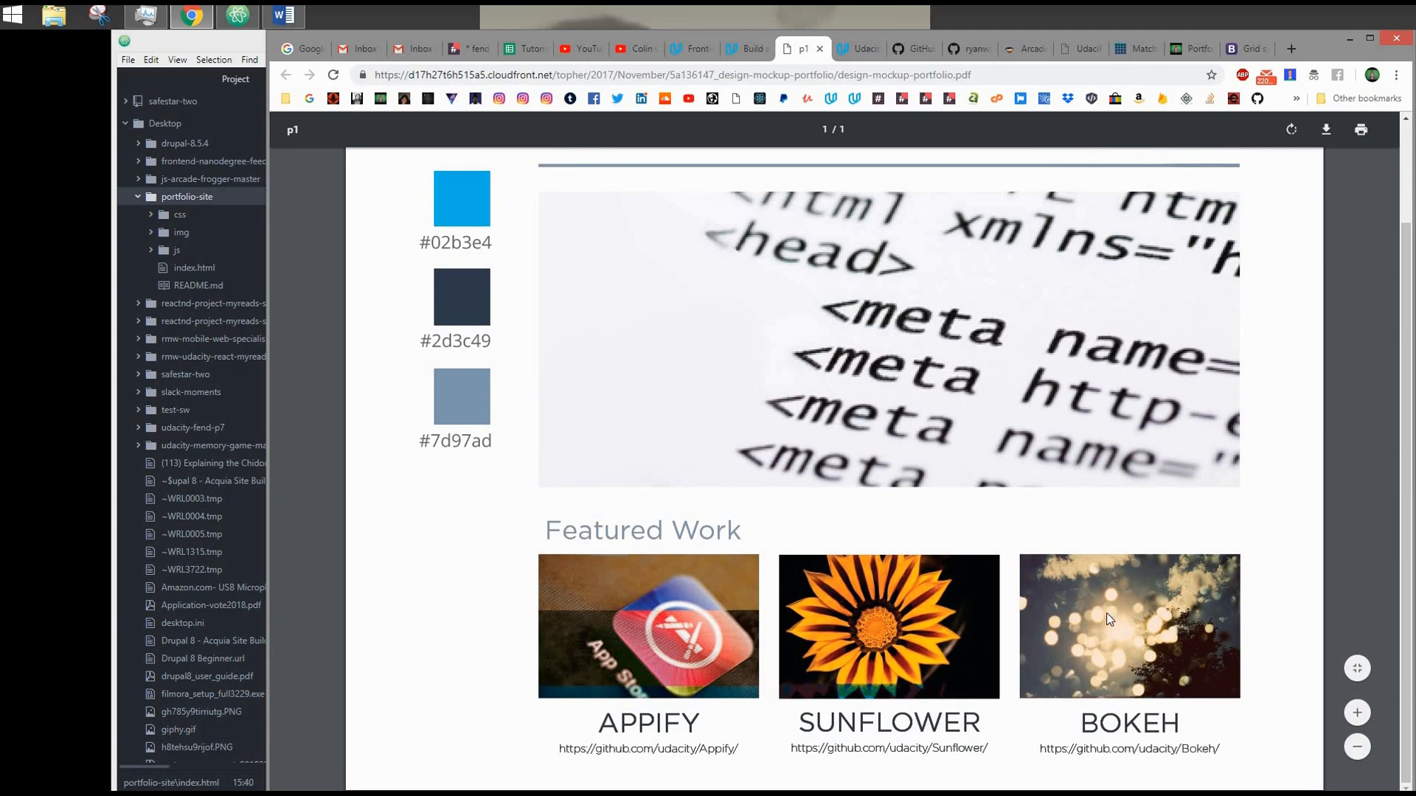
mouse_move(650, 563)
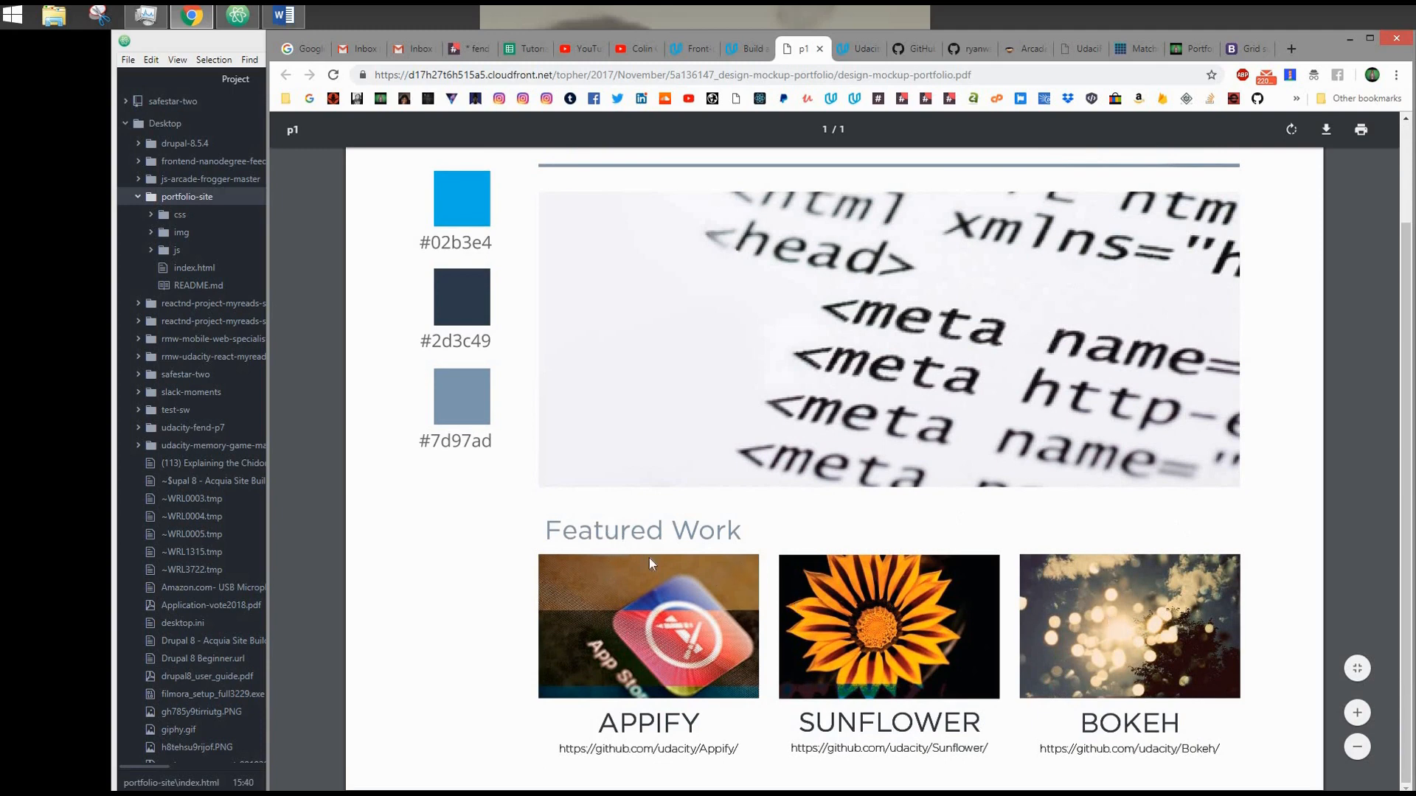
mouse_move(1120, 628)
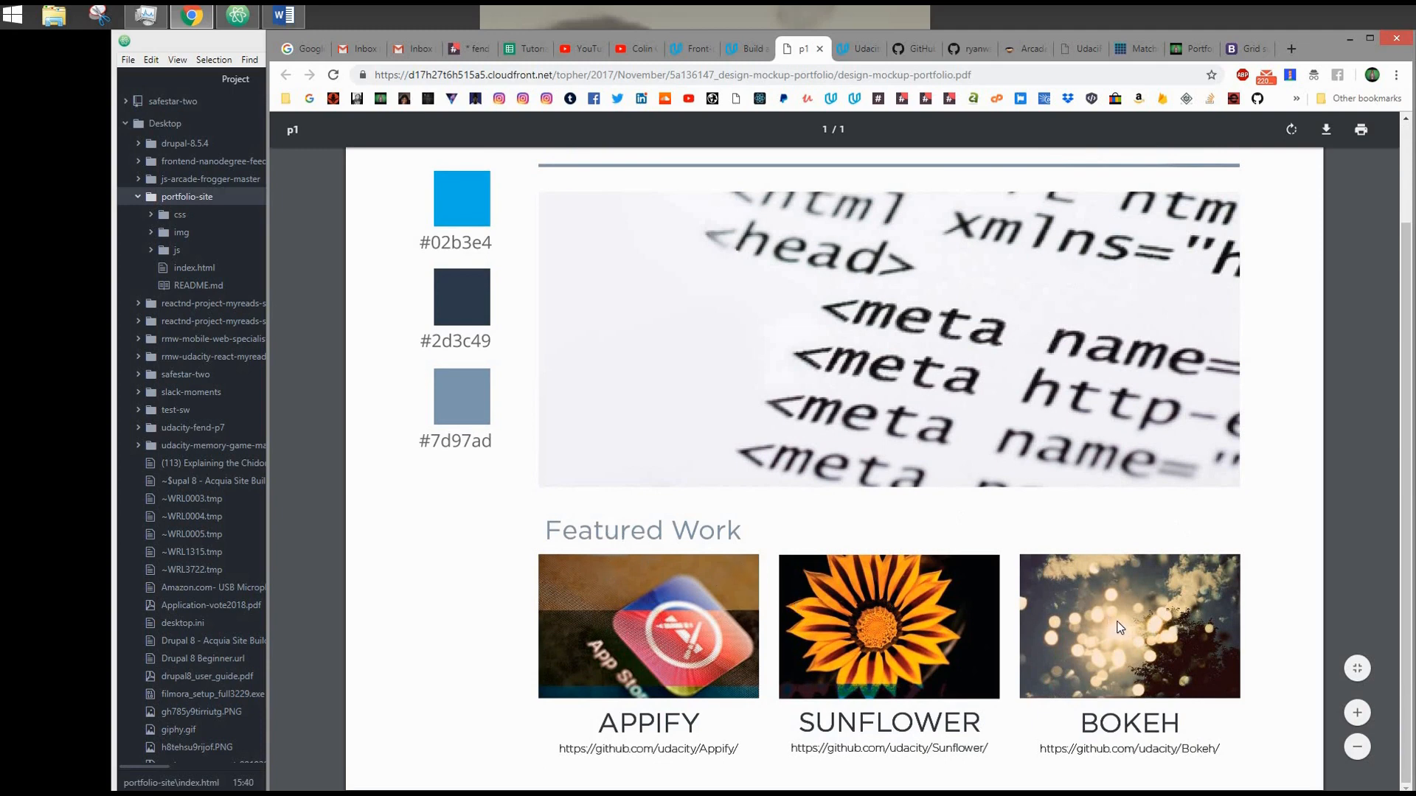
mouse_move(767, 586)
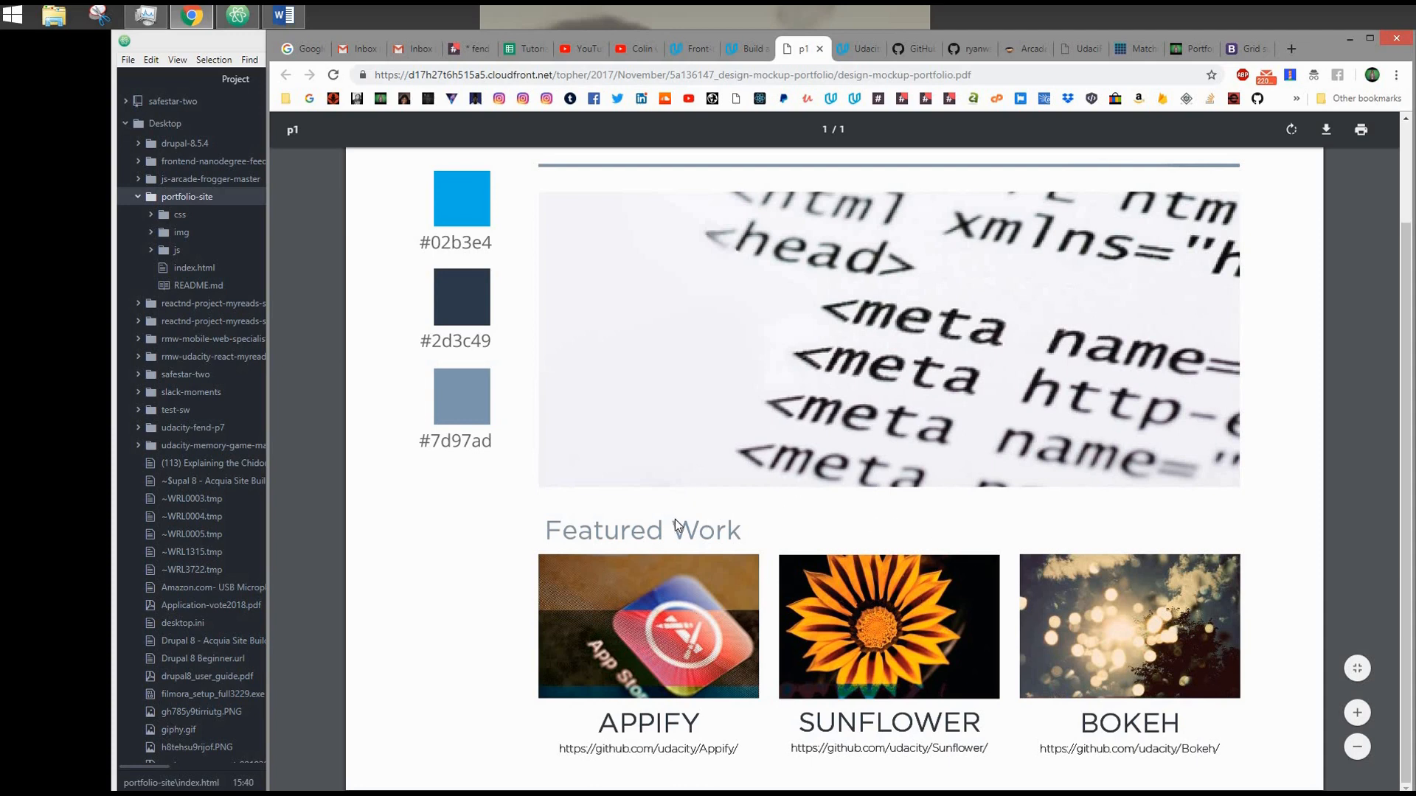
mouse_move(1001, 370)
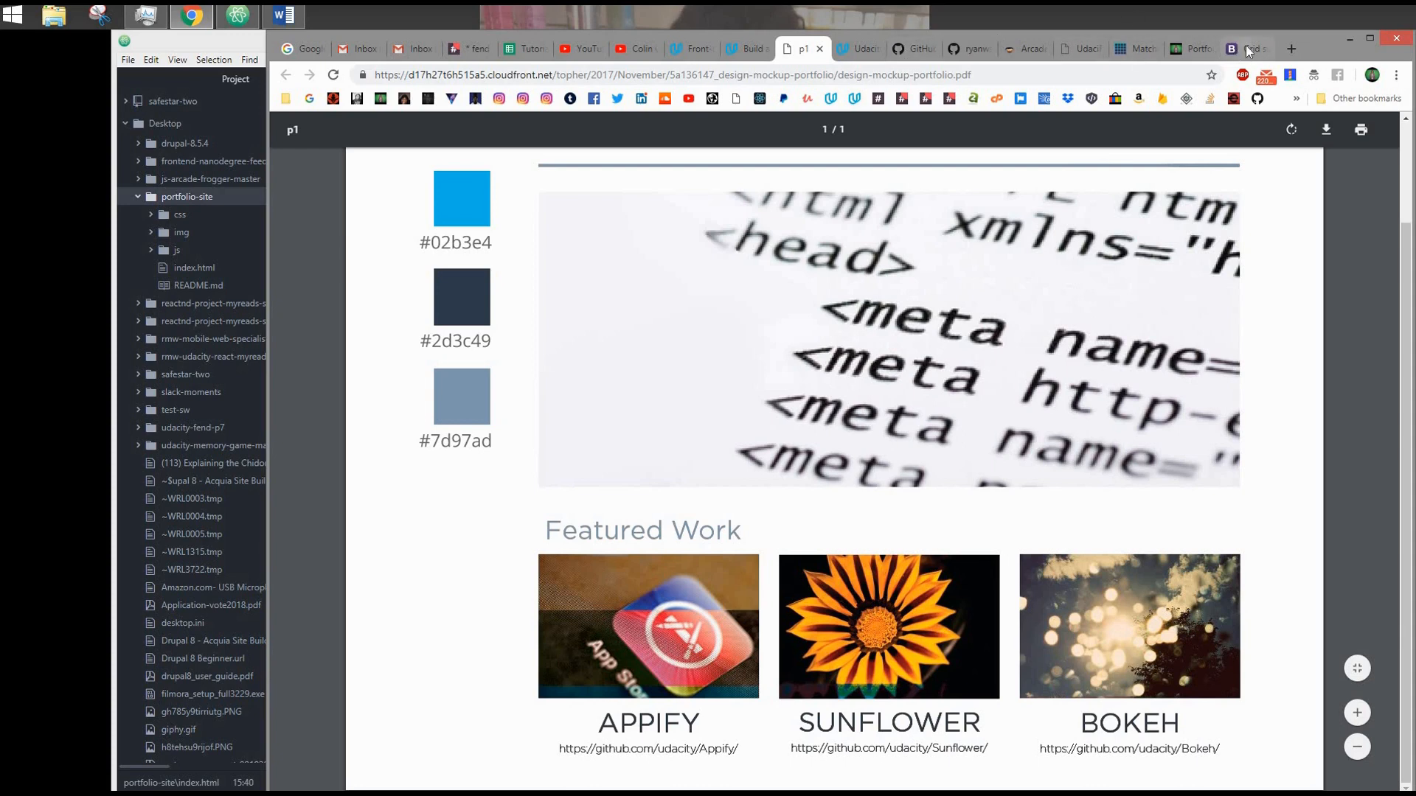
Return to the Bootstrap Grid docs at the Grid options breakpoints table
click(1246, 48)
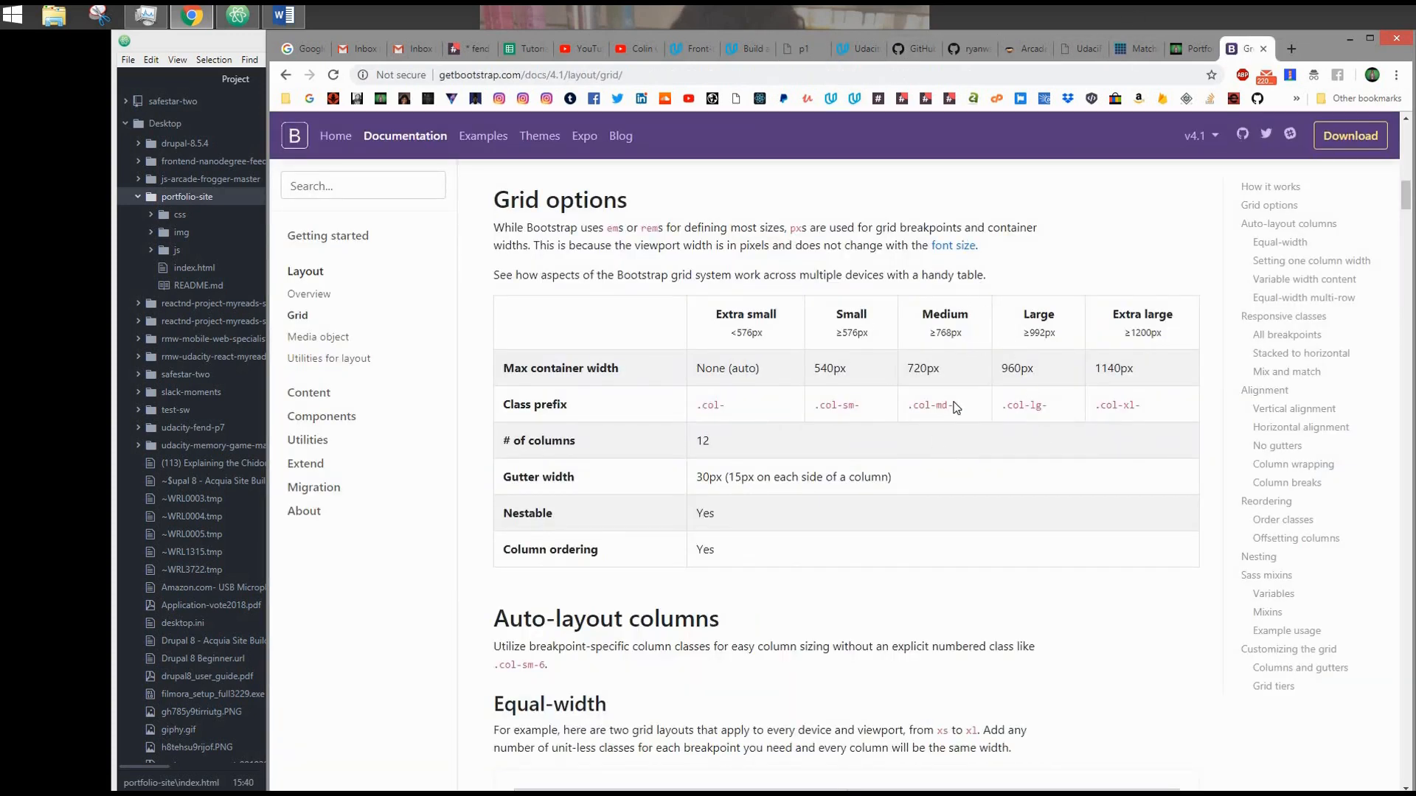
mouse_move(789, 366)
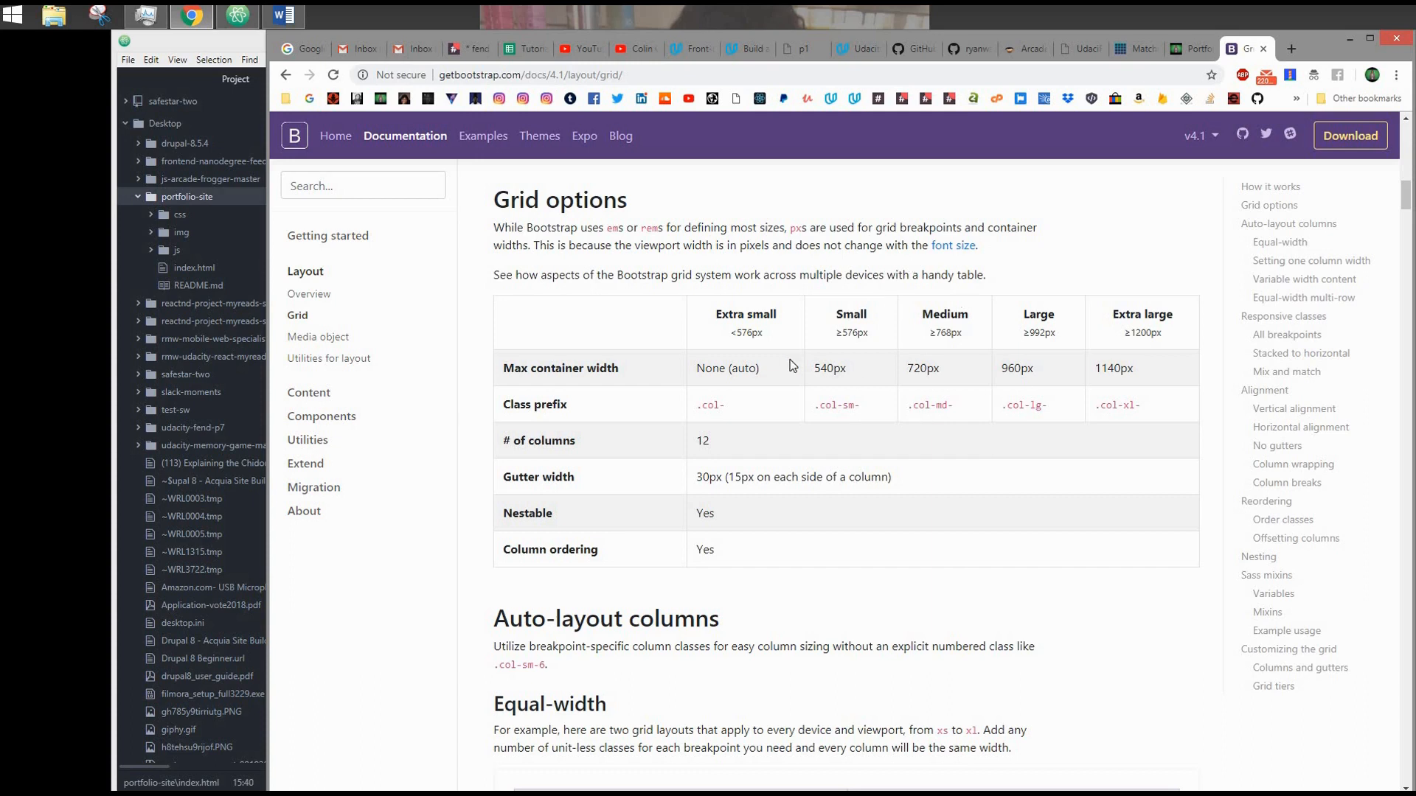
mouse_move(865, 292)
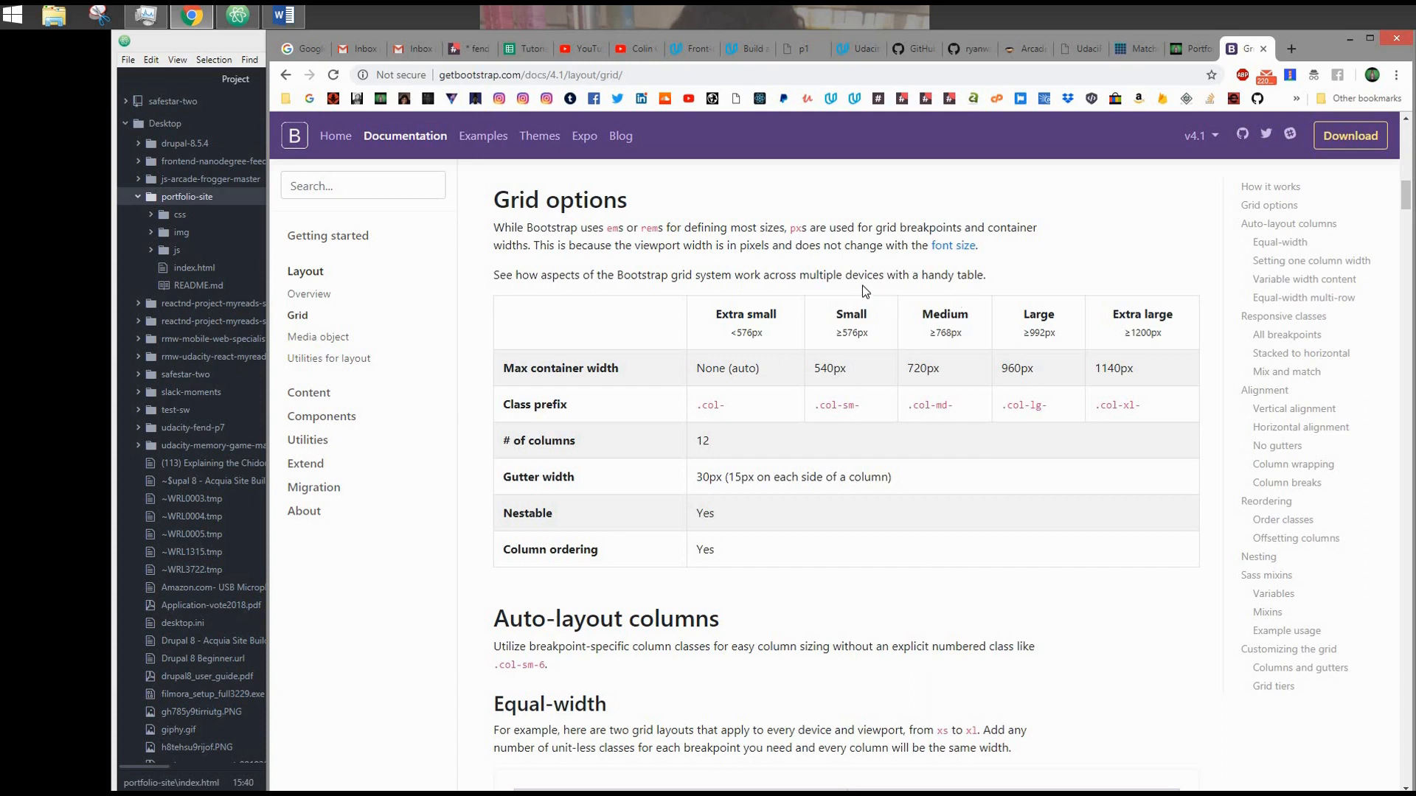
mouse_move(949, 318)
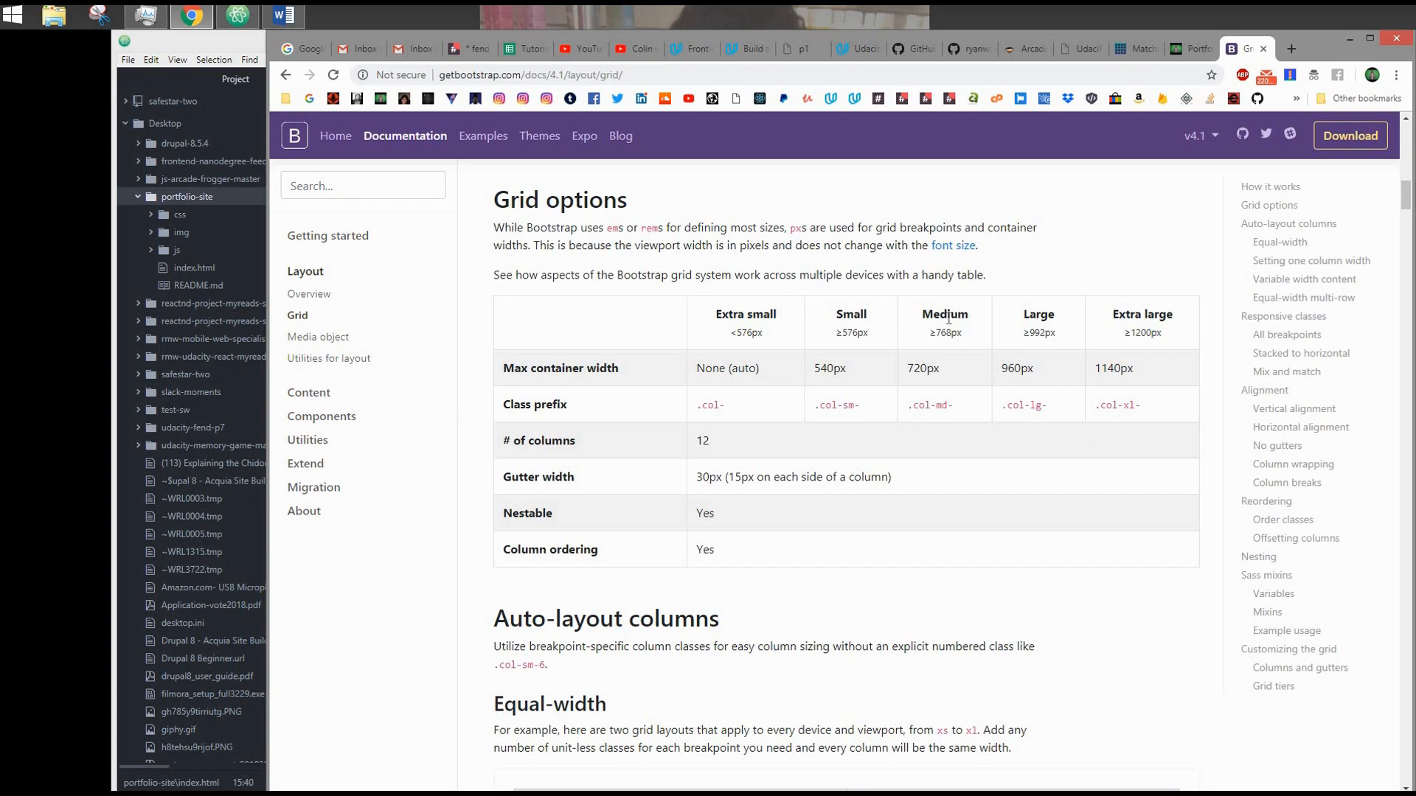
mouse_move(1028, 335)
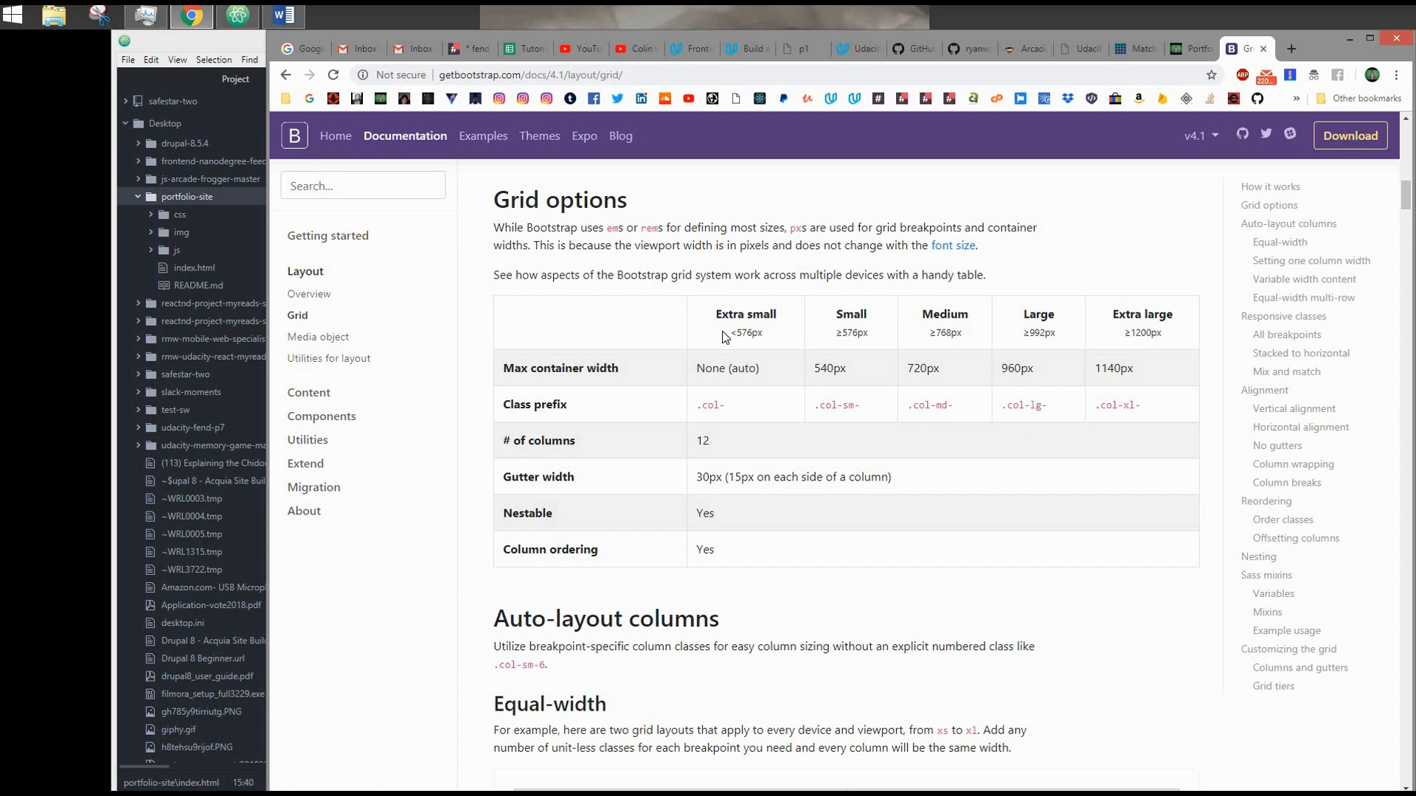
mouse_move(1057, 357)
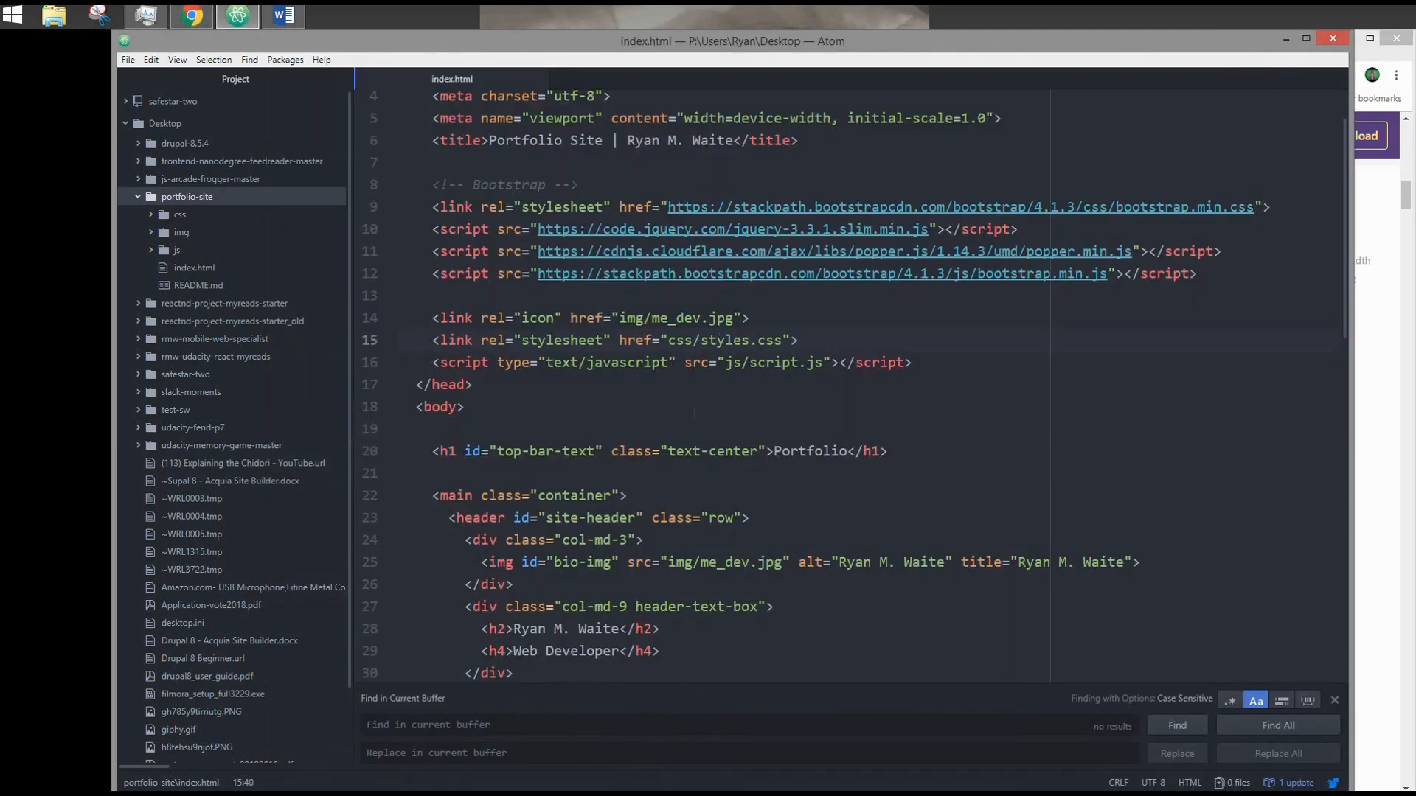
Review index.html's container, row and col-md project markup down to the footer without editing
scroll(down, 3)
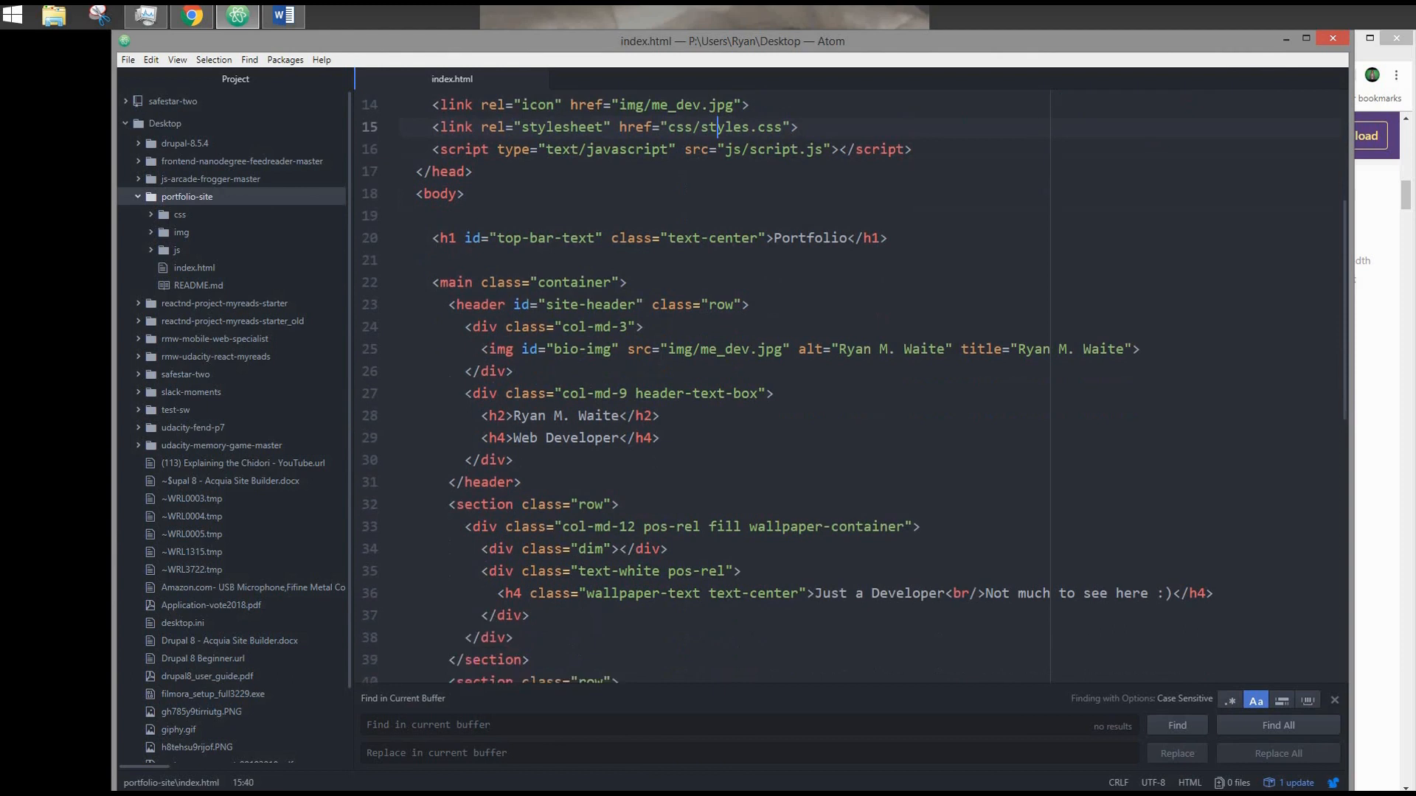
scroll(down, 3)
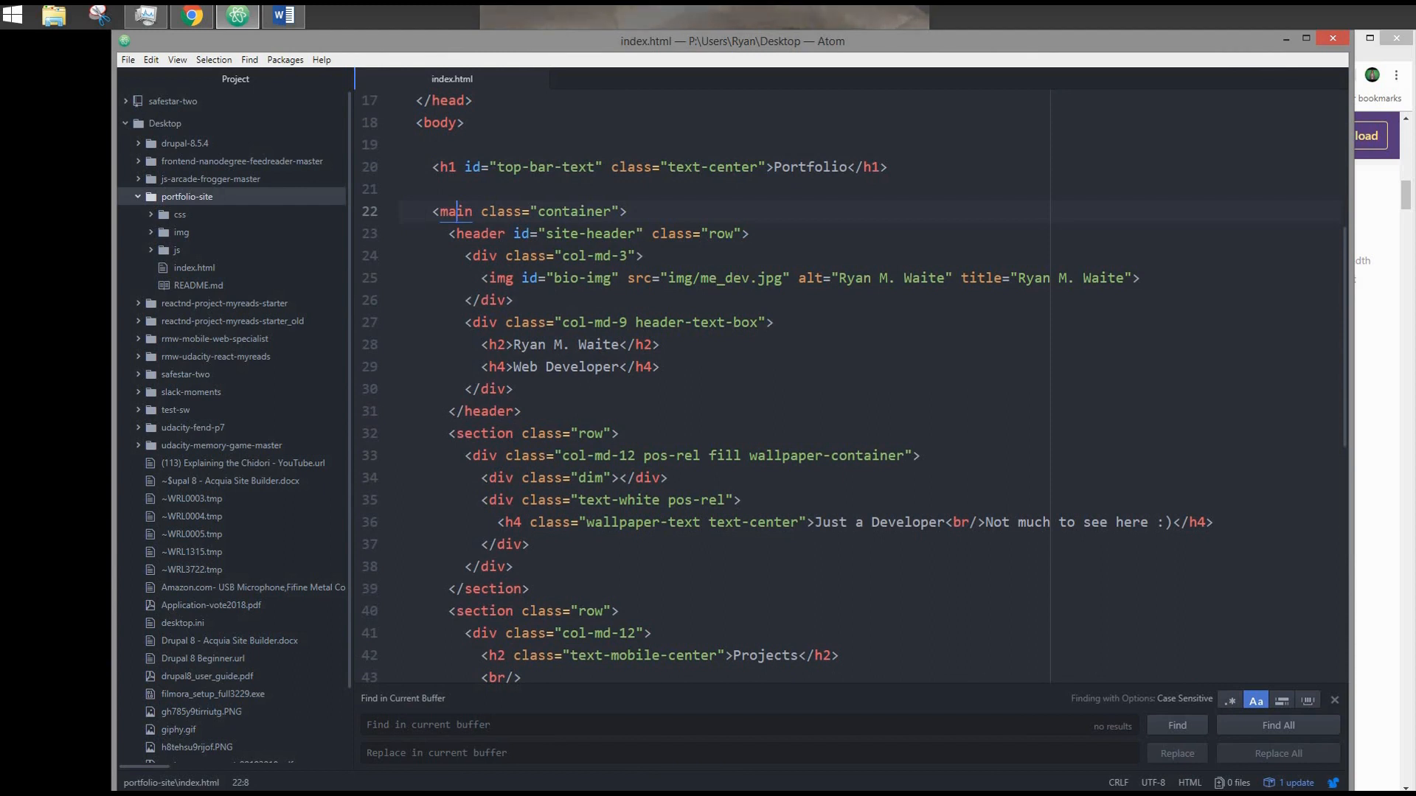
scroll(down, 3)
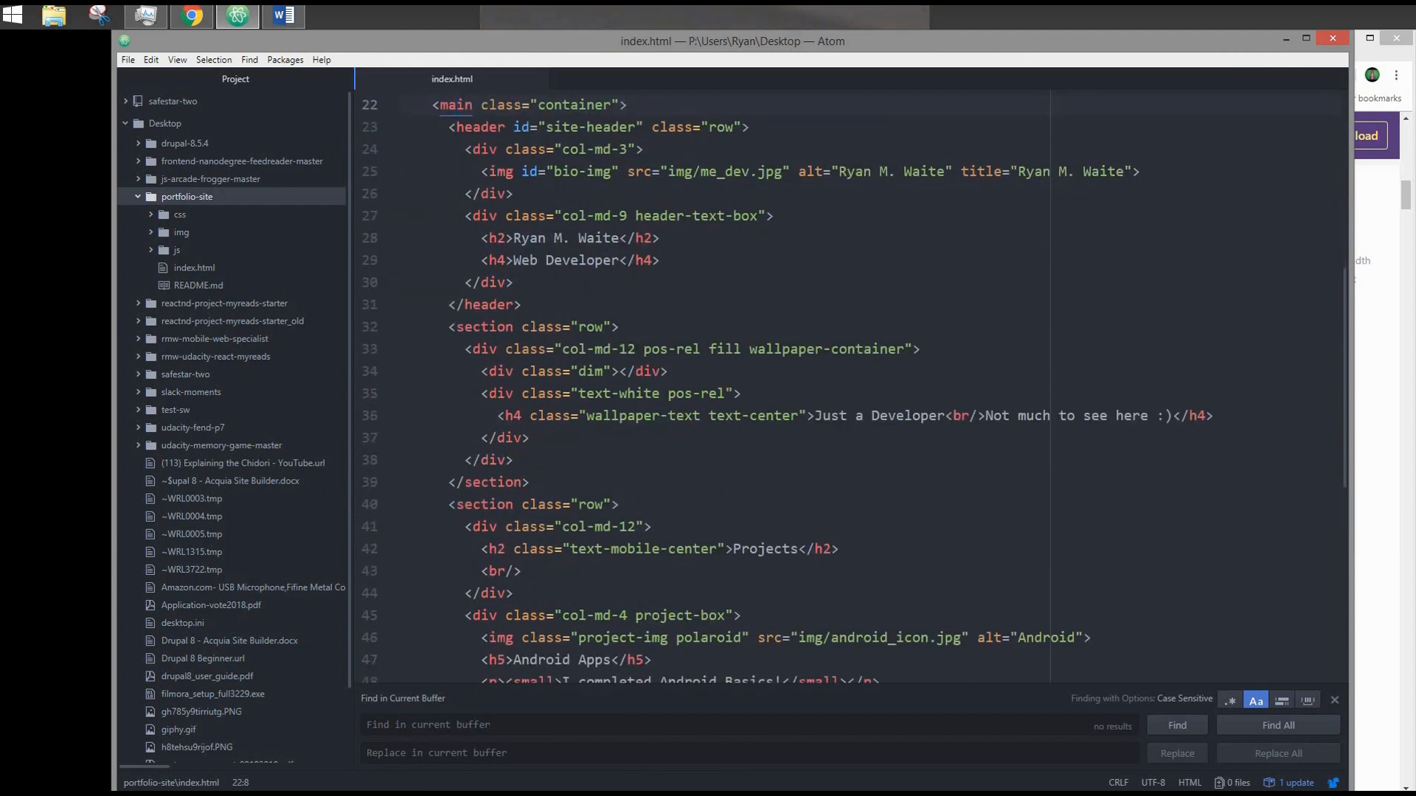
scroll(down, 3)
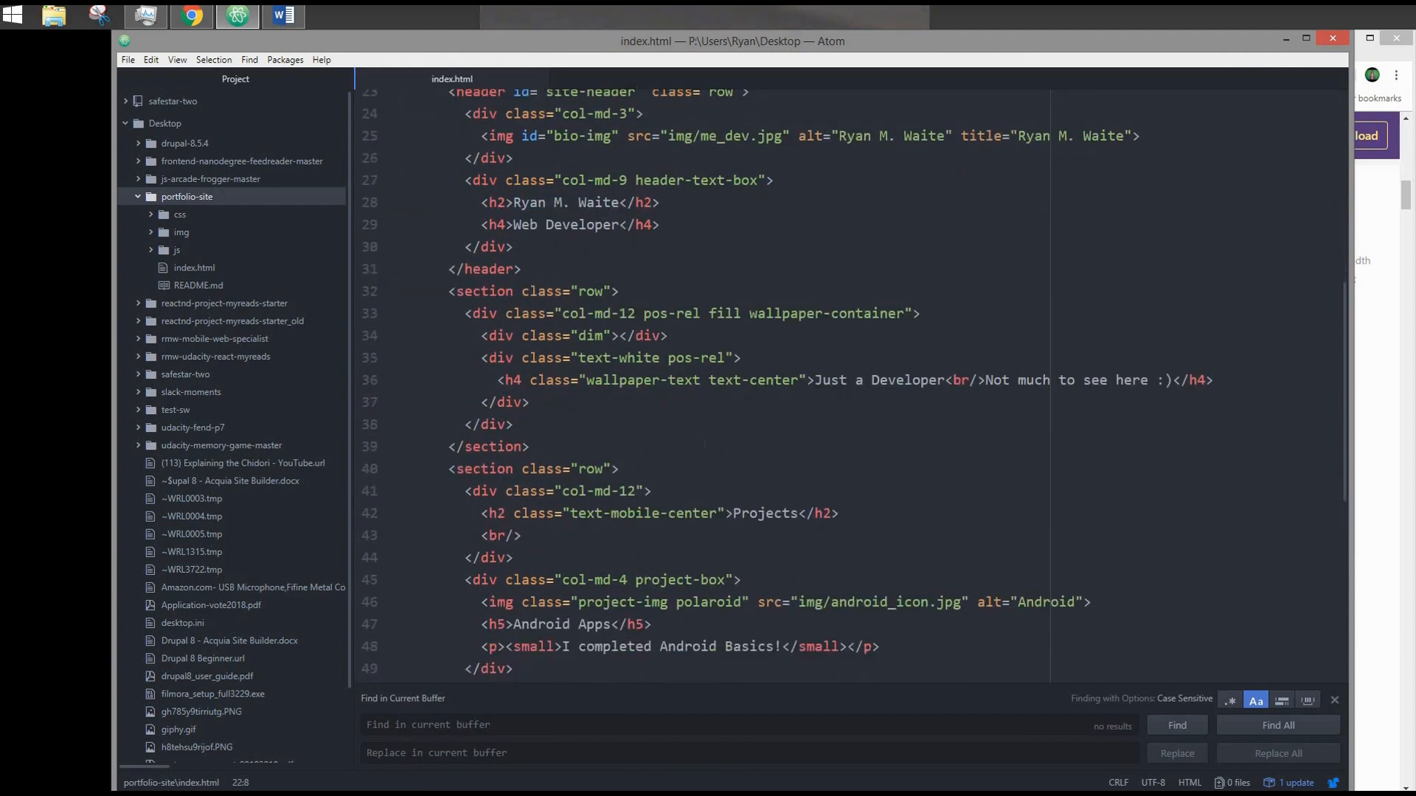
scroll(down, 3)
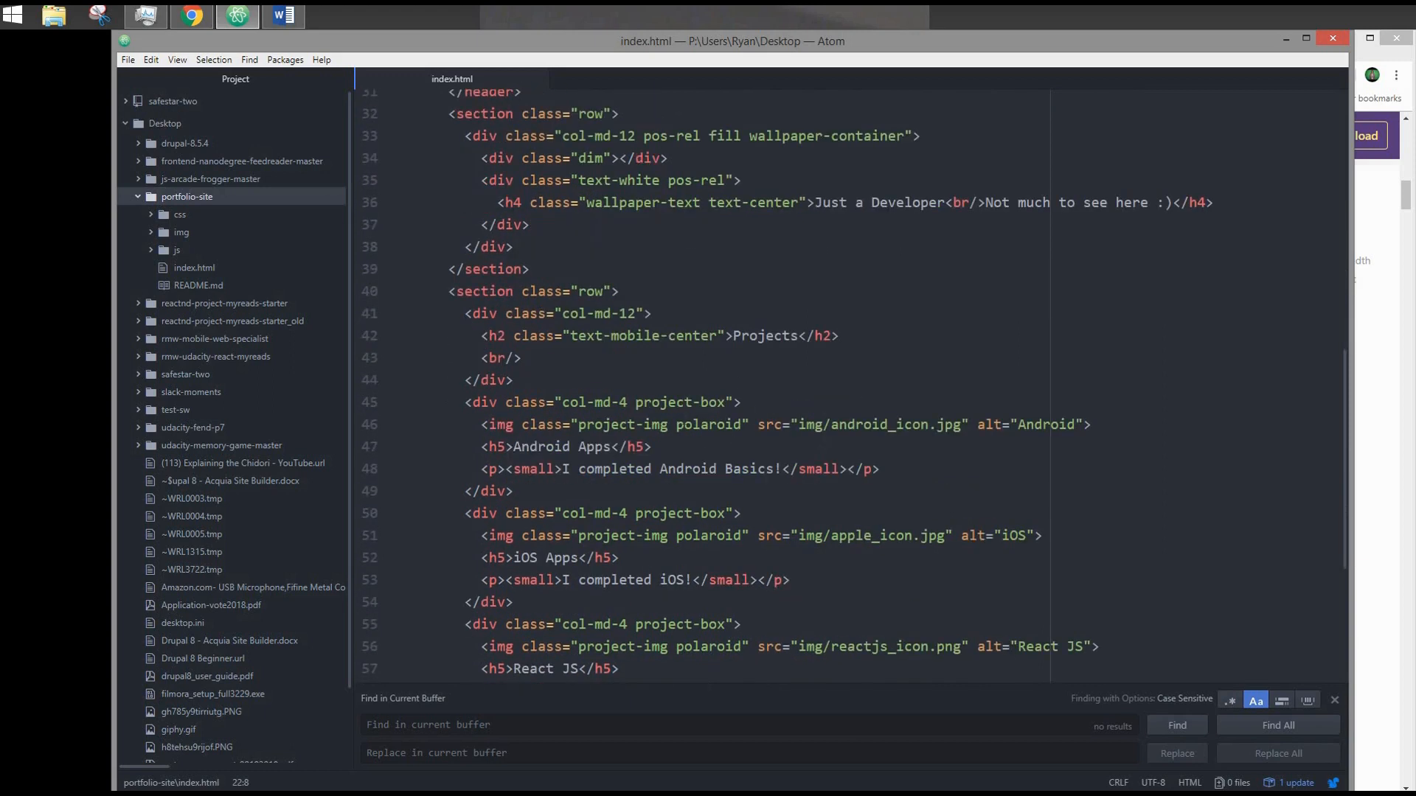
scroll(down, 3)
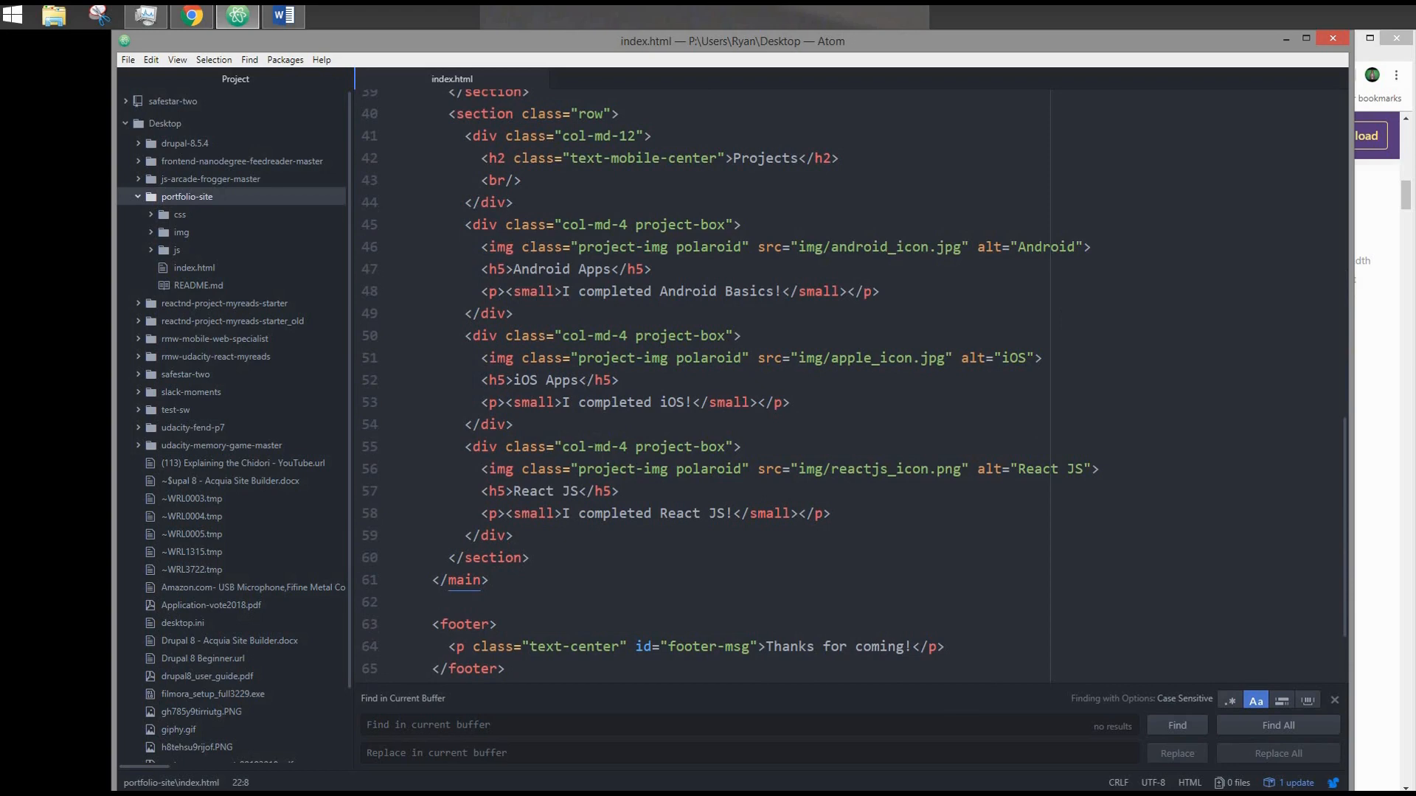
scroll(down, 3)
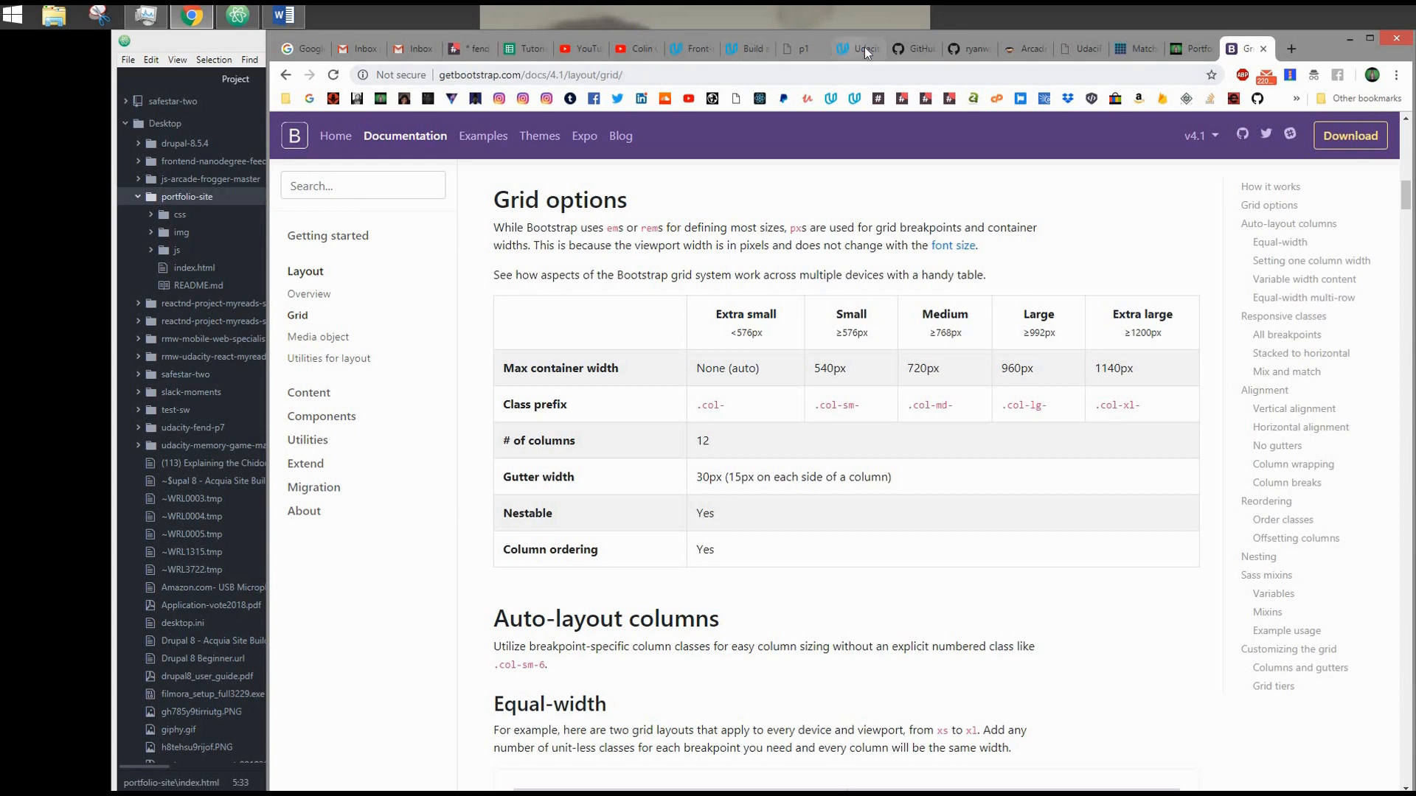
Check the rubric's Grid-Based Layout criterion, then return to the mockup's Featured Work row
click(853, 49)
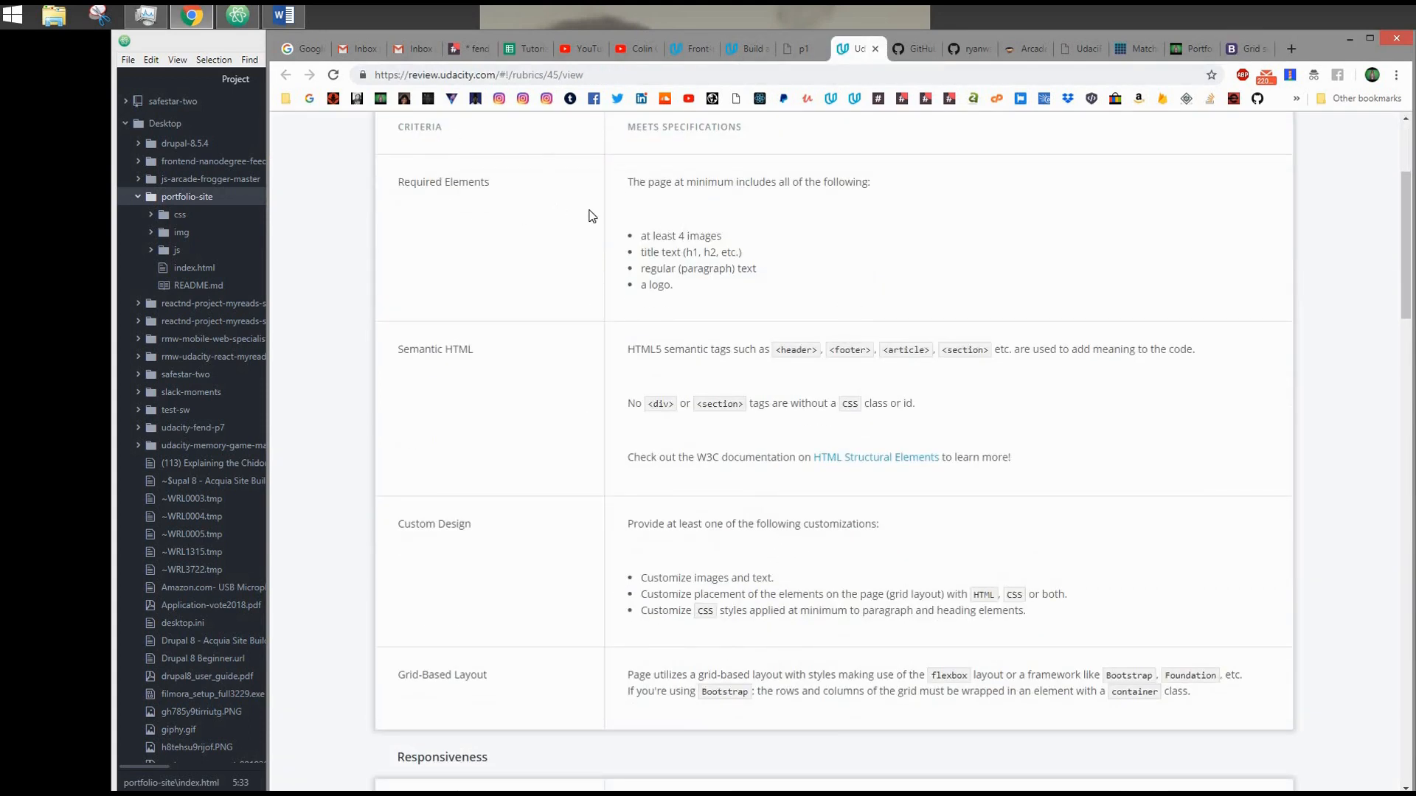
mouse_move(934, 278)
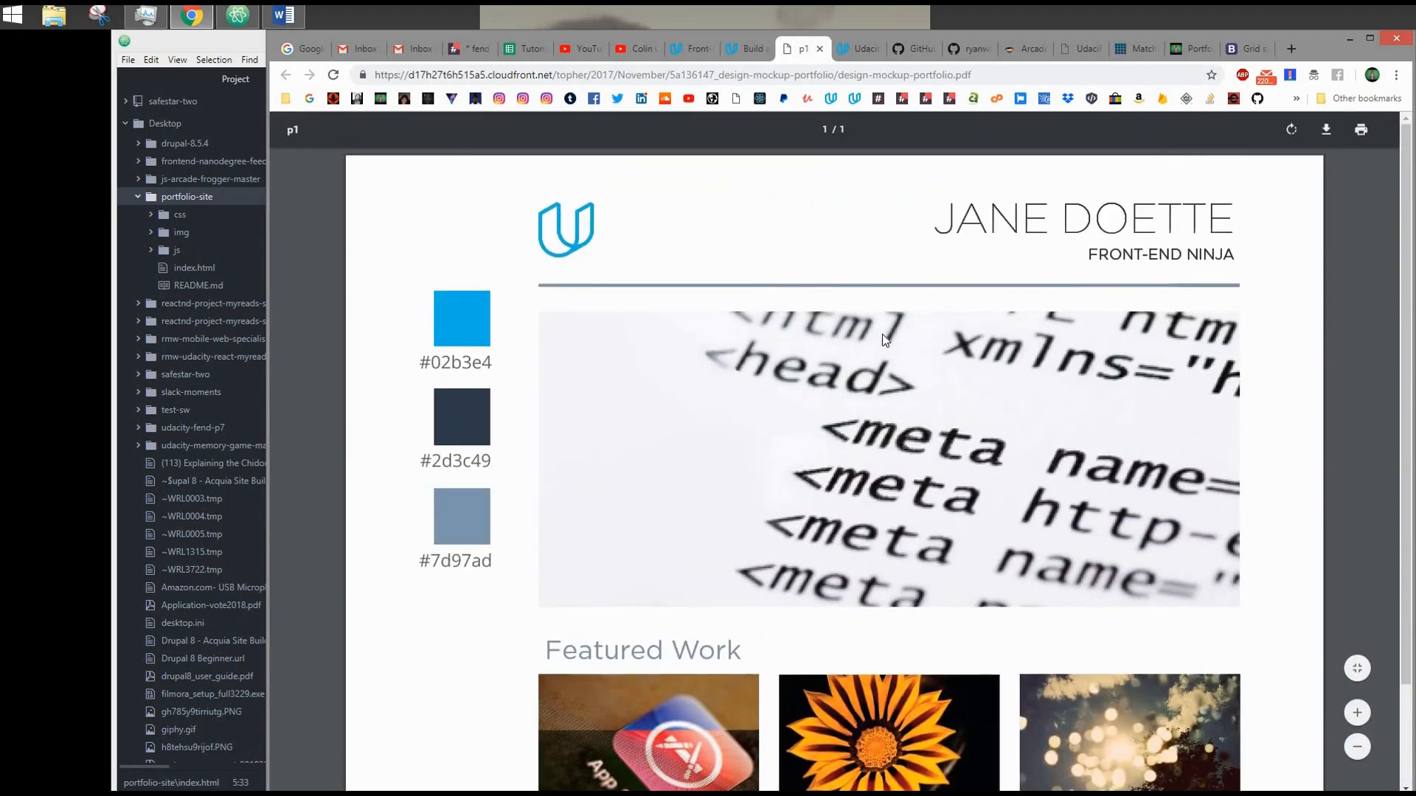
scroll(down, 3)
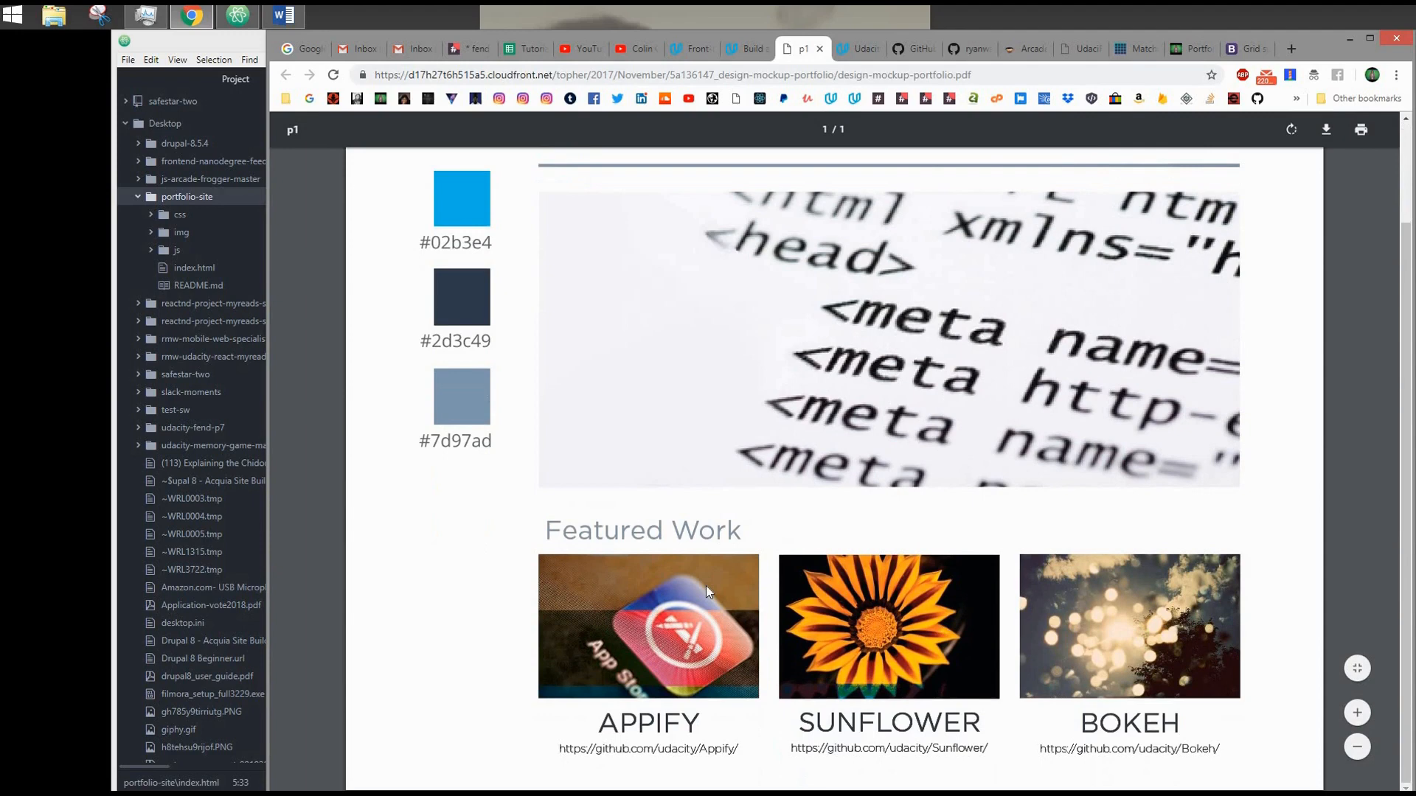
mouse_move(894, 607)
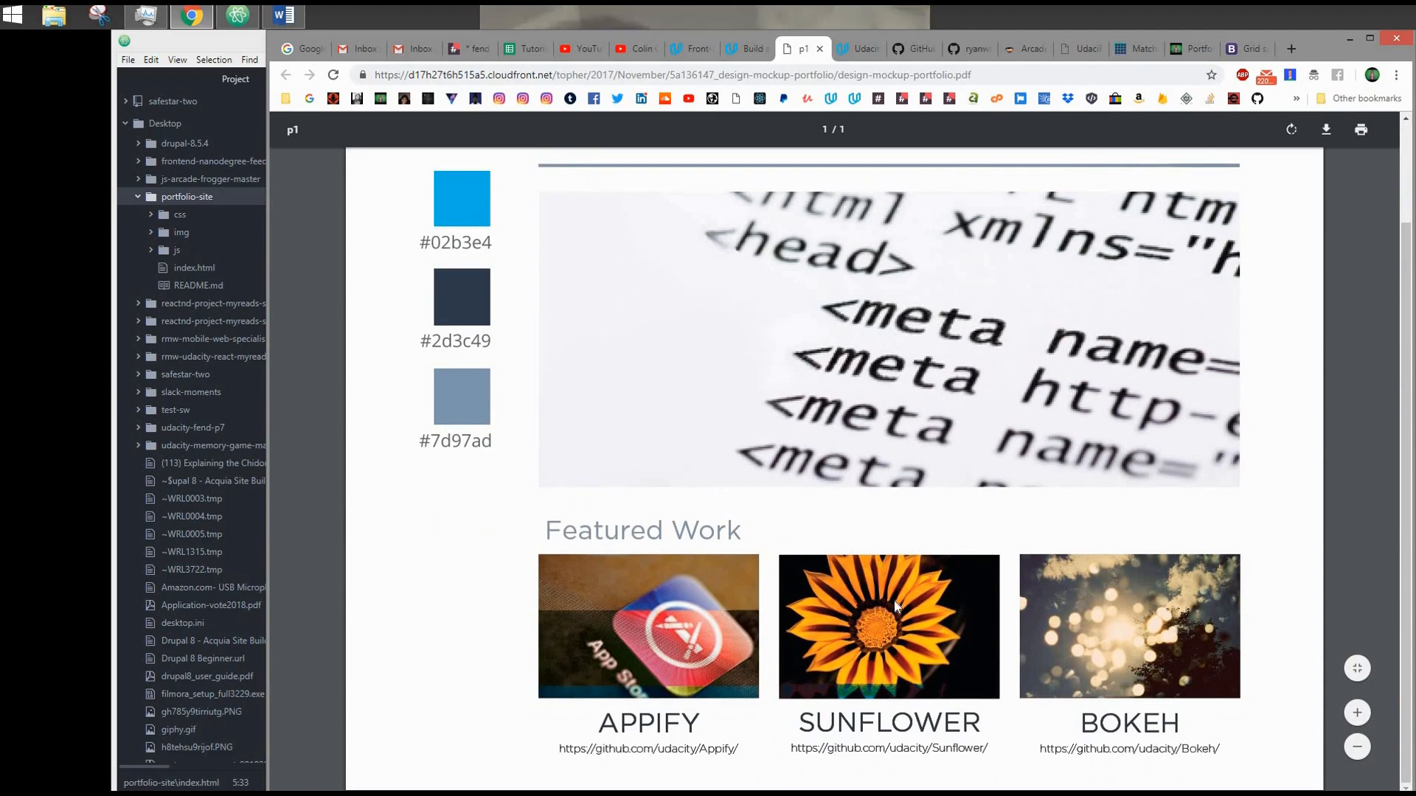
mouse_move(1077, 591)
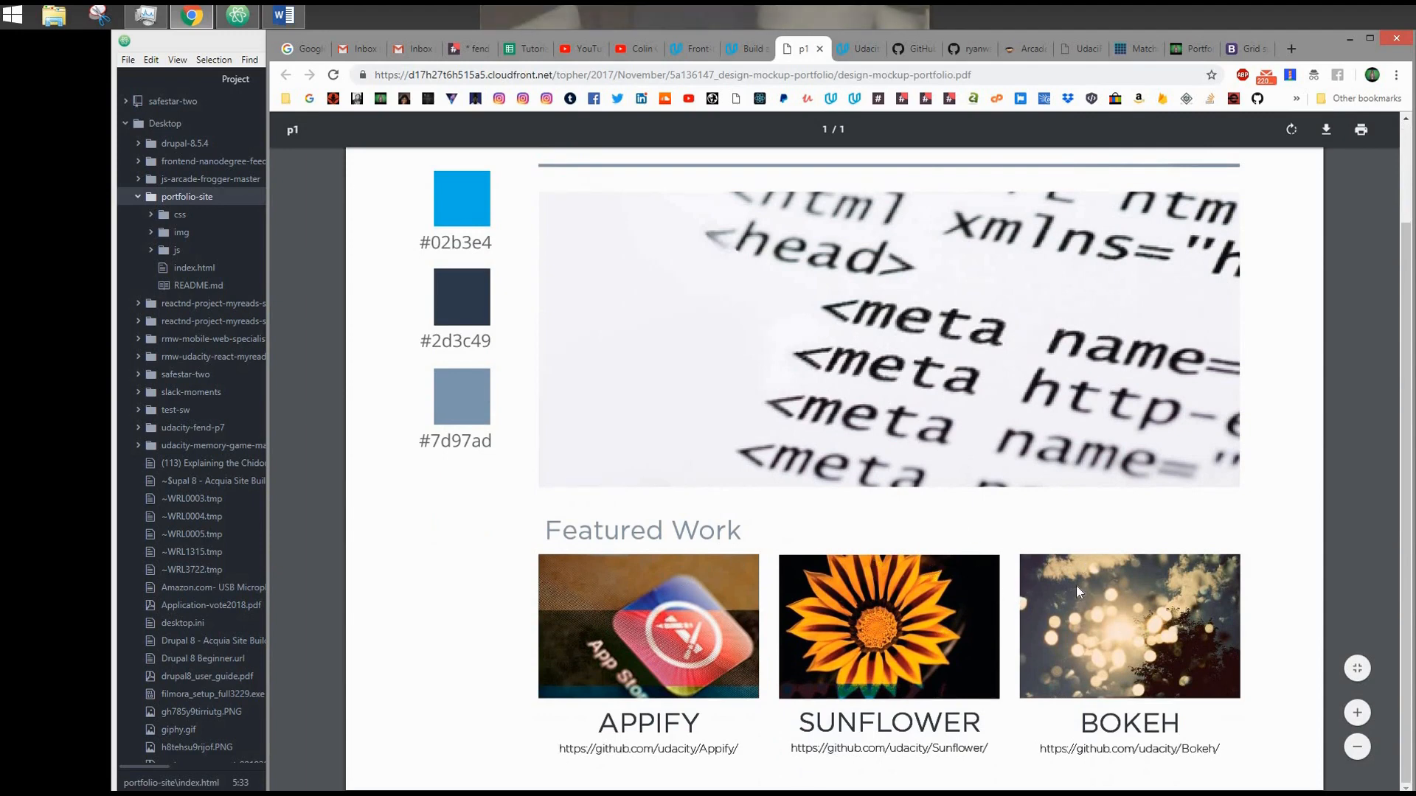
mouse_move(1129, 575)
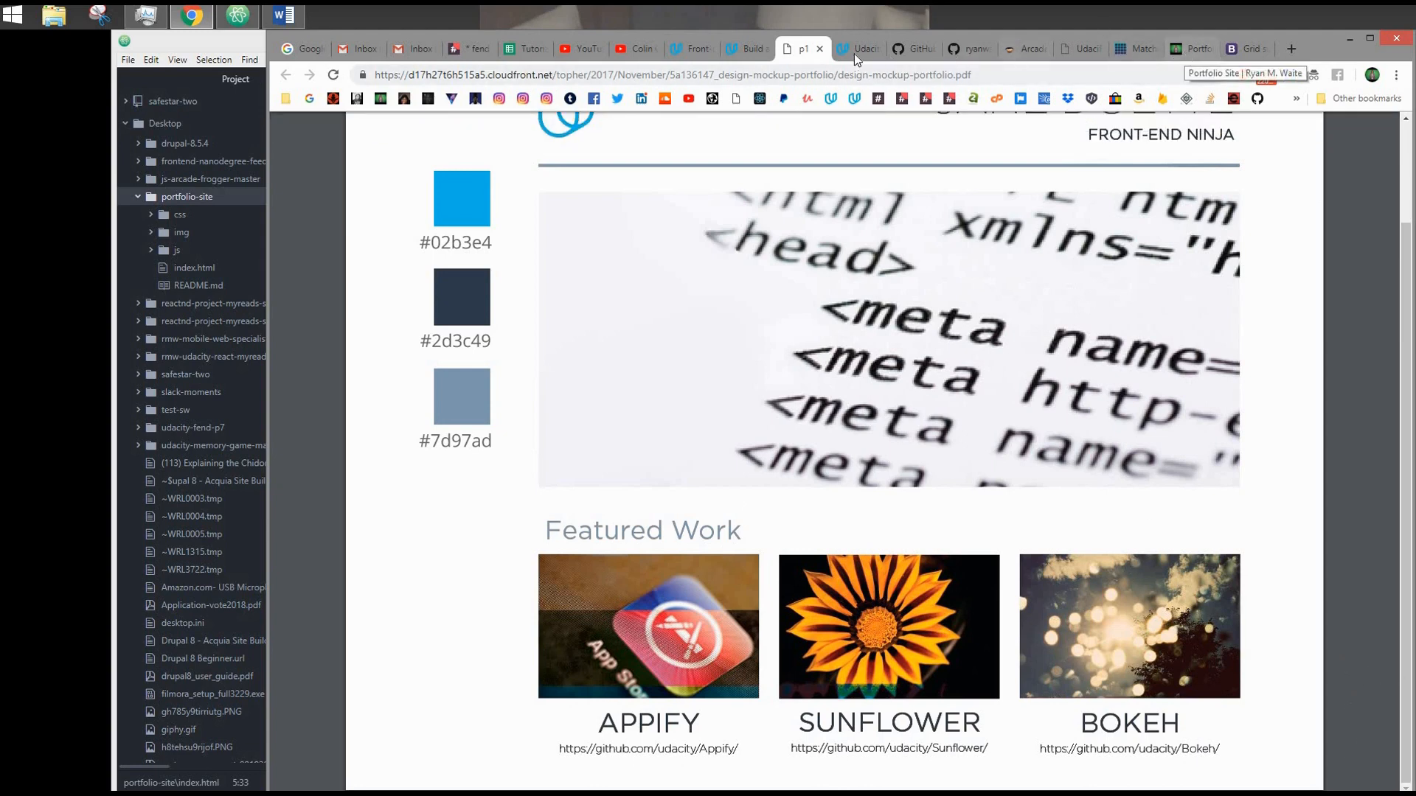
Review the rubric from the Design criteria down to Responsiveness and Cross-Device Compatibility
click(856, 48)
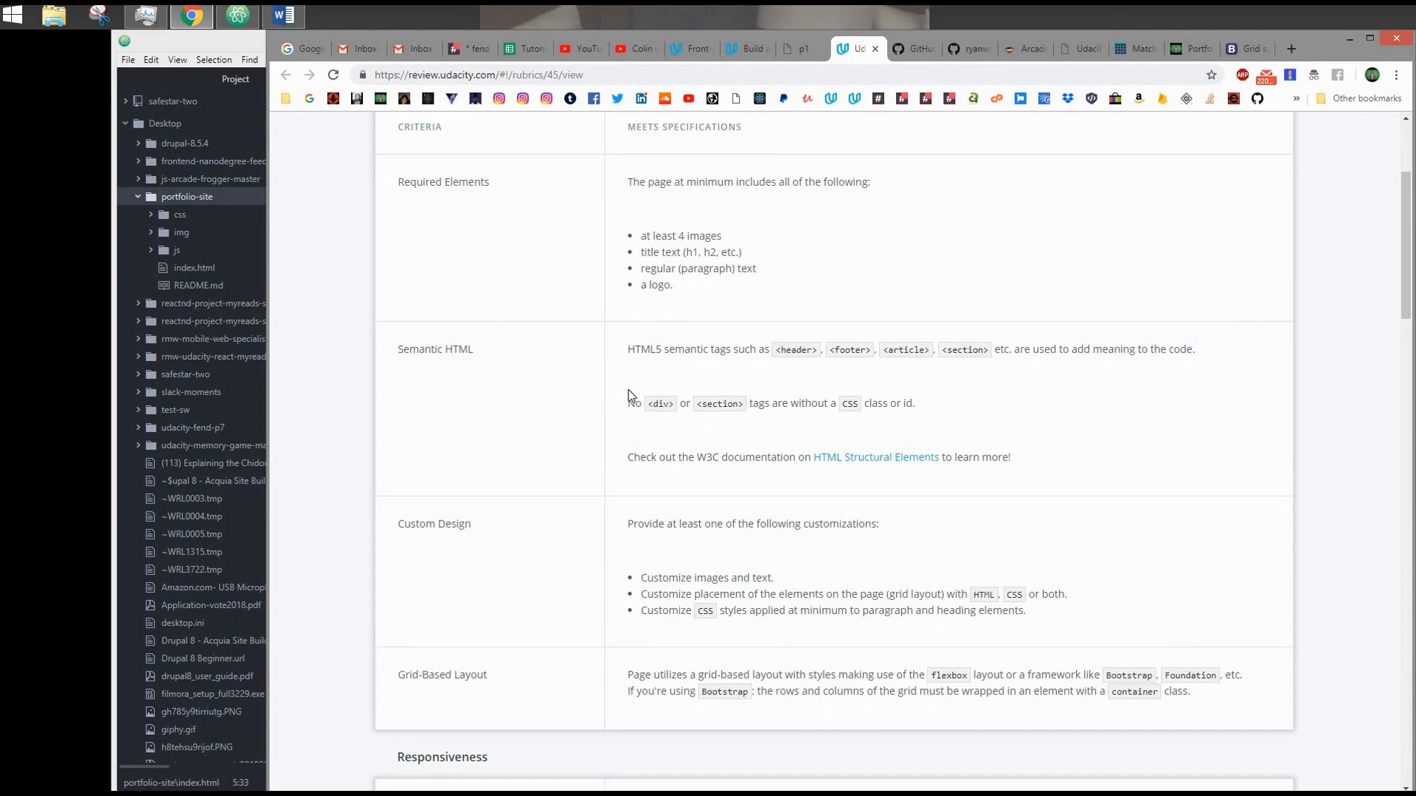
mouse_move(852, 366)
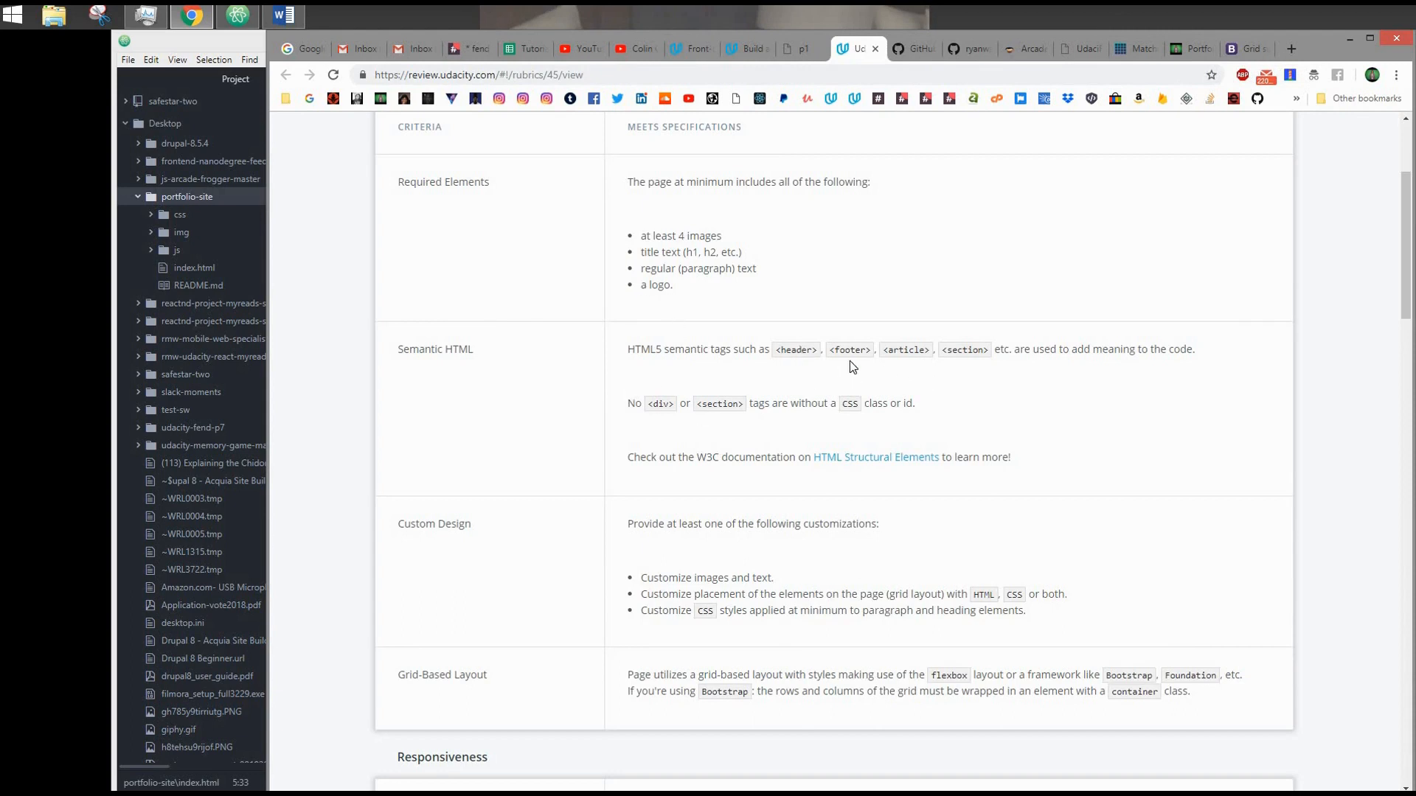
mouse_move(766, 373)
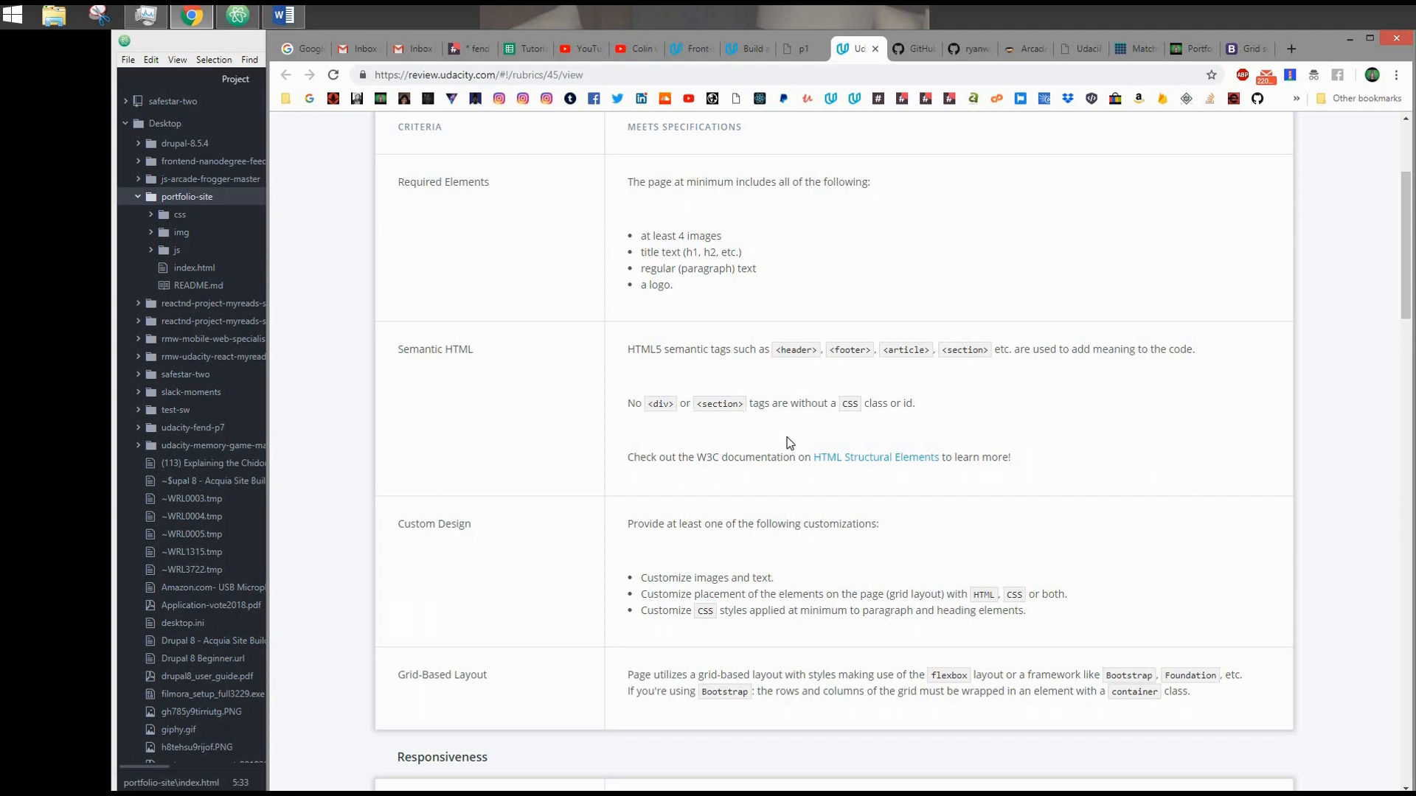
mouse_move(912, 391)
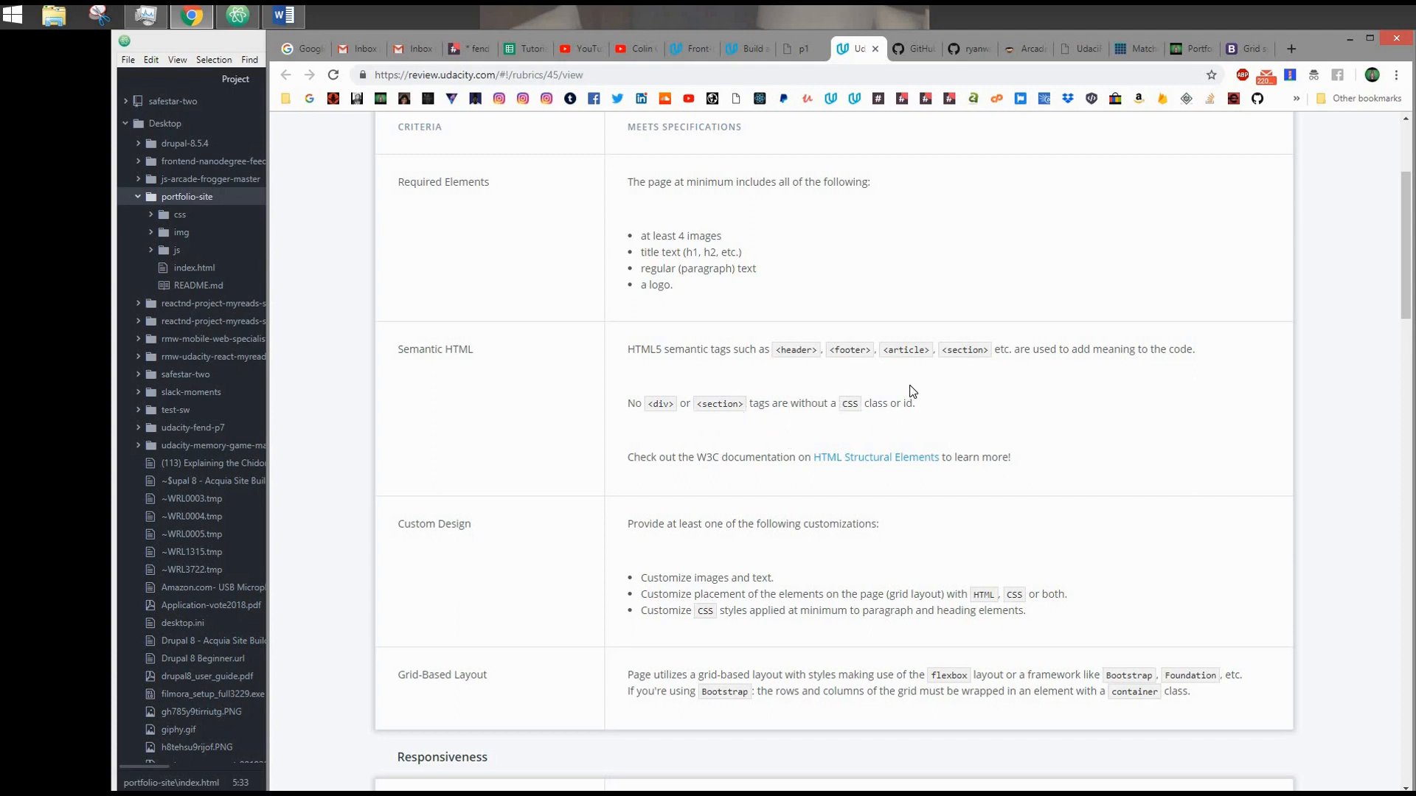
mouse_move(318, 345)
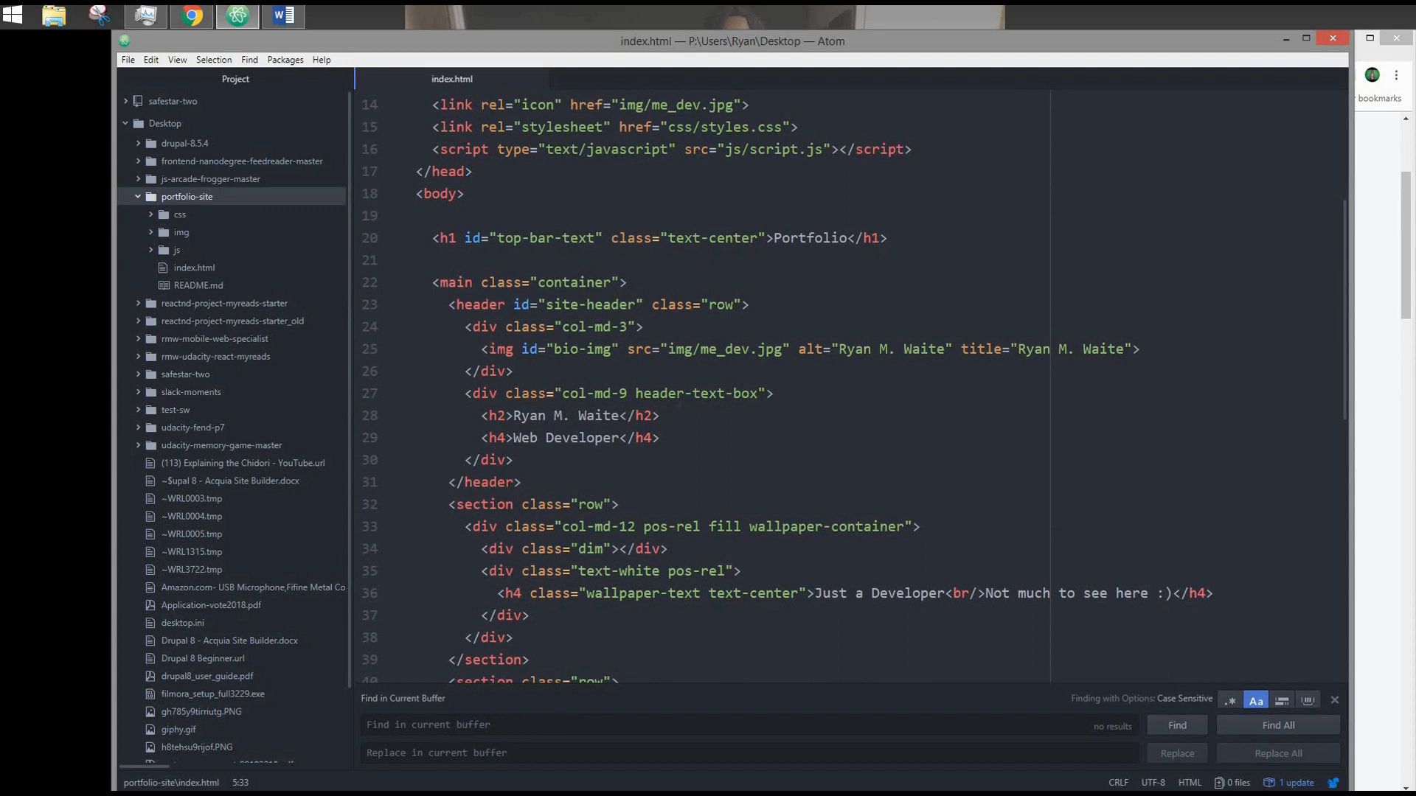
scroll(down, 3)
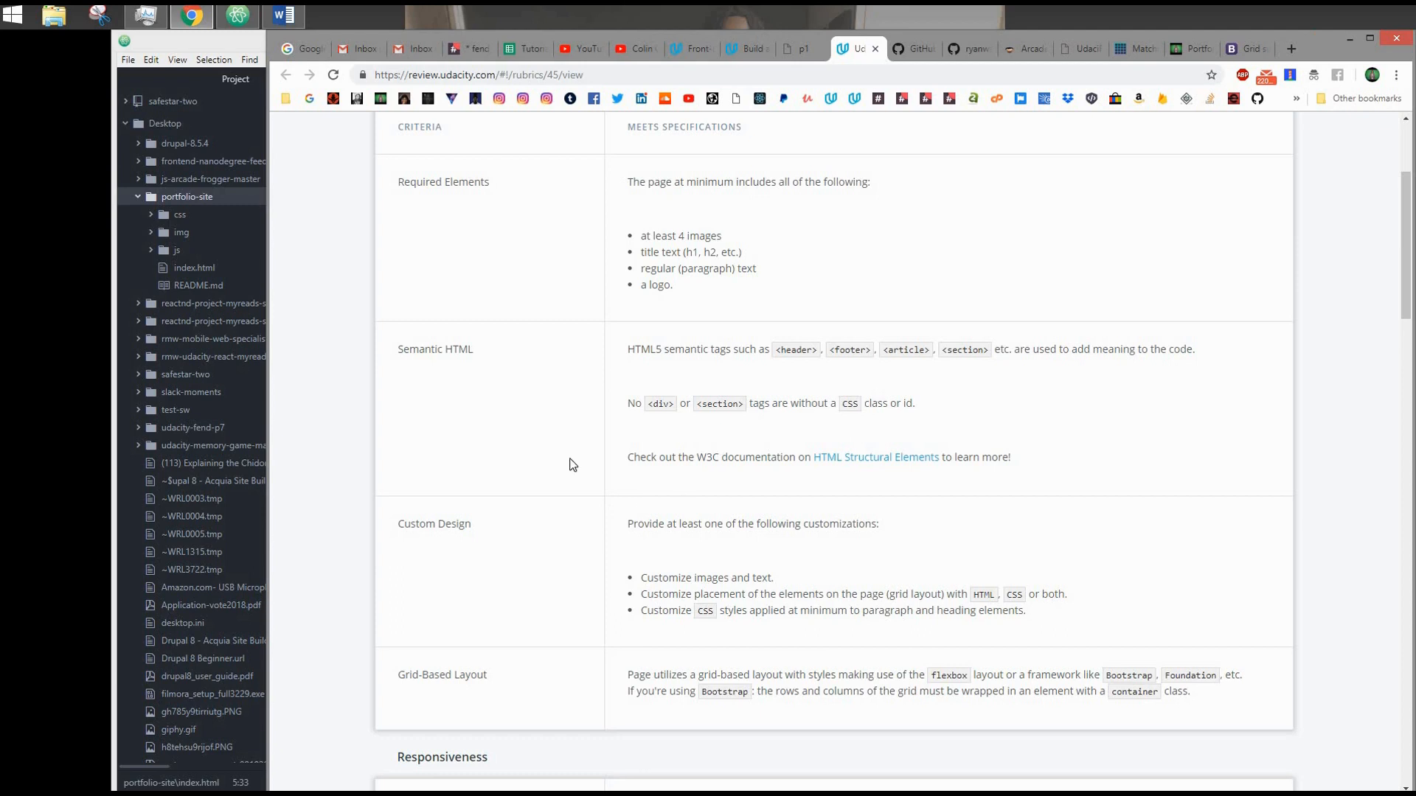
scroll(down, 3)
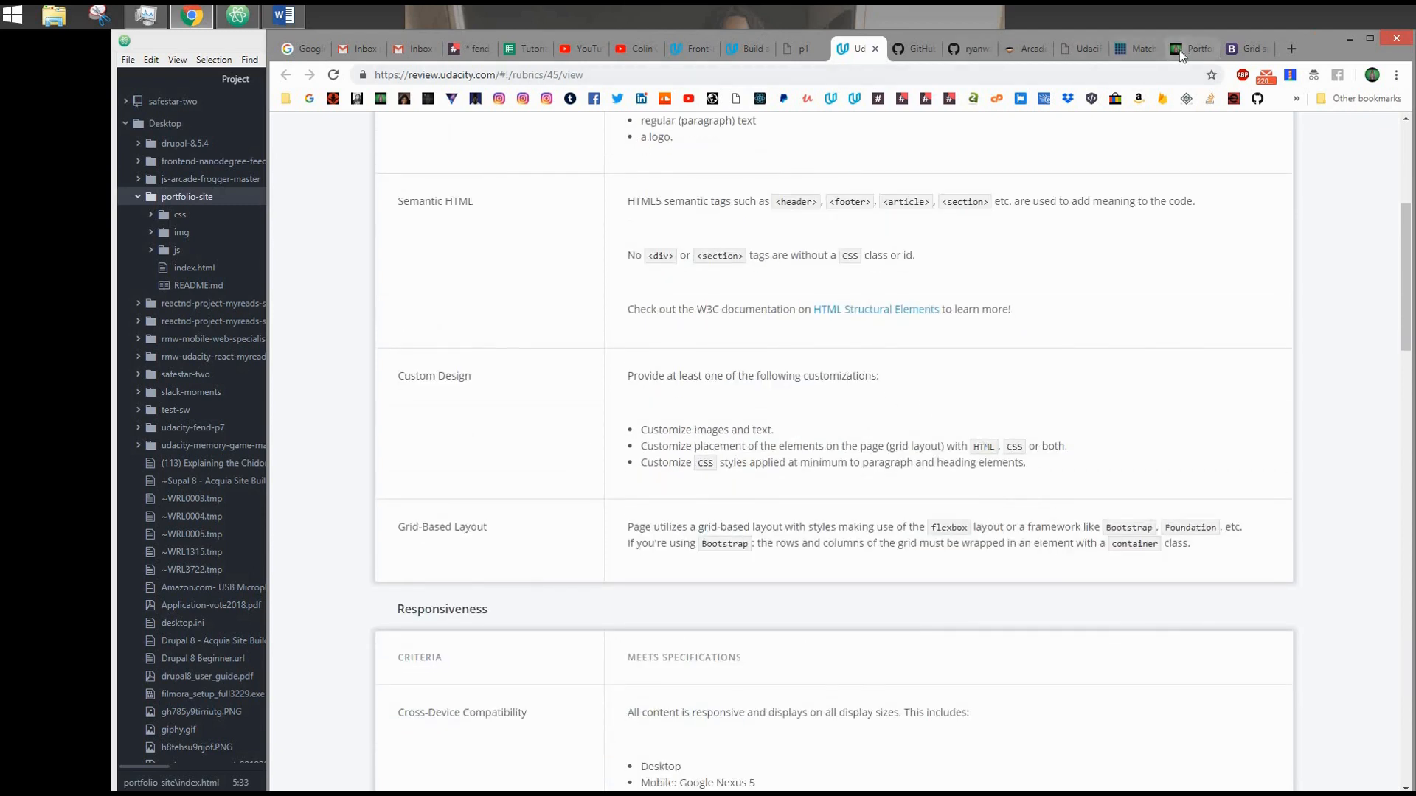
Inspect the local portfolio page's elements, check the rubric, and return to Bootstrap's Grid options table
click(1187, 49)
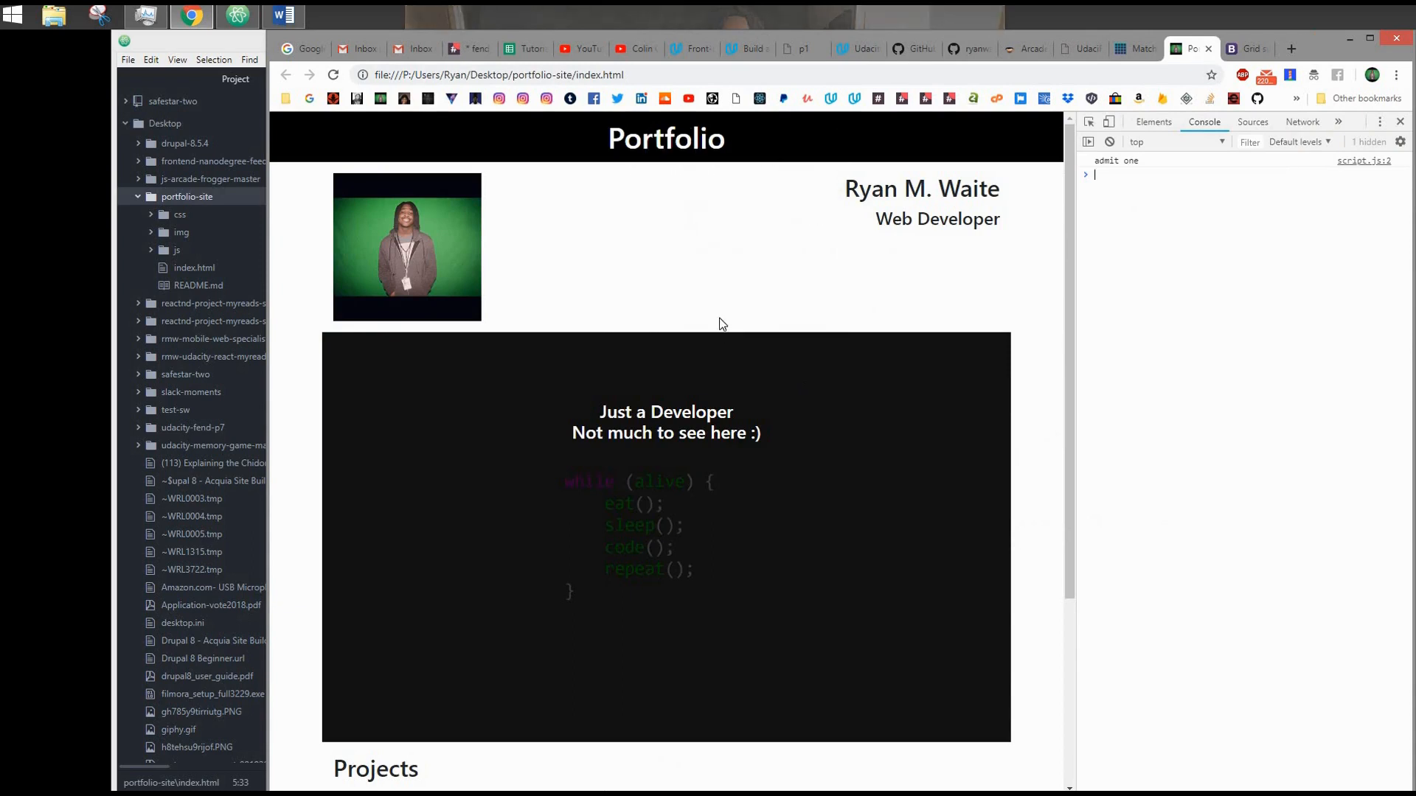
click(1151, 121)
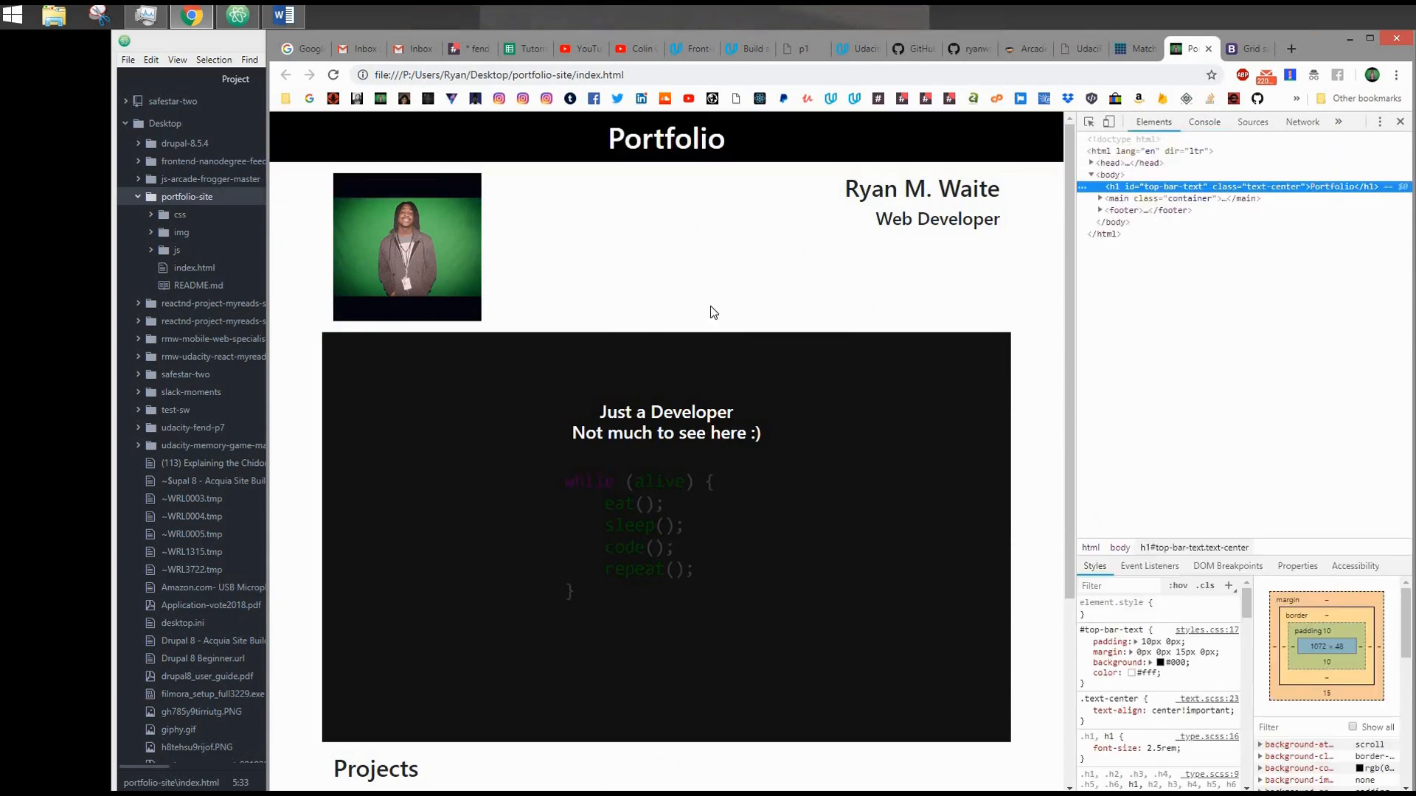
mouse_move(900, 140)
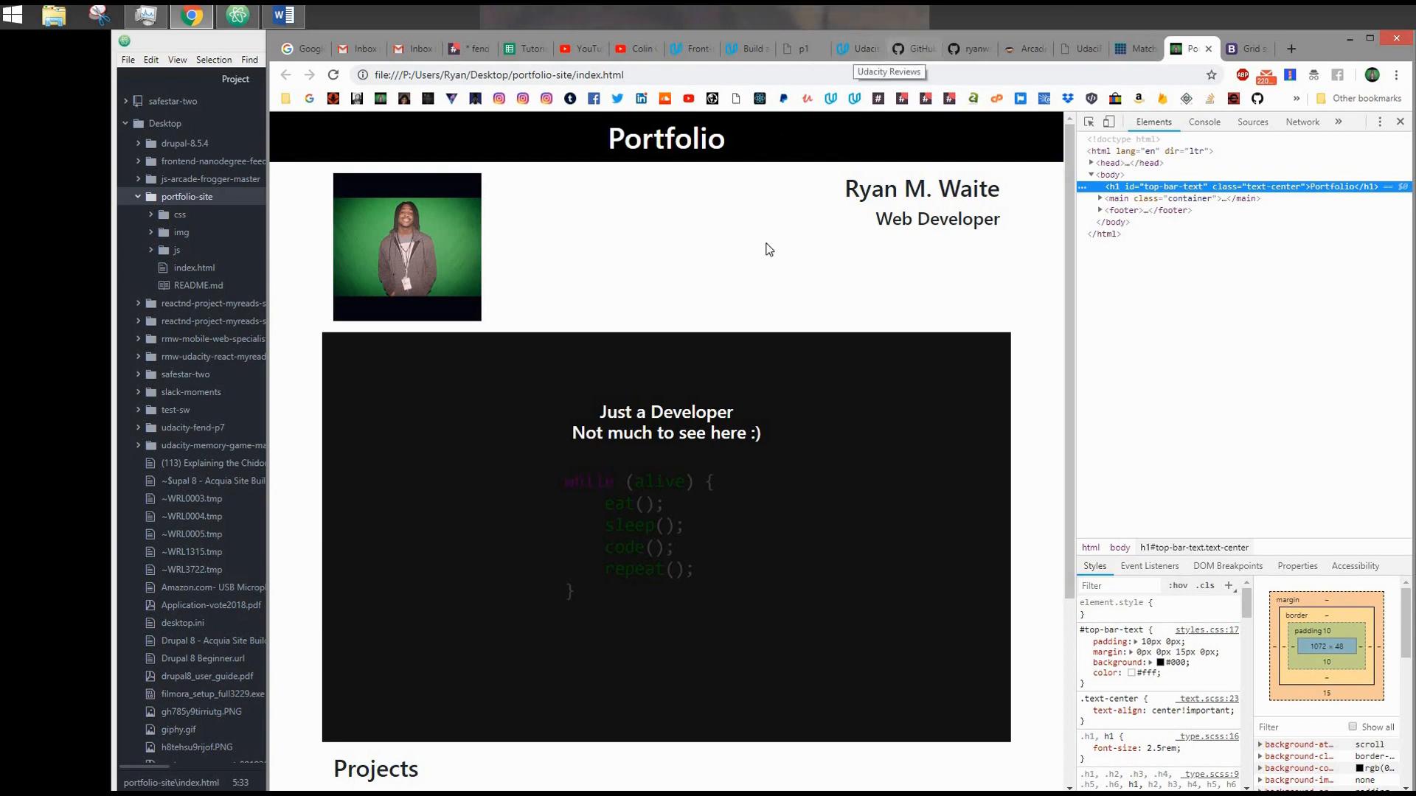
click(850, 49)
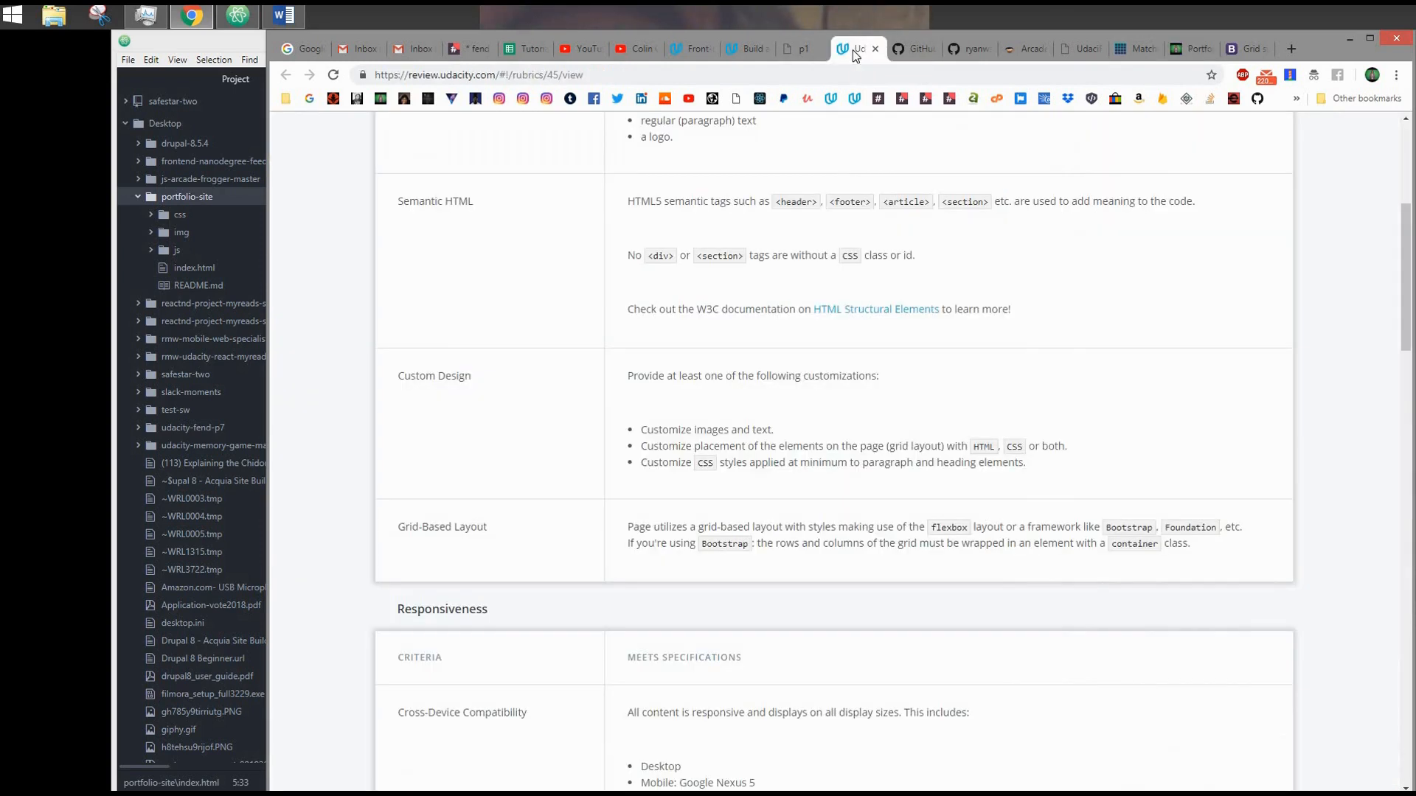
mouse_move(1140, 133)
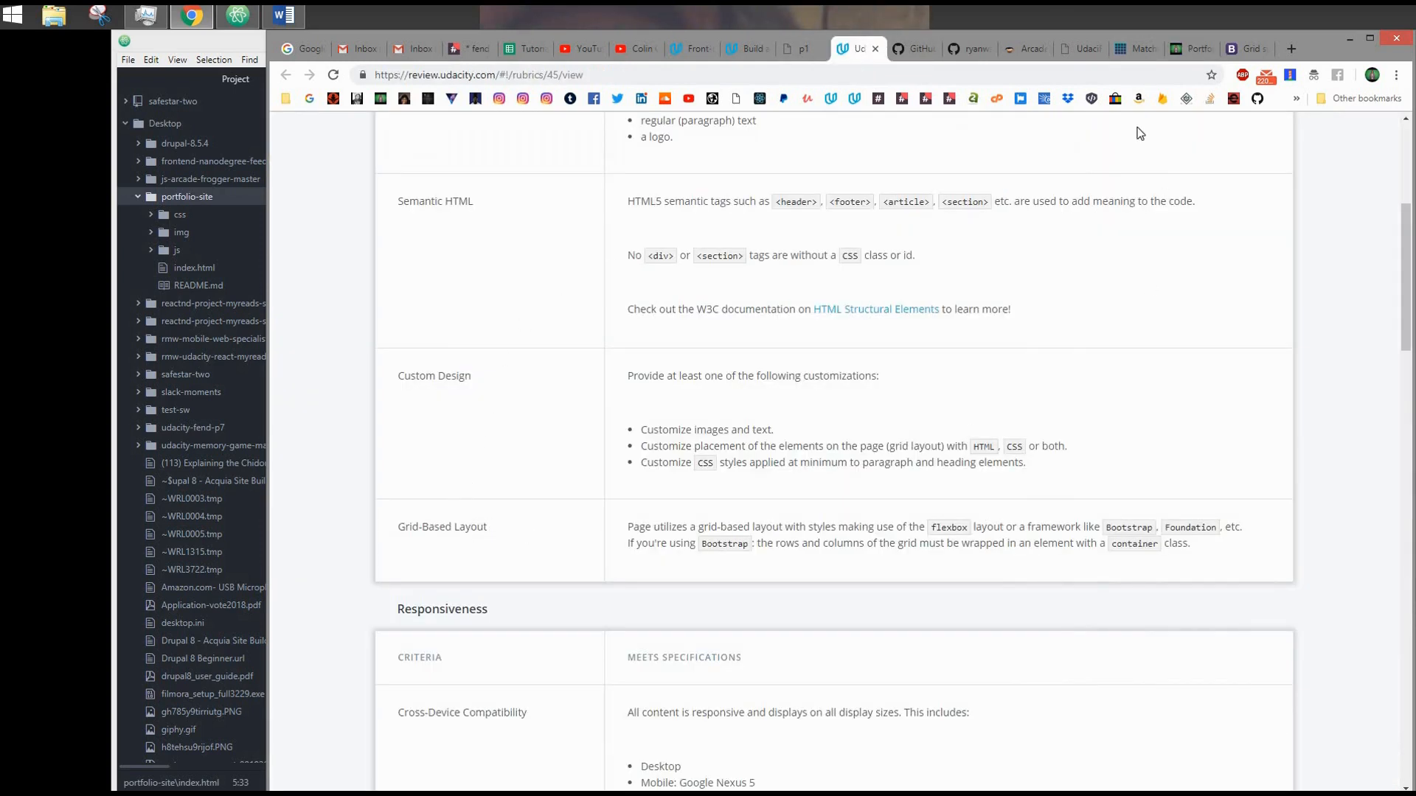
click(1243, 49)
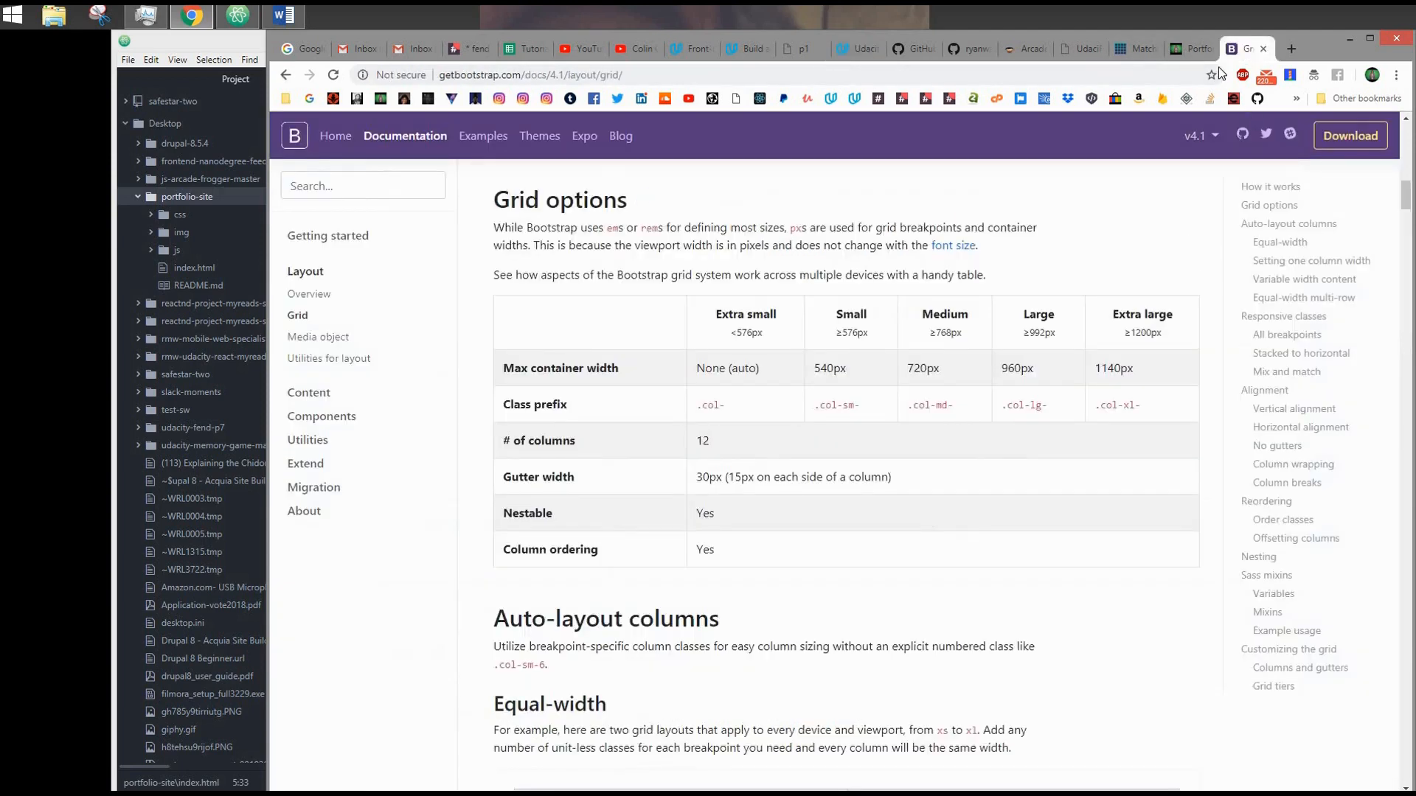
Resize the portfolio page viewport in DevTools, then consult the rubric's Responsiveness criteria
click(1187, 48)
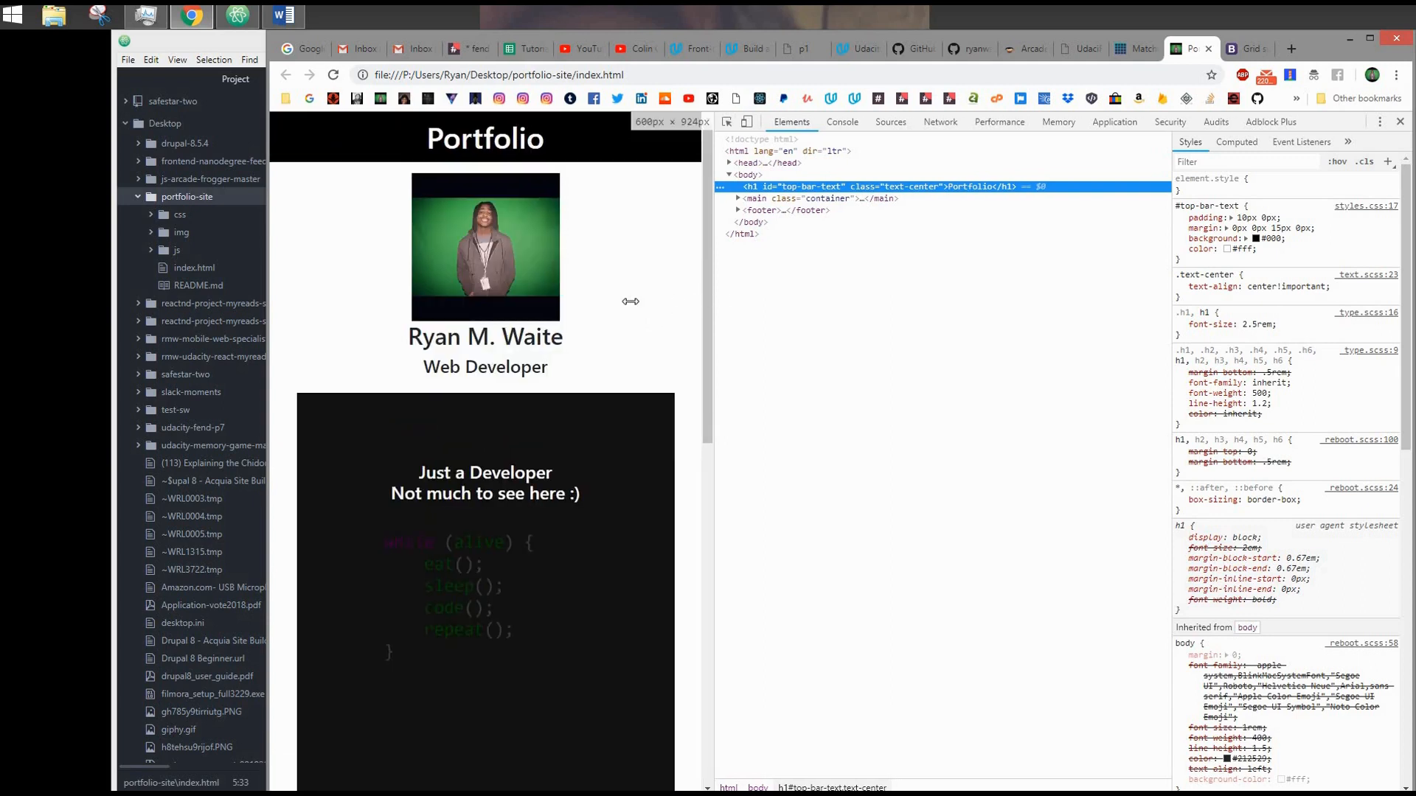
drag(629, 301, 465, 309)
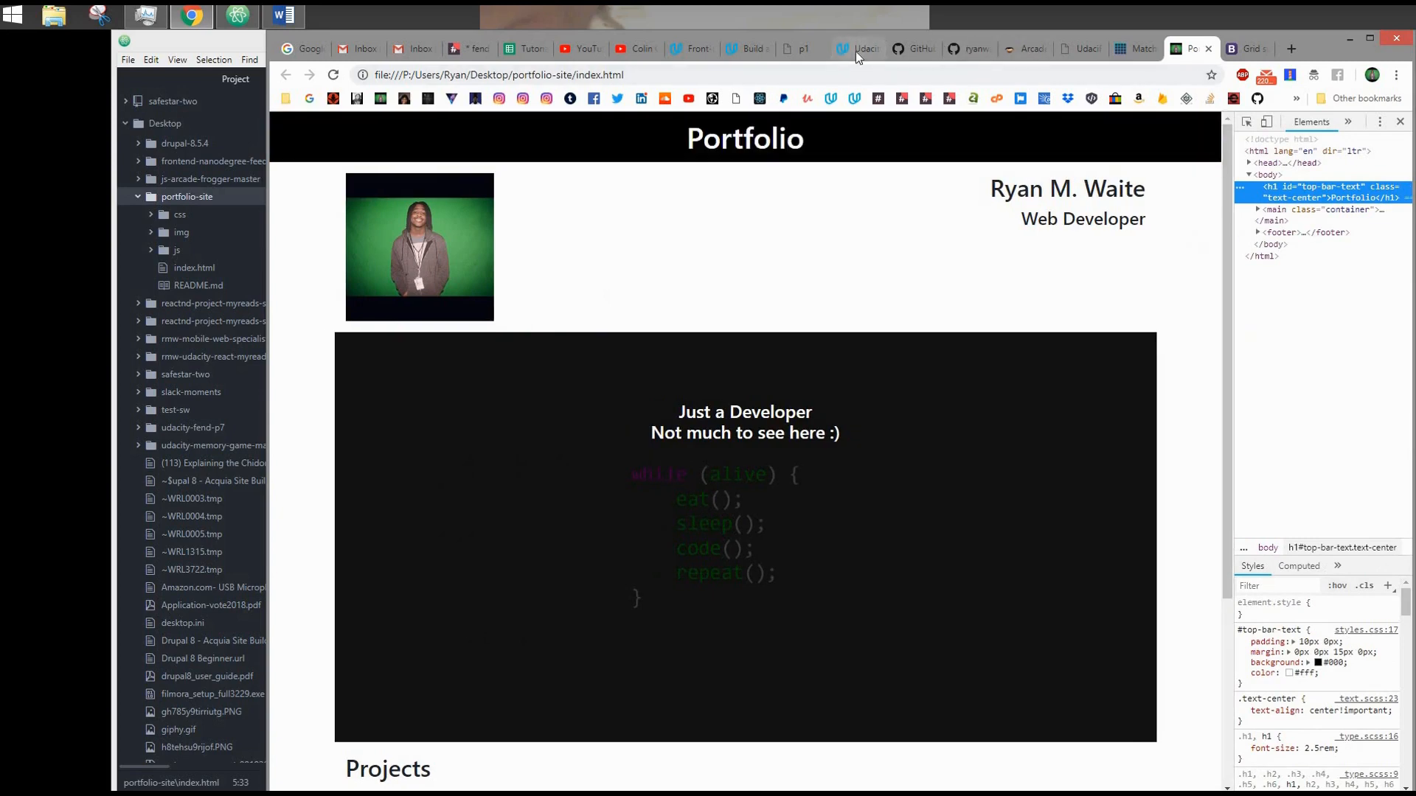
click(856, 49)
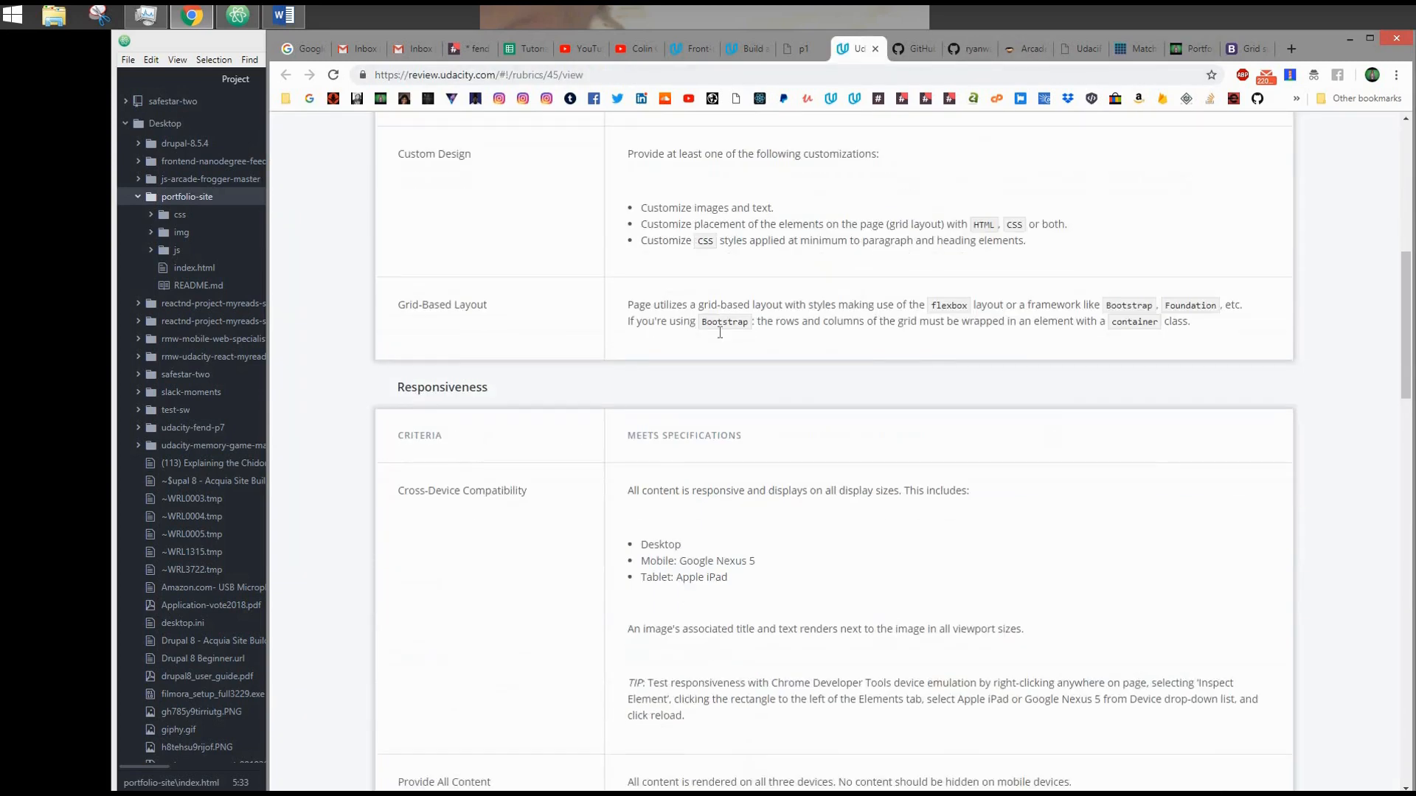
scroll(down, 3)
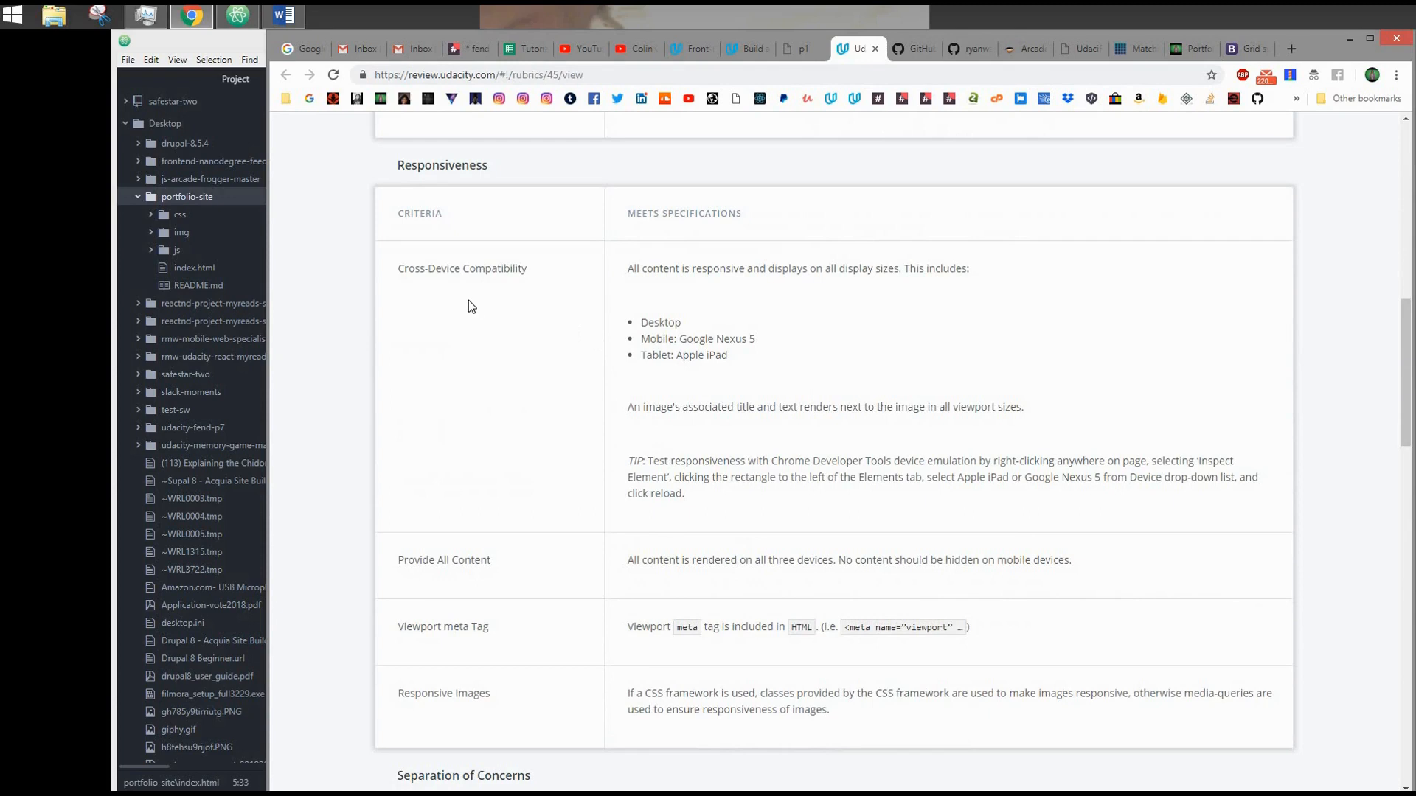
mouse_move(1215, 62)
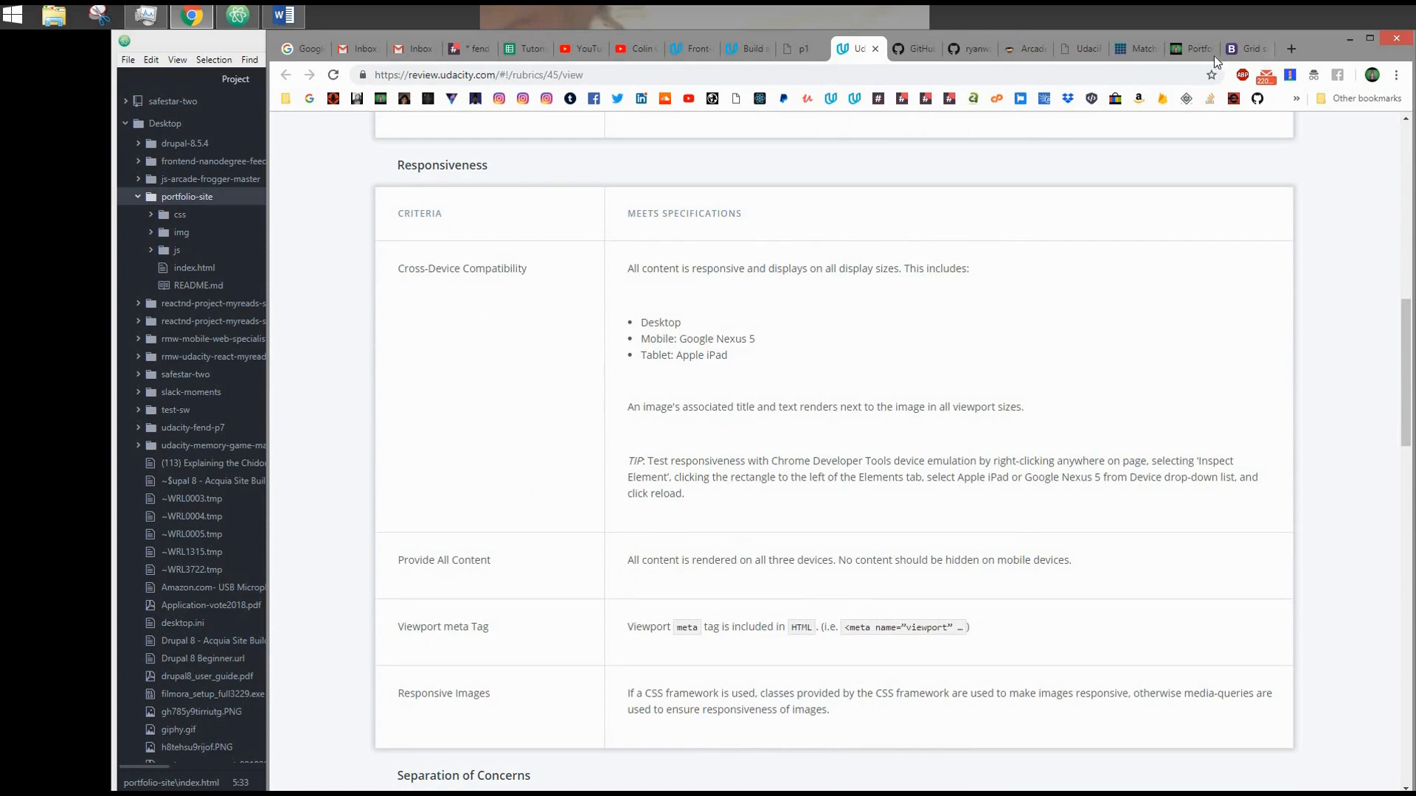
Emulate the portfolio page on an iPhone 4, dismiss the welcome alert, and return to index.html in Atom
click(1189, 48)
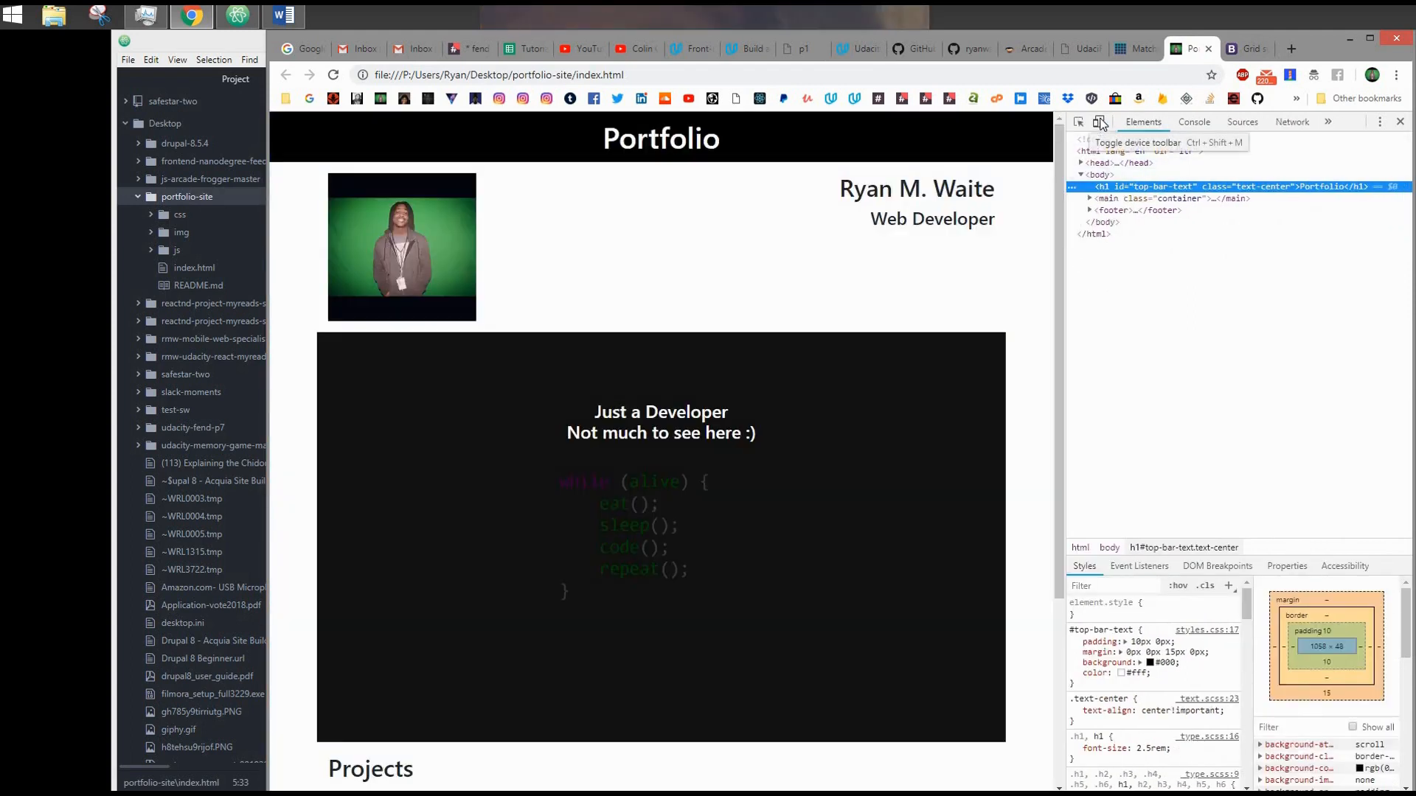
click(1100, 121)
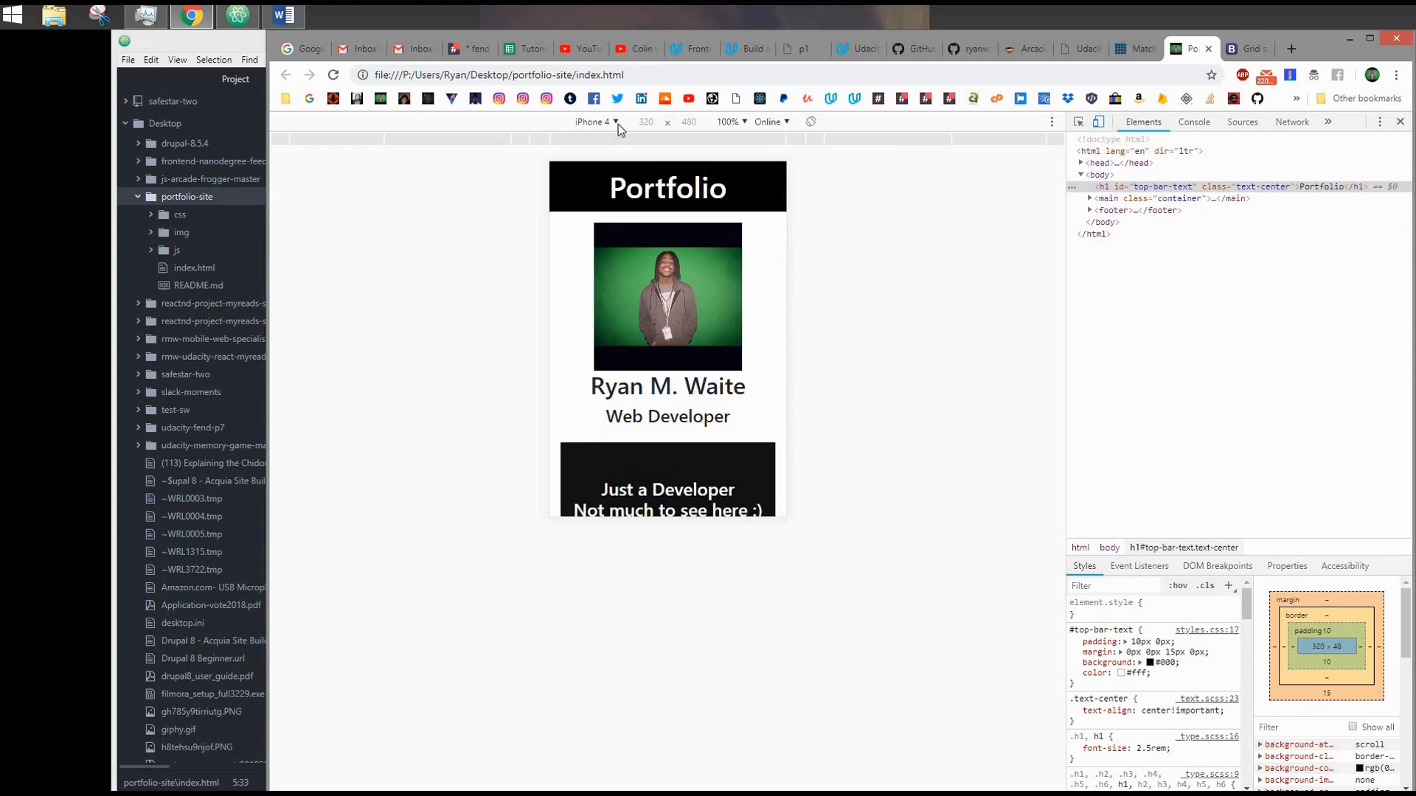
click(594, 121)
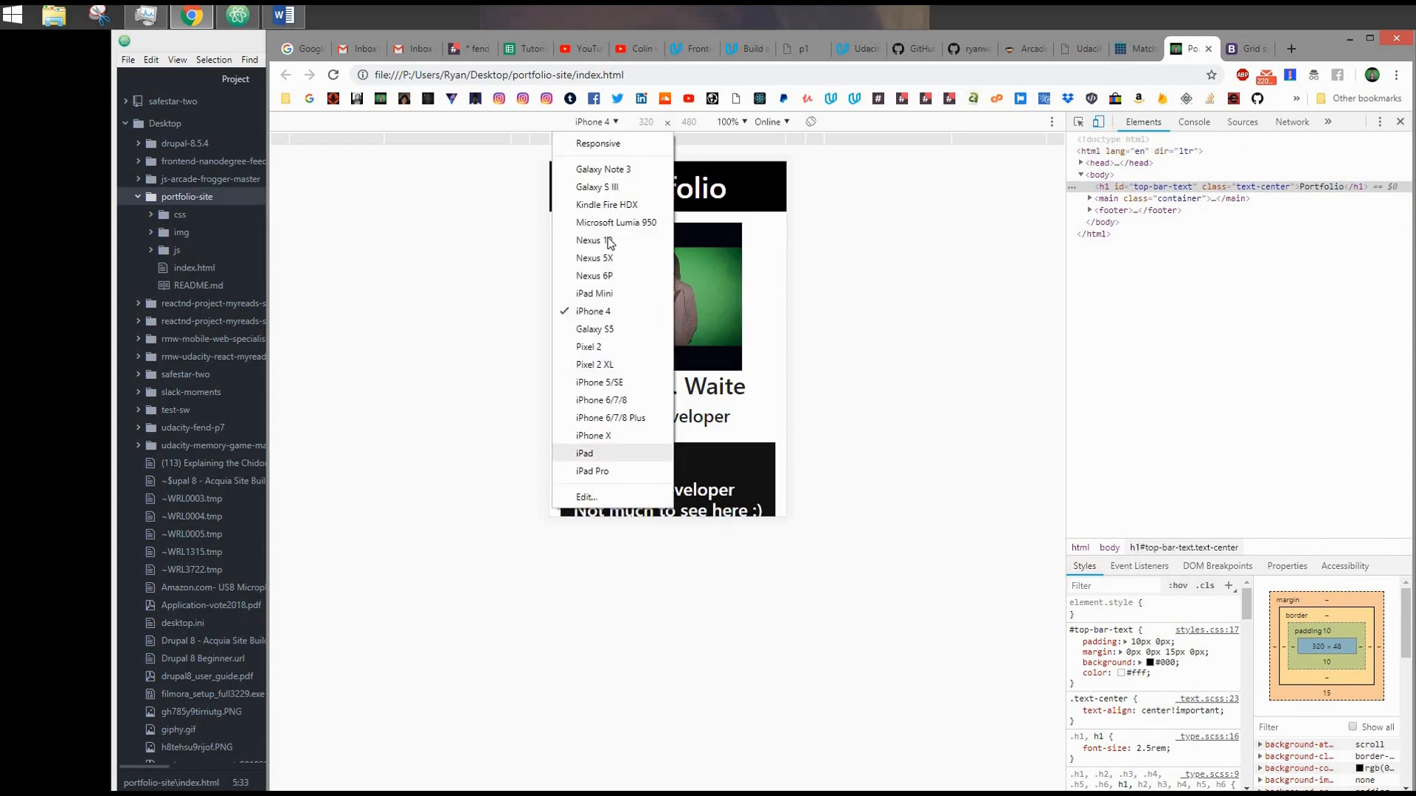
mouse_move(612, 329)
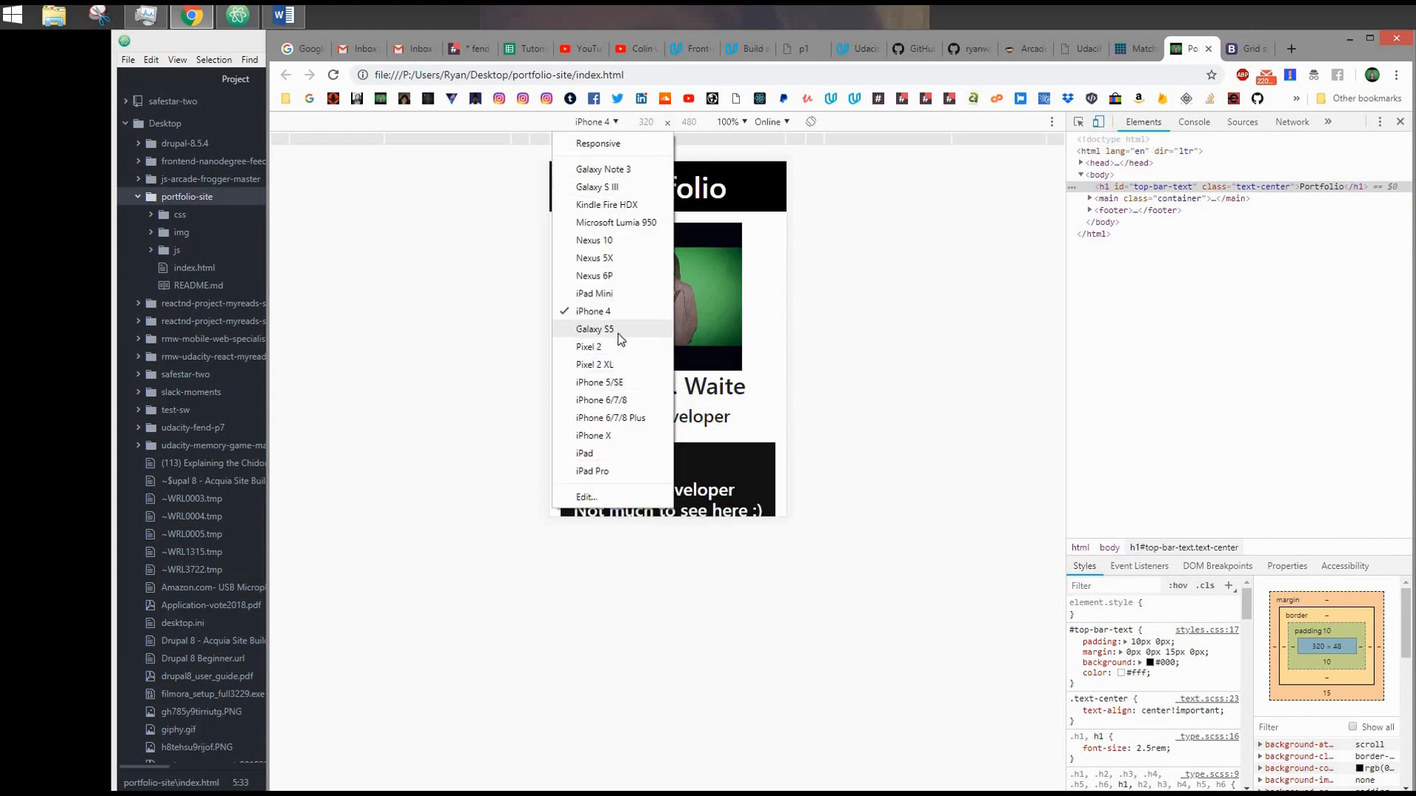
mouse_move(606, 316)
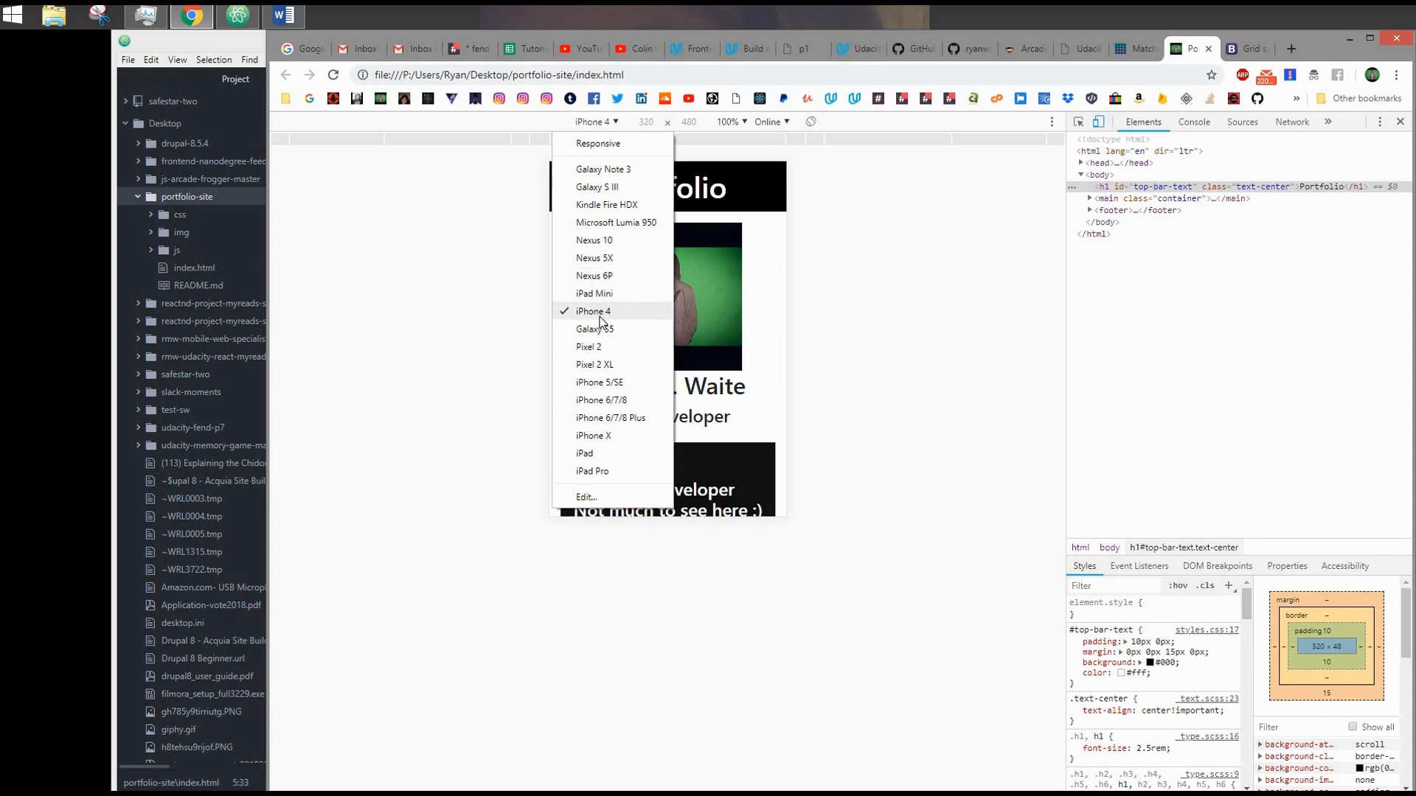
click(593, 310)
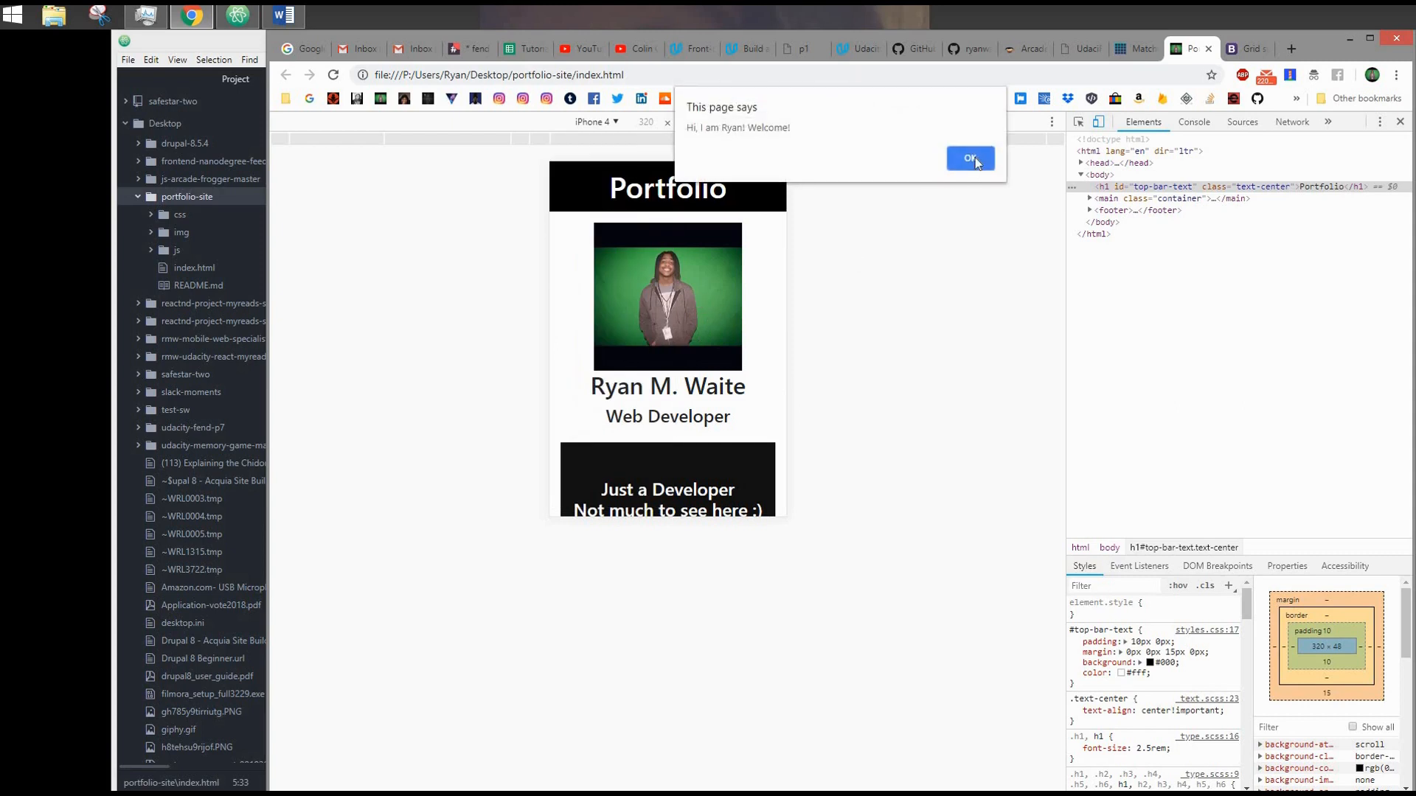
click(969, 158)
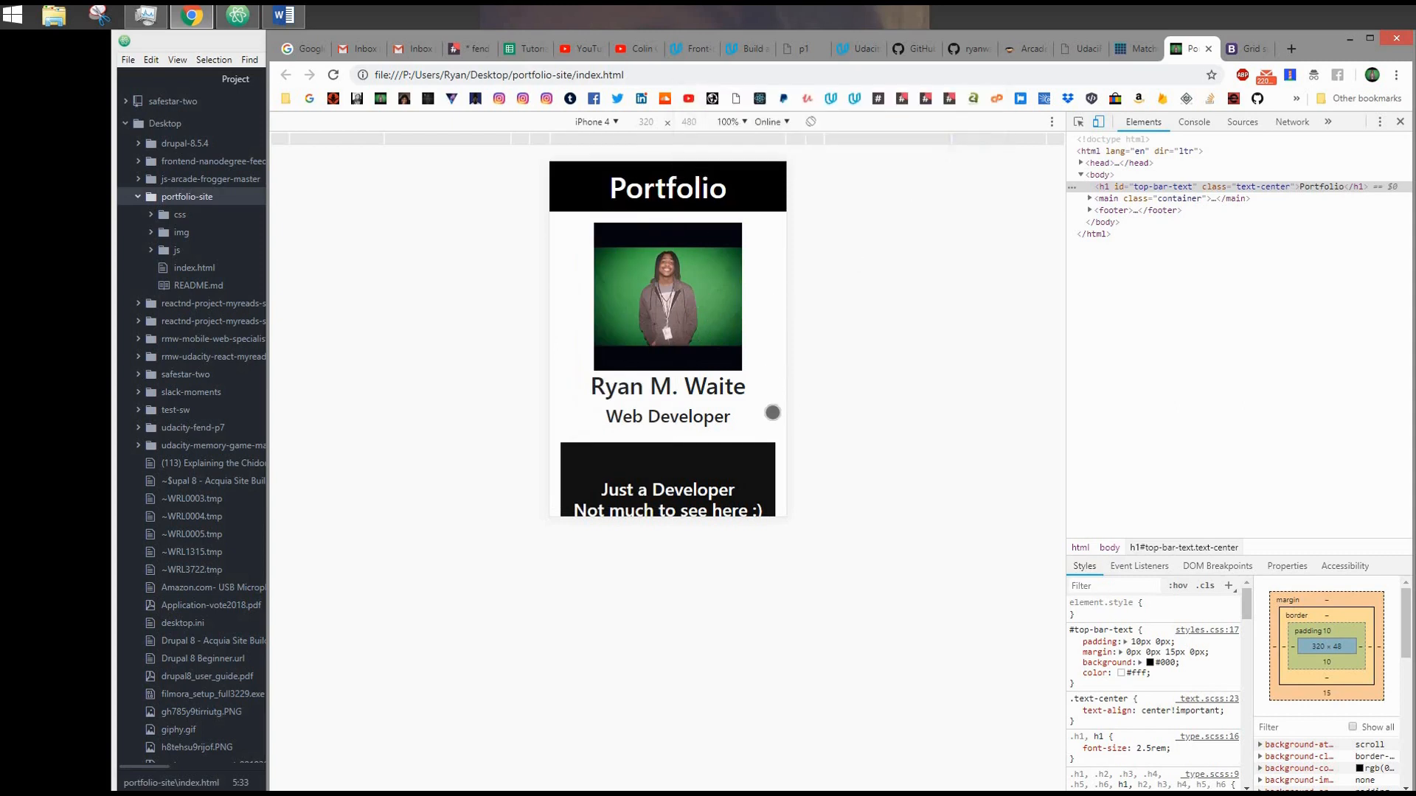
mouse_move(763, 280)
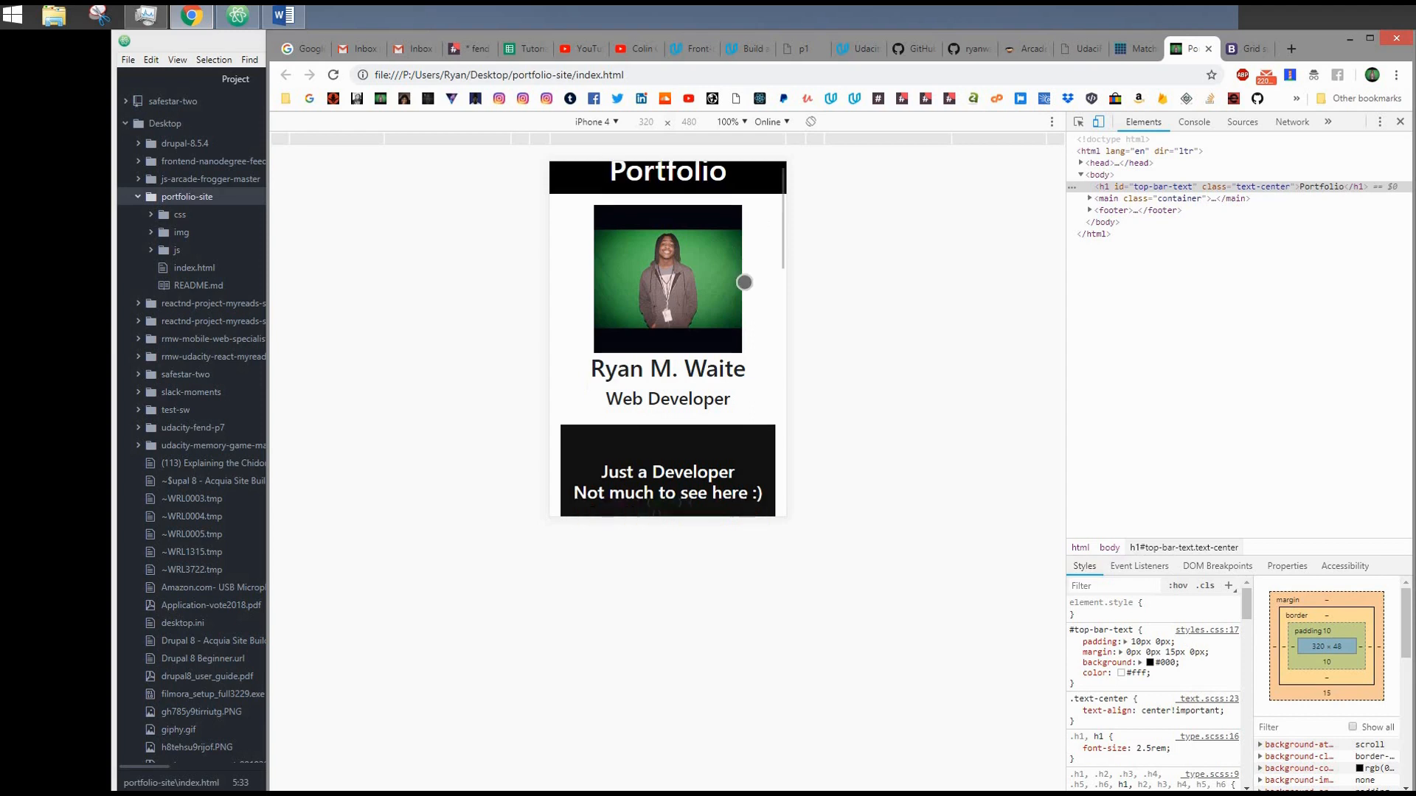
scroll(down, 3)
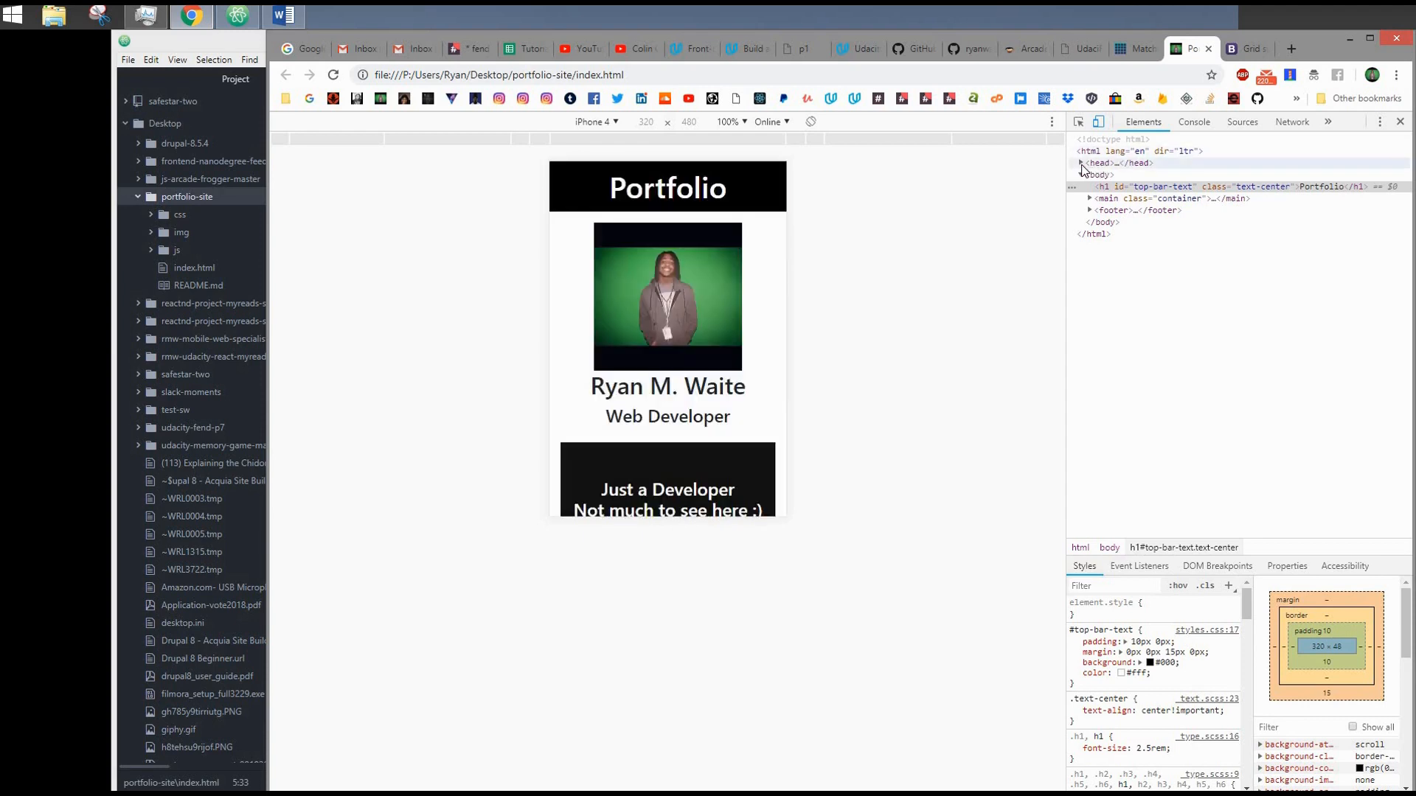
click(1081, 164)
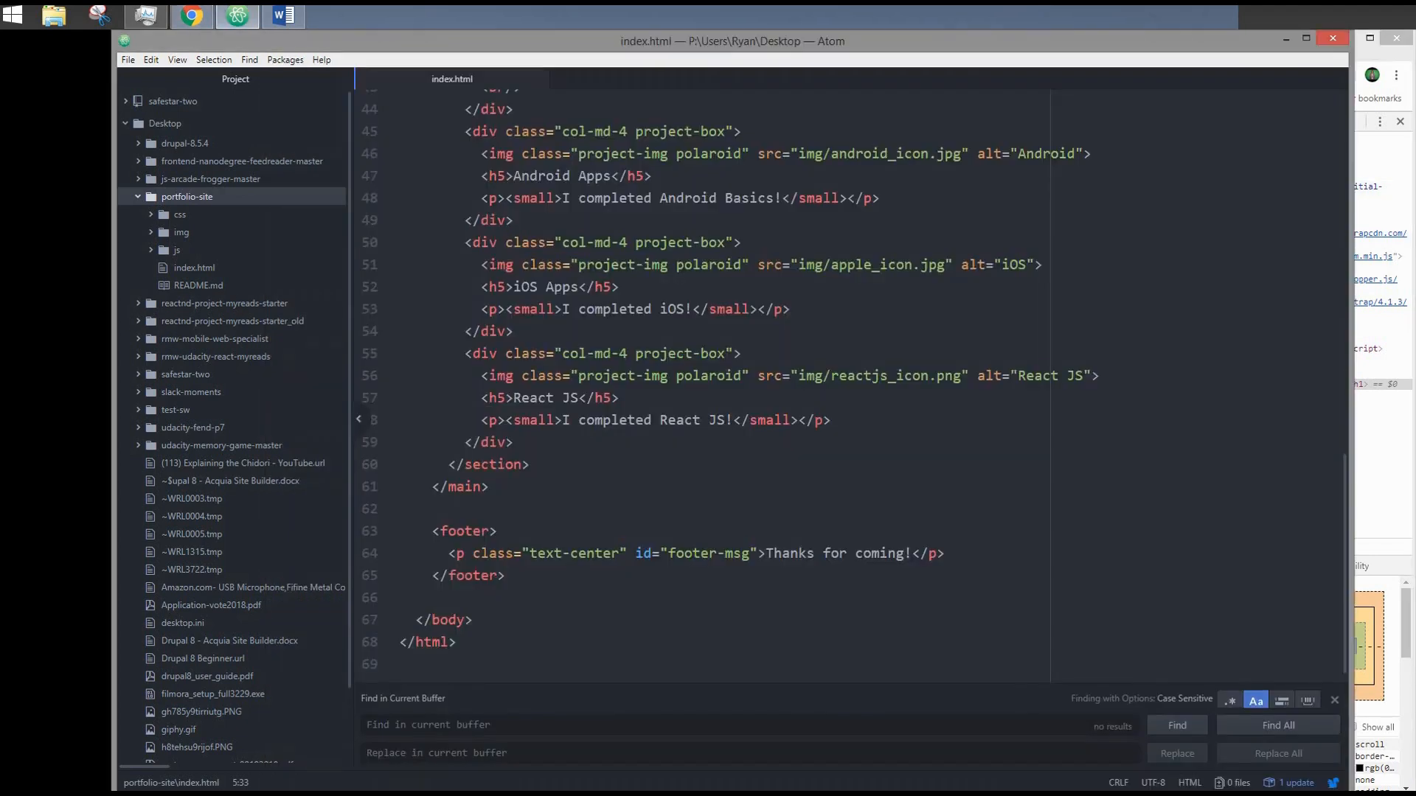
scroll(up, 3)
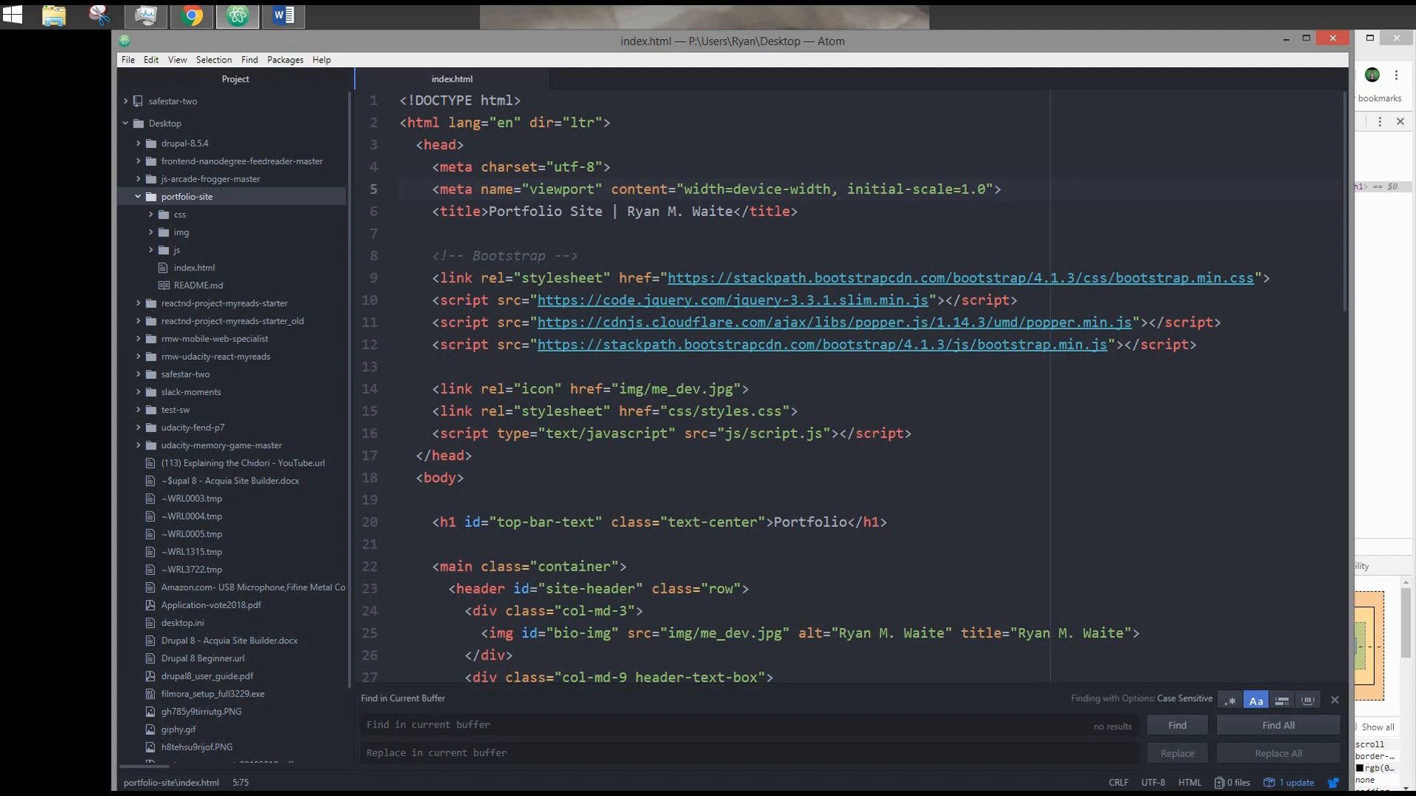
click(1001, 189)
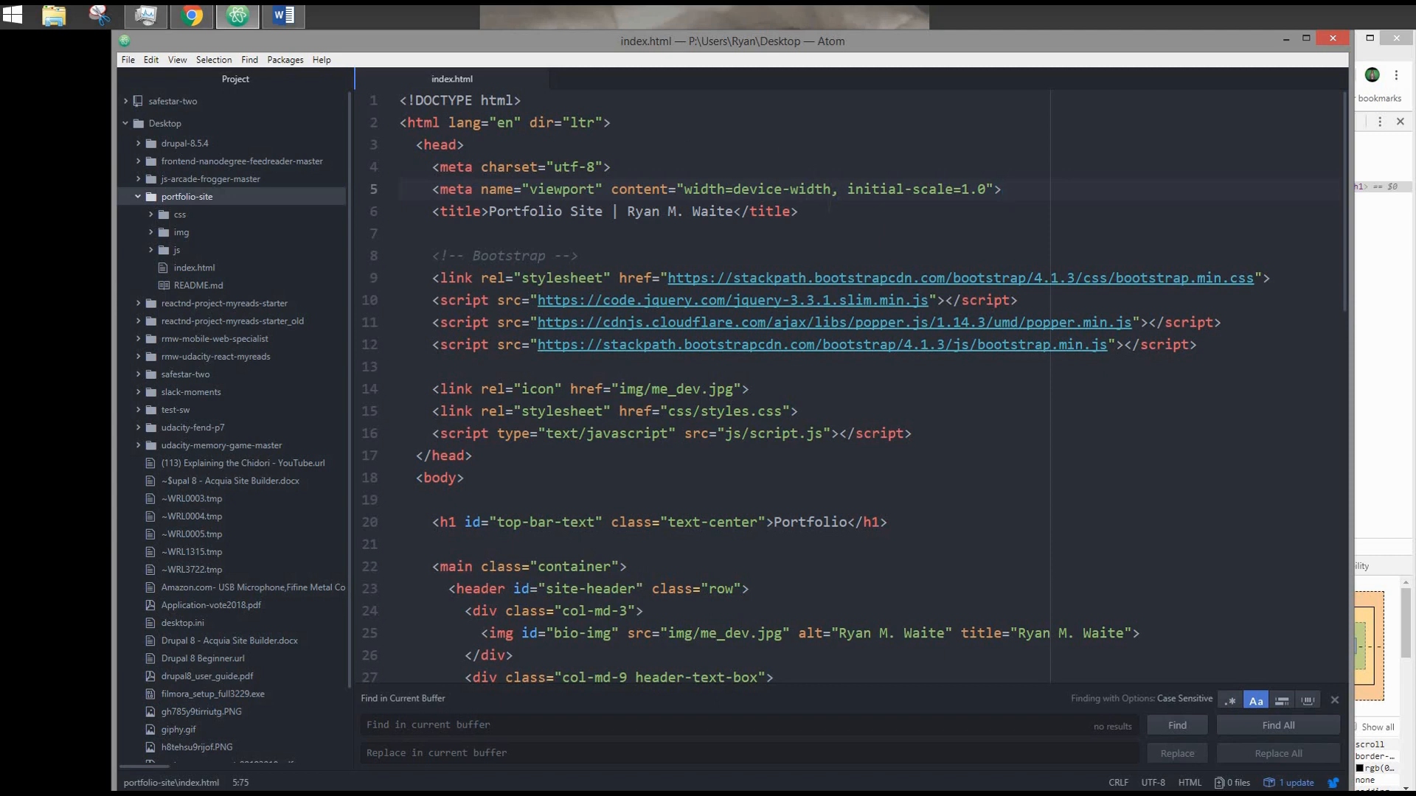
click(1000, 189)
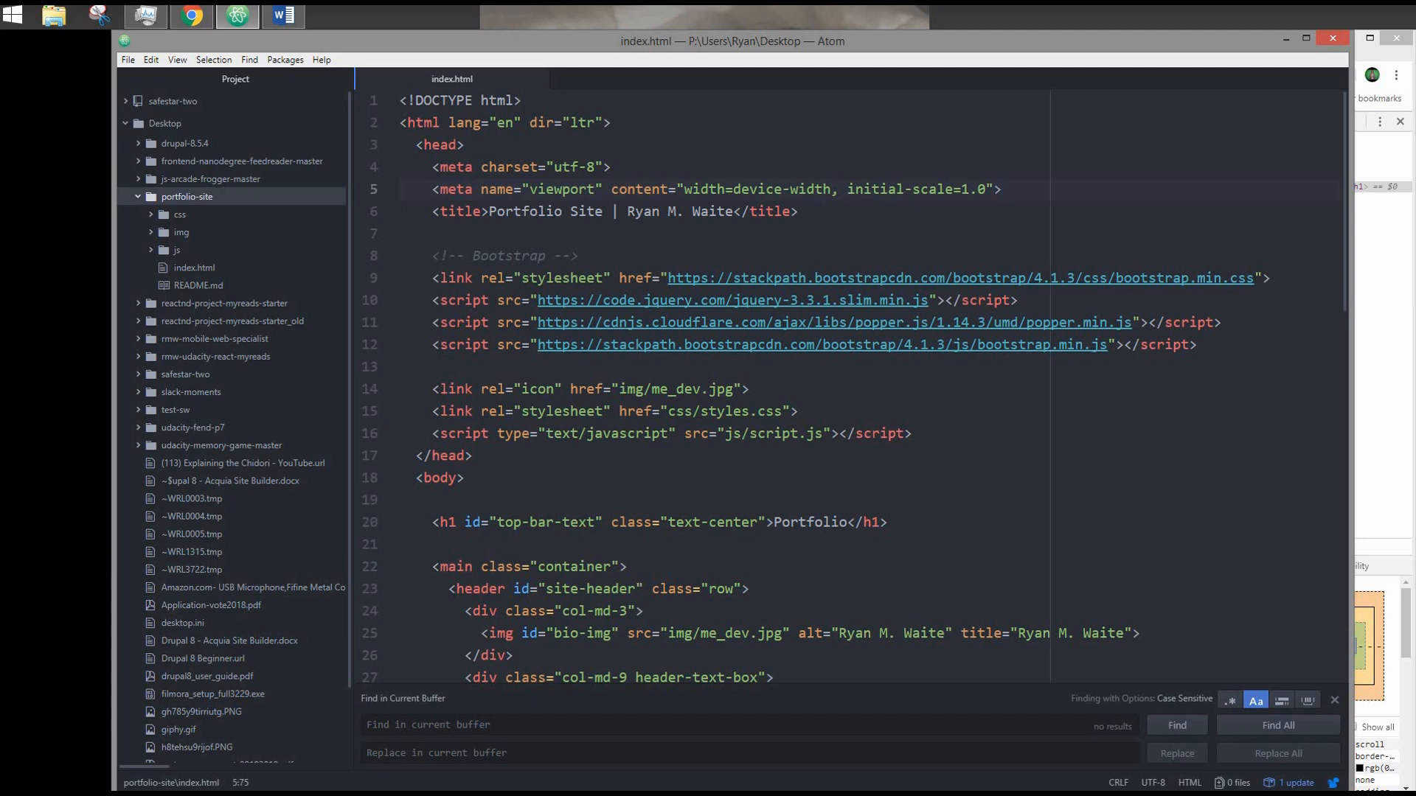
click(1001, 189)
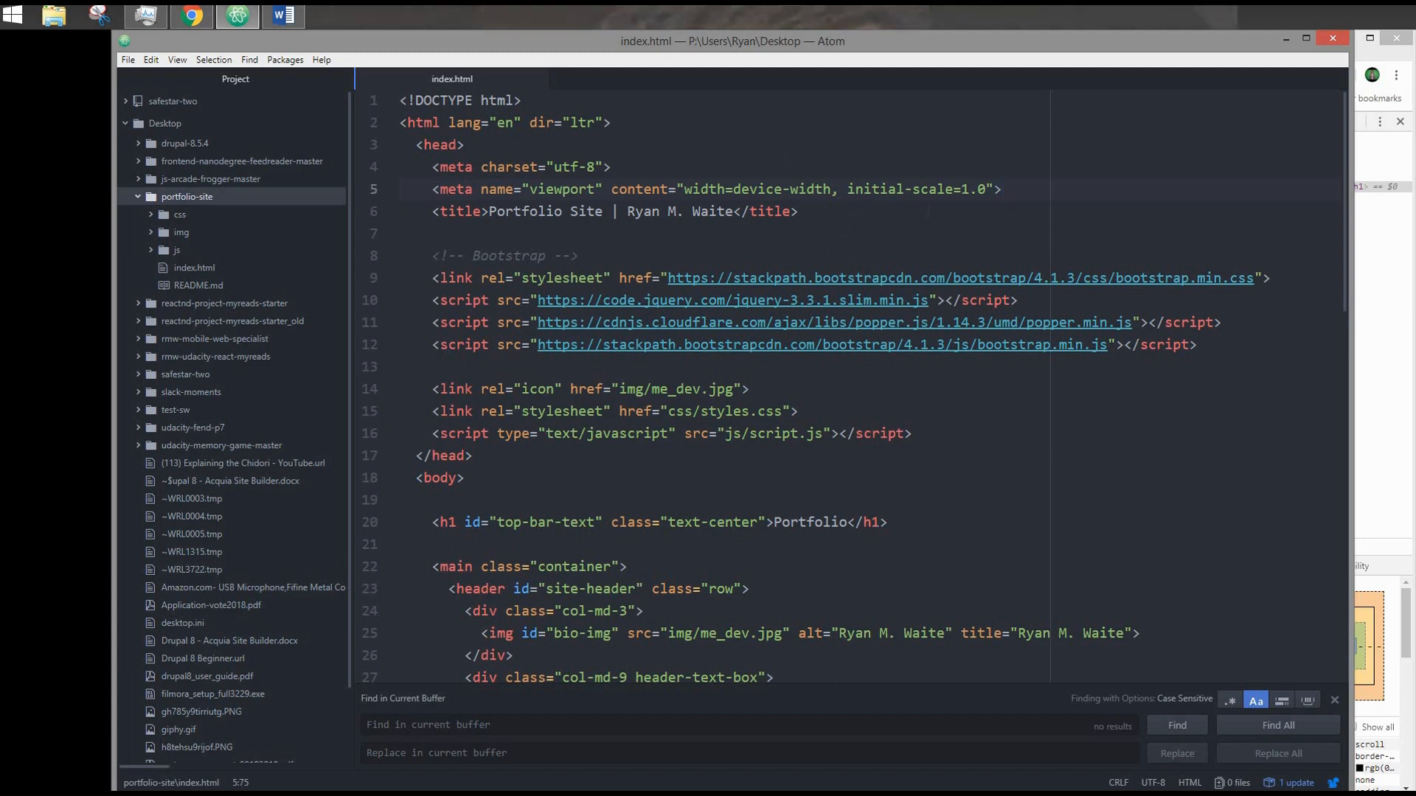
click(993, 189)
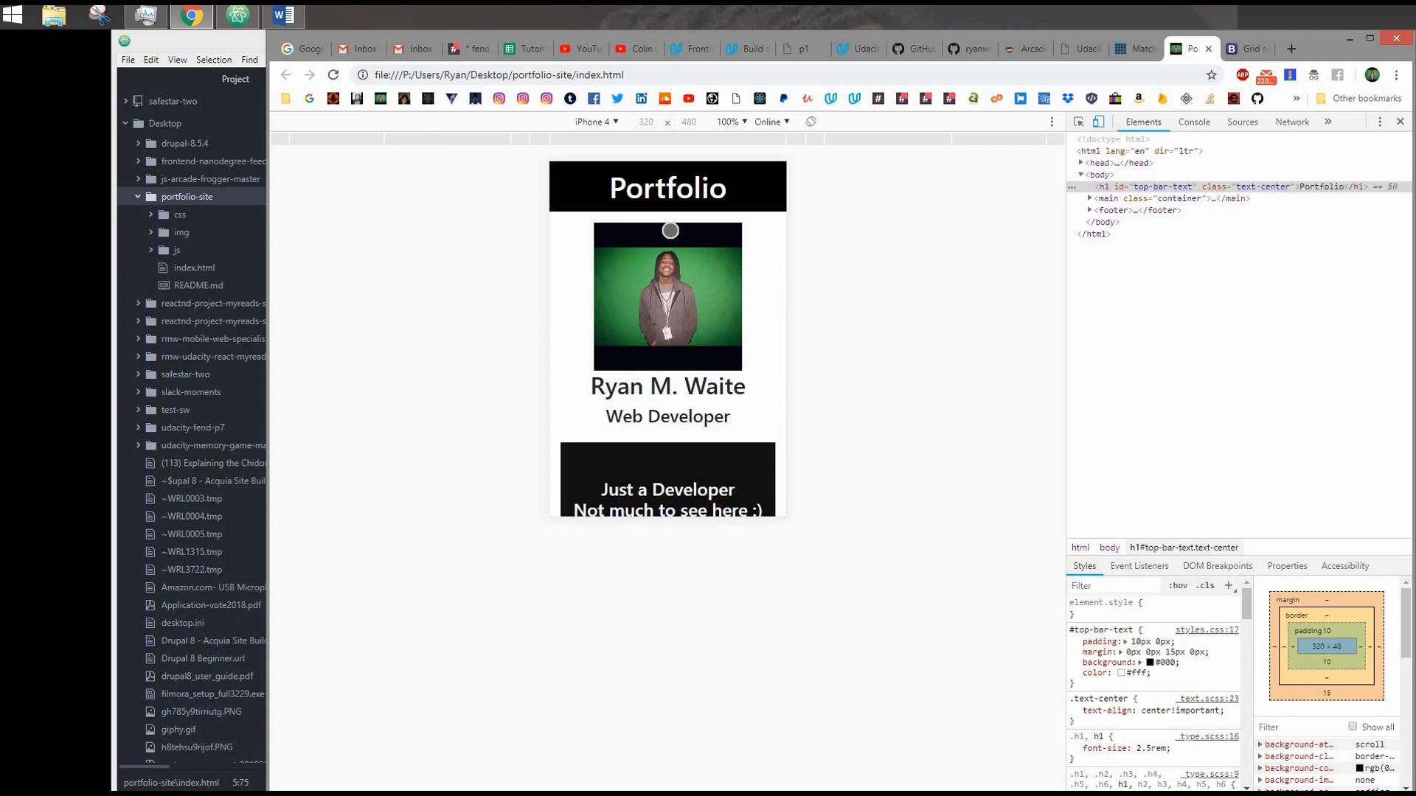
mouse_move(709, 258)
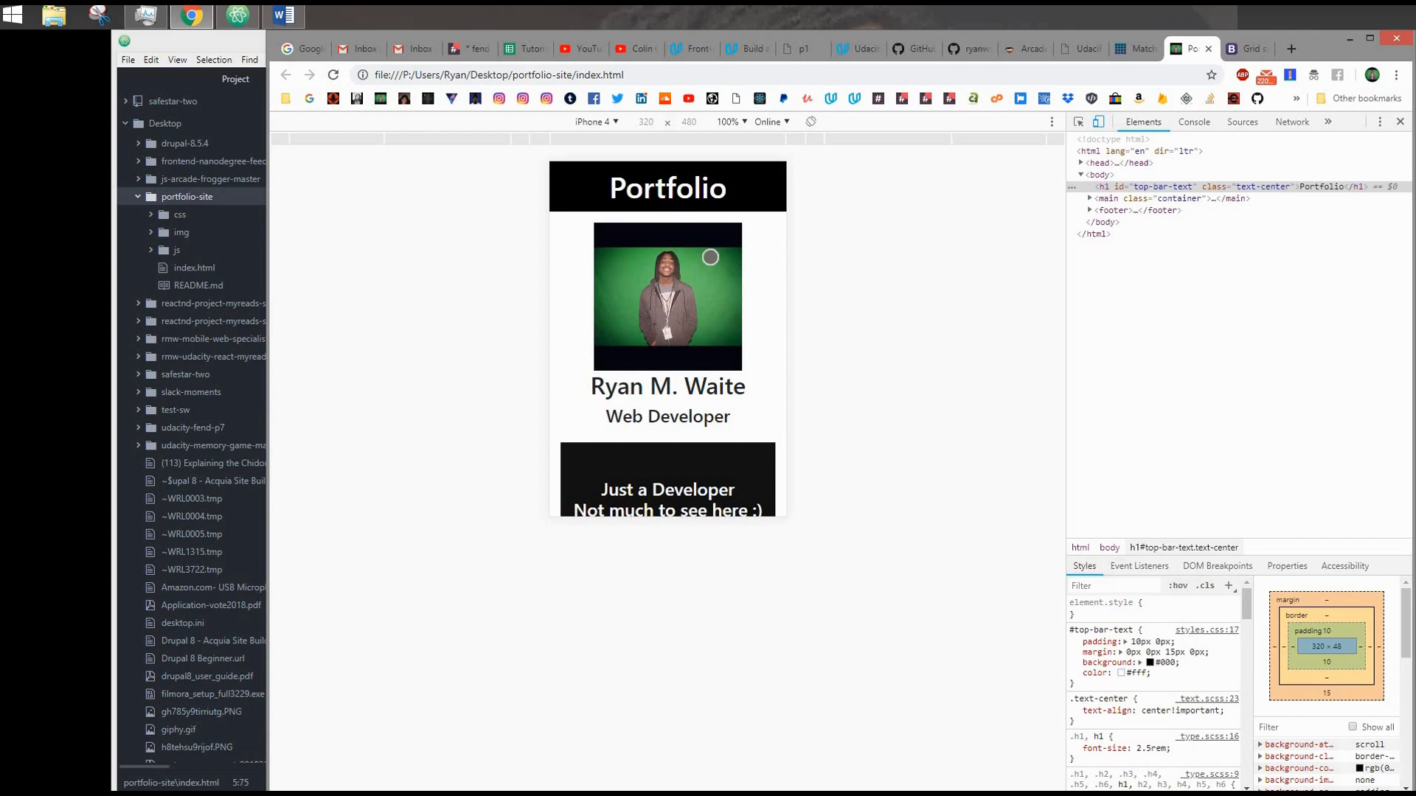
Compare the rubric's viewport meta tag requirement against the iPhone 4 portfolio preview
scroll(down, 3)
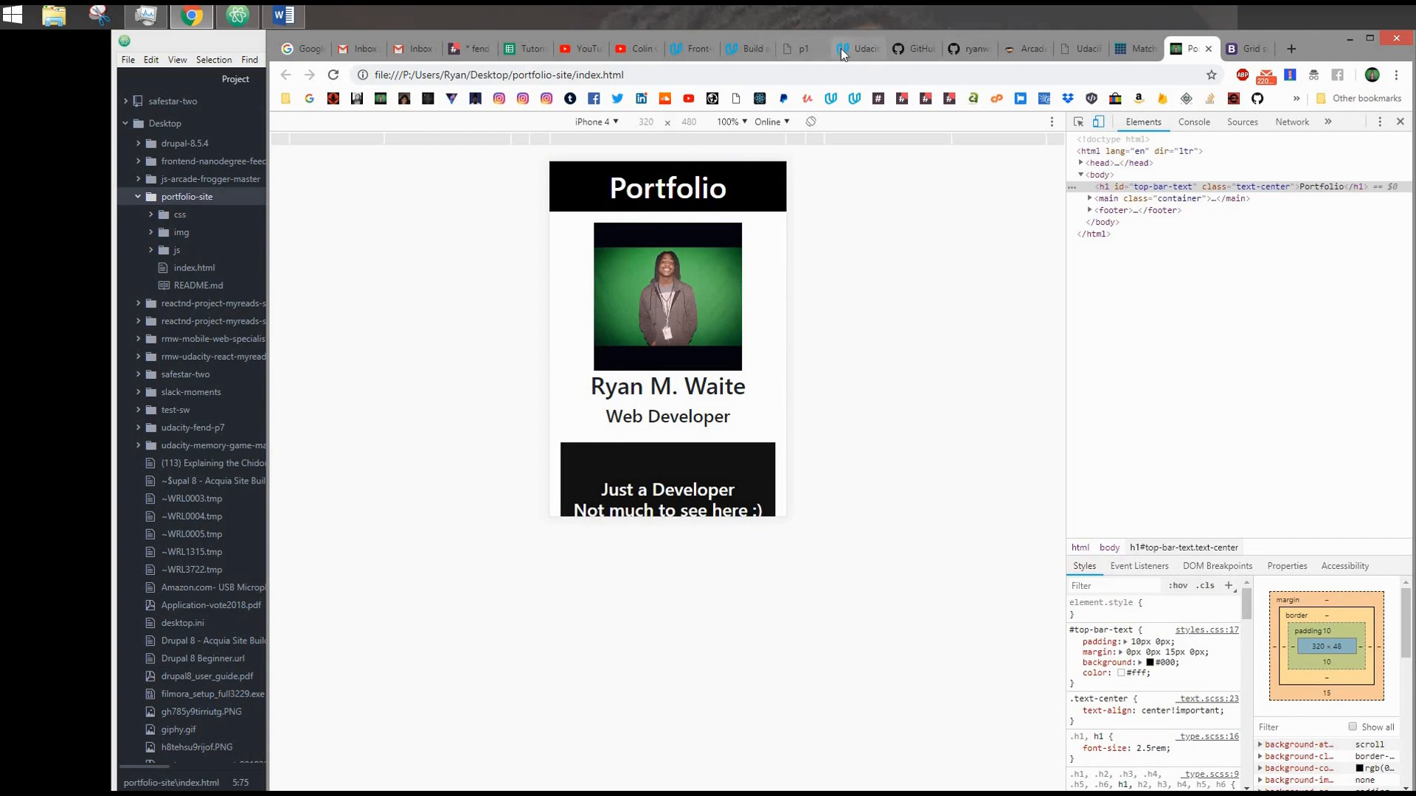
click(856, 48)
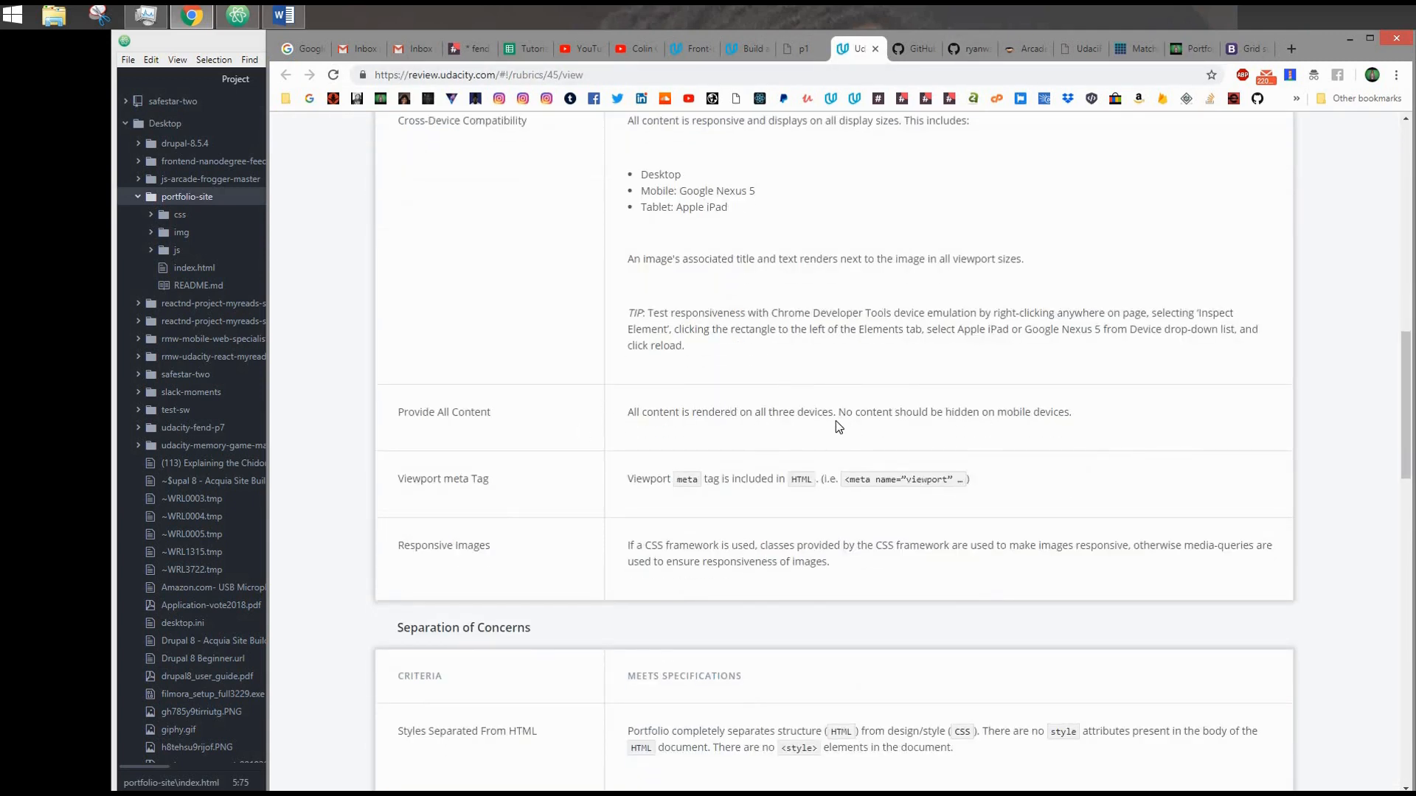
mouse_move(847, 402)
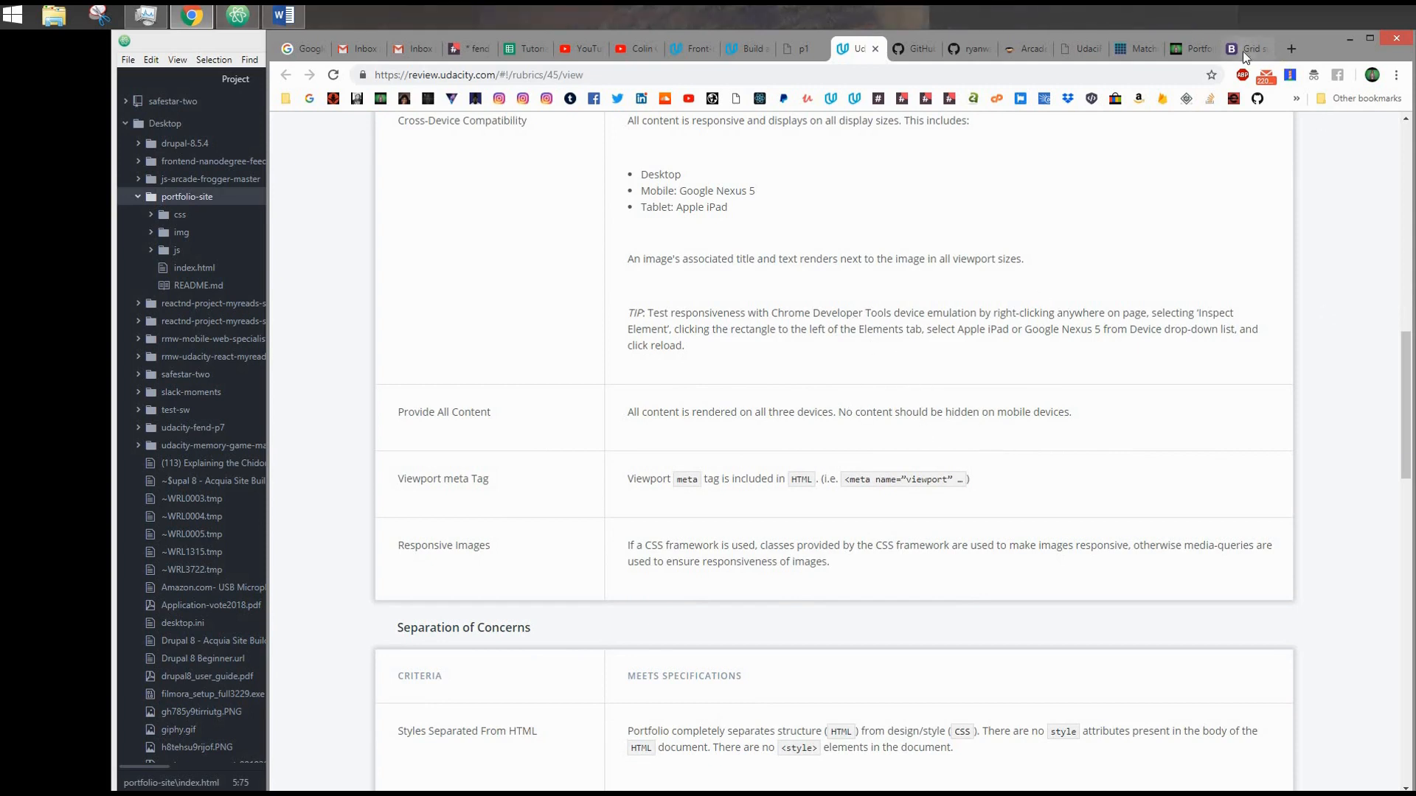
click(1185, 48)
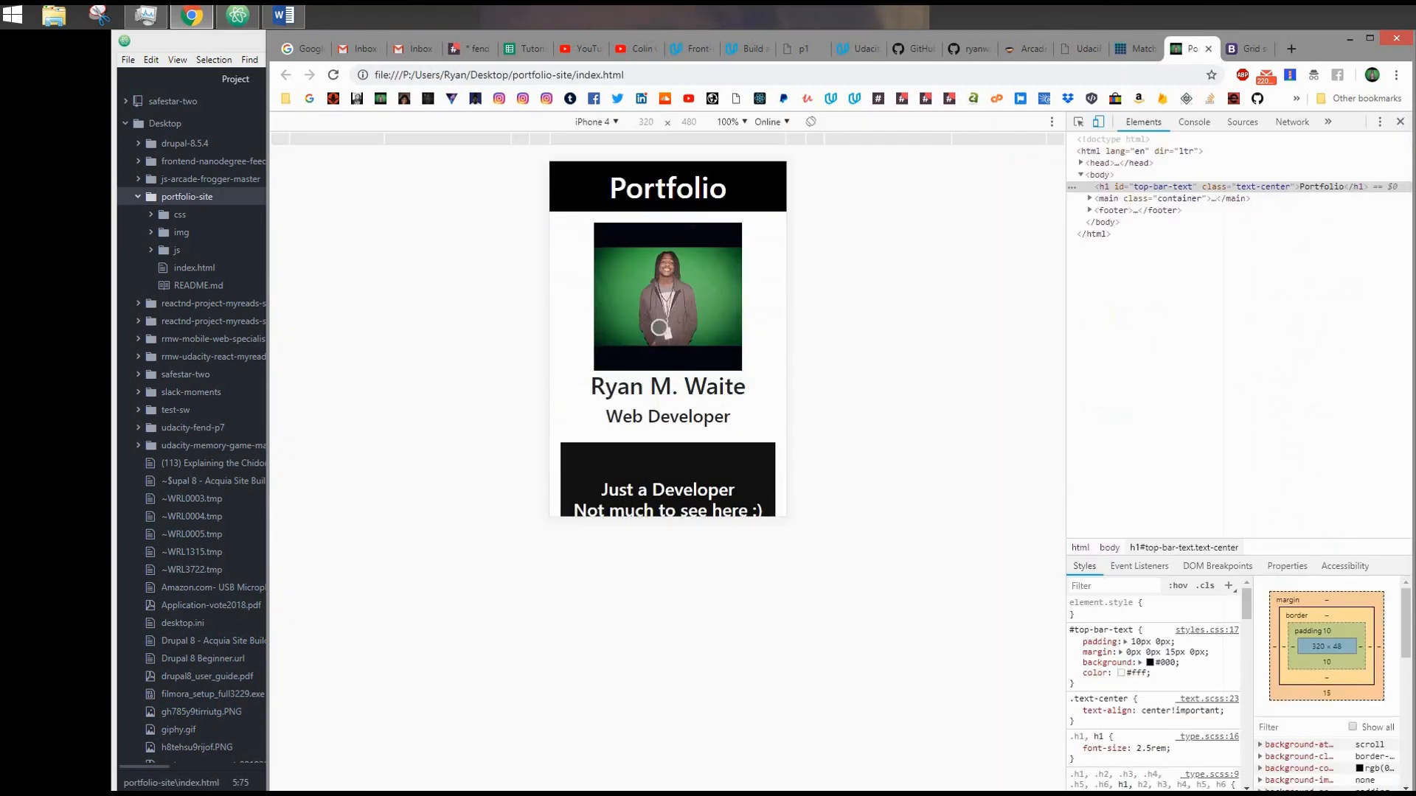
mouse_move(1102, 186)
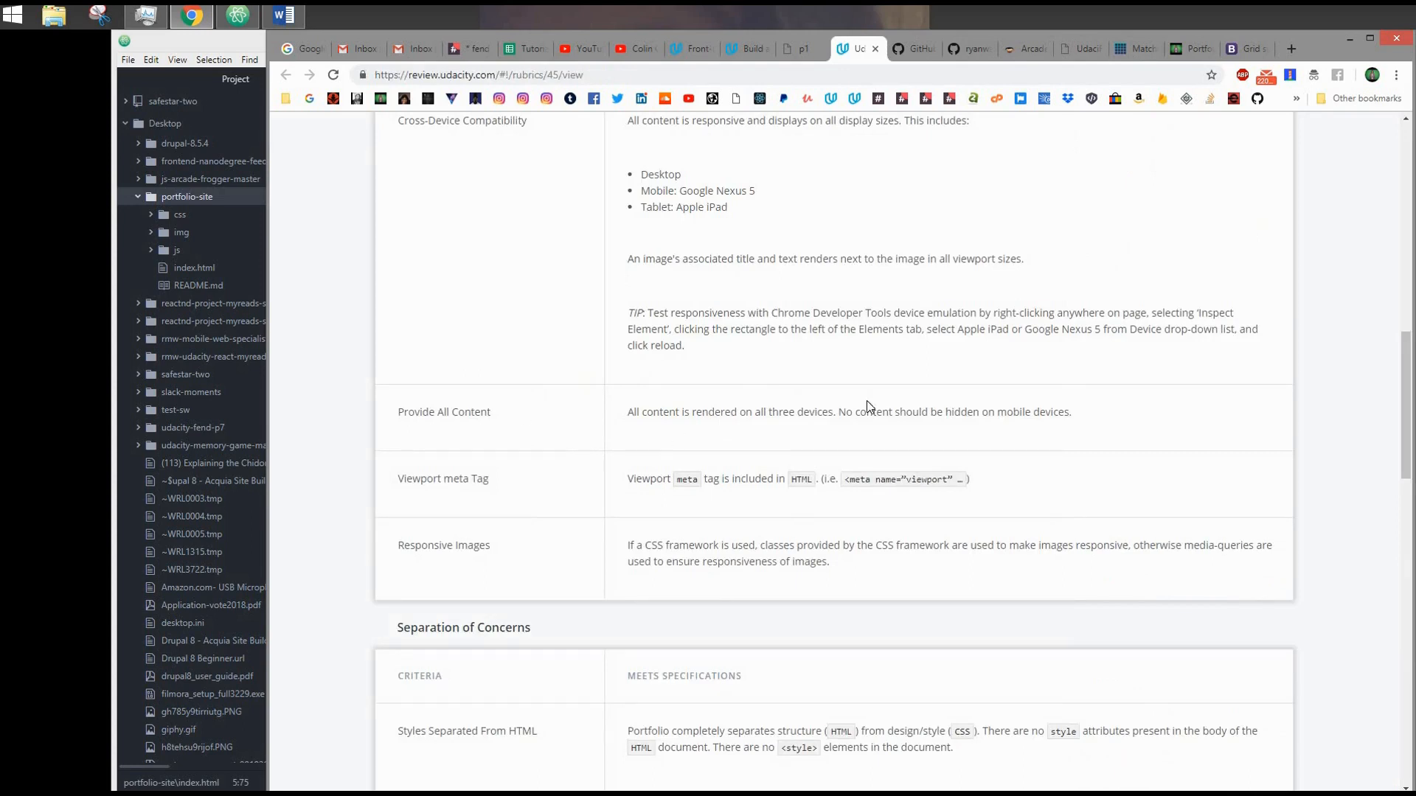
mouse_move(912, 408)
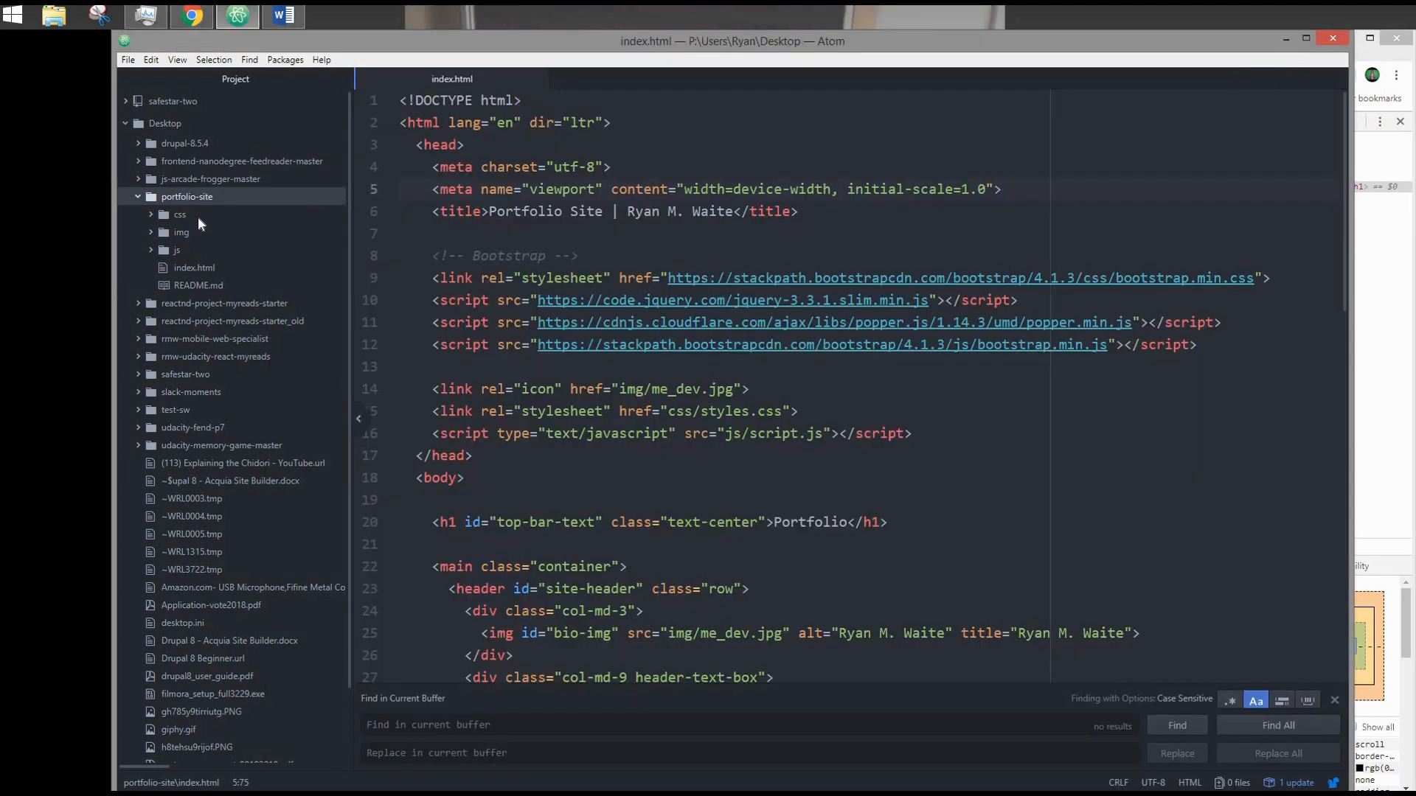
Expand the css folder and open styles.css in Atom
click(180, 214)
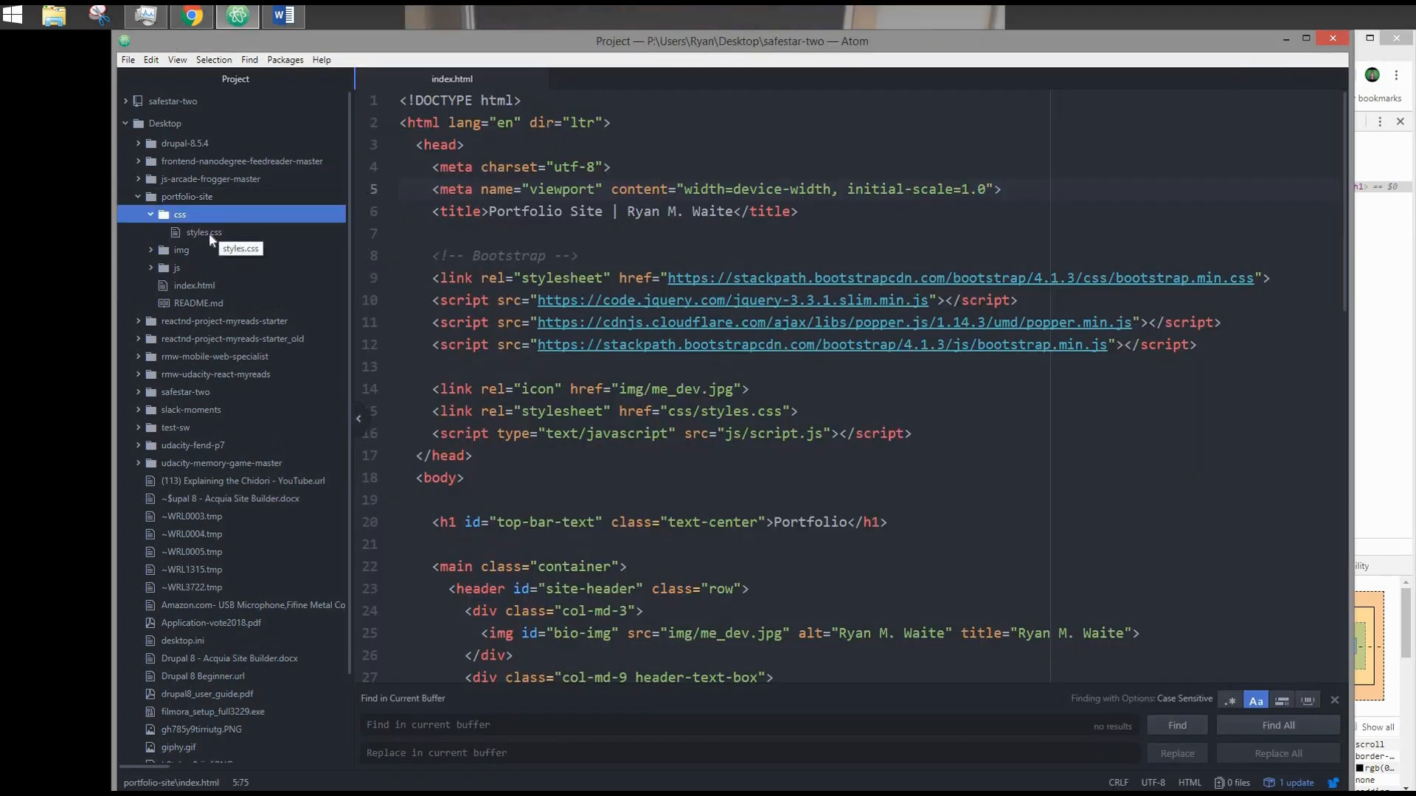
double_click(204, 232)
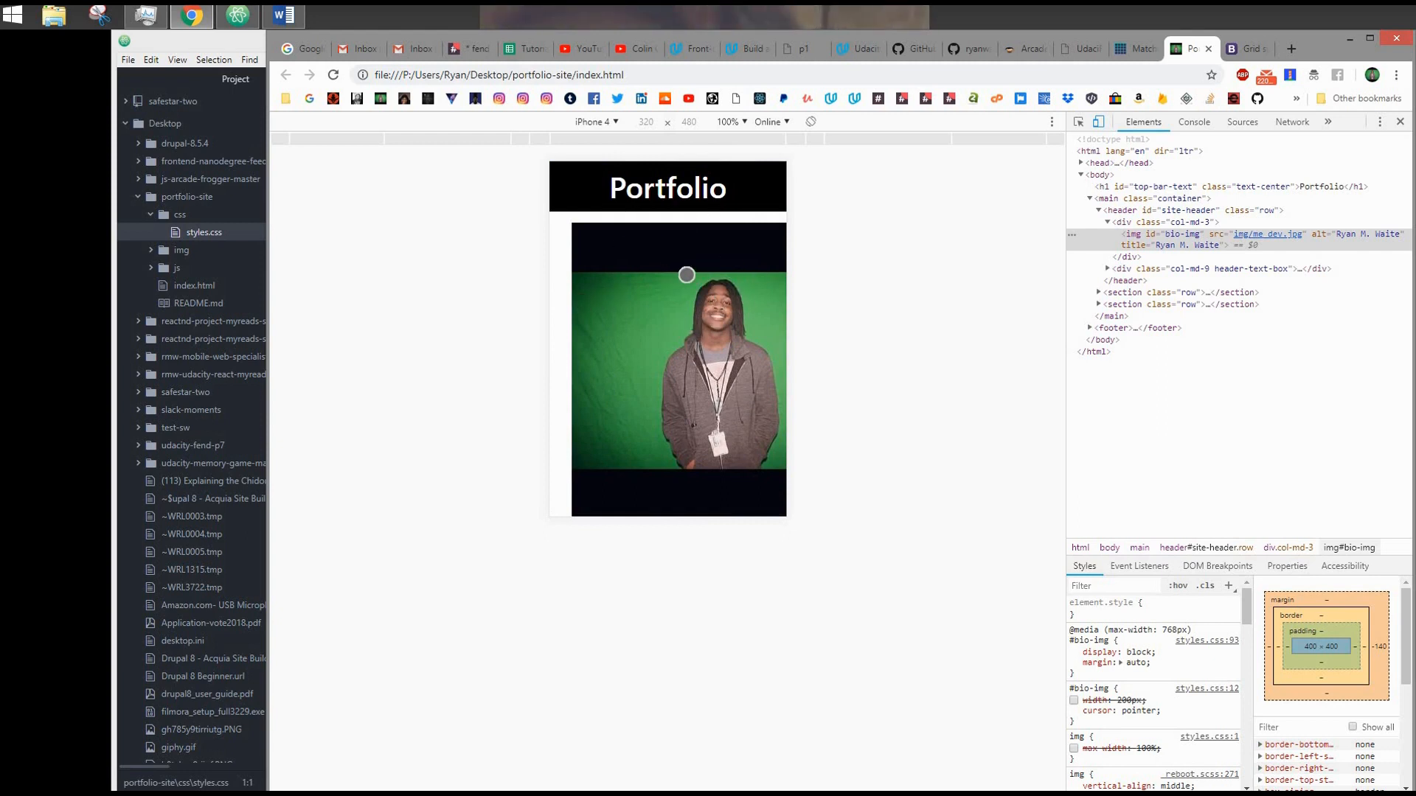
mouse_move(673, 241)
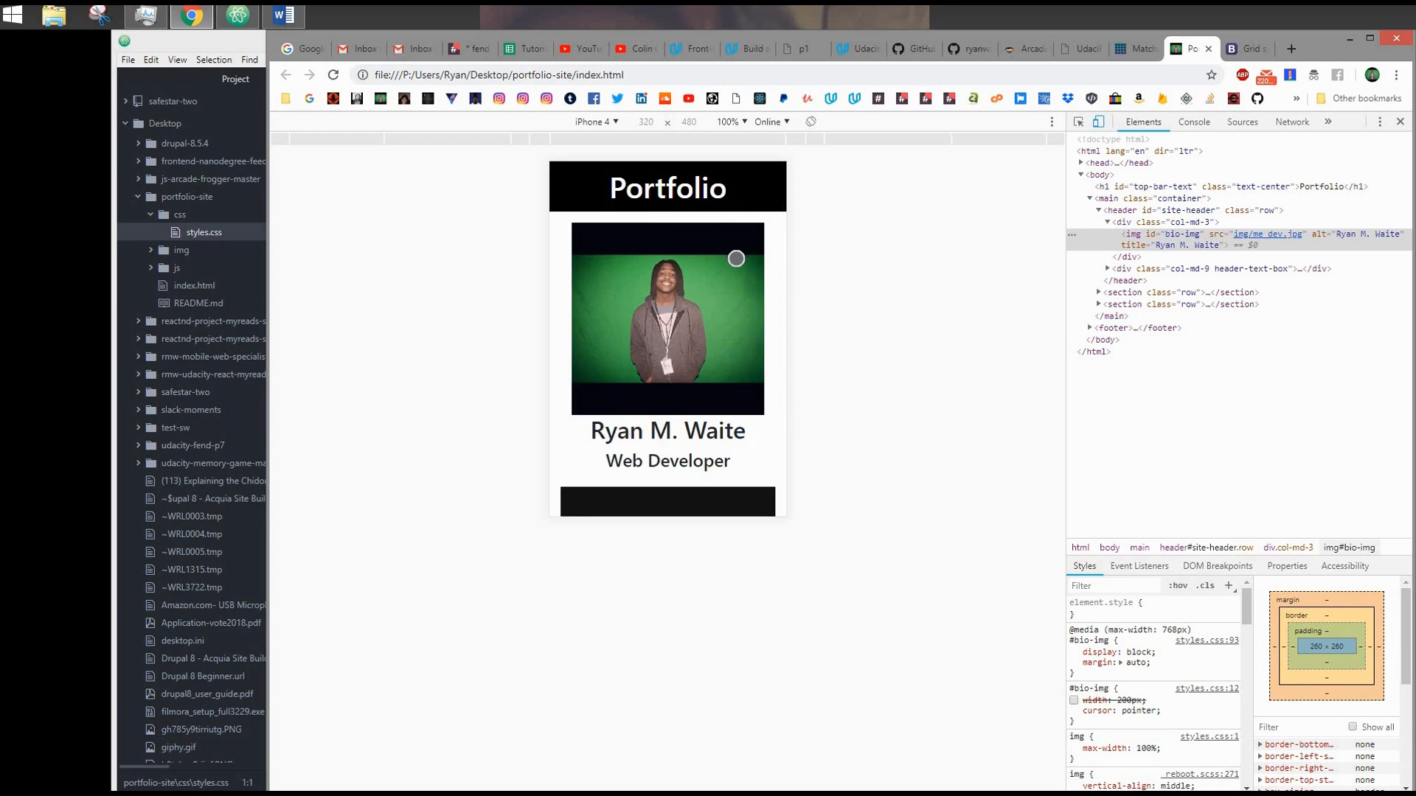
mouse_move(840, 401)
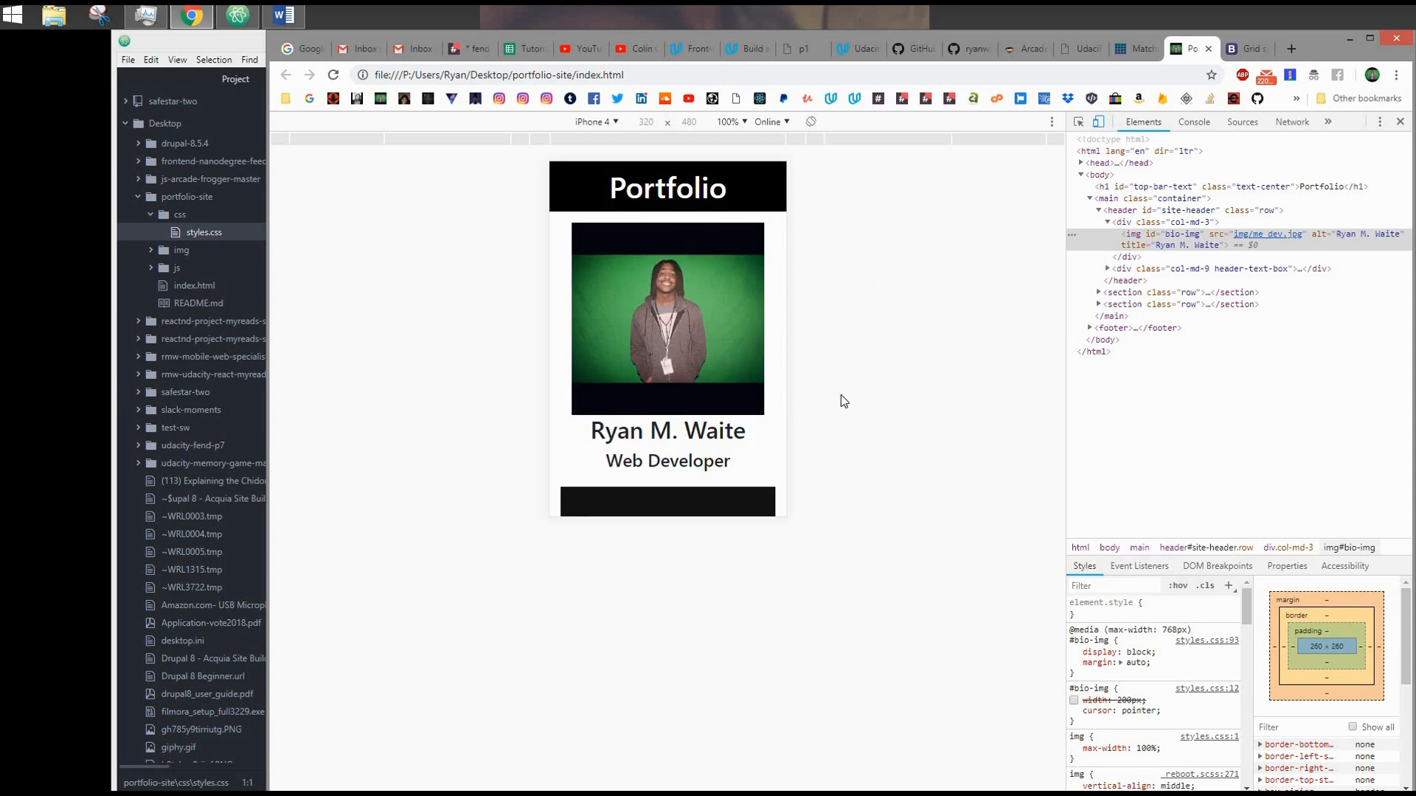
mouse_move(845, 61)
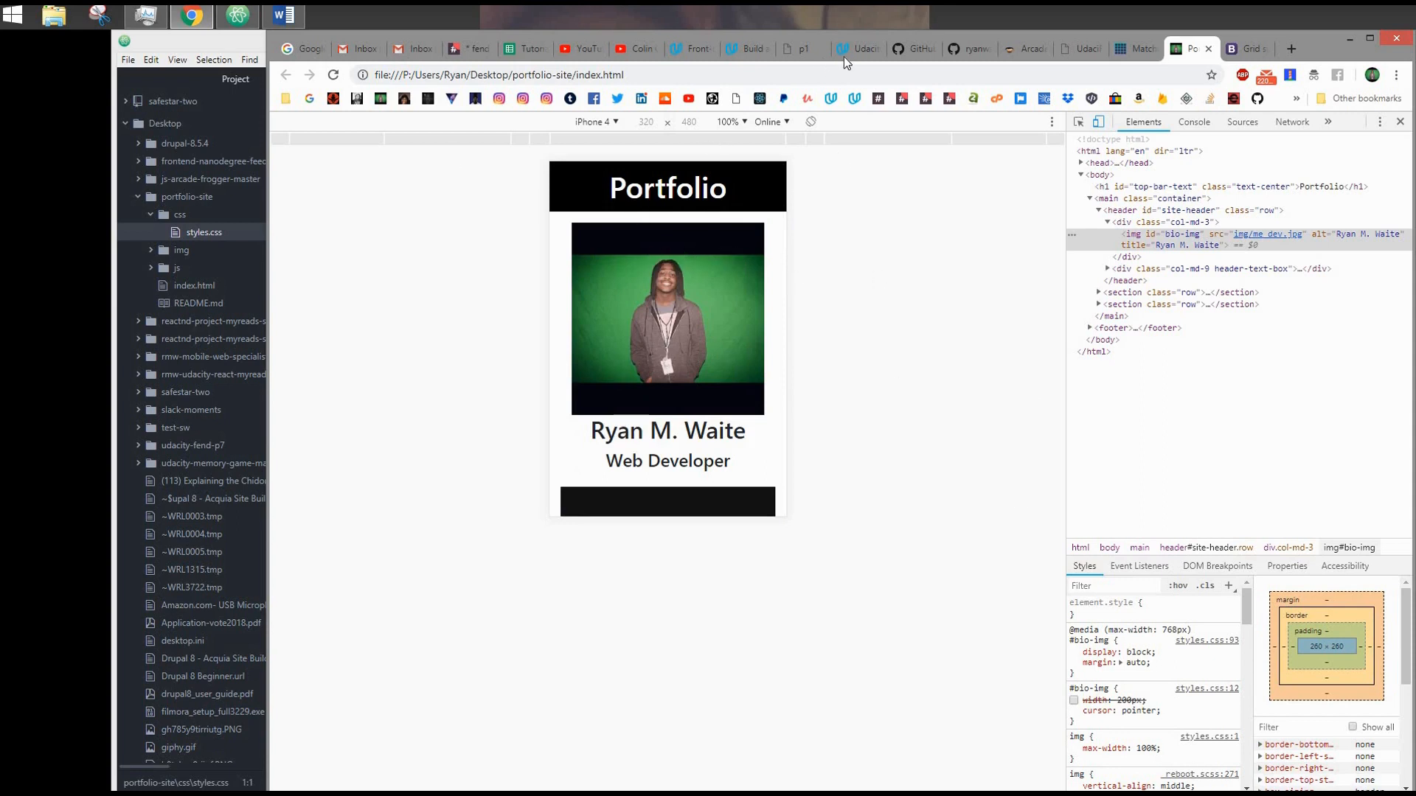
Return to the Udacity rubric's Cross-Device Compatibility criteria
click(855, 49)
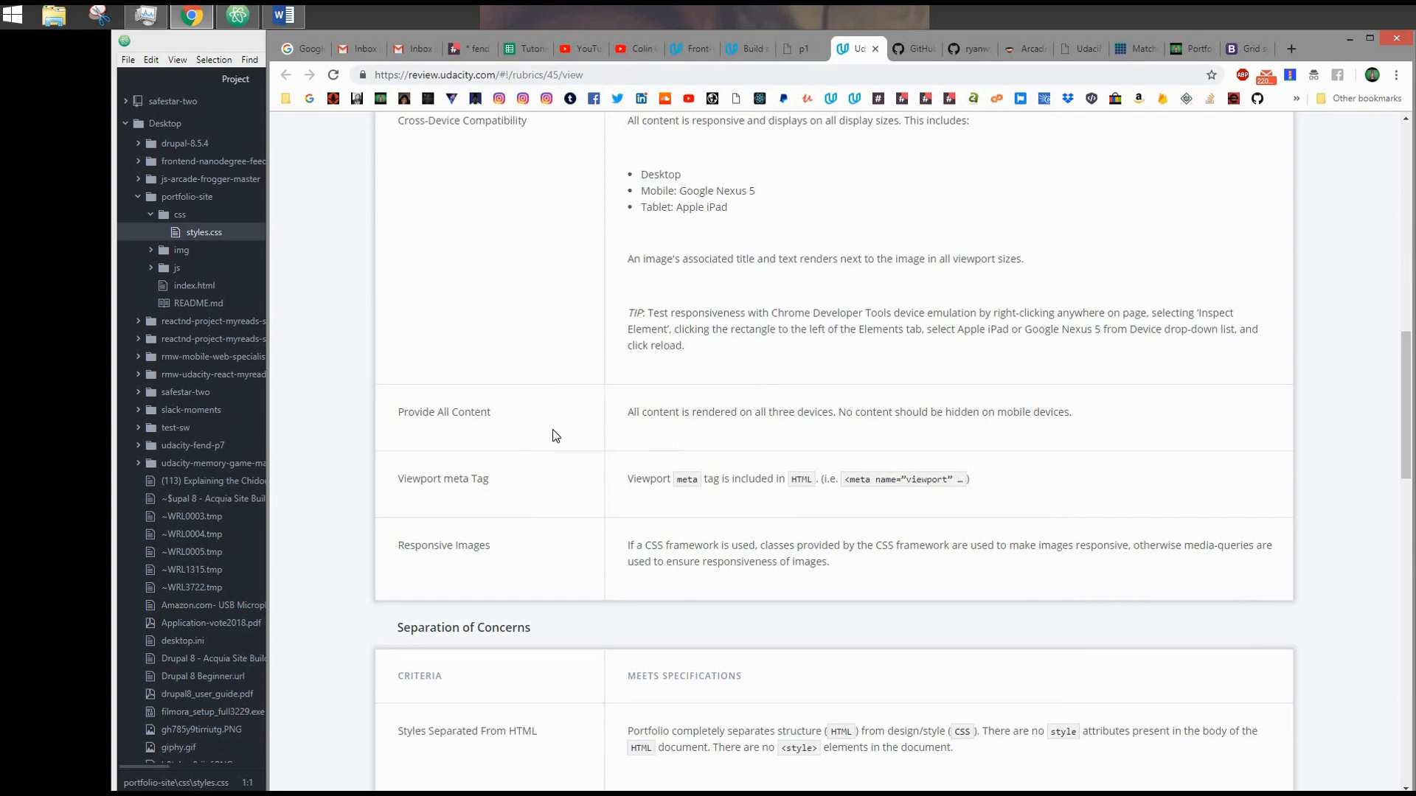
mouse_move(506, 526)
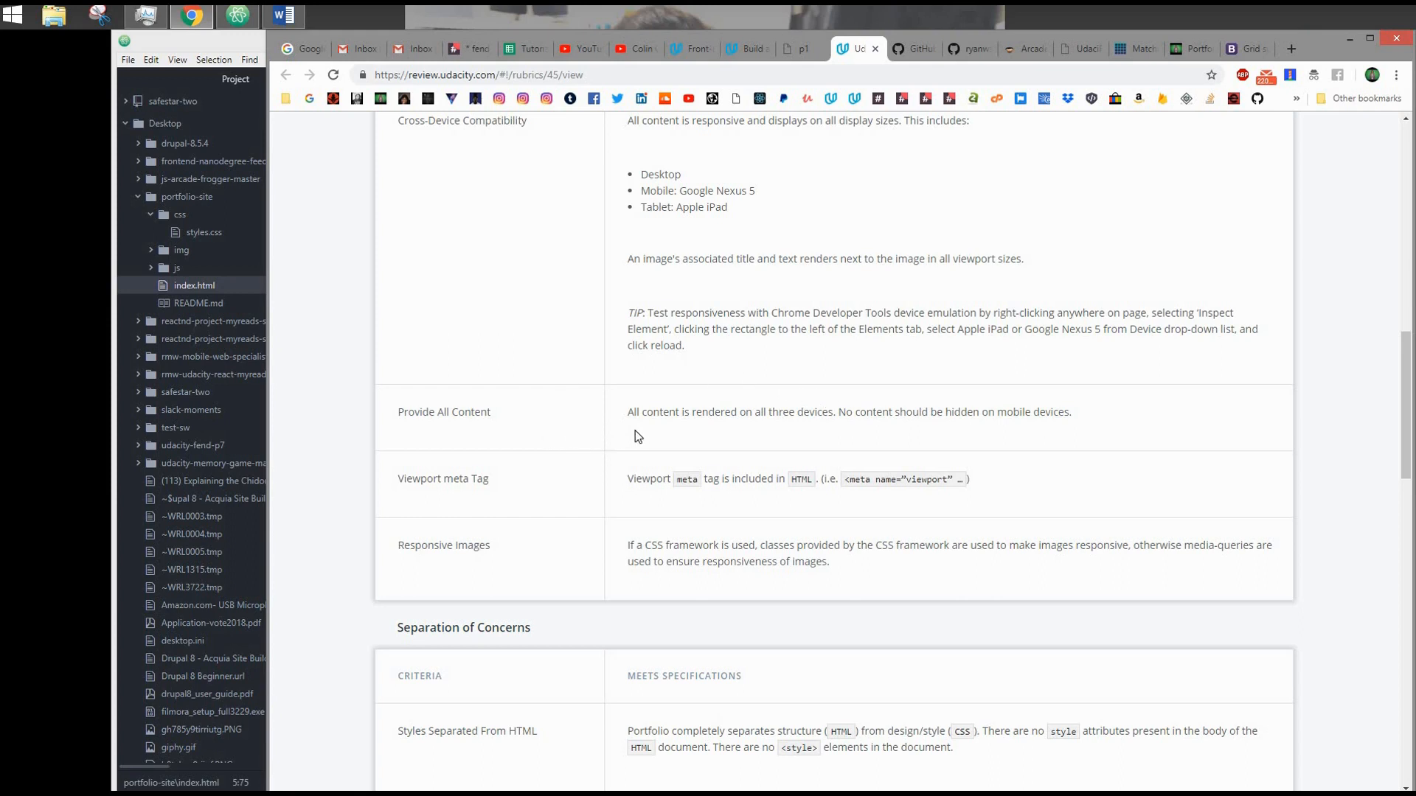
mouse_move(612, 432)
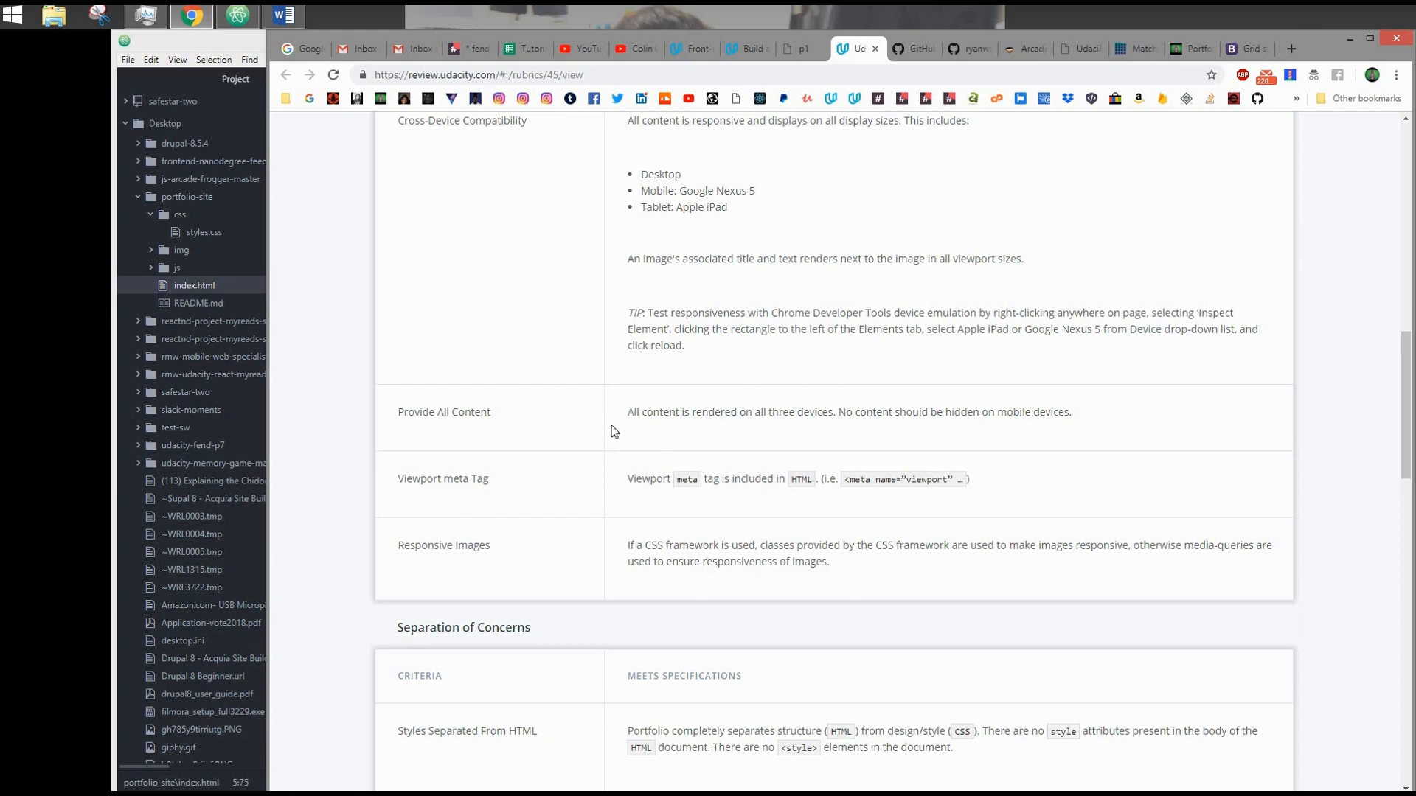
mouse_move(991, 431)
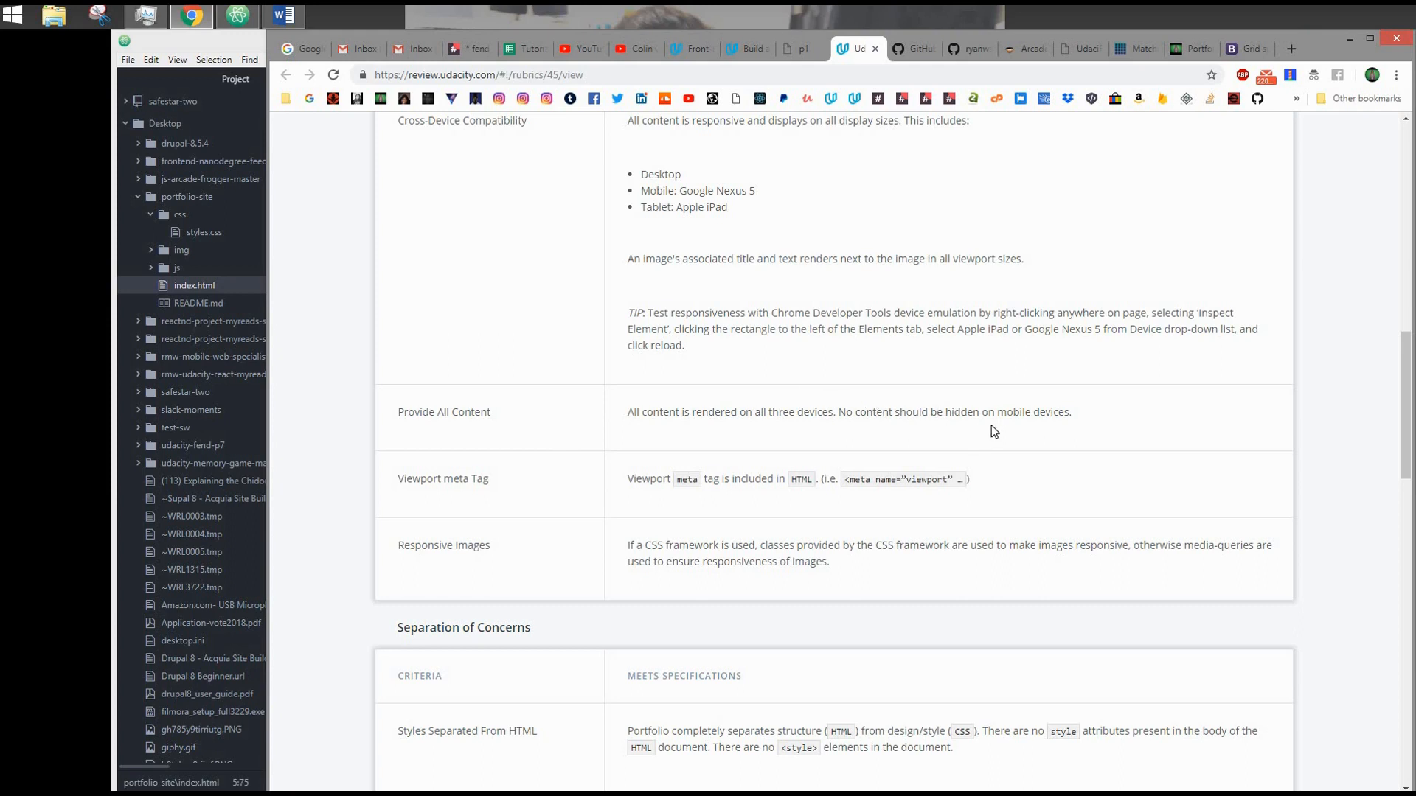
mouse_move(1058, 147)
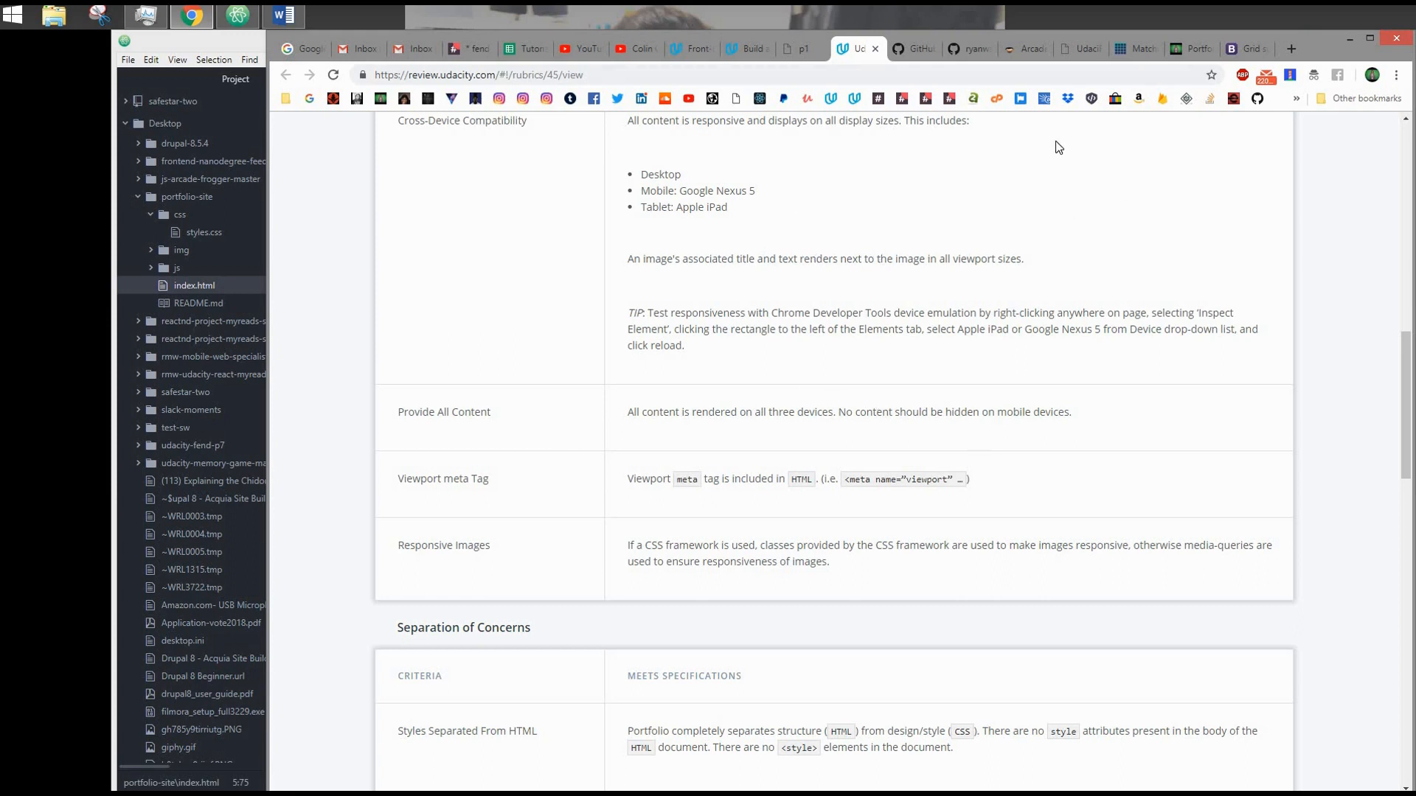
scroll(down, 3)
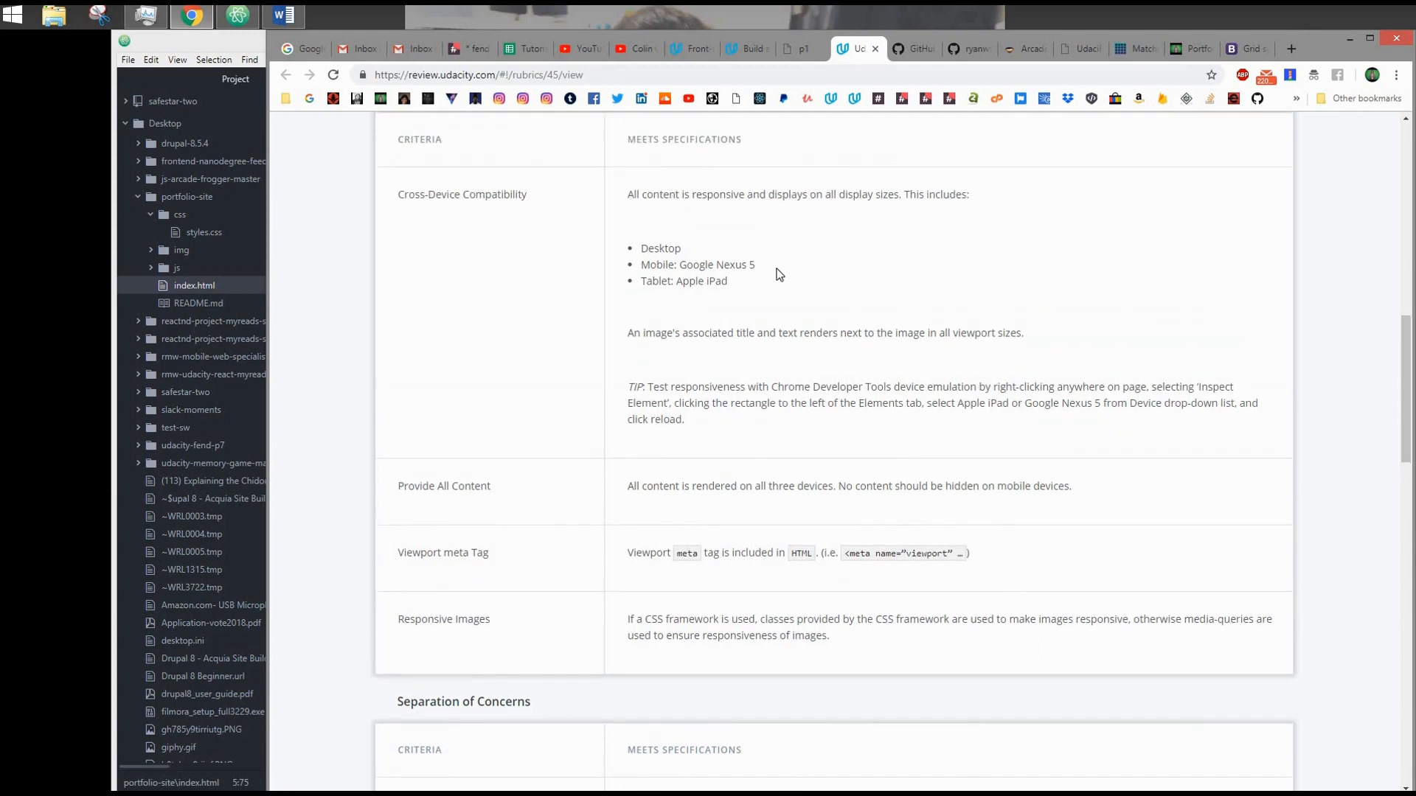
scroll(down, 3)
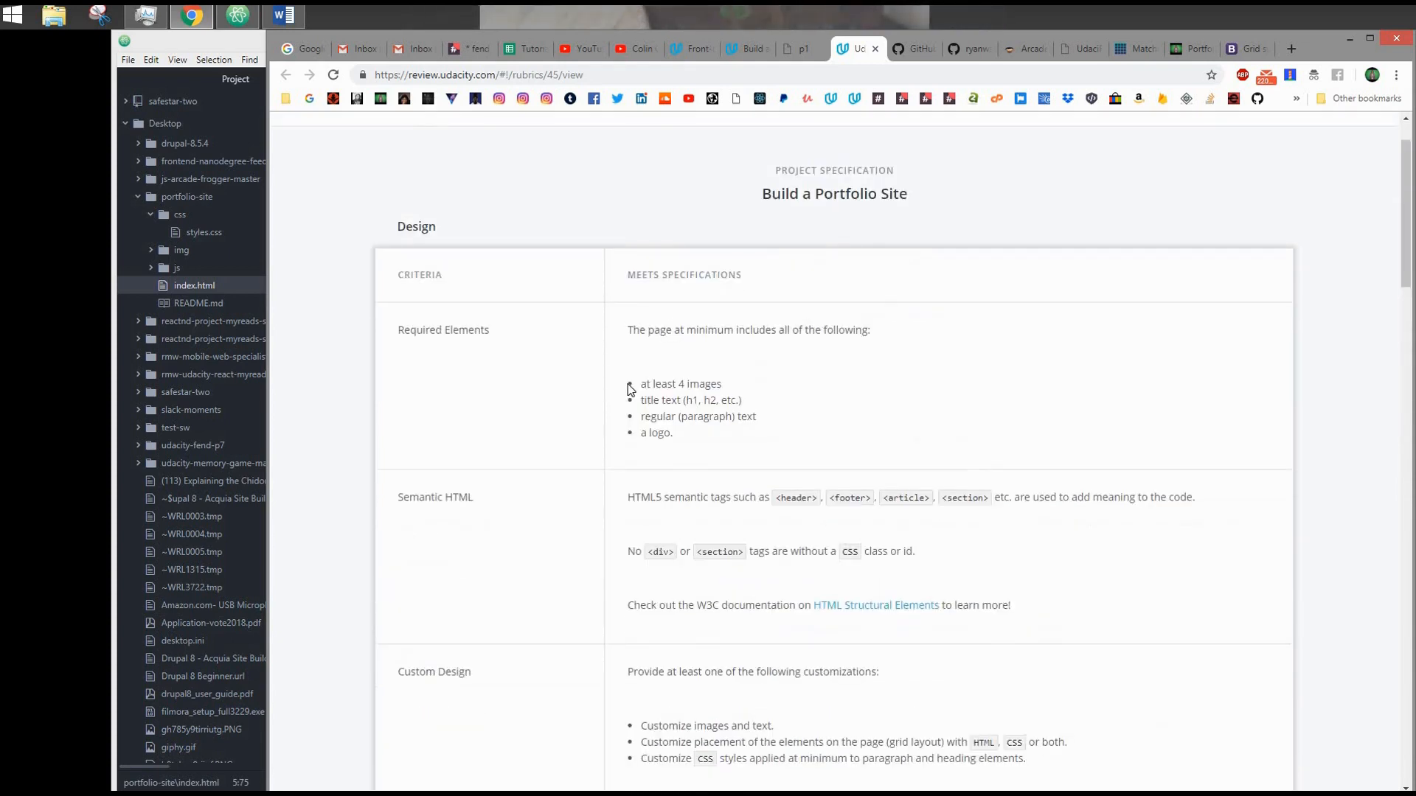
scroll(down, 3)
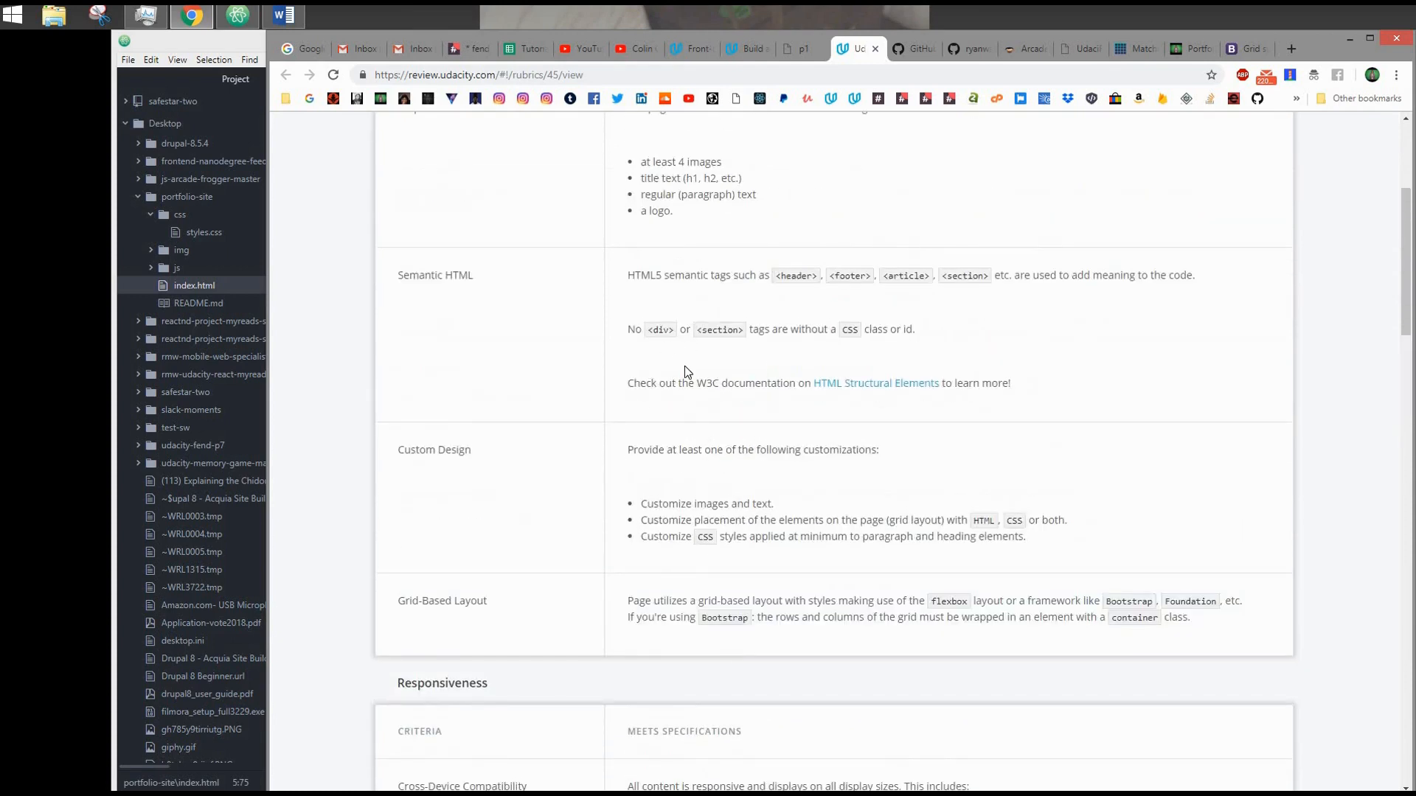
scroll(down, 3)
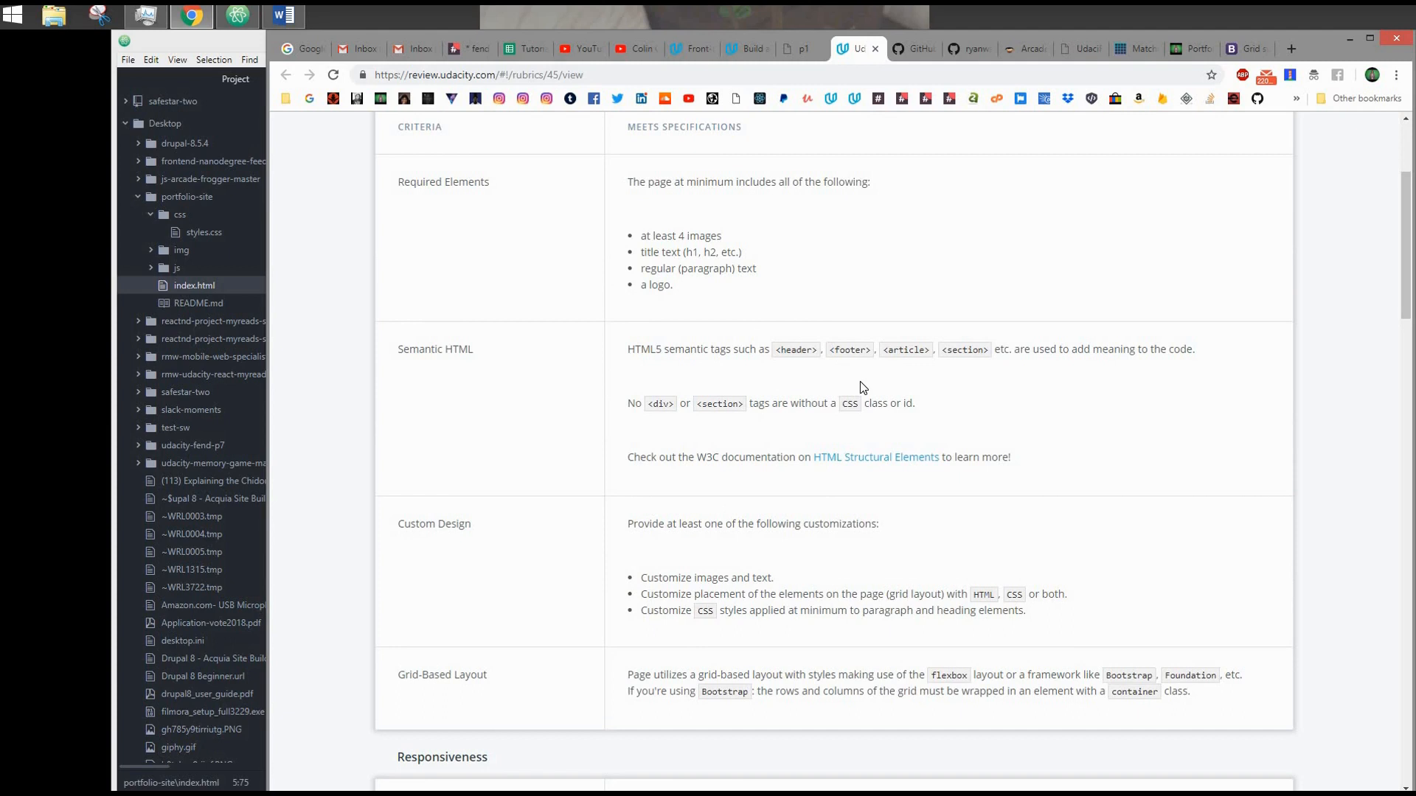
click(1183, 49)
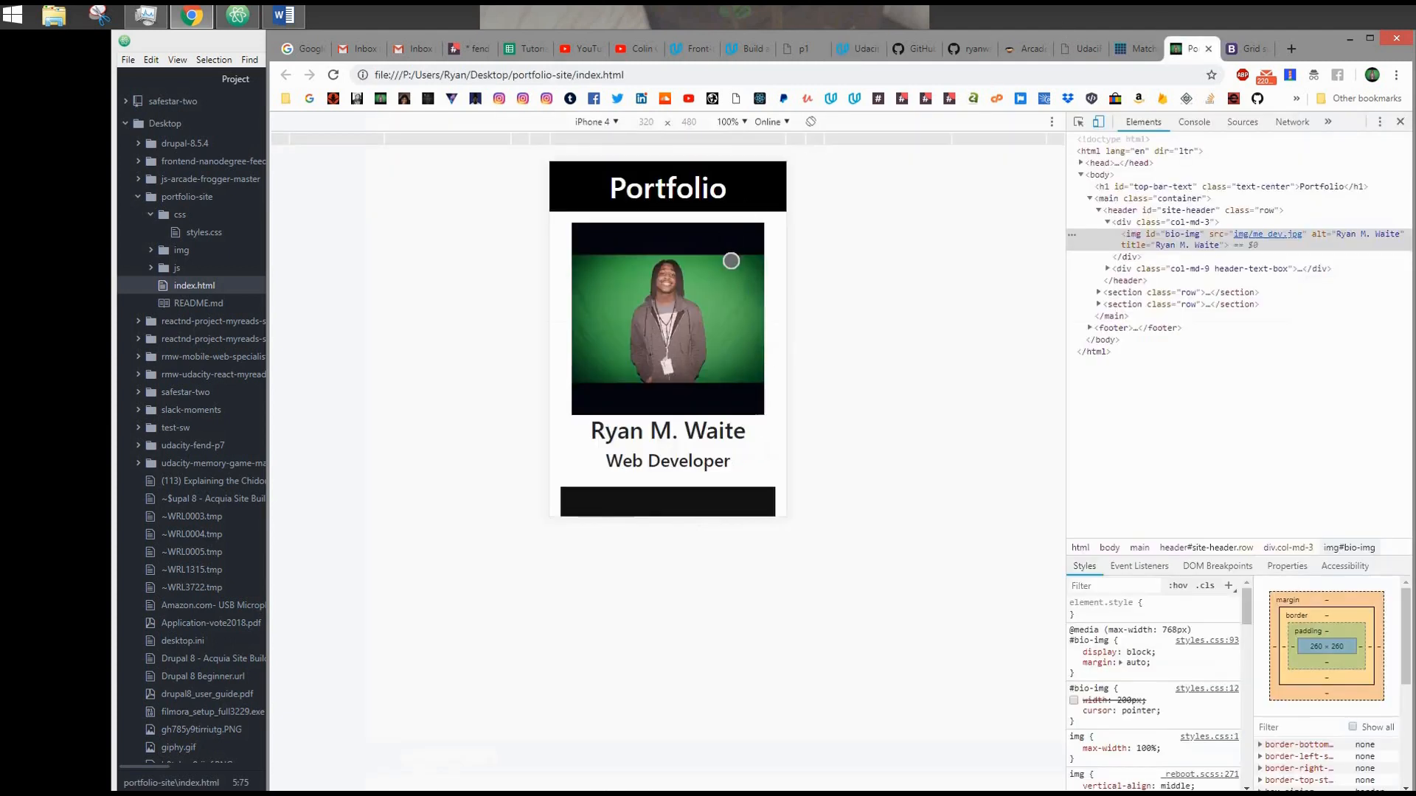
mouse_move(672, 188)
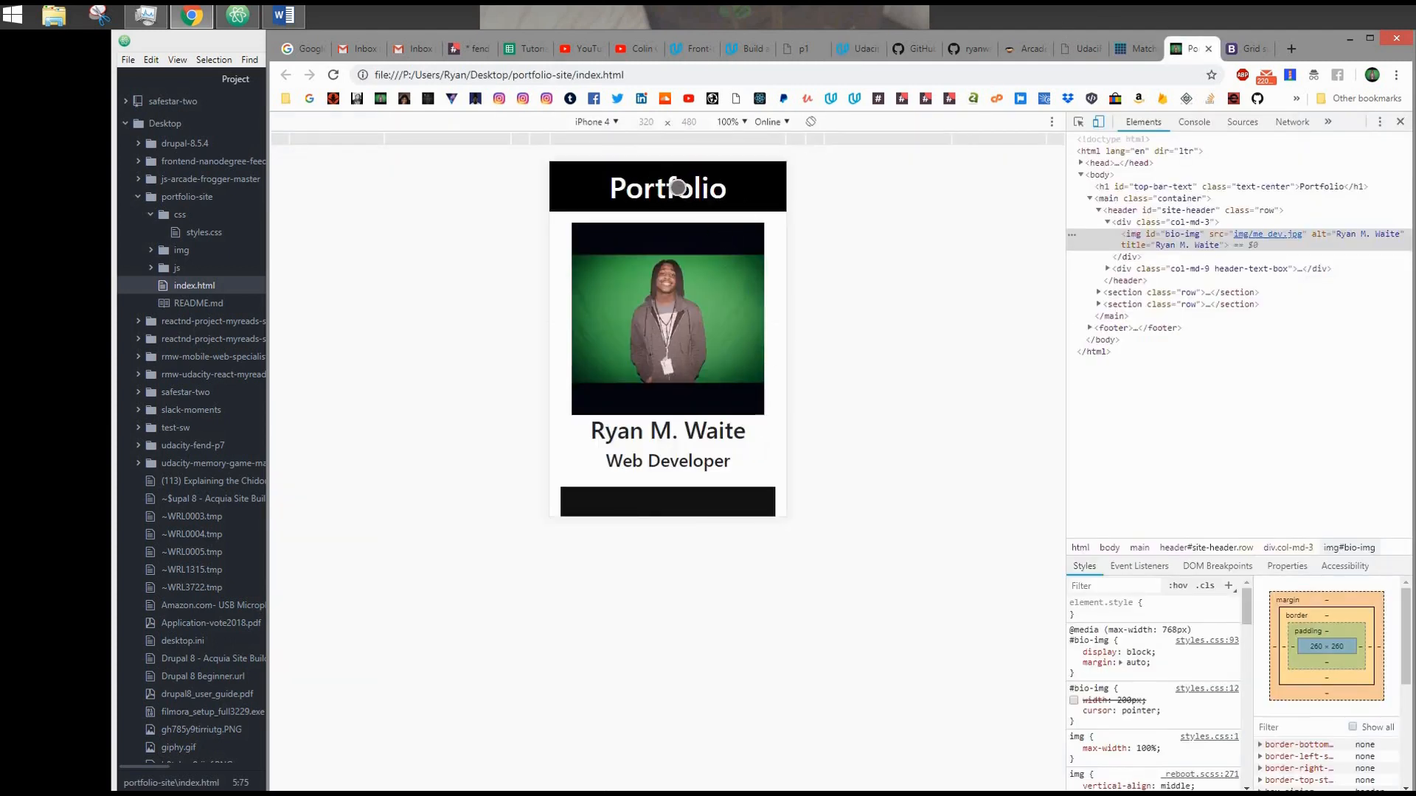
scroll(down, 3)
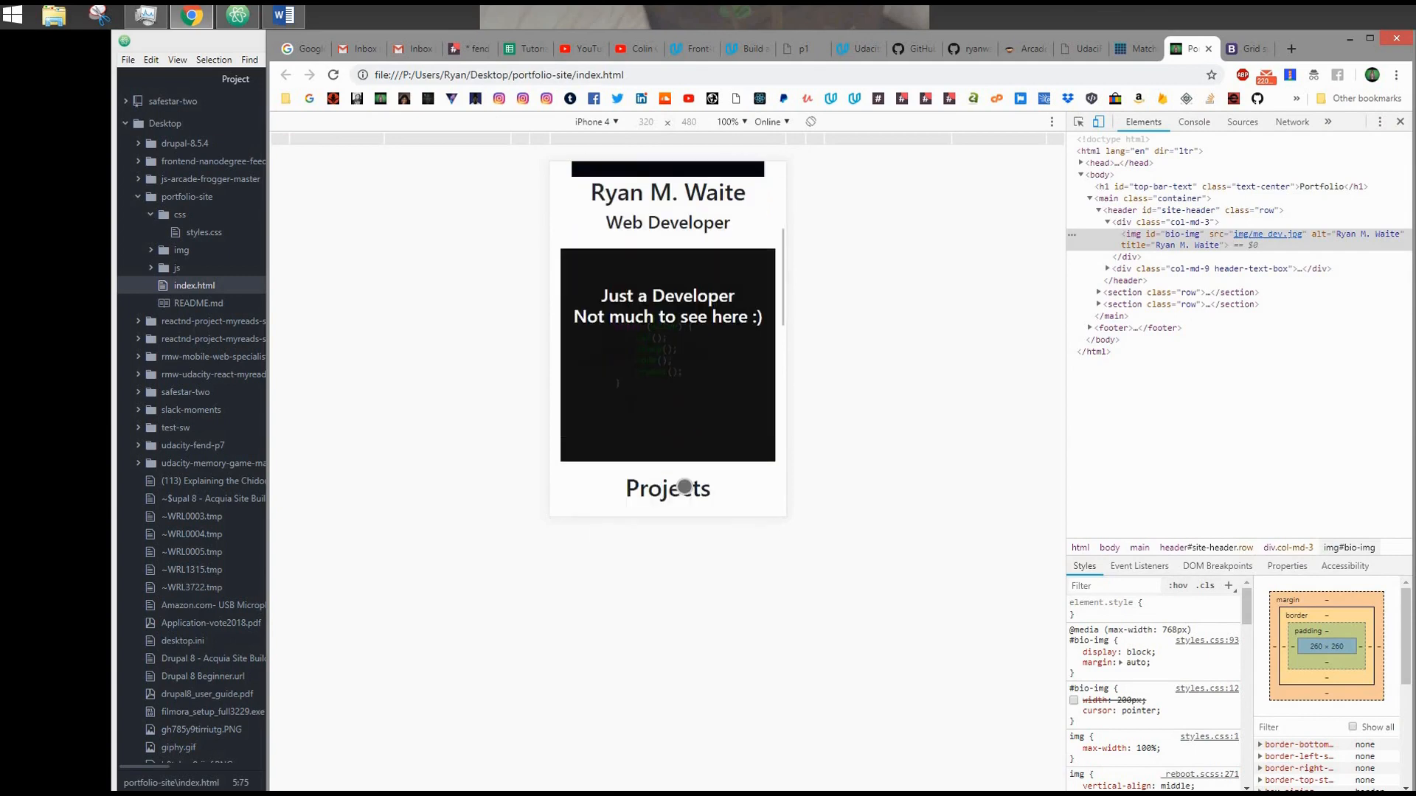
scroll(down, 3)
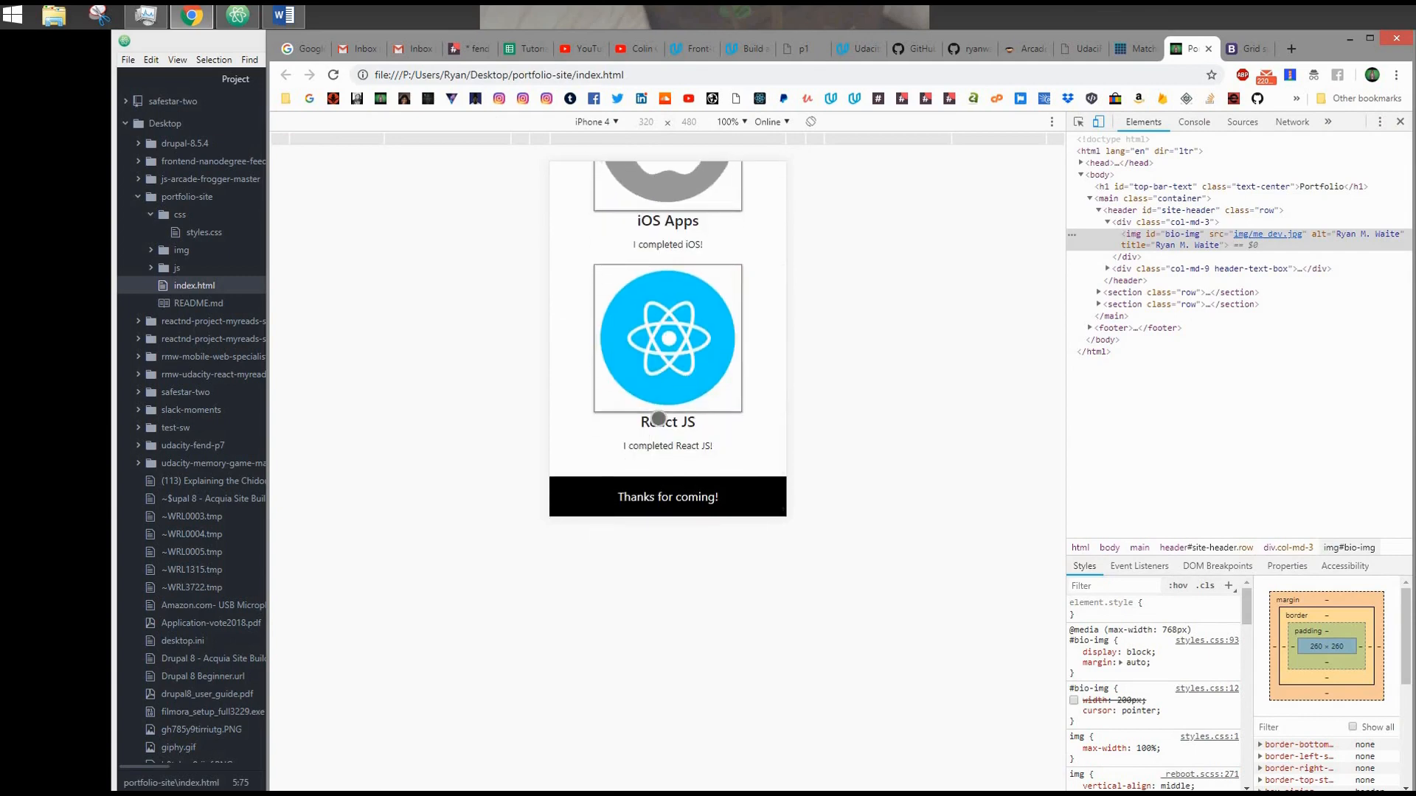
click(853, 48)
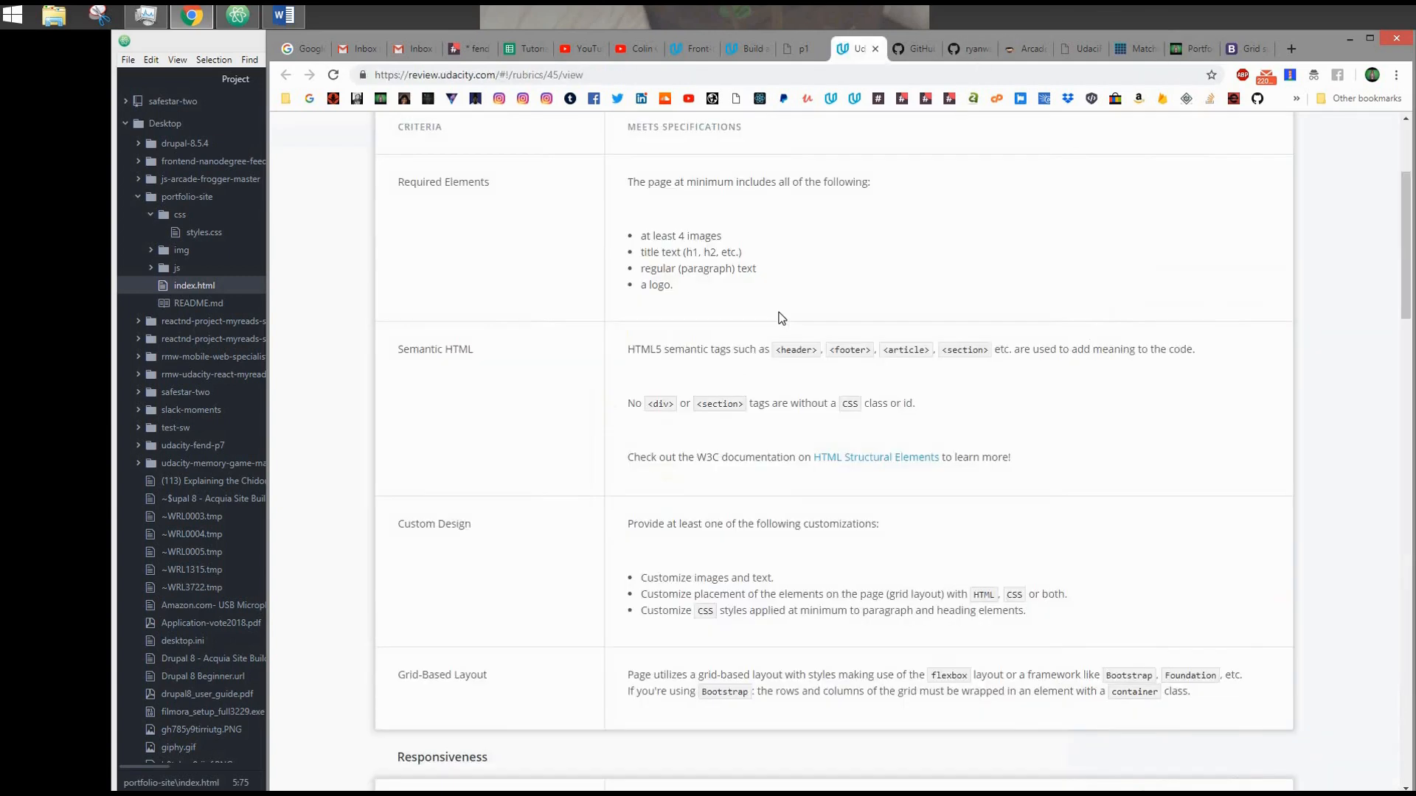
scroll(down, 3)
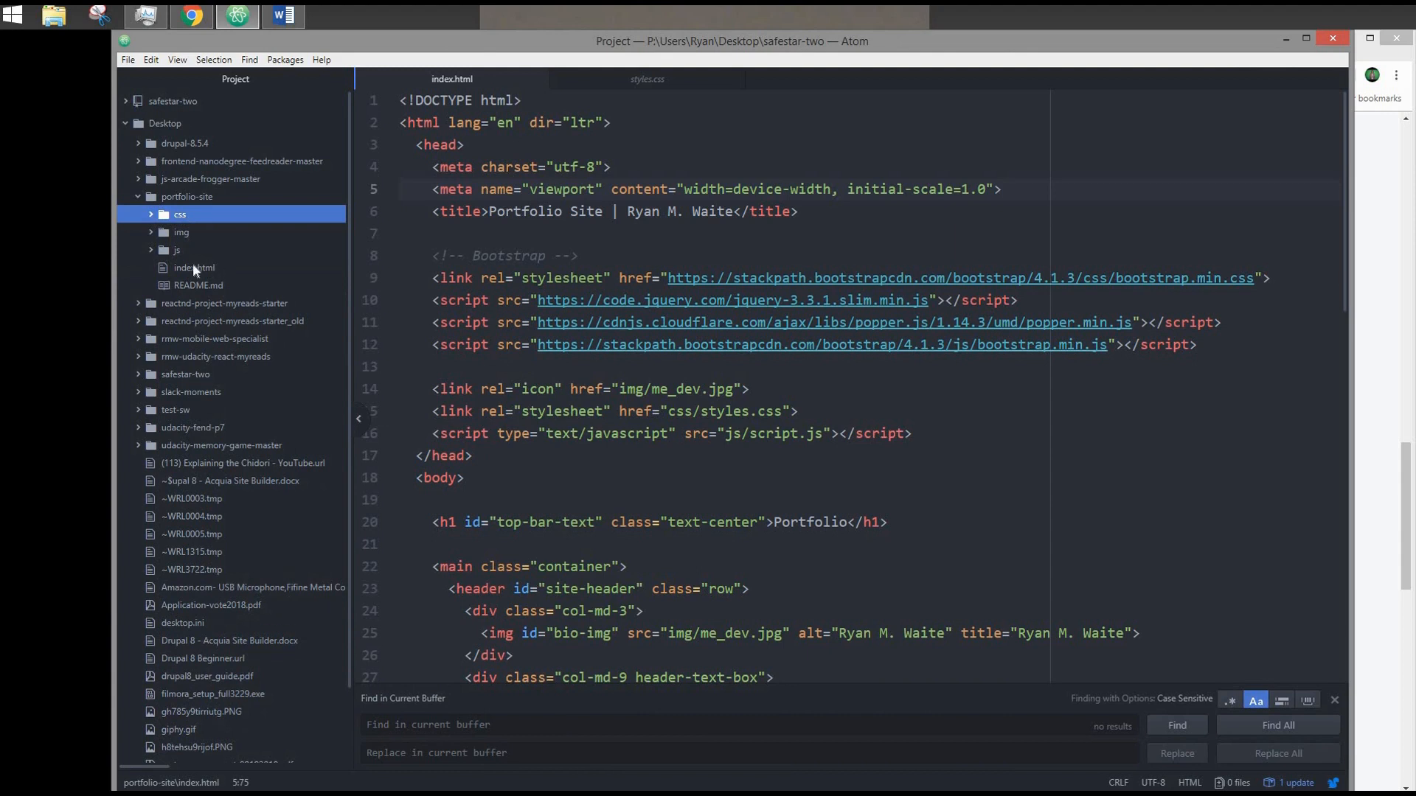
Reveal script.js in the js folder, then trigger and dismiss the portfolio's welcome alert in Chrome
click(198, 286)
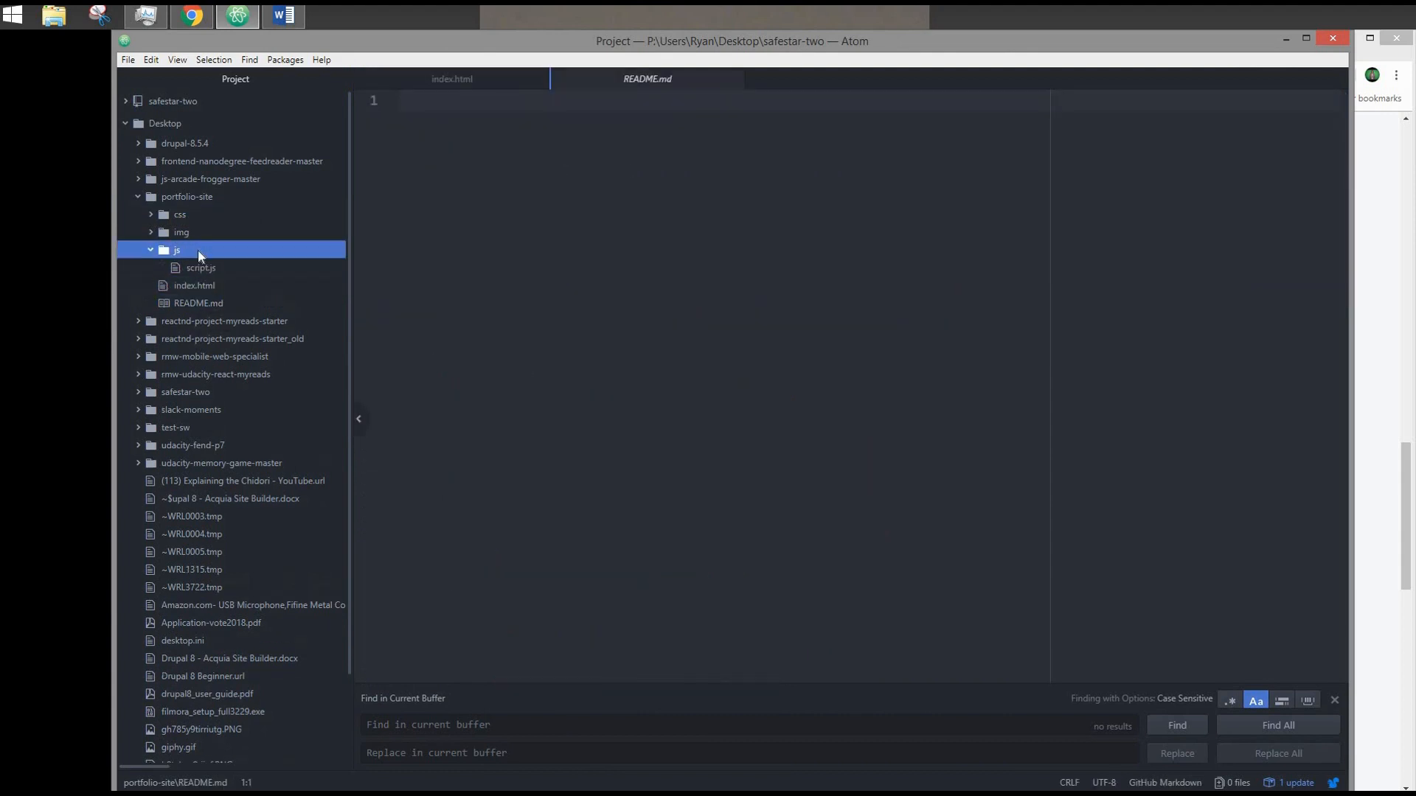
click(201, 267)
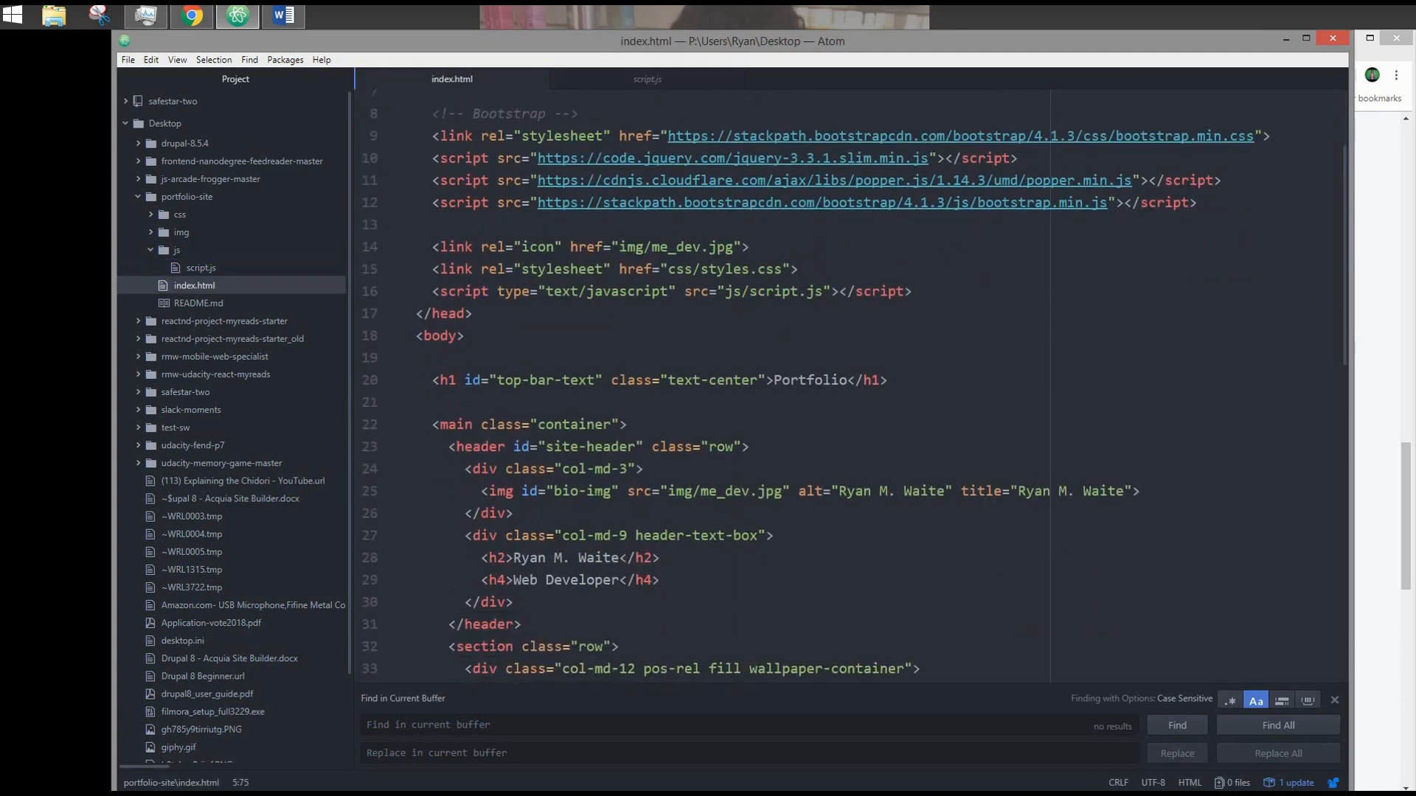
click(647, 79)
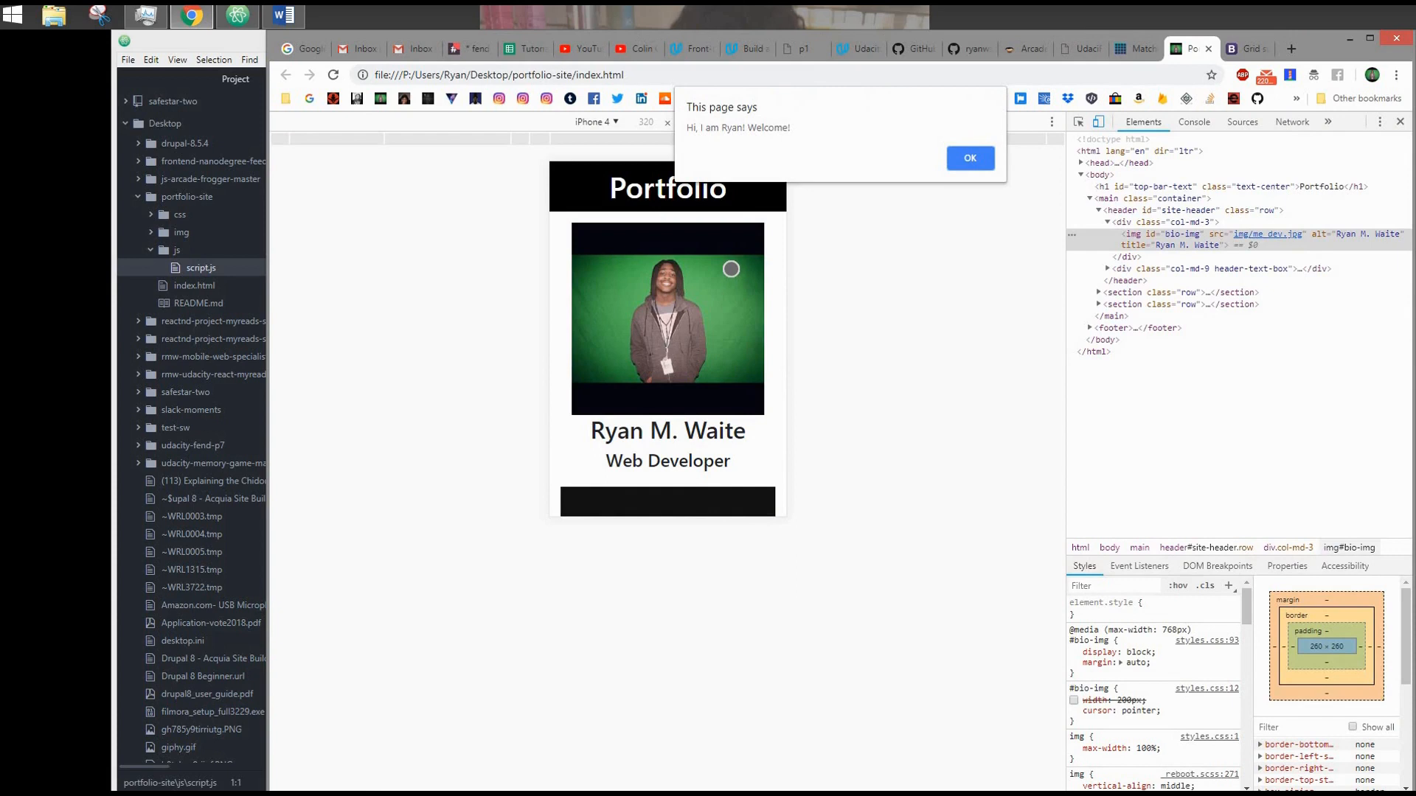
click(968, 158)
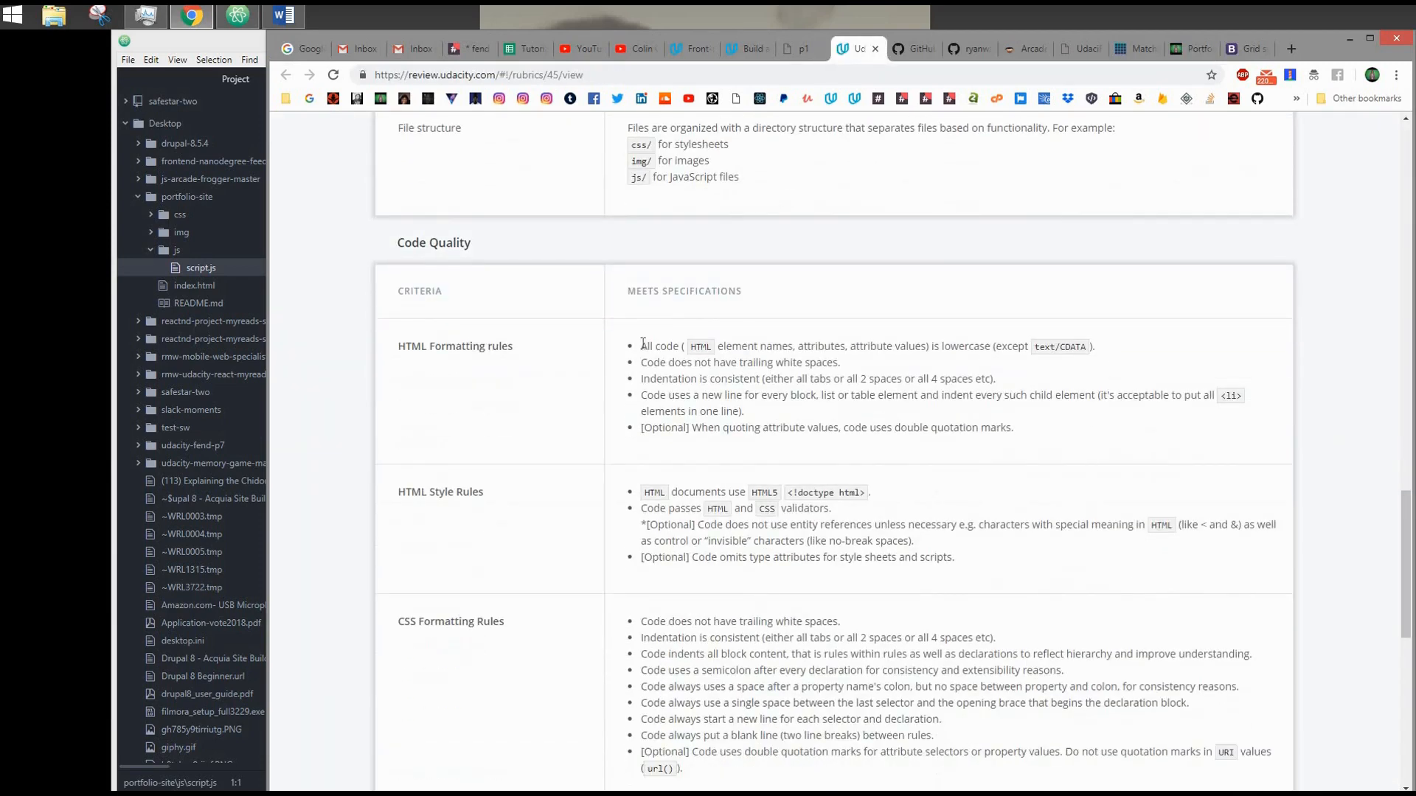
scroll(up, 3)
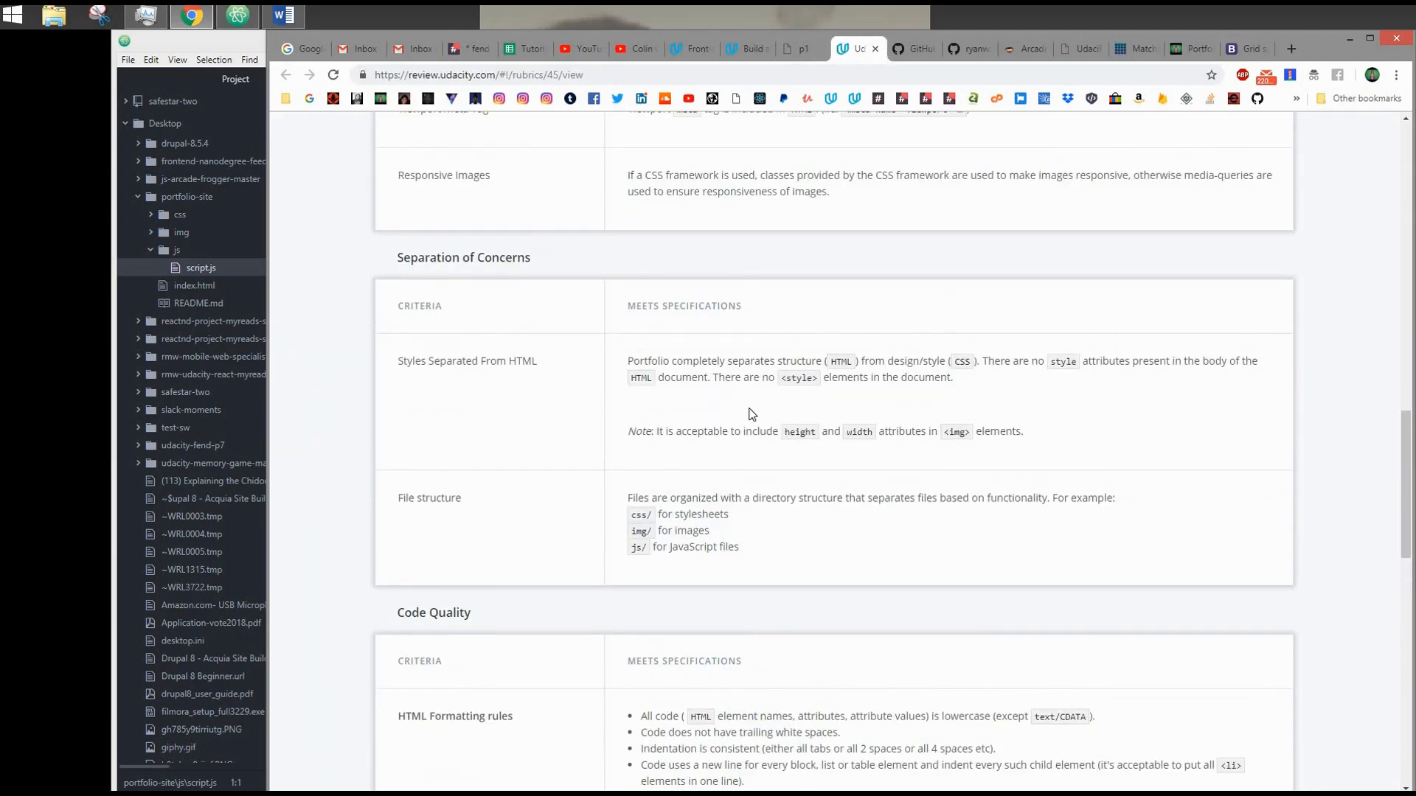
mouse_move(503, 366)
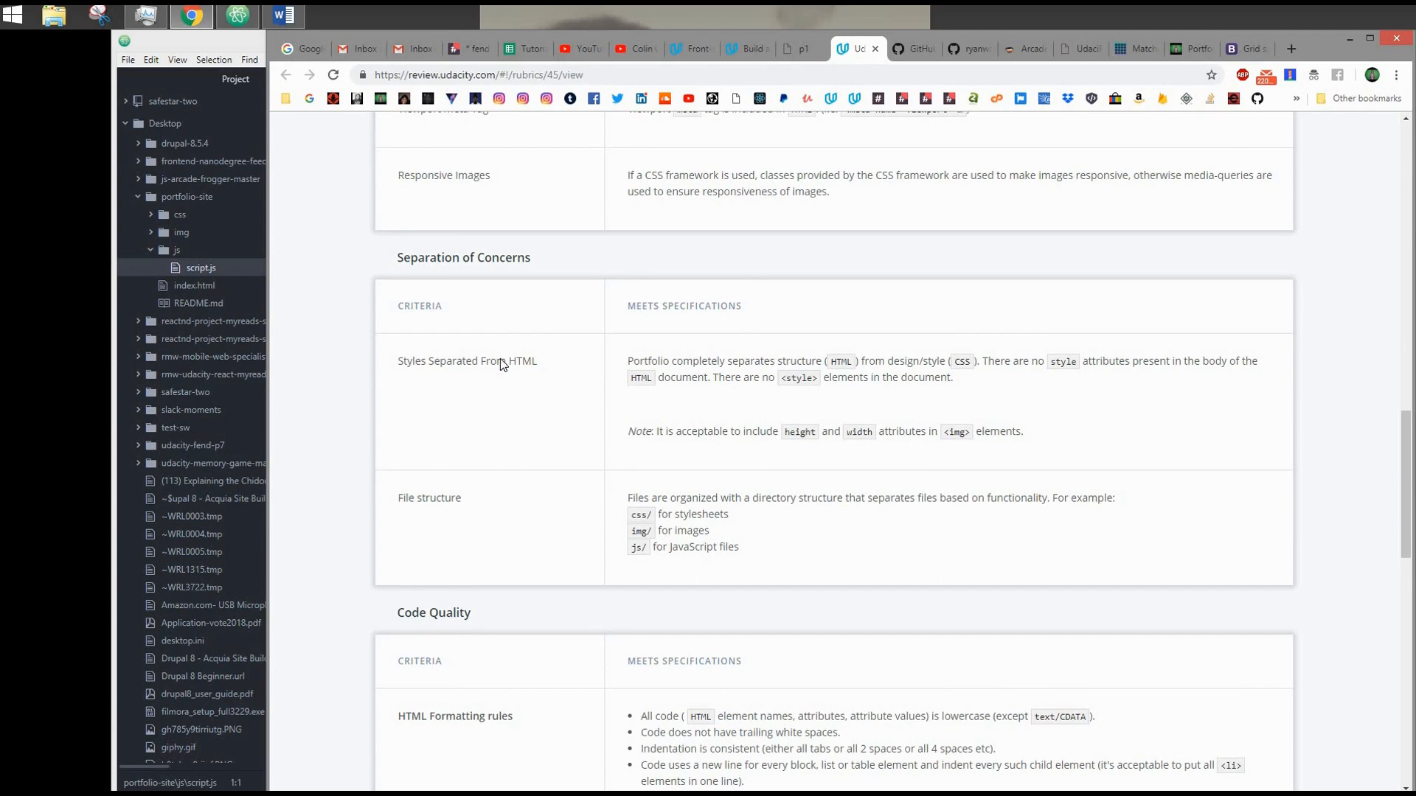
mouse_move(113, 338)
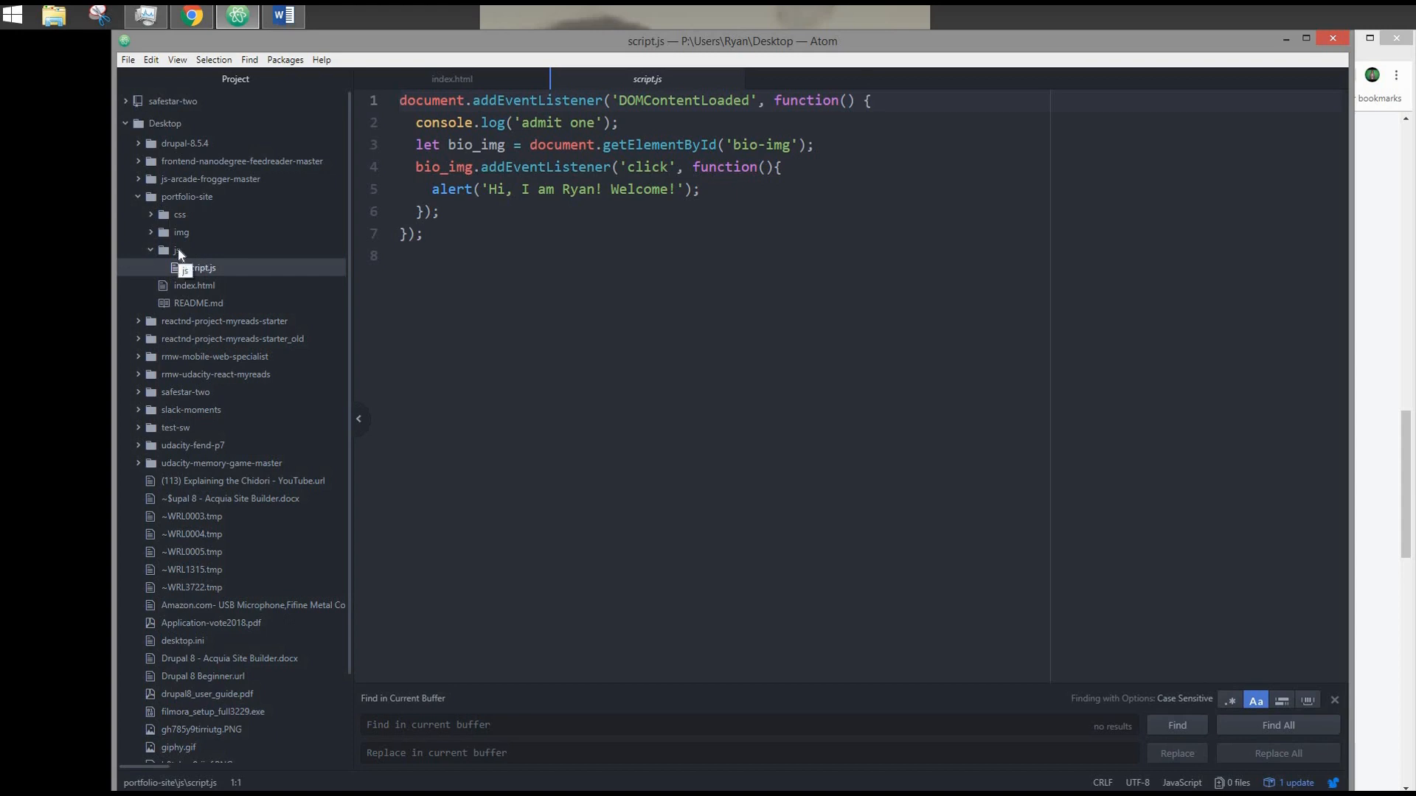
click(182, 232)
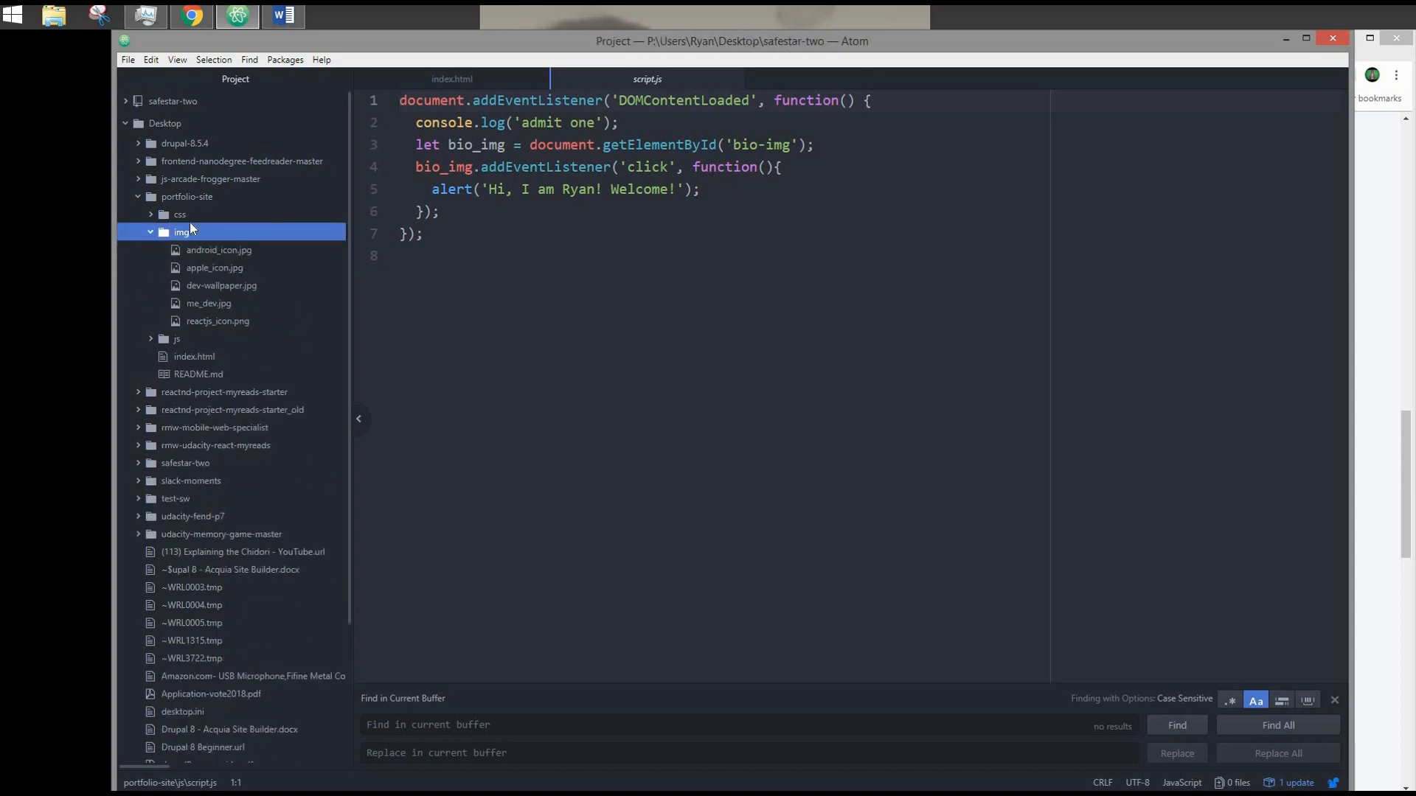
click(180, 214)
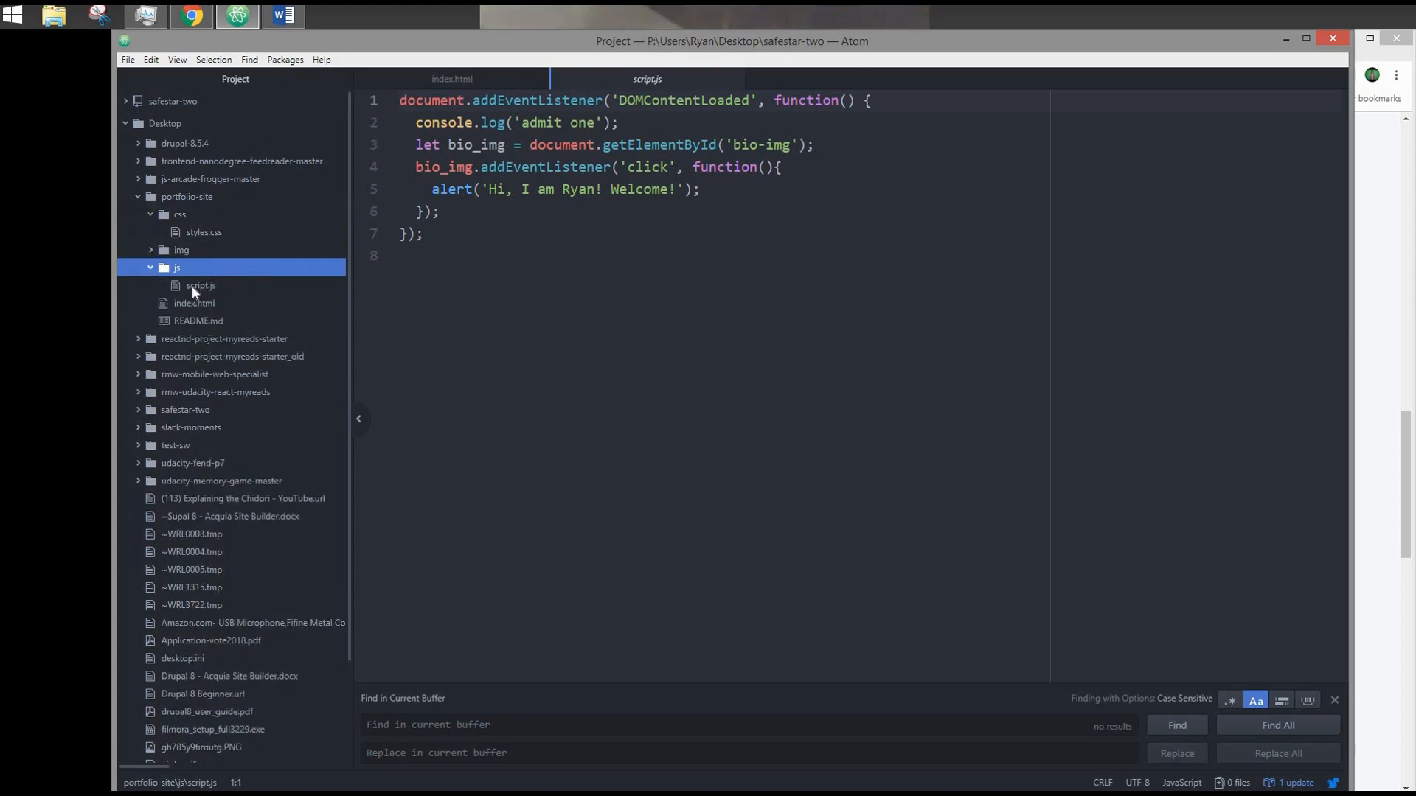
mouse_move(197, 225)
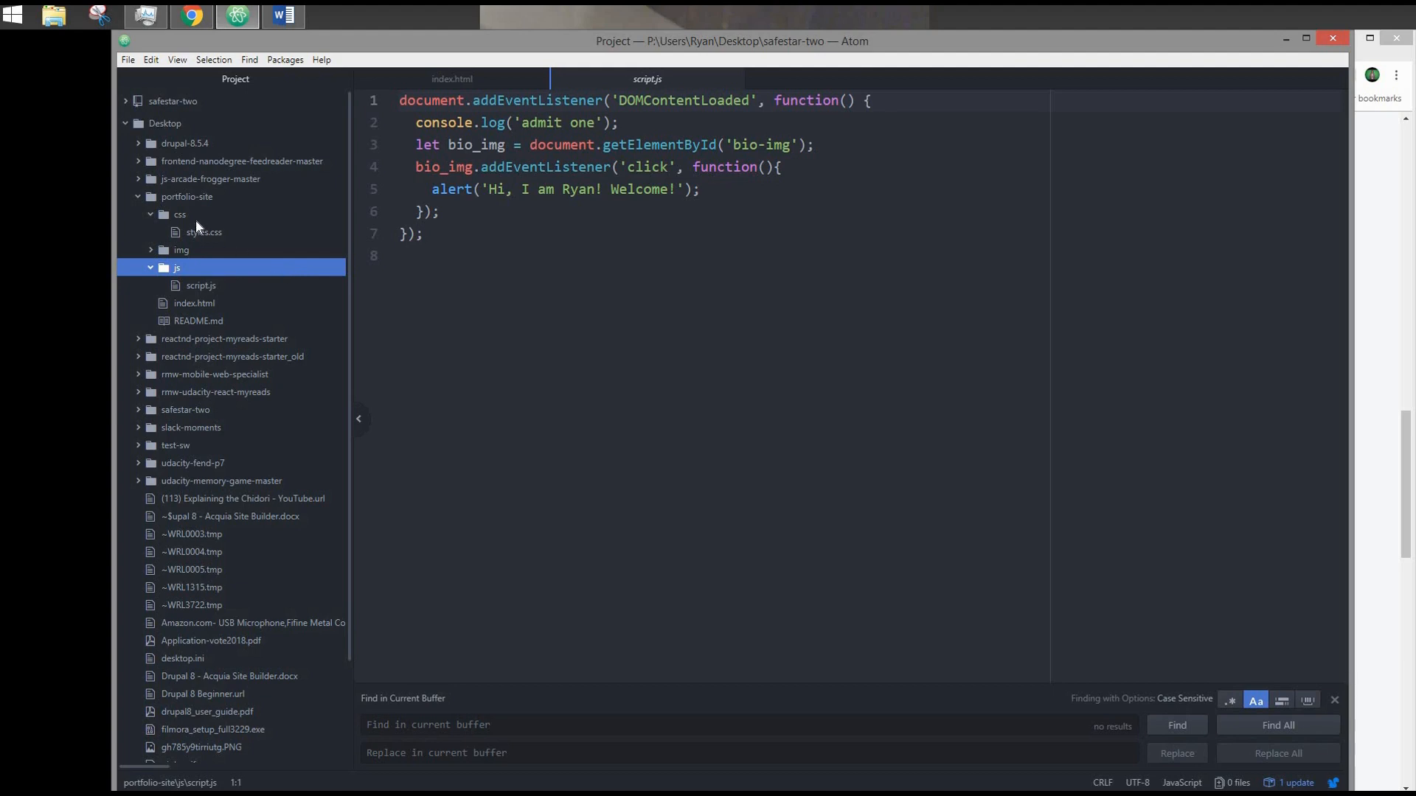
click(177, 267)
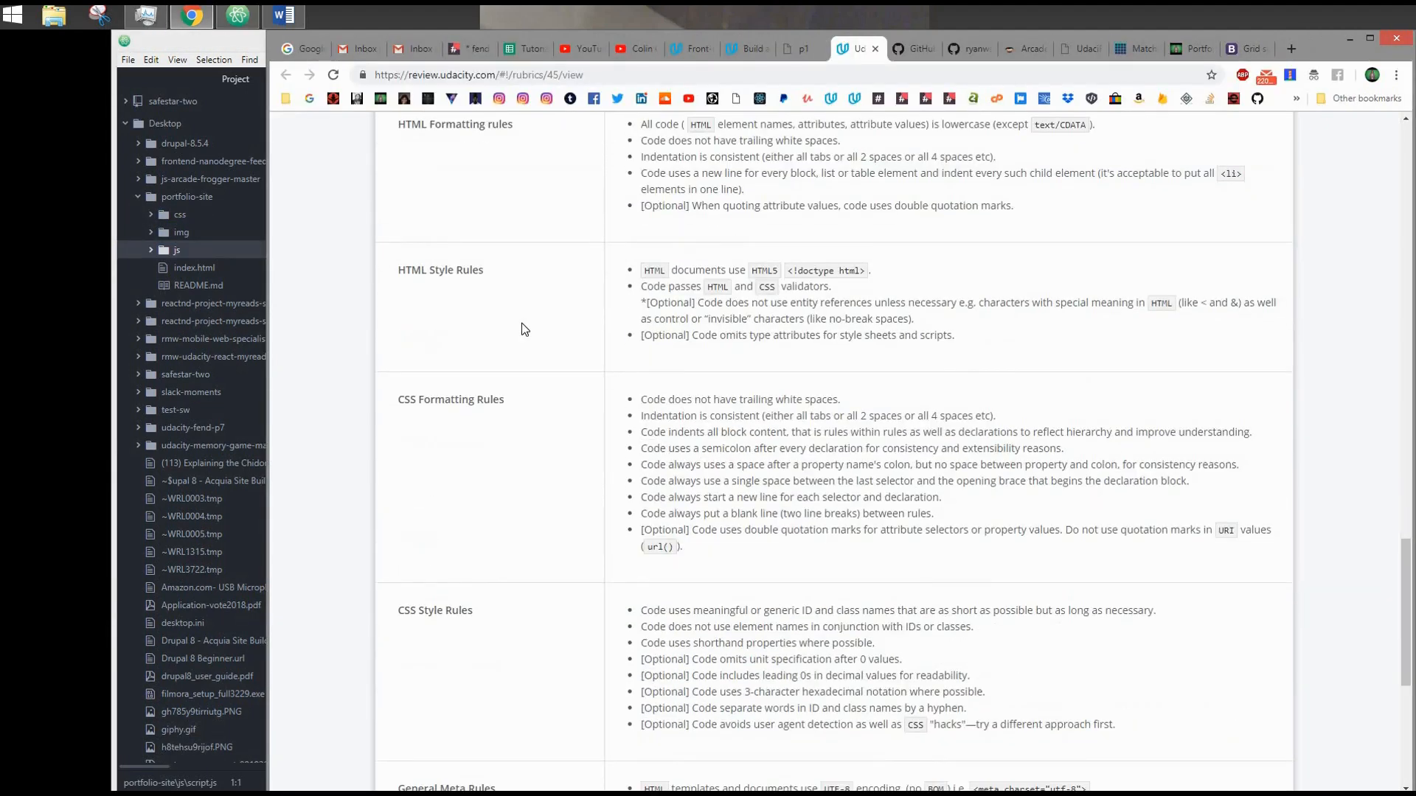
Review index.html and the Packages menu, then scroll the rubric's HTML Formatting rules into view
scroll(up, 3)
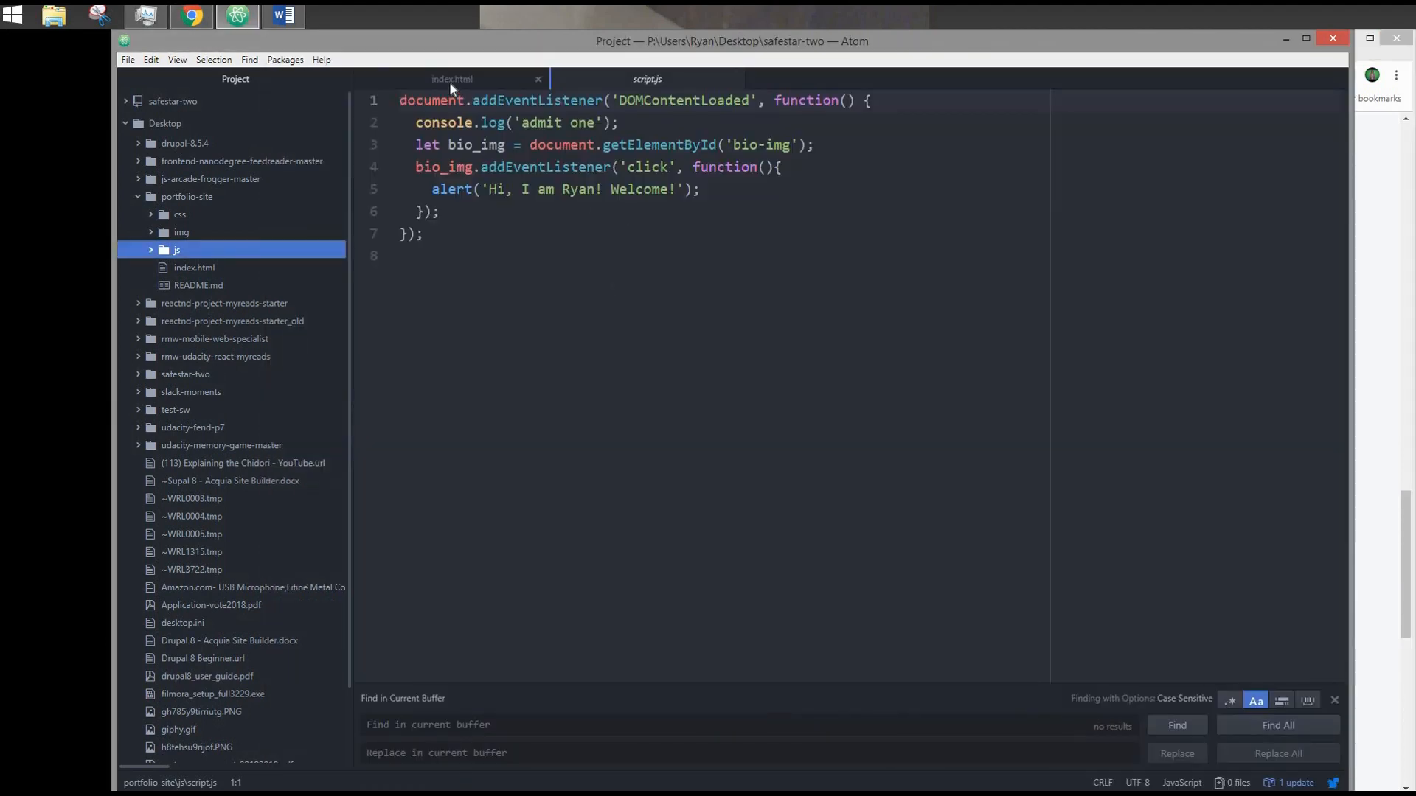
click(451, 79)
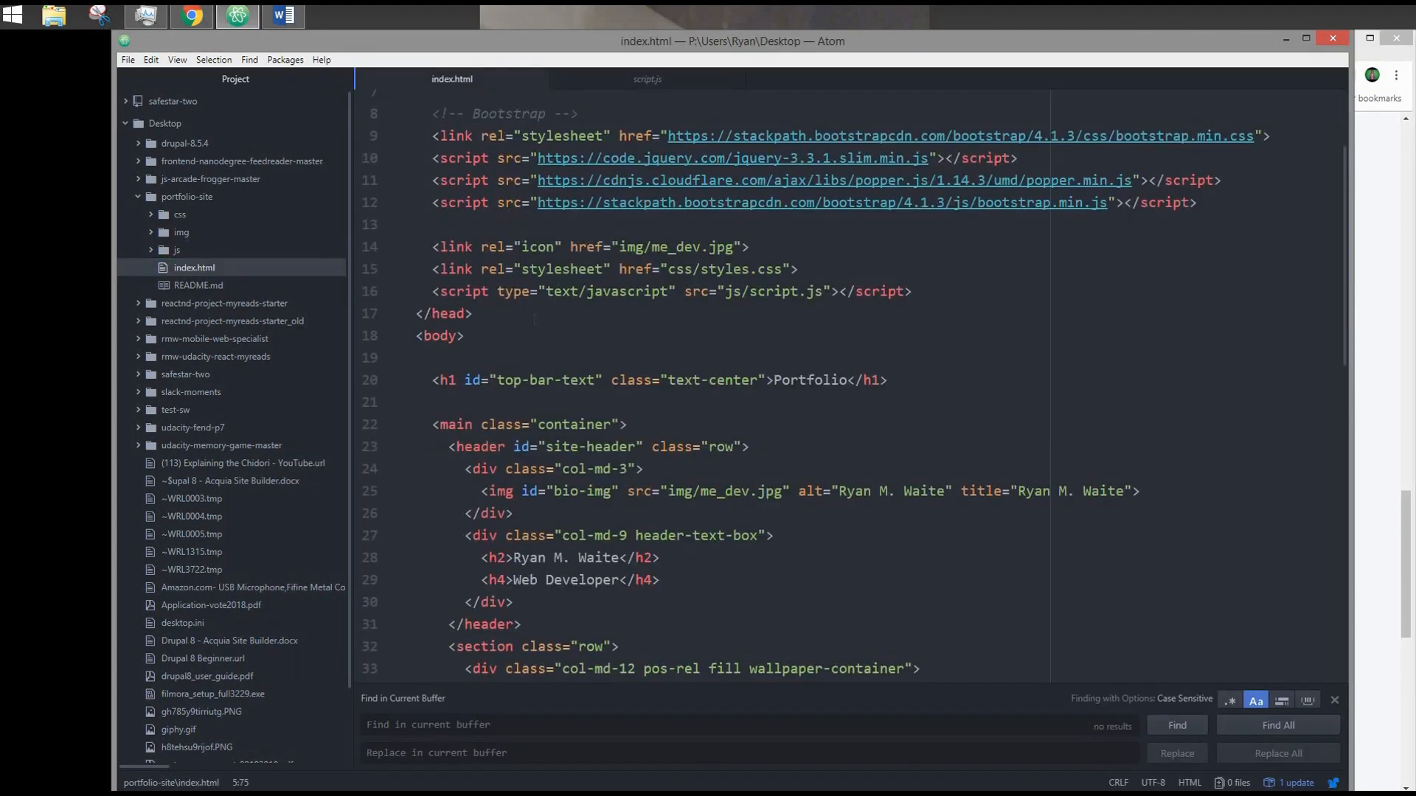
scroll(down, 3)
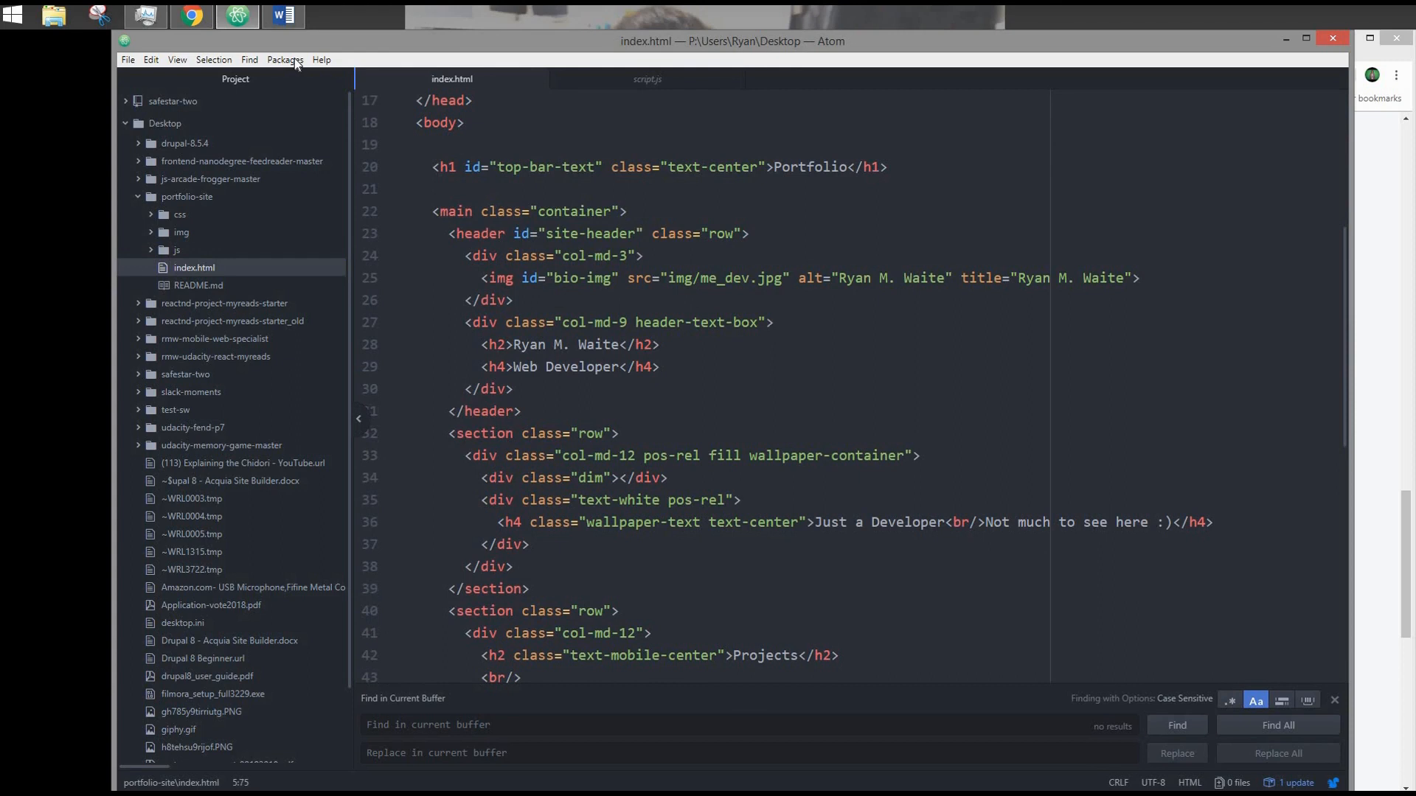
click(285, 60)
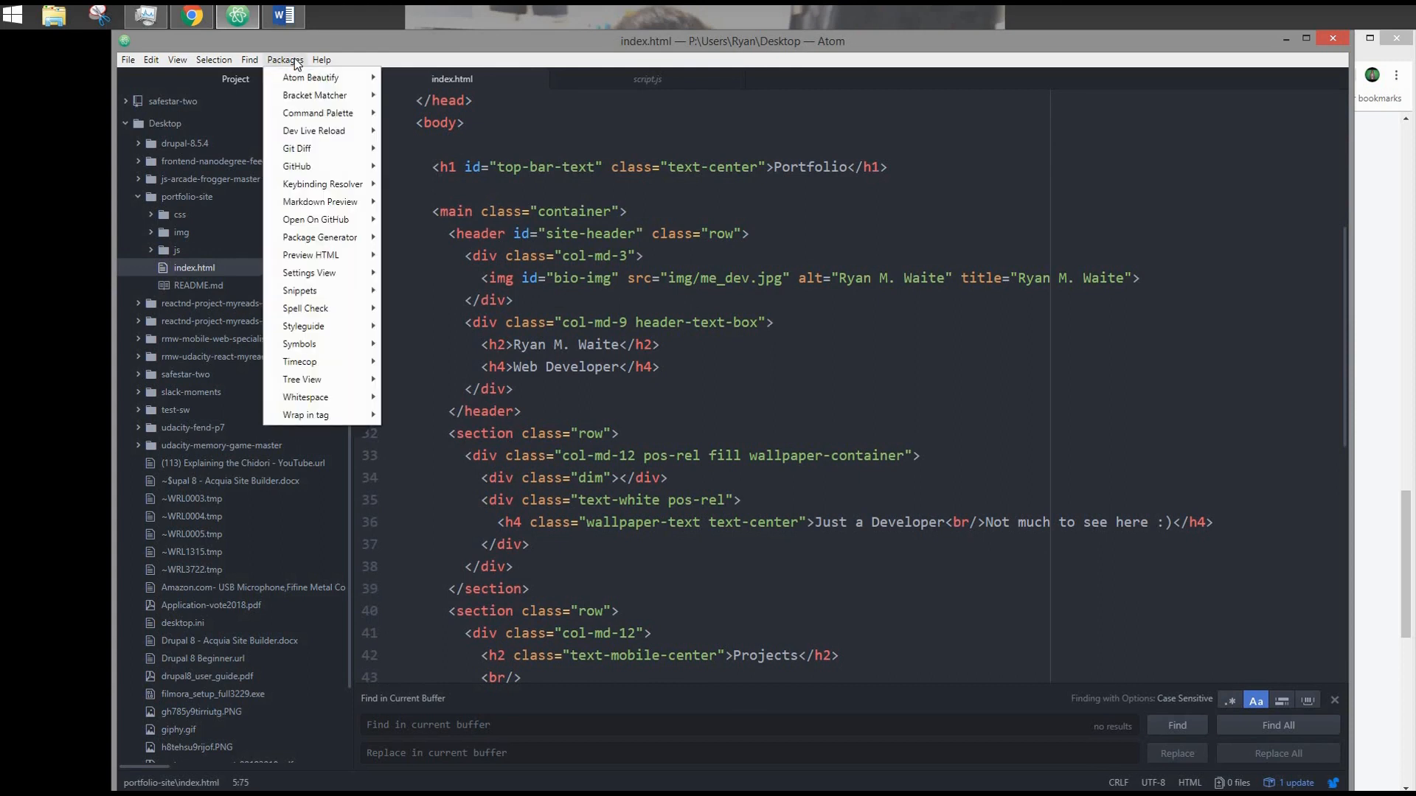
mouse_move(309, 77)
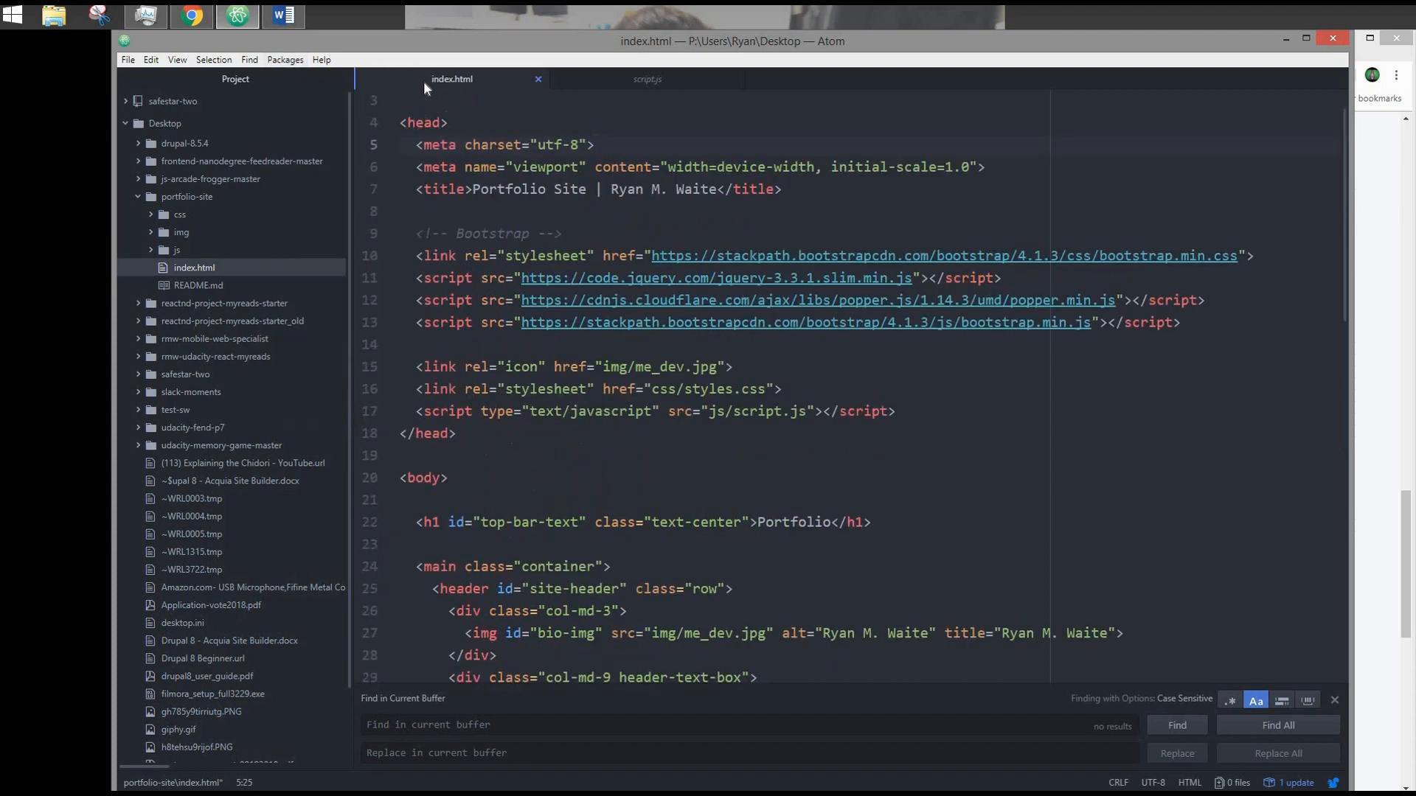
scroll(down, 3)
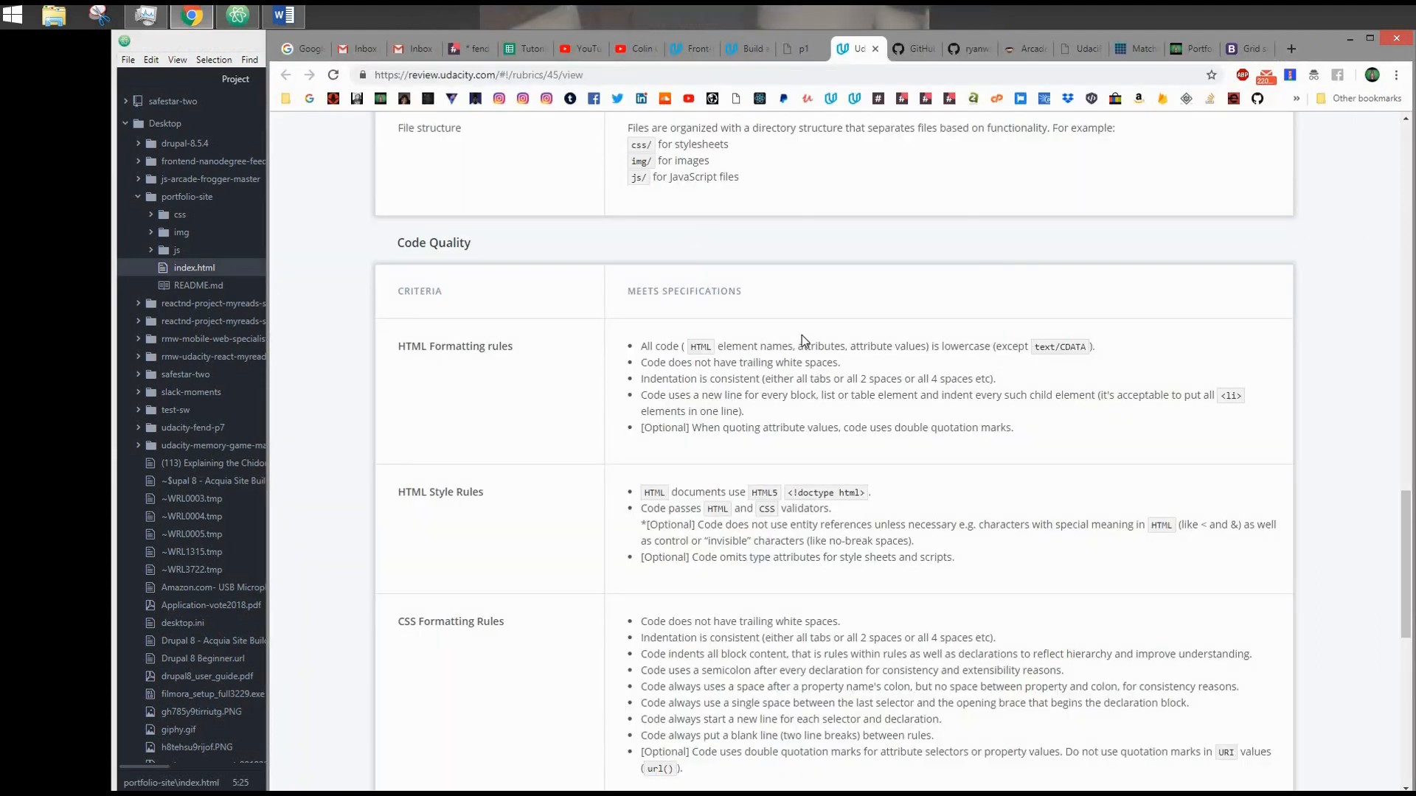
mouse_move(739, 491)
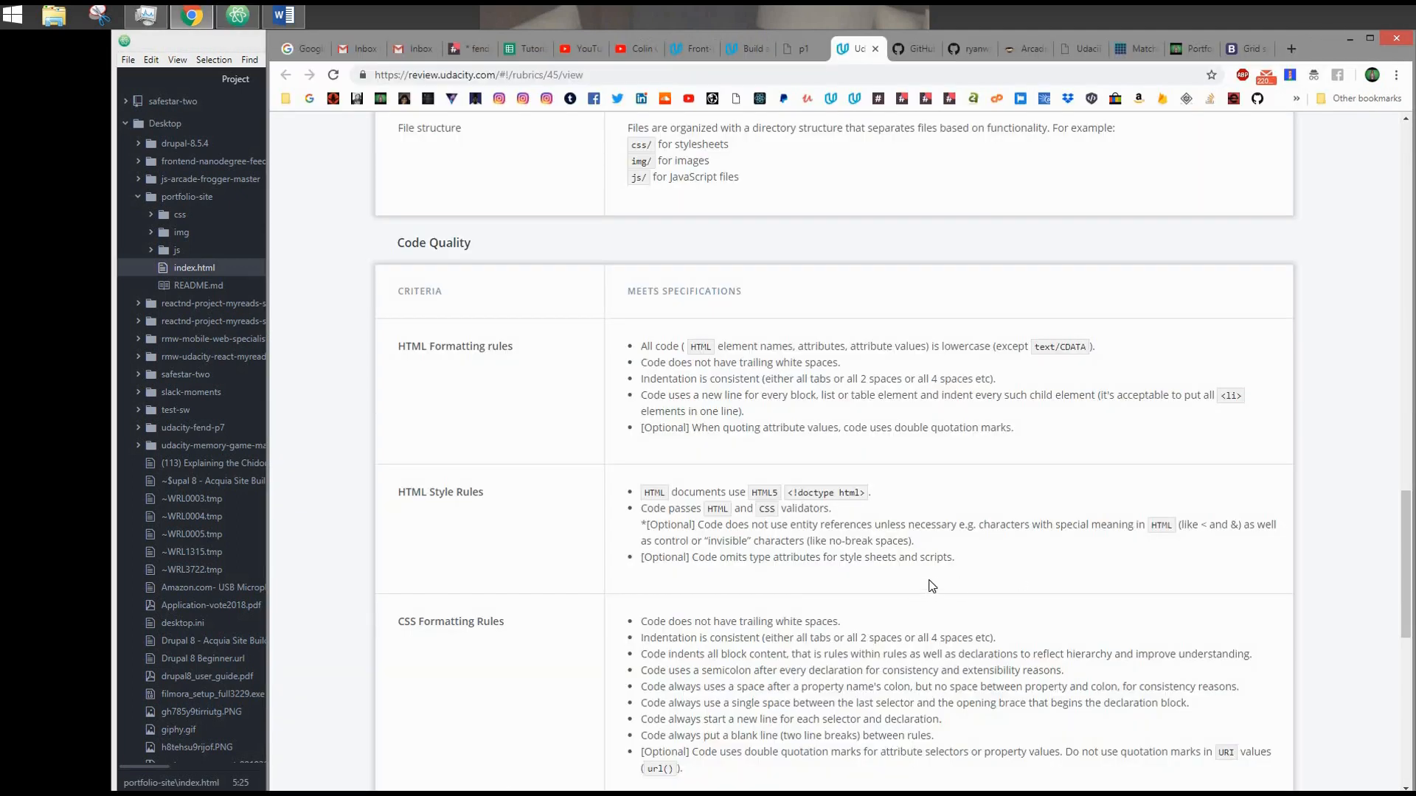
mouse_move(728, 392)
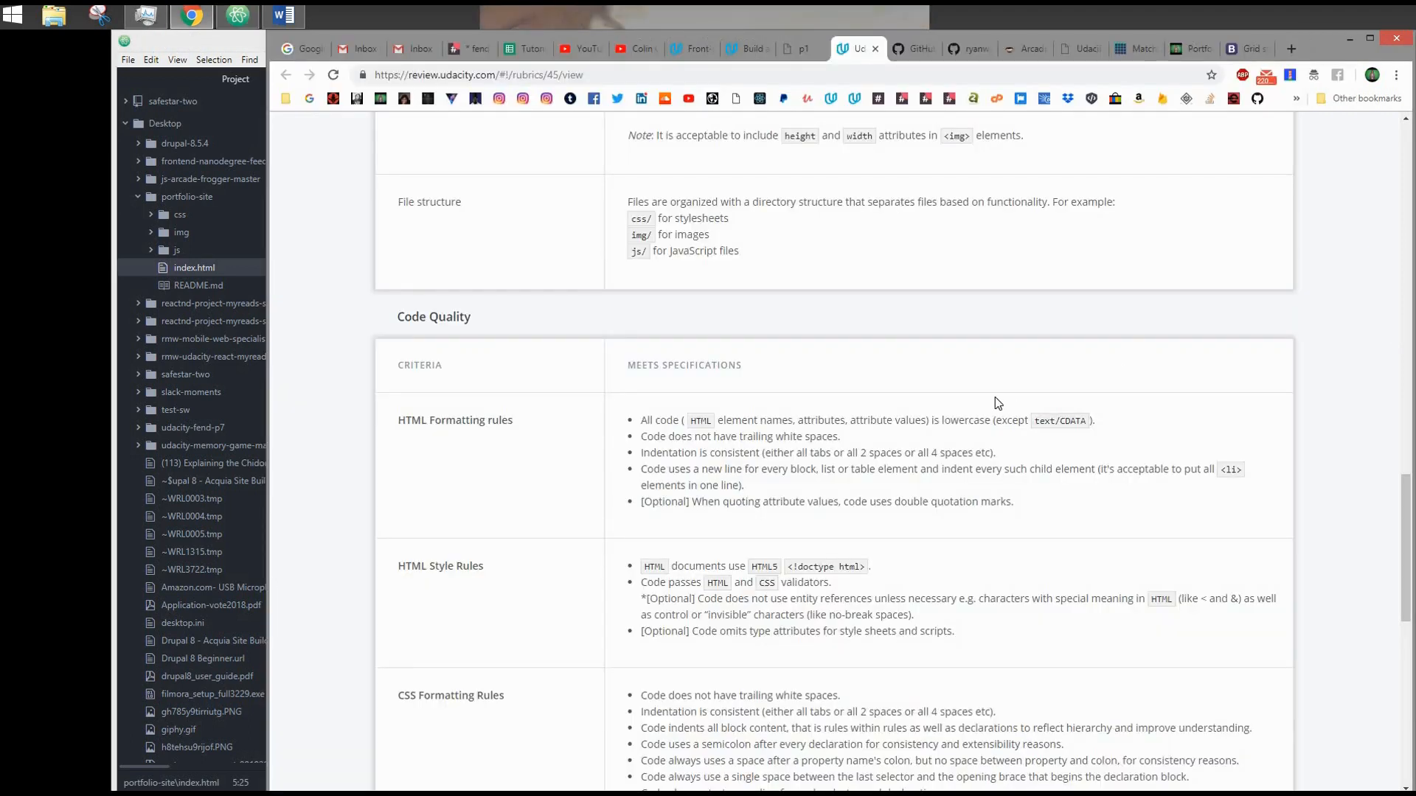
mouse_move(741, 522)
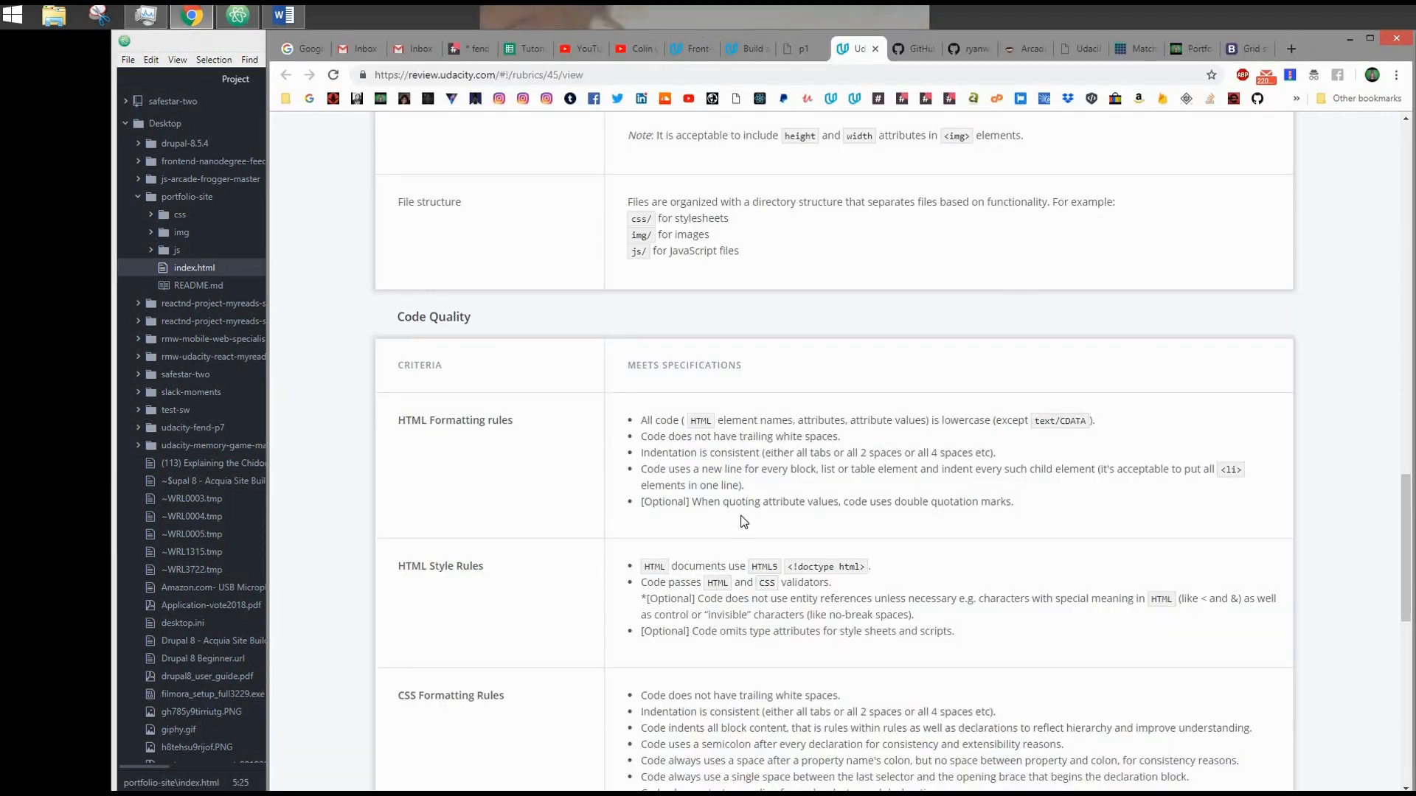
mouse_move(806, 496)
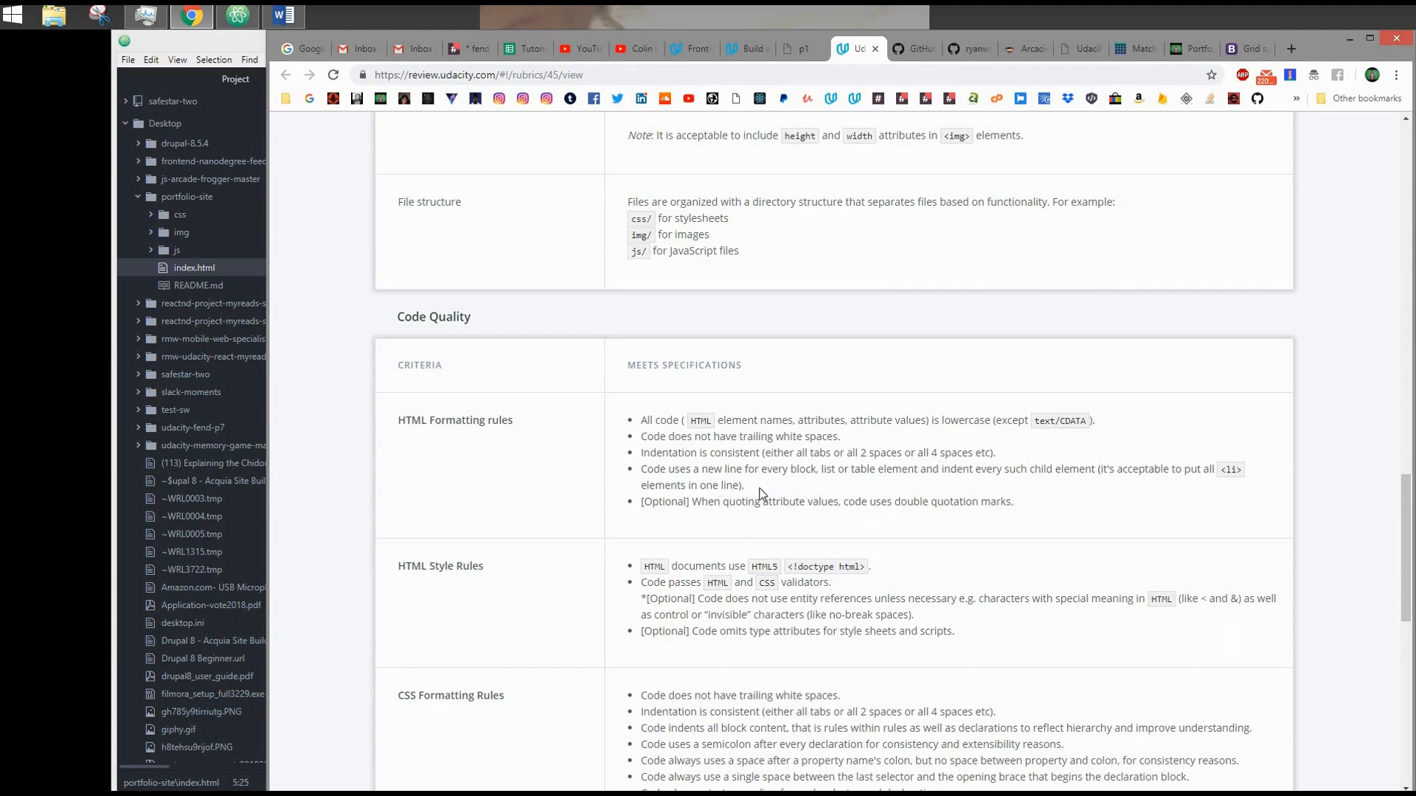
mouse_move(739, 515)
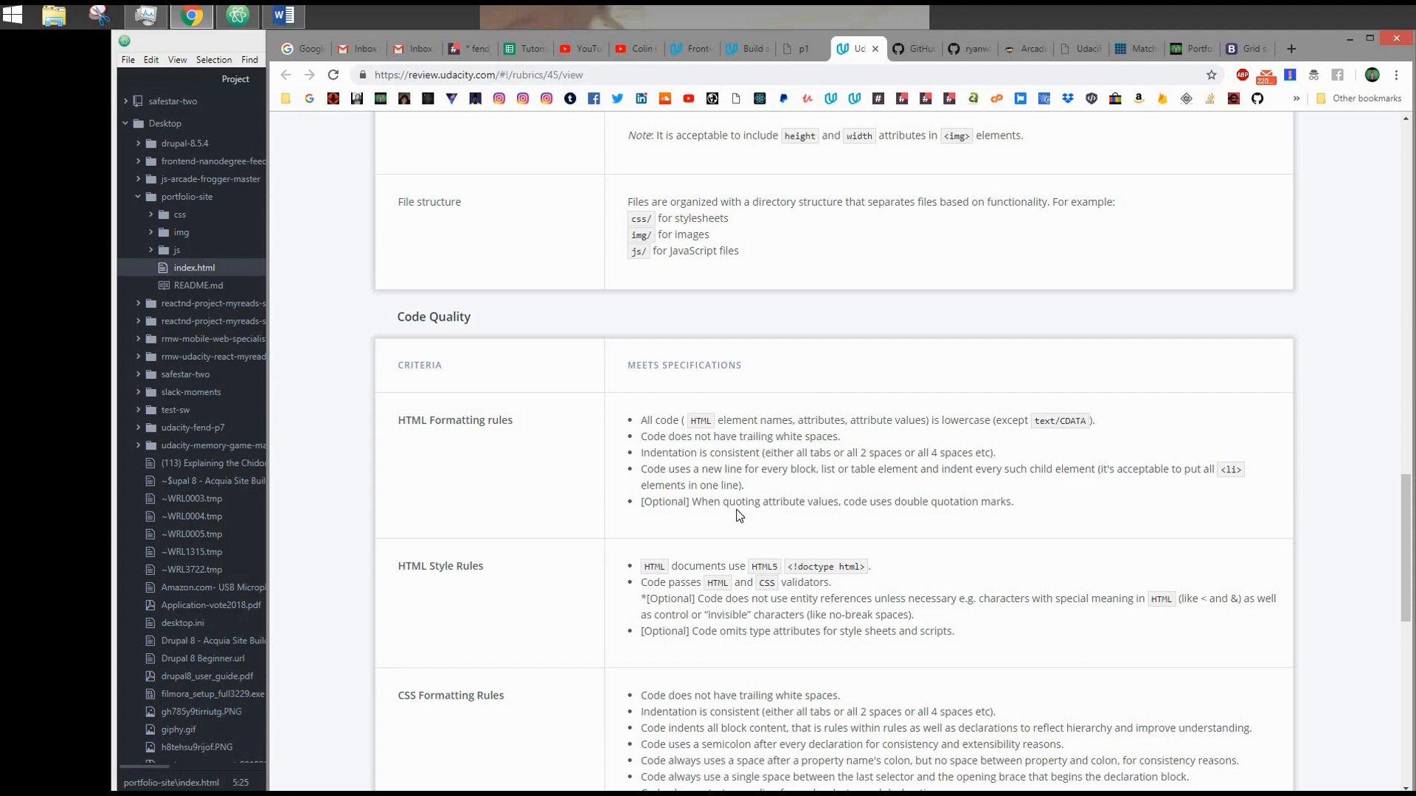
mouse_move(797, 516)
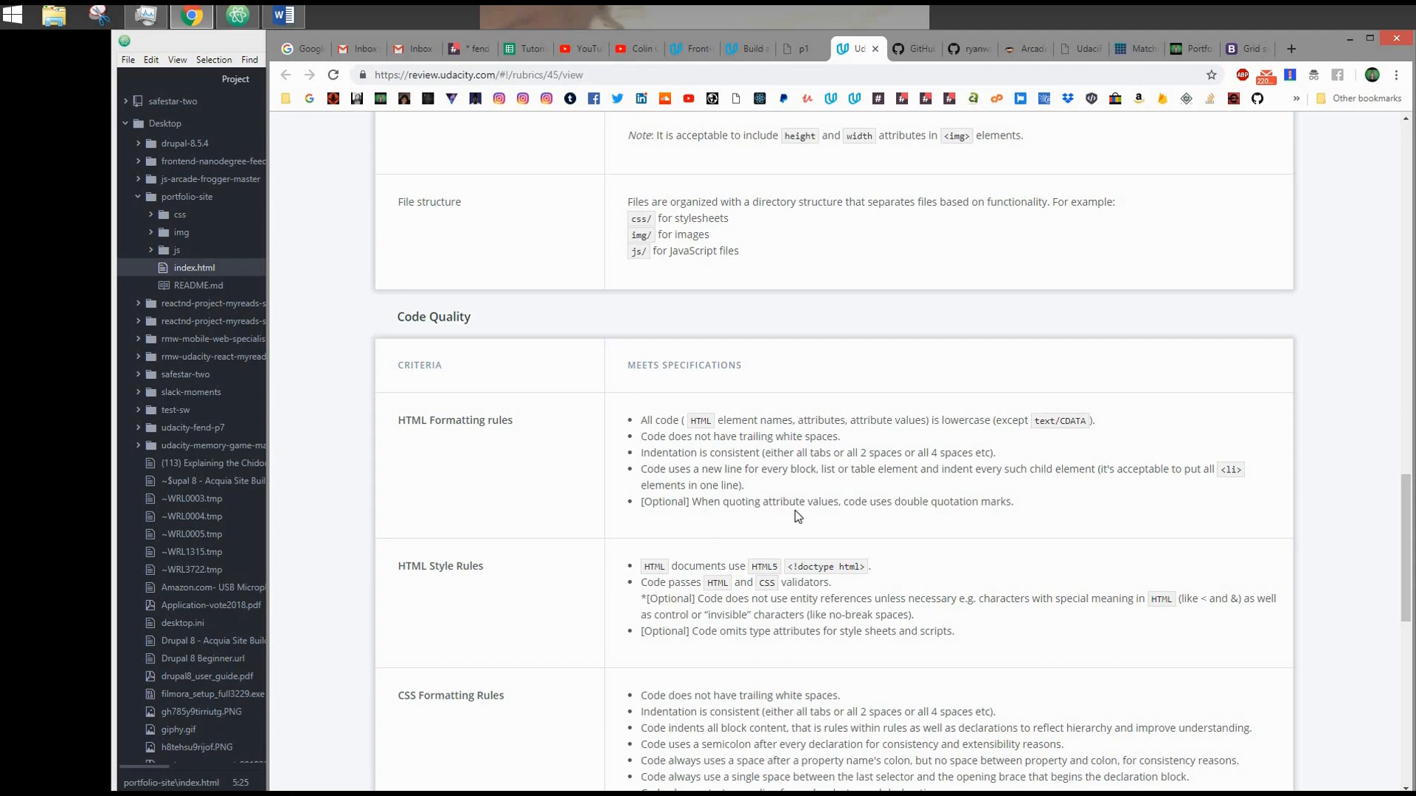
mouse_move(806, 506)
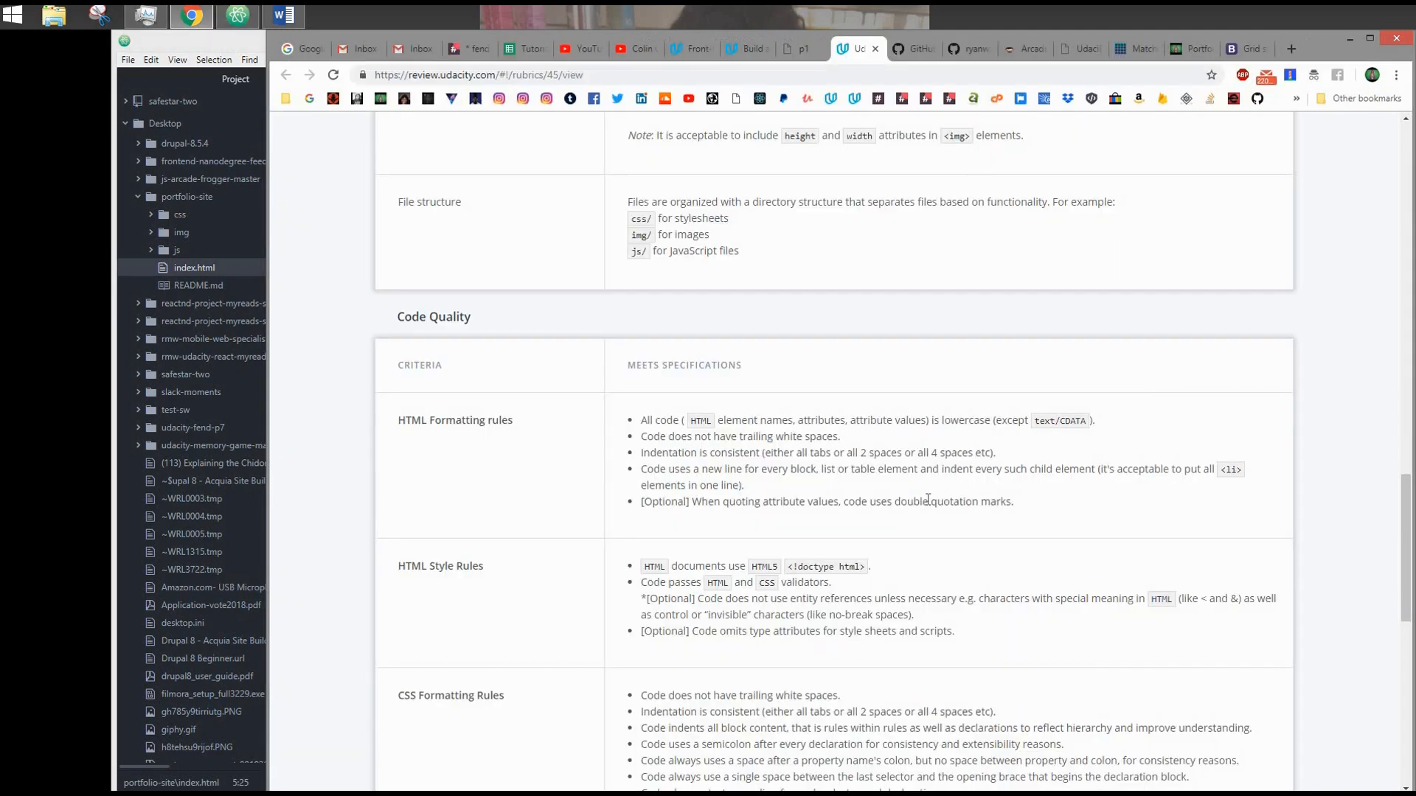
Scroll the rubric past HTML Style Rules to CSS Formatting, CSS Style and General Meta Rules
scroll(down, 3)
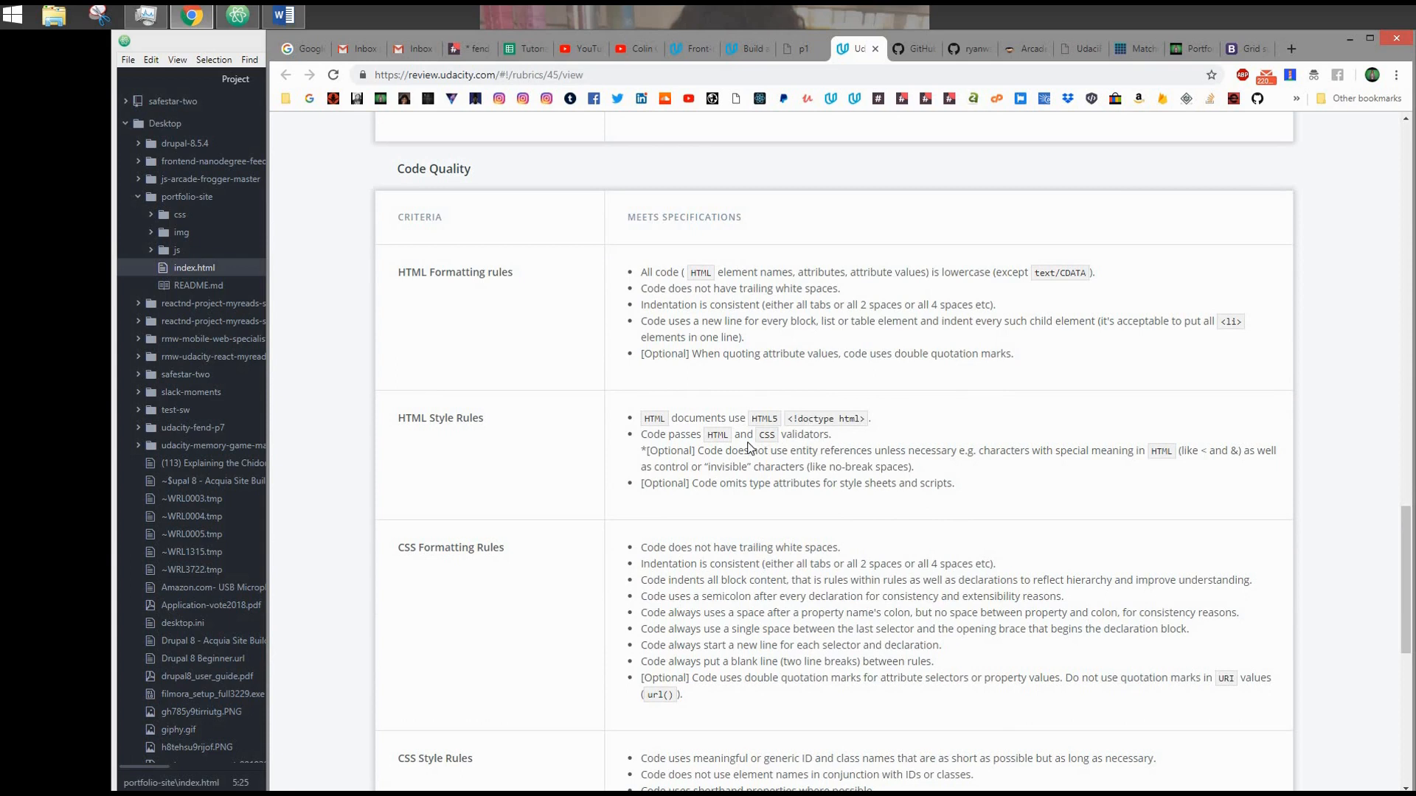
scroll(down, 3)
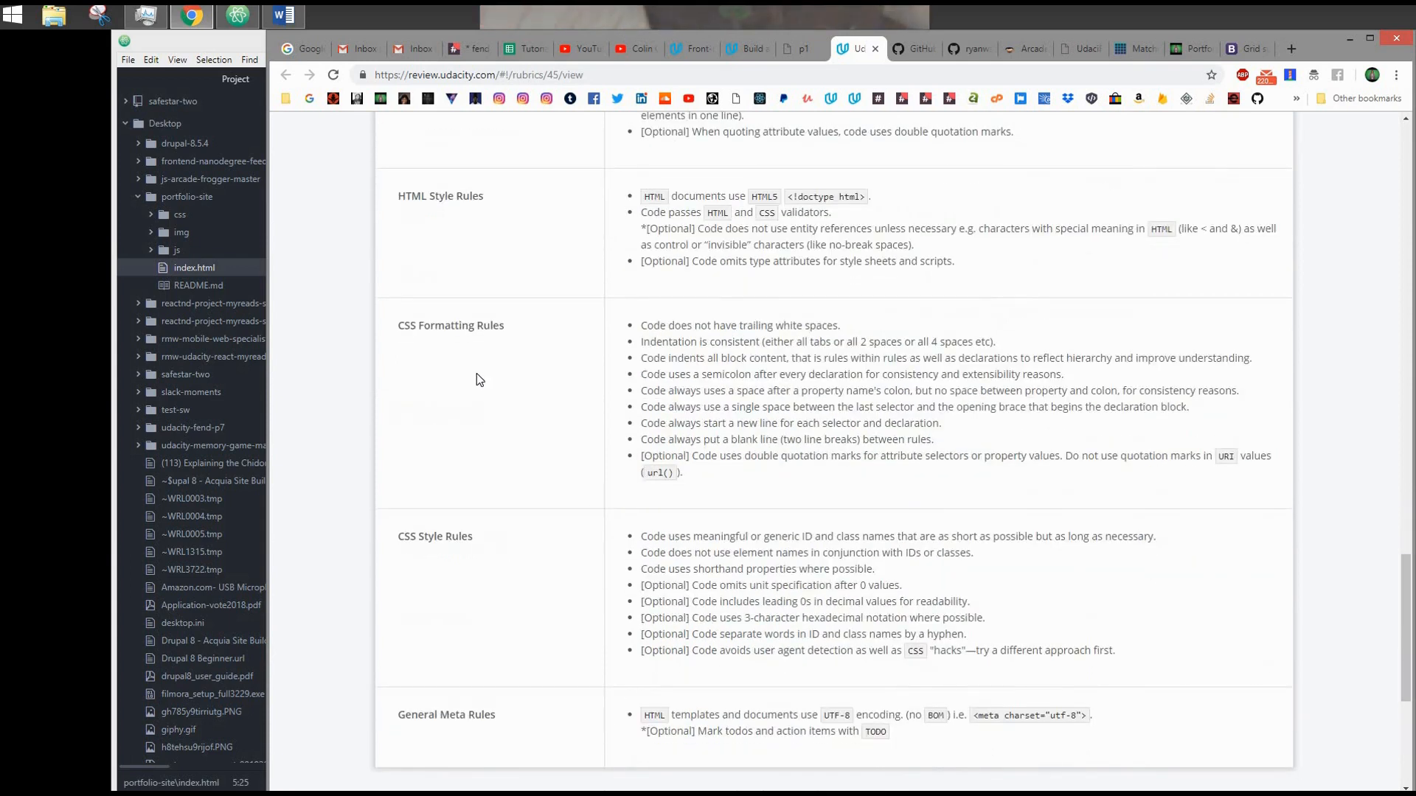
mouse_move(122, 413)
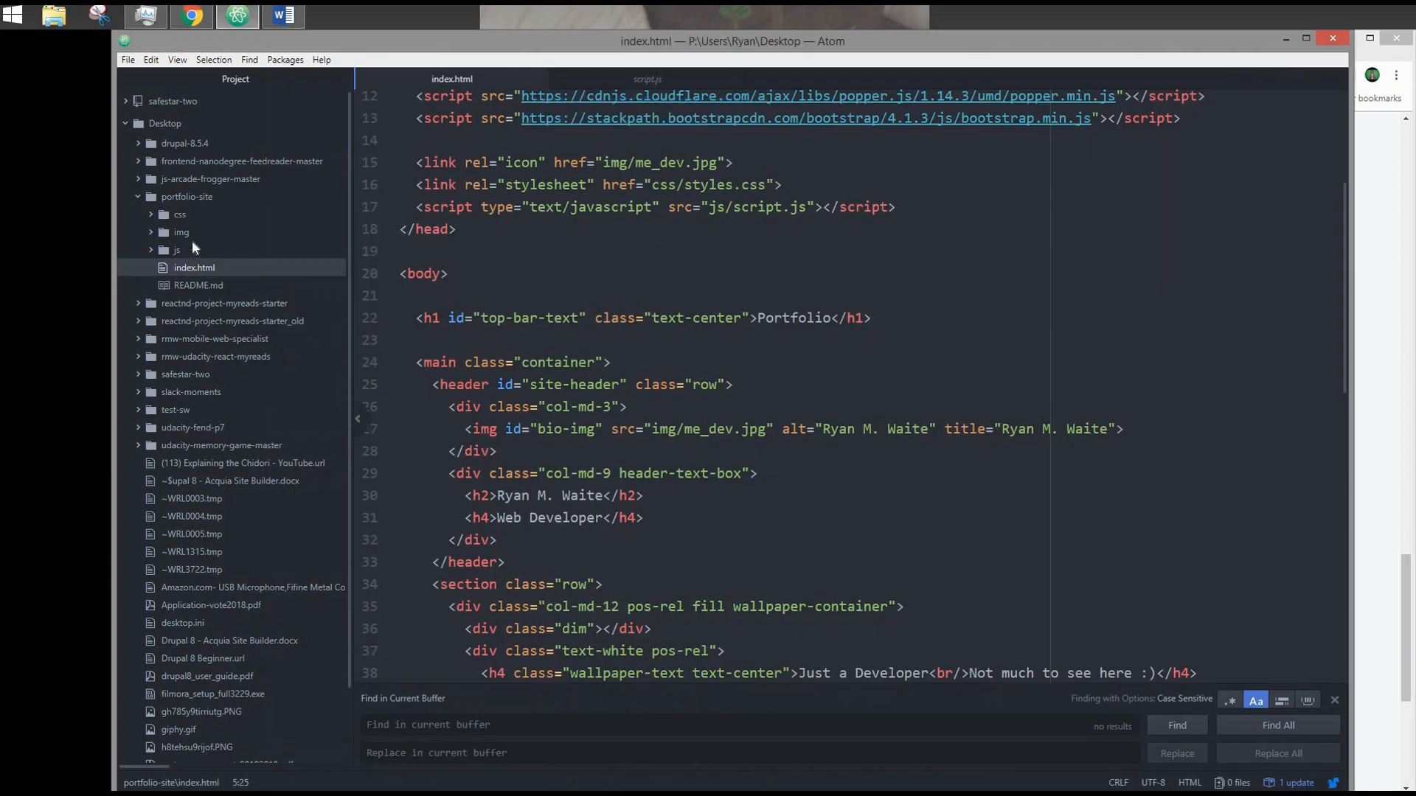
Scroll through css/styles.css against the rubric's CSS rules, then return to index.html
click(179, 214)
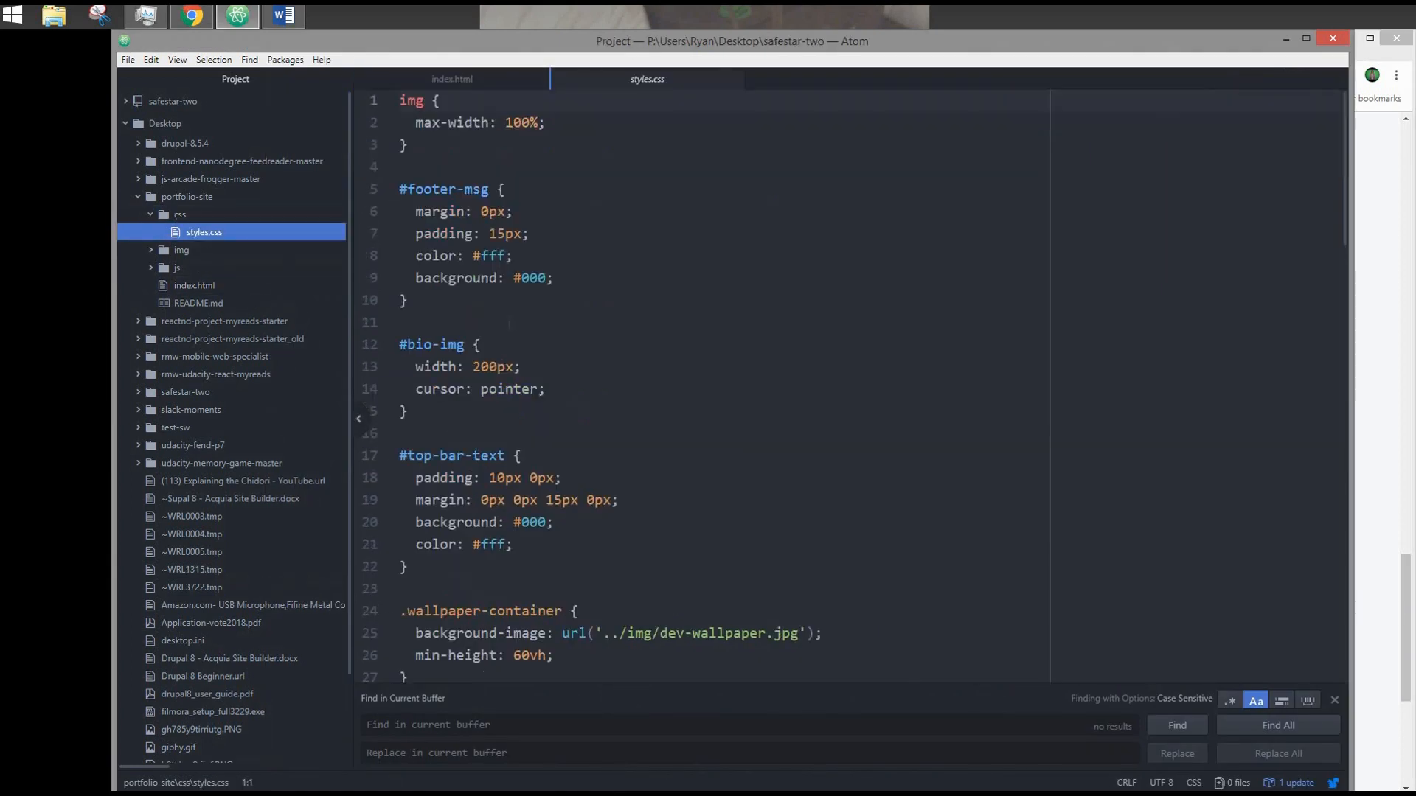
scroll(down, 3)
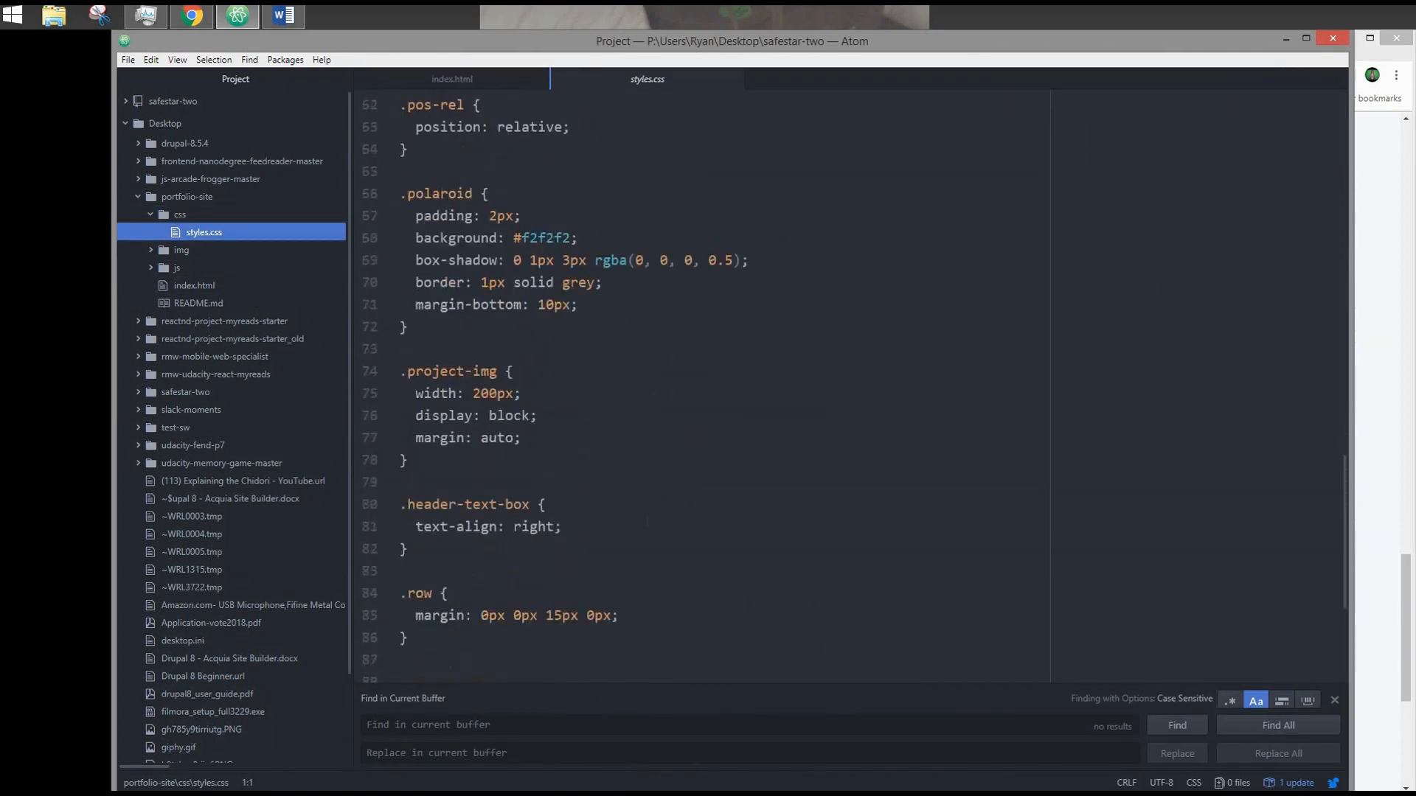
scroll(up, 3)
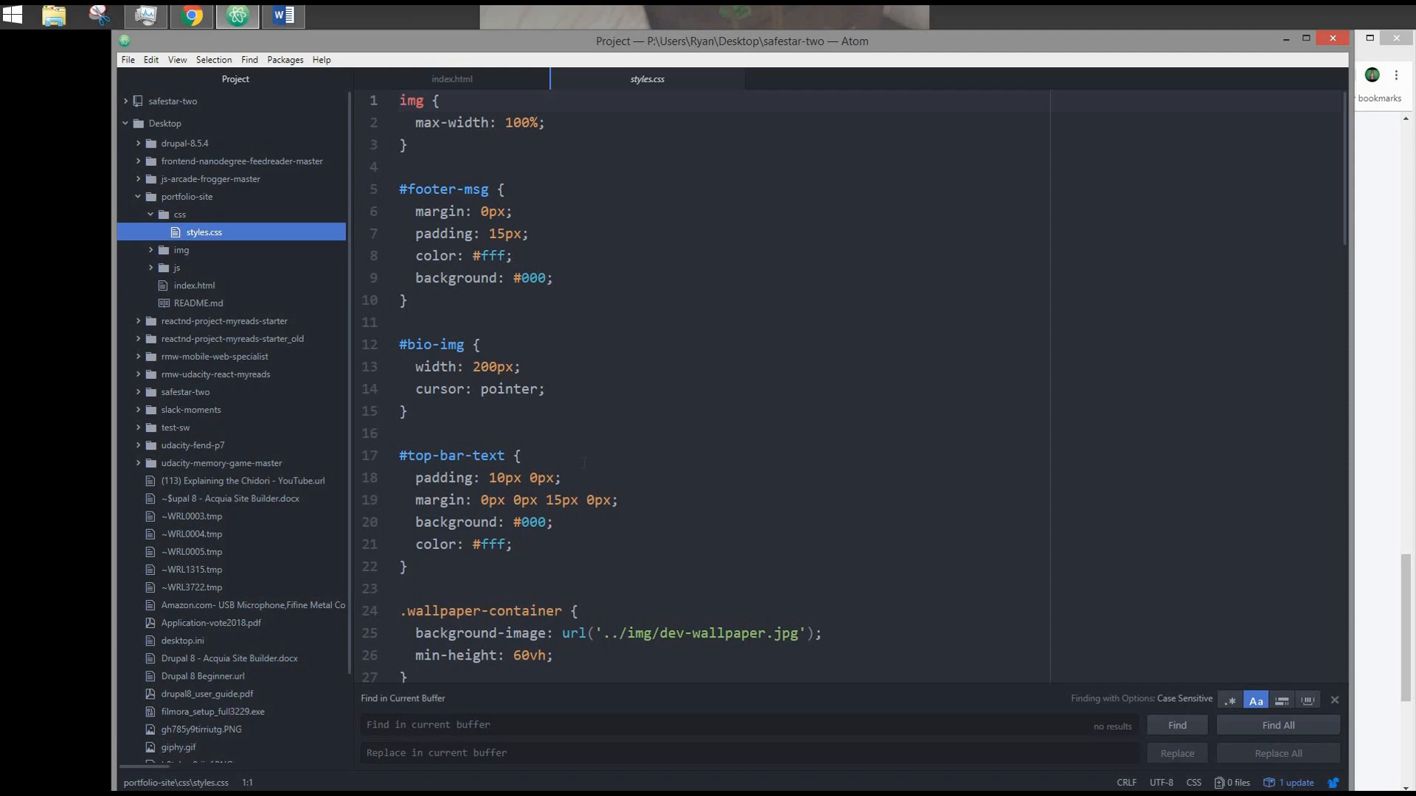
scroll(down, 3)
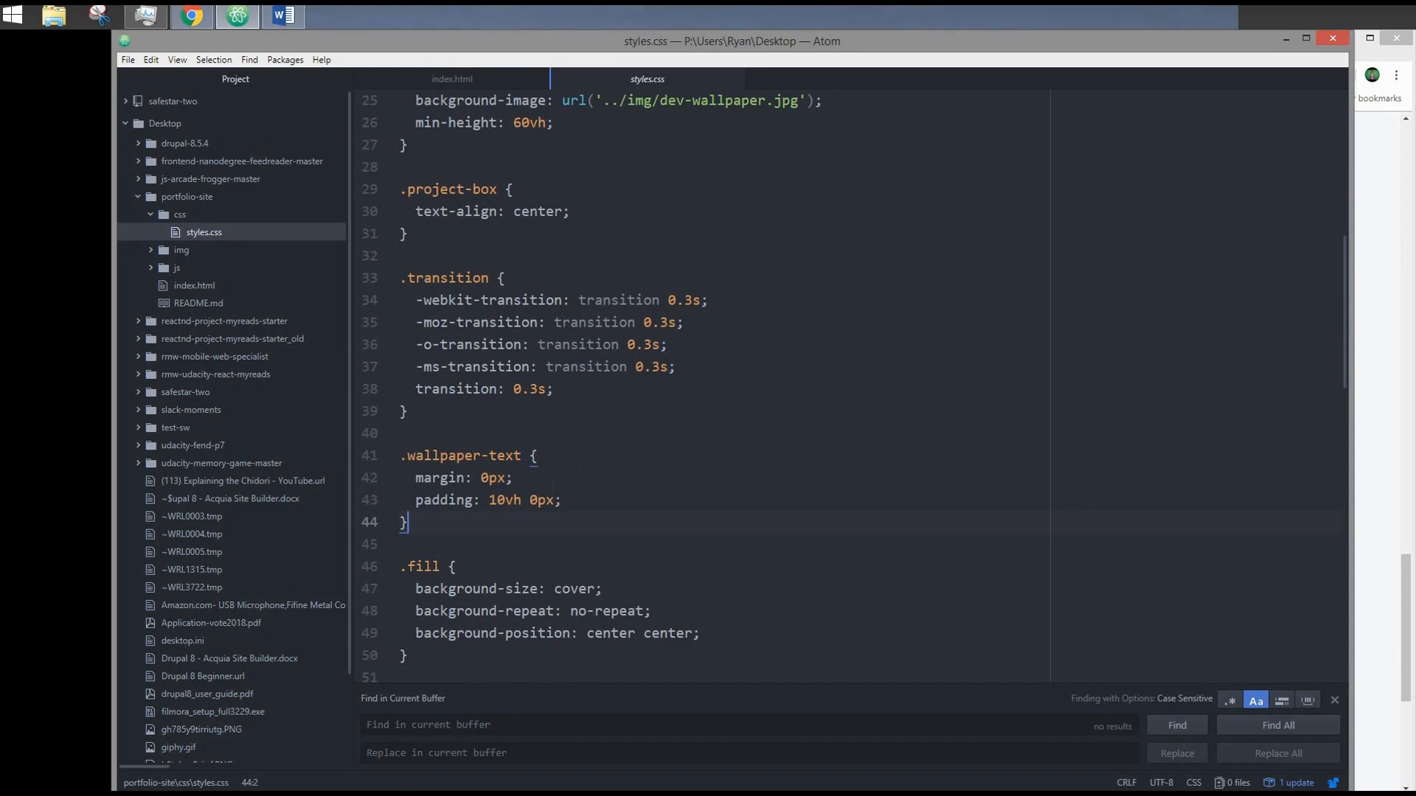
scroll(down, 3)
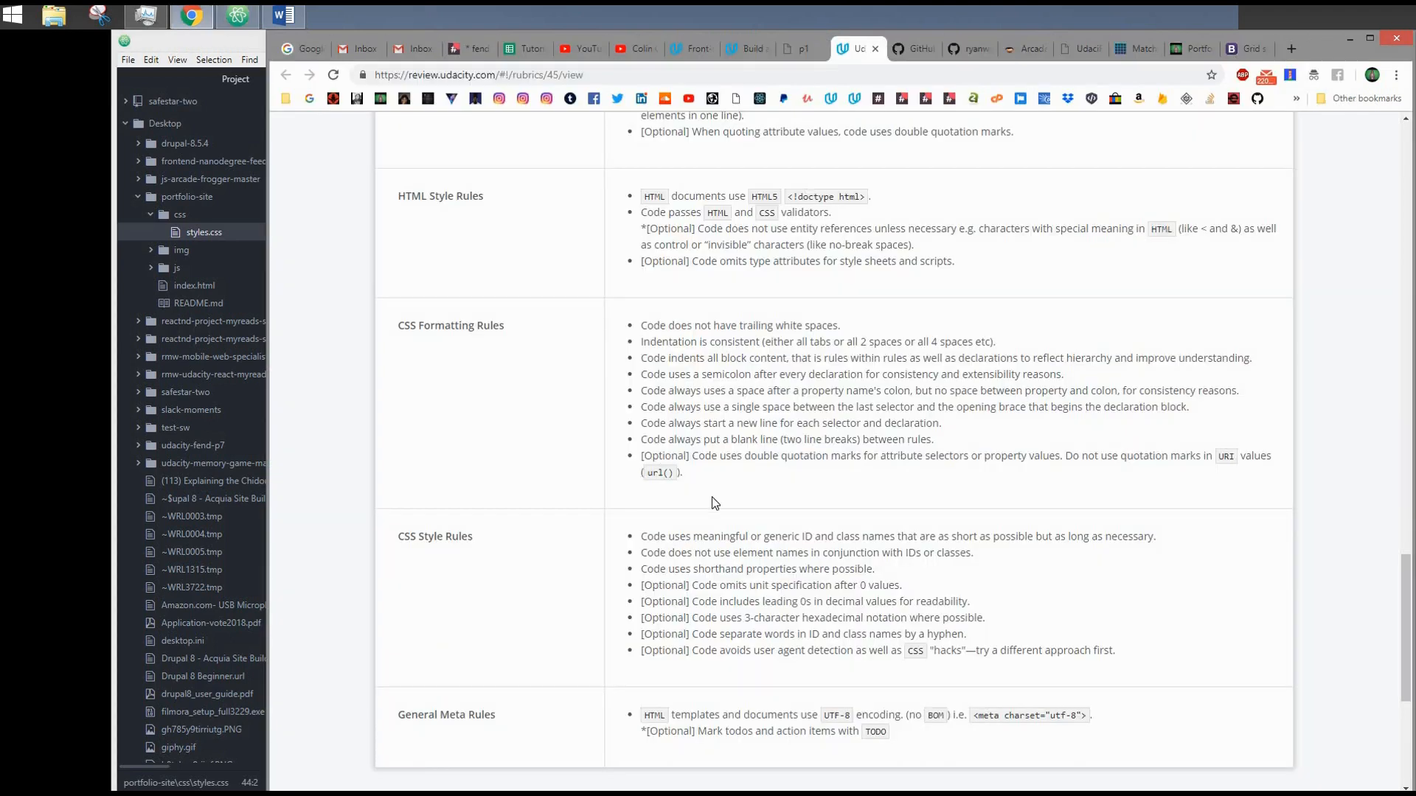
scroll(down, 3)
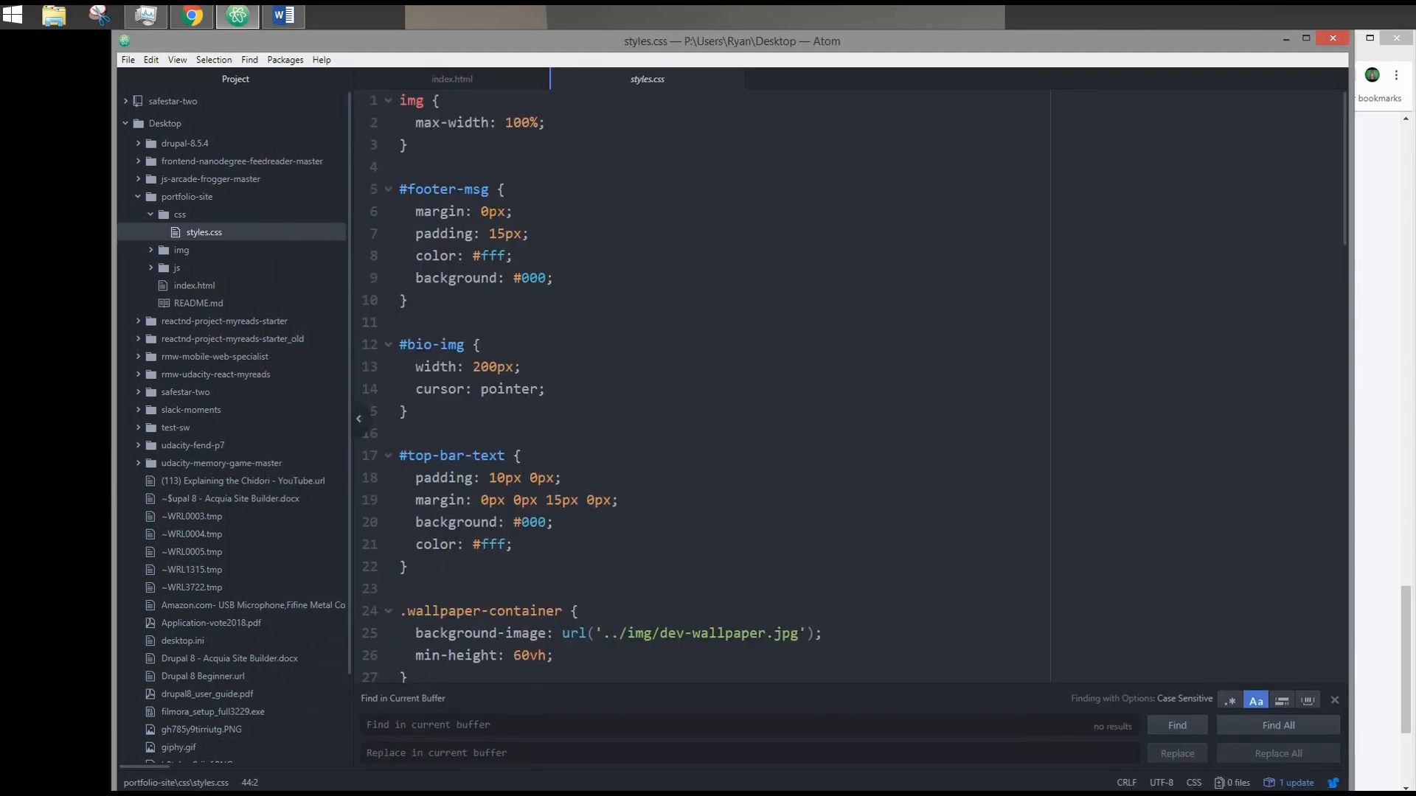
click(451, 79)
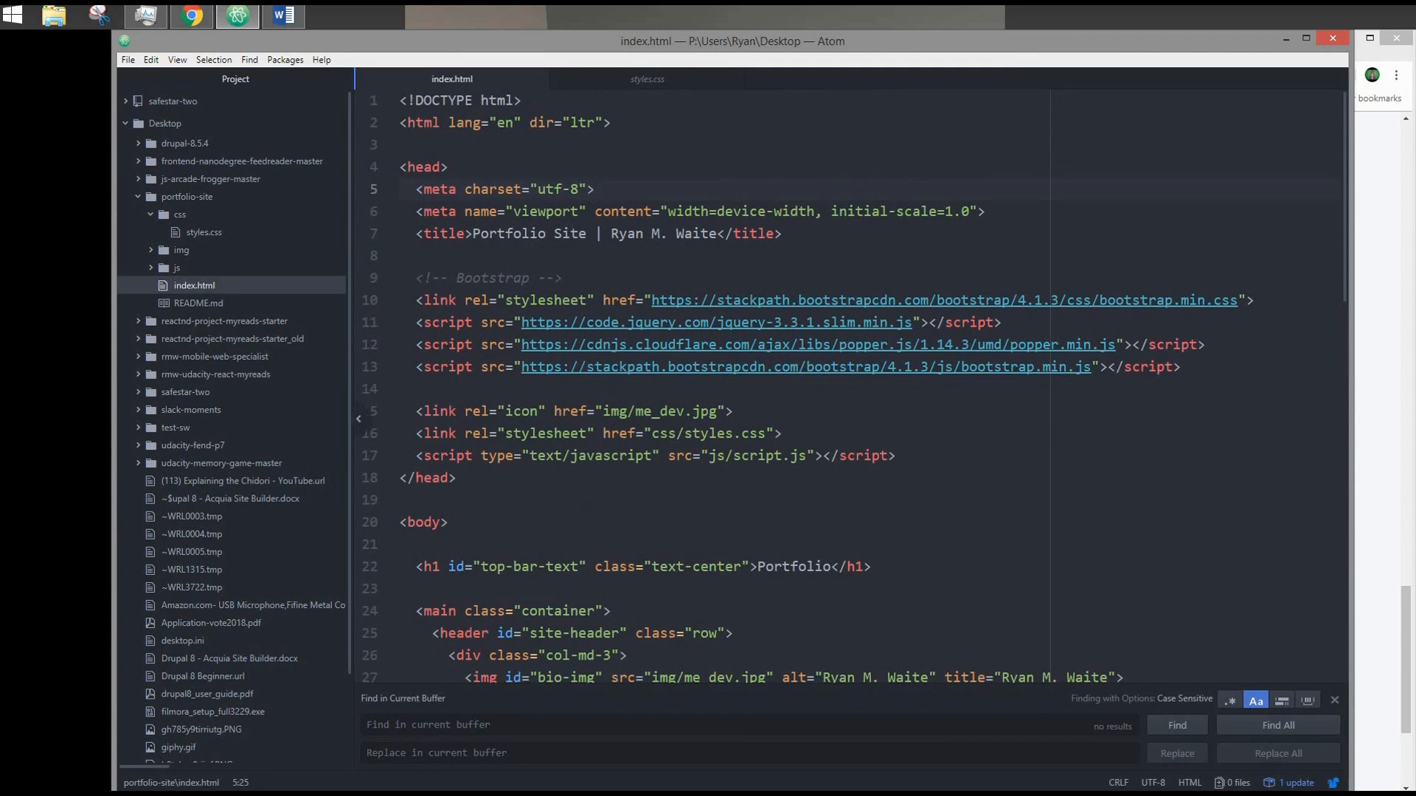
Create main.html in portfolio-site with an expanded html skeleton snippet
click(180, 214)
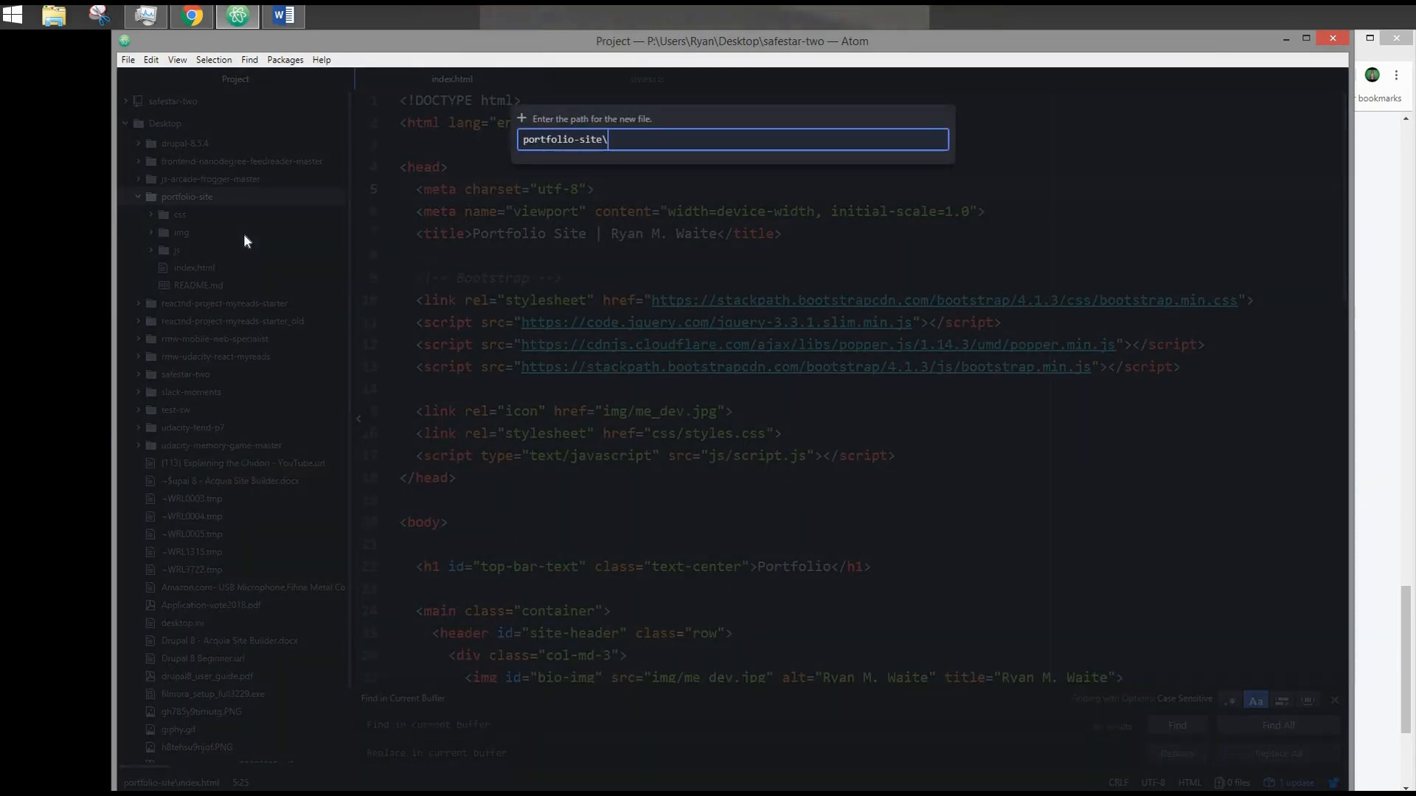
text(main.)
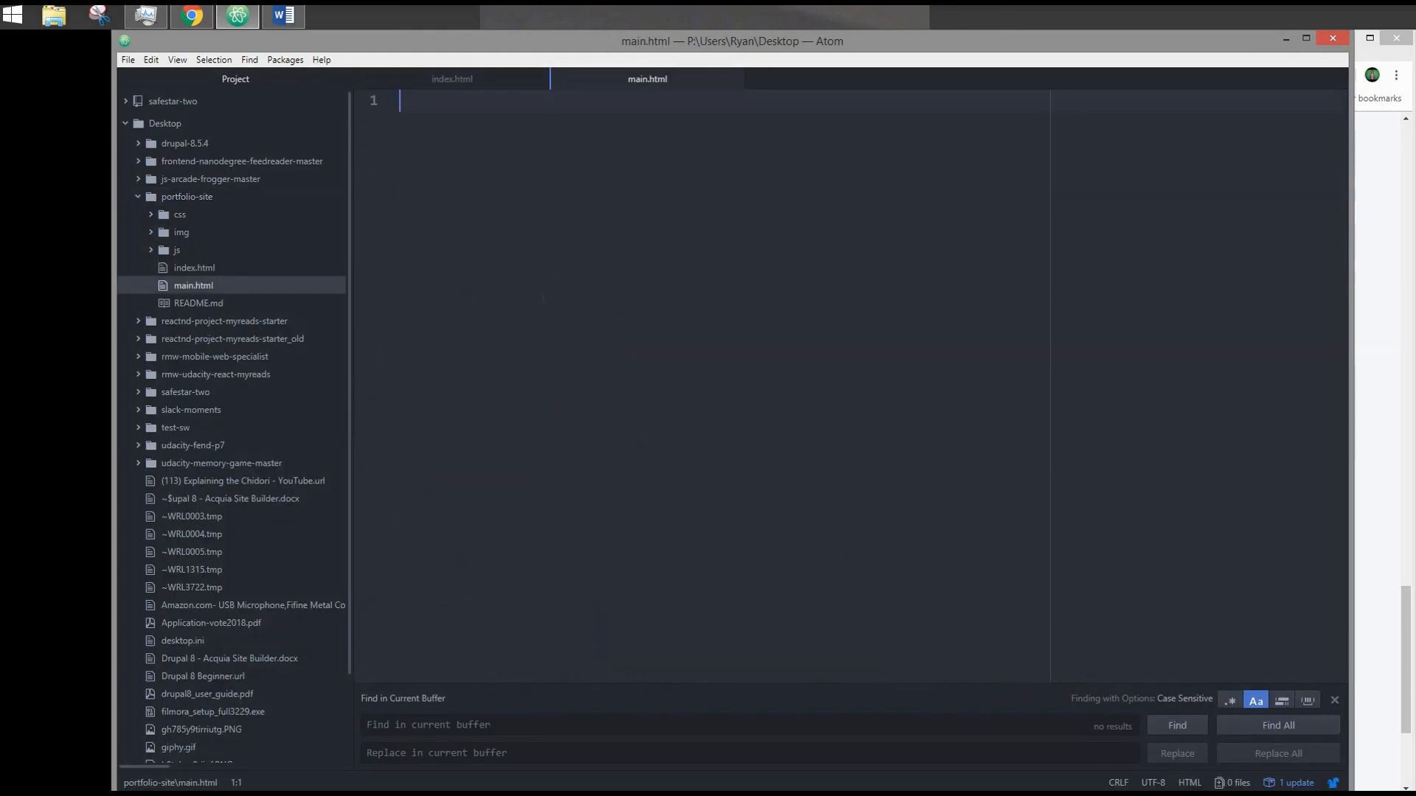
text(html)
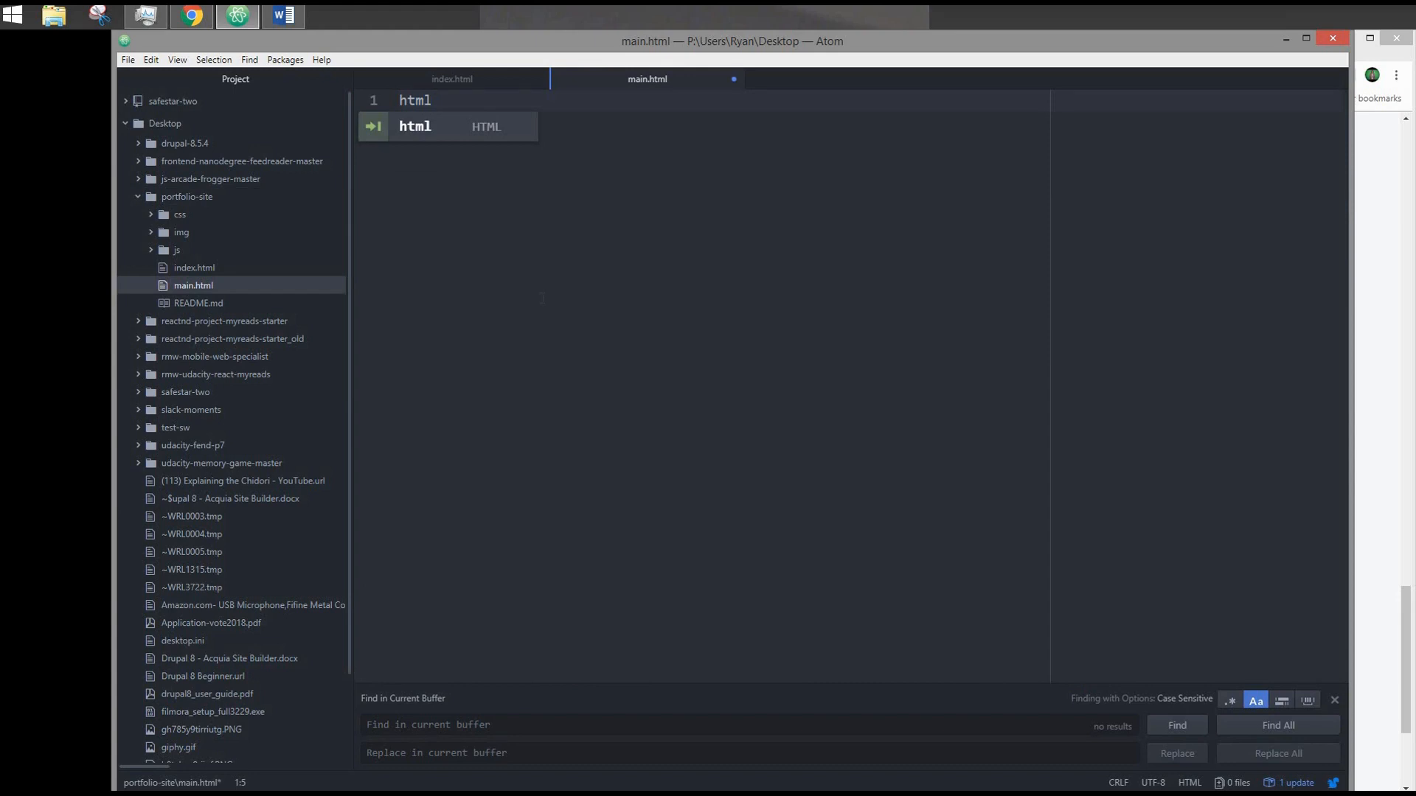
key(Tab)
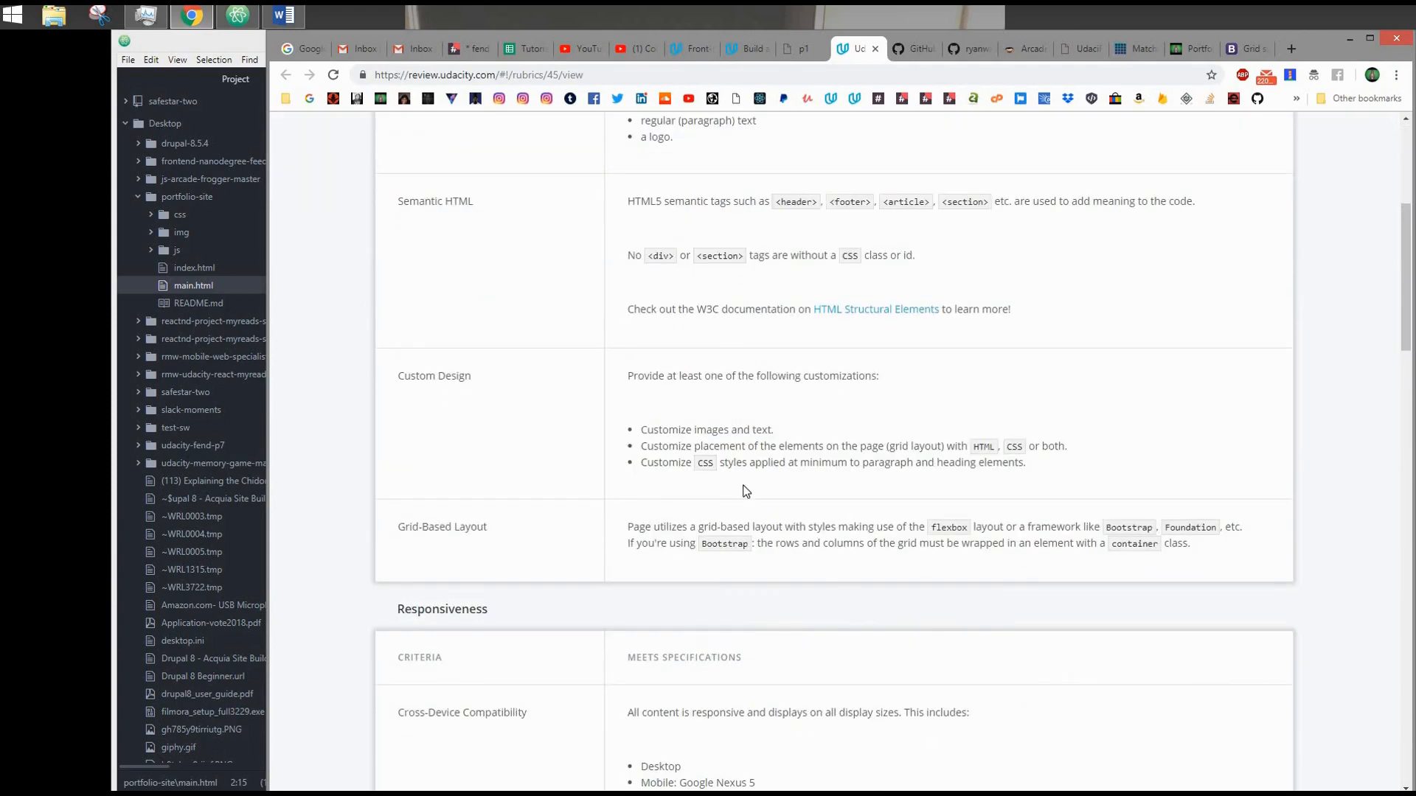
Scroll the rubric to File Structure and Code Quality, with index.html back in Atom
scroll(down, 3)
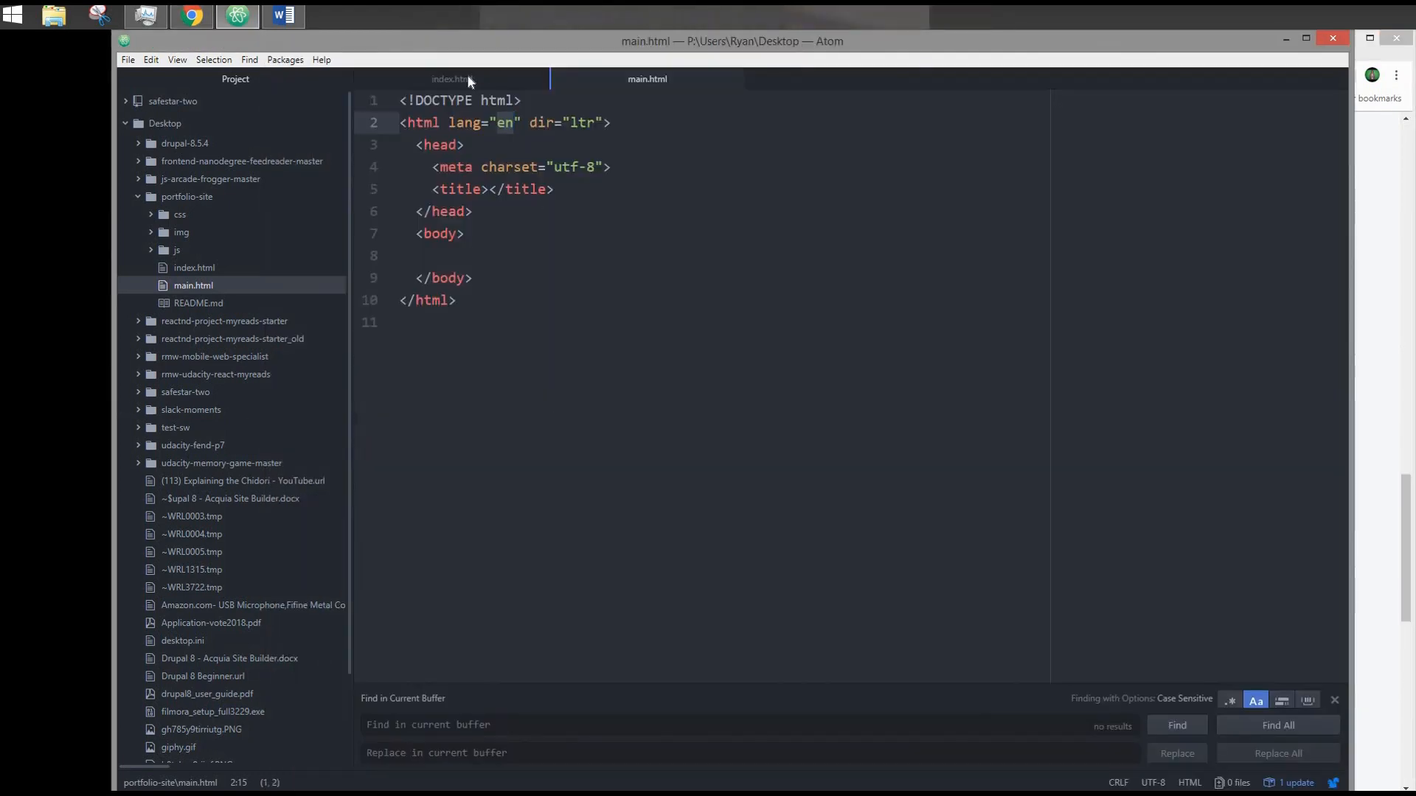
click(452, 79)
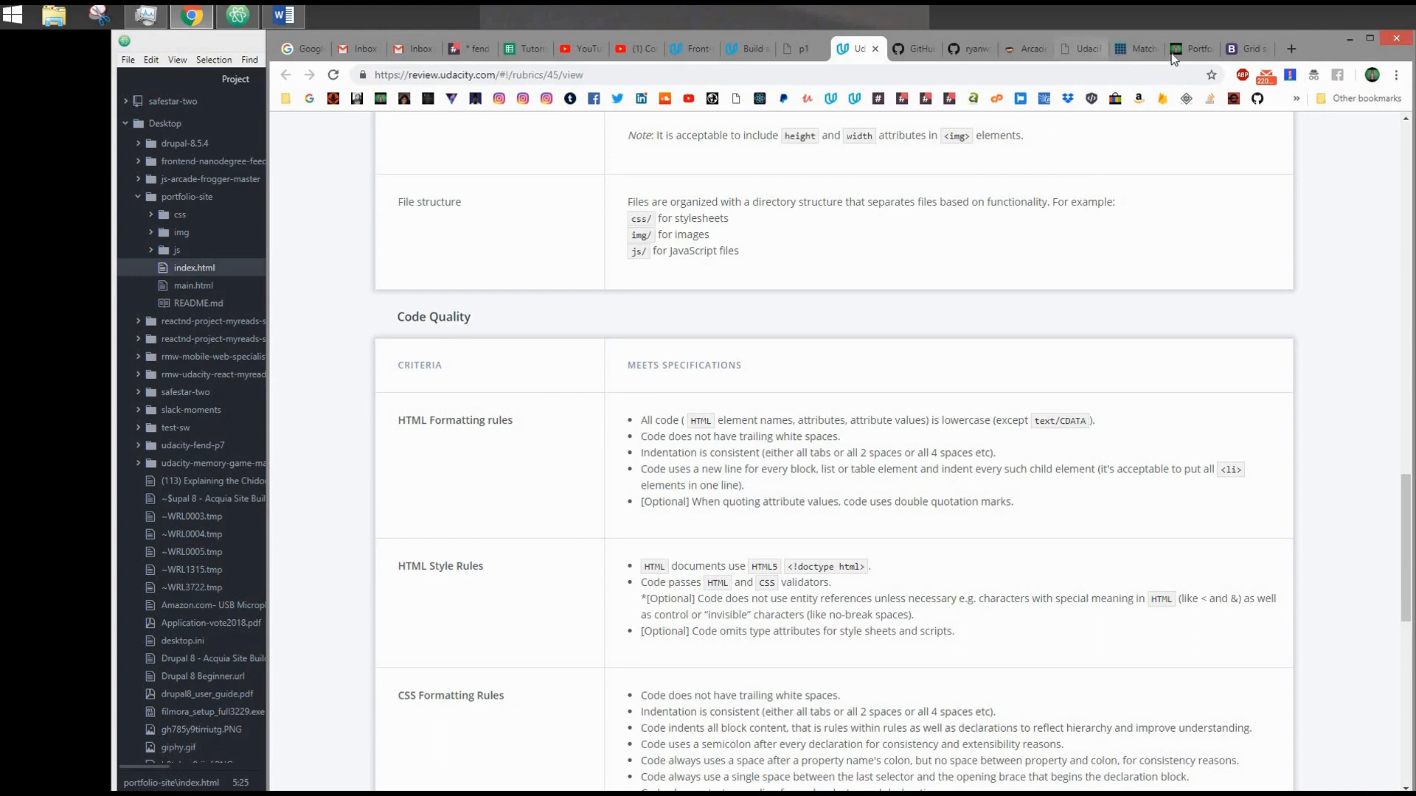
mouse_move(1187, 72)
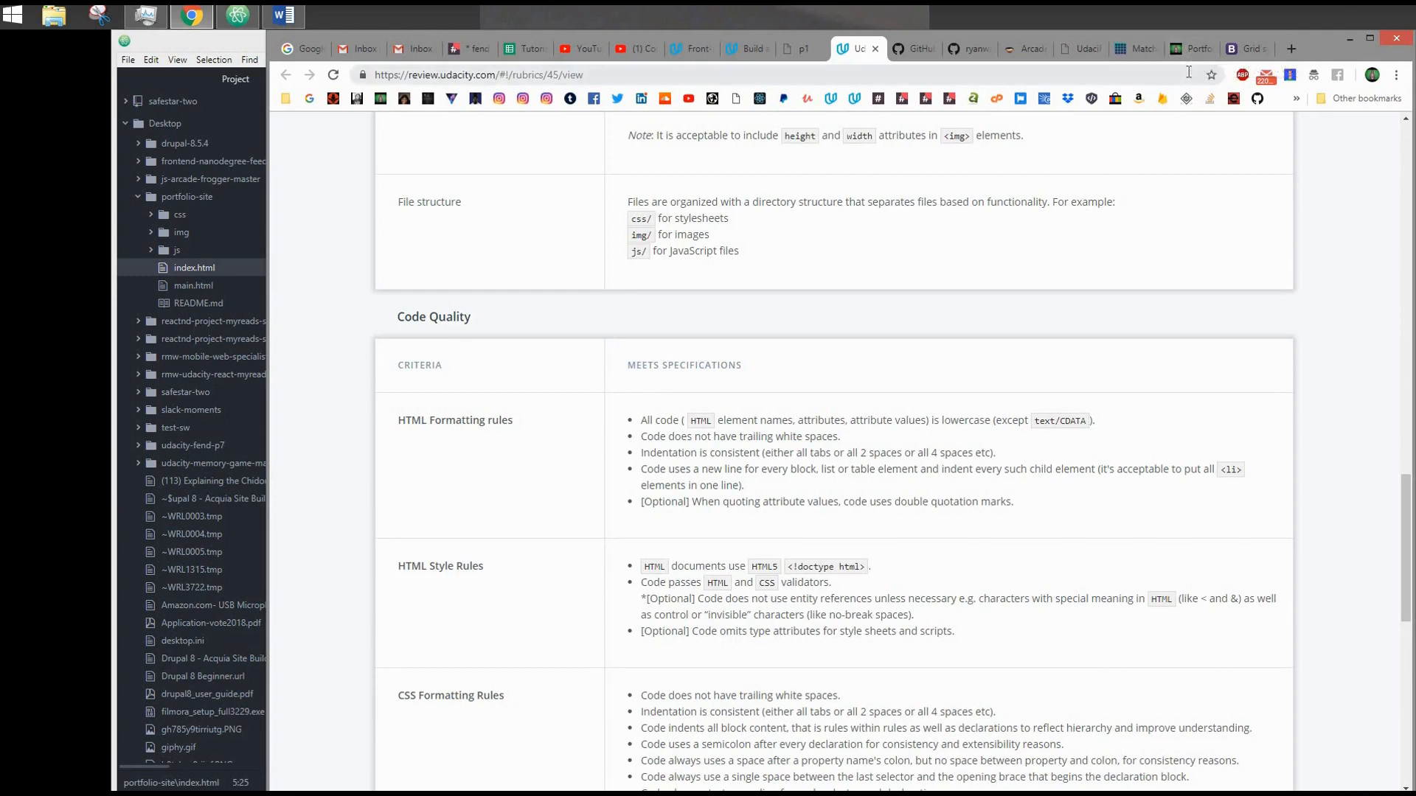
mouse_move(1184, 98)
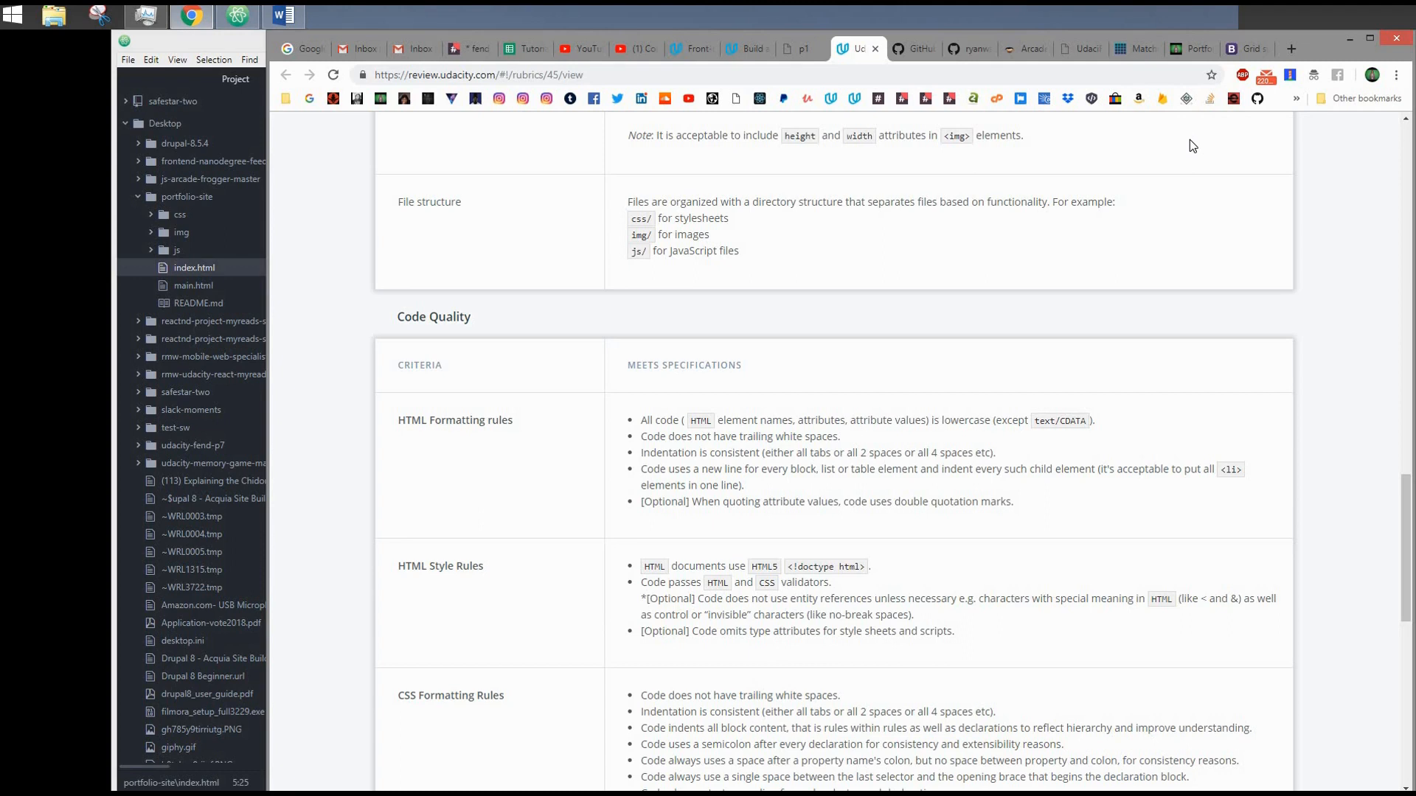
mouse_move(853, 443)
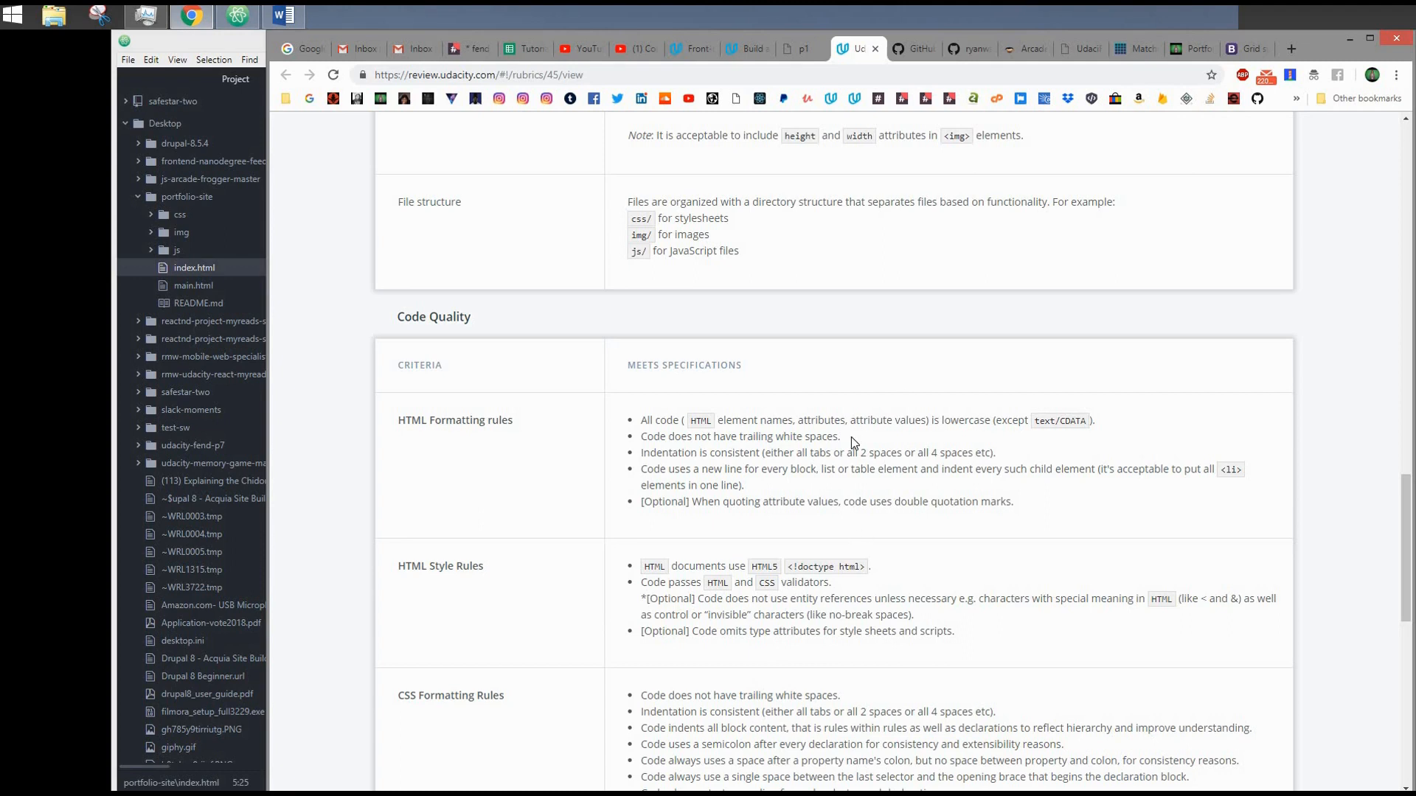